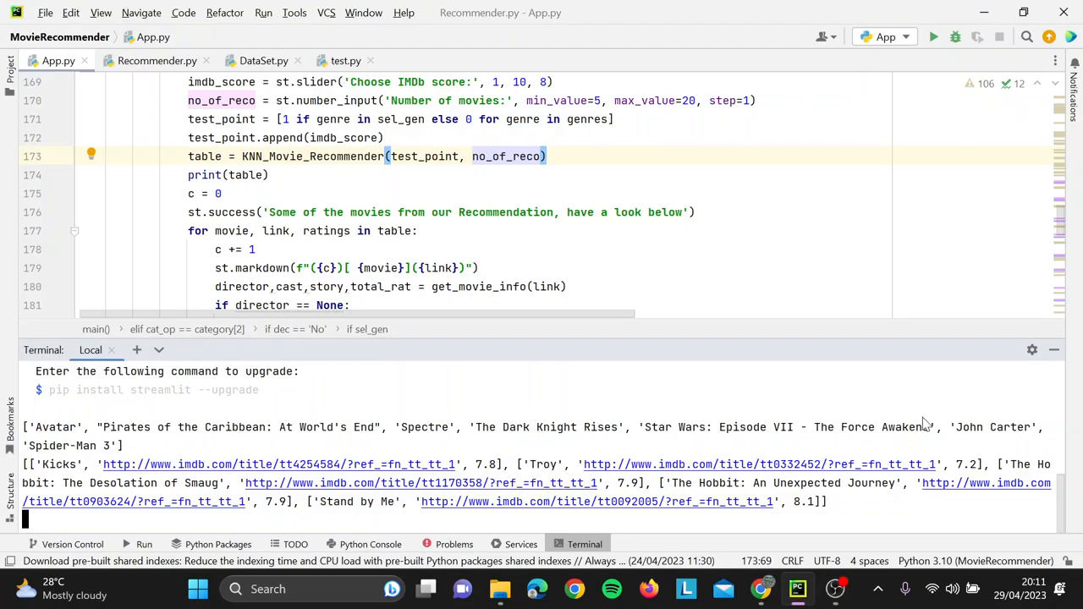
pyautogui.moveTo(1063, 371)
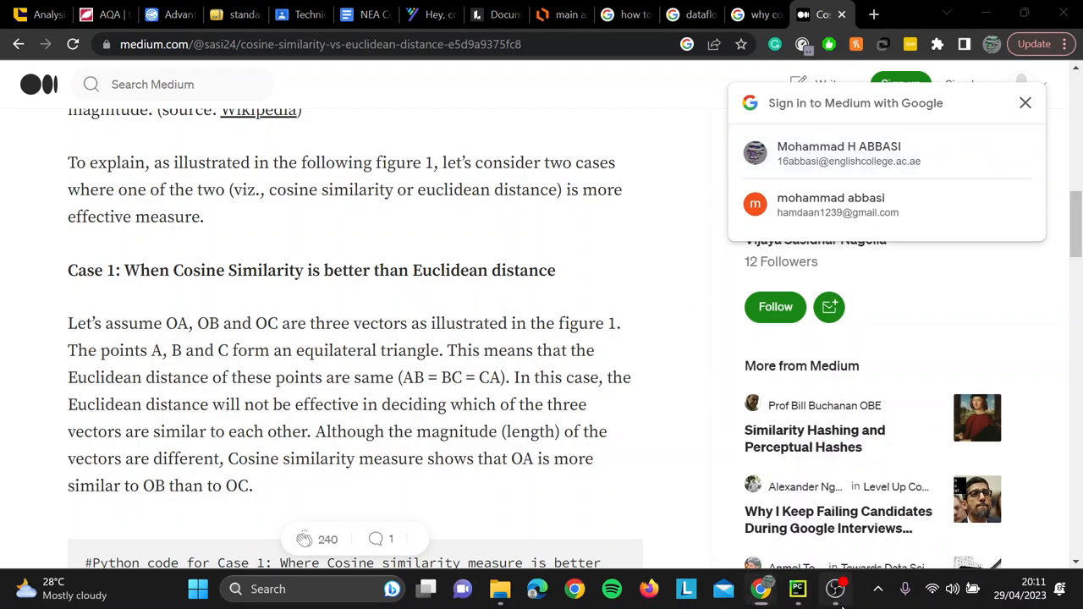
# Leave PyCharm's recommender console and bring up OBS Studio from the taskbar
pyautogui.click(835, 589)
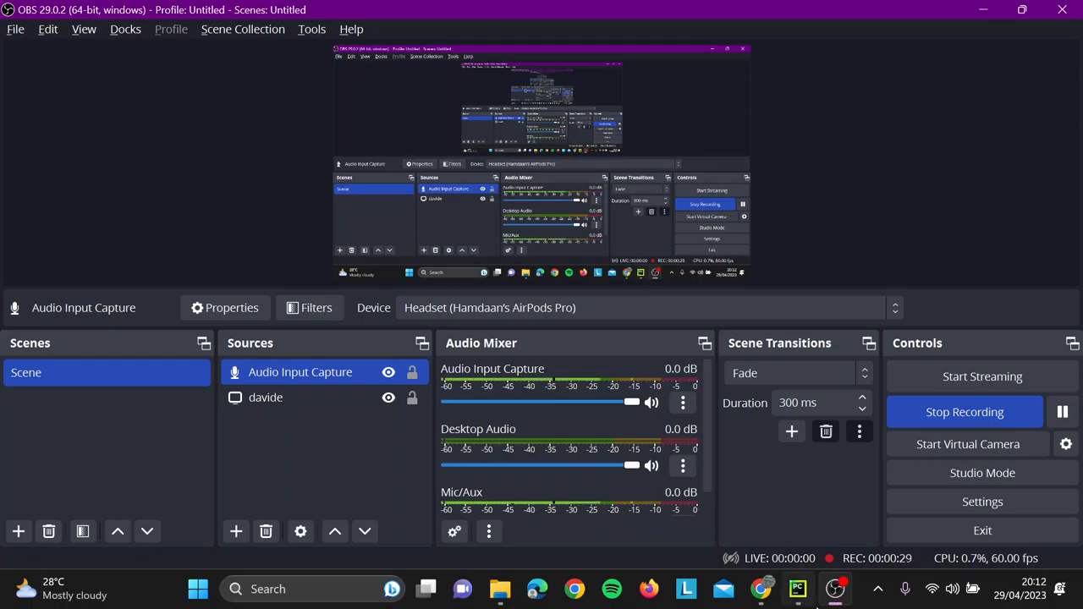
pyautogui.moveTo(797, 588)
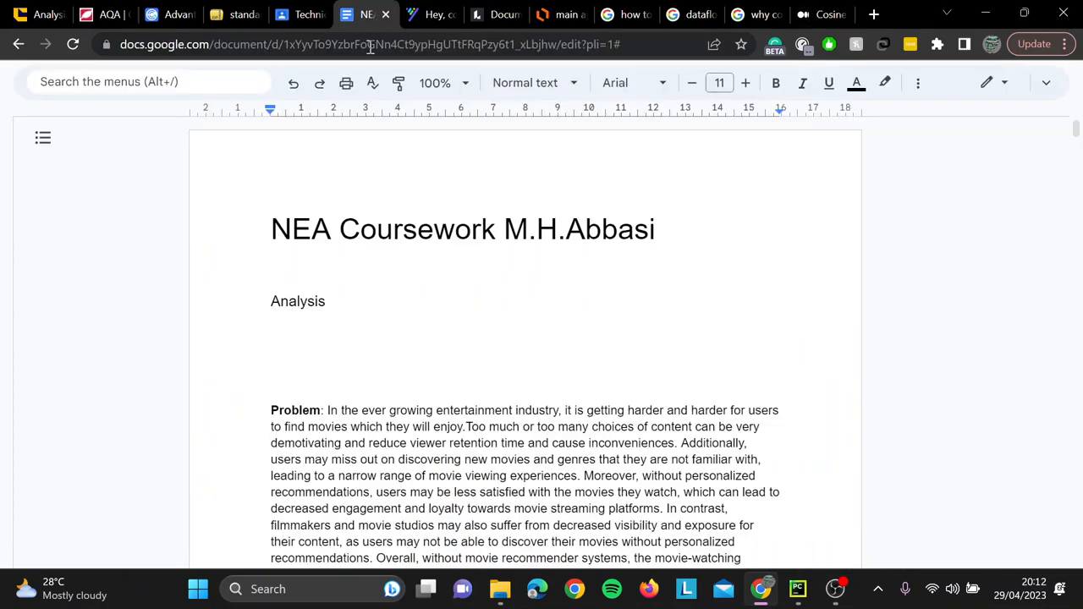
# Scroll the NEA Coursework document down to 'Objectives of the project'
pyautogui.scroll(-3)
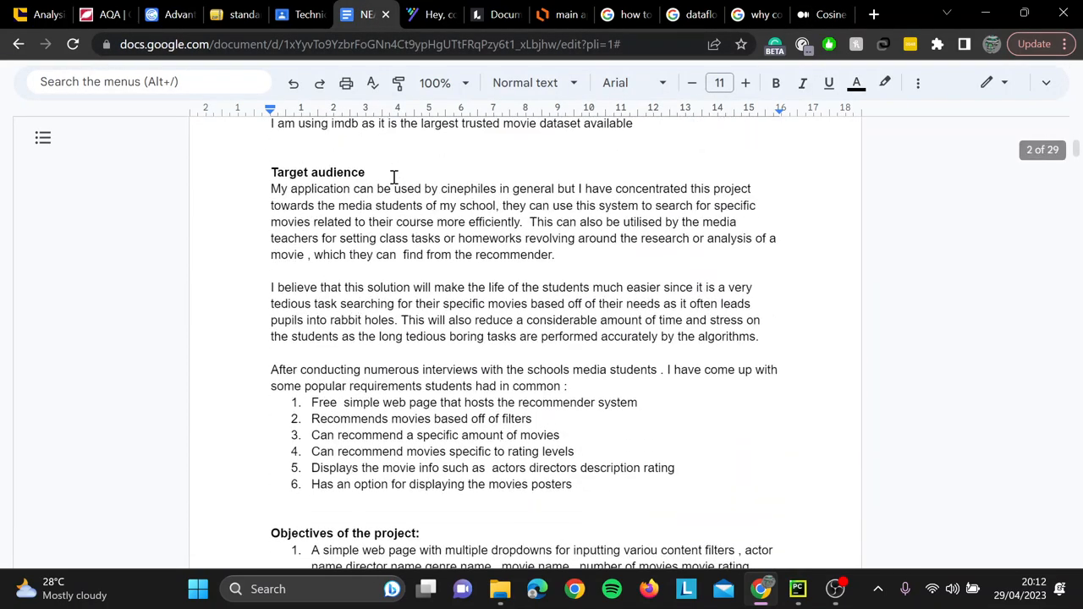
pyautogui.scroll(-3)
pyautogui.write('s')
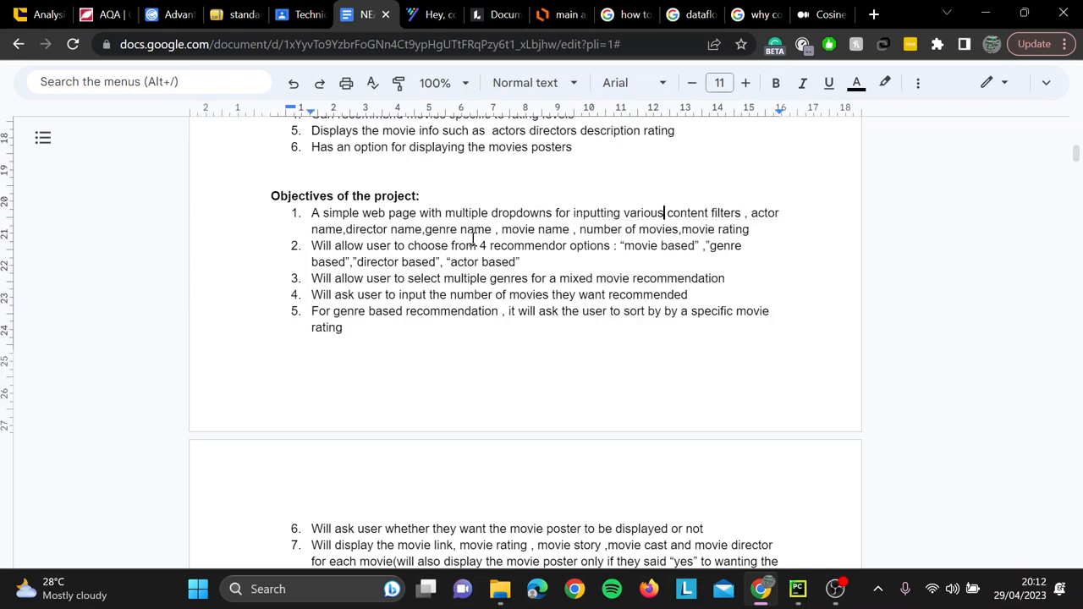
pyautogui.moveTo(446, 374)
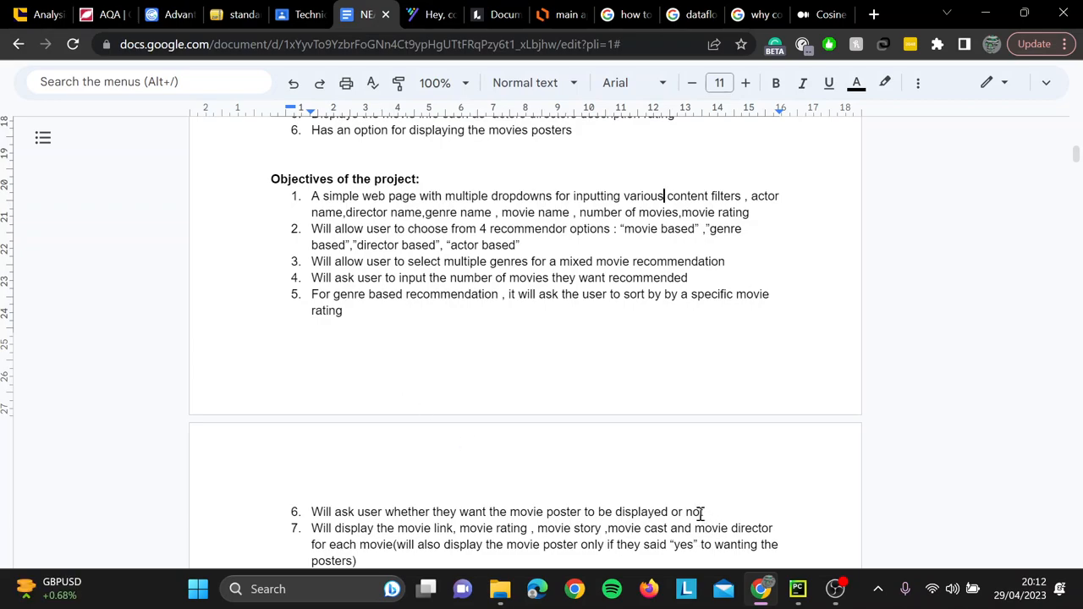
pyautogui.click(401, 512)
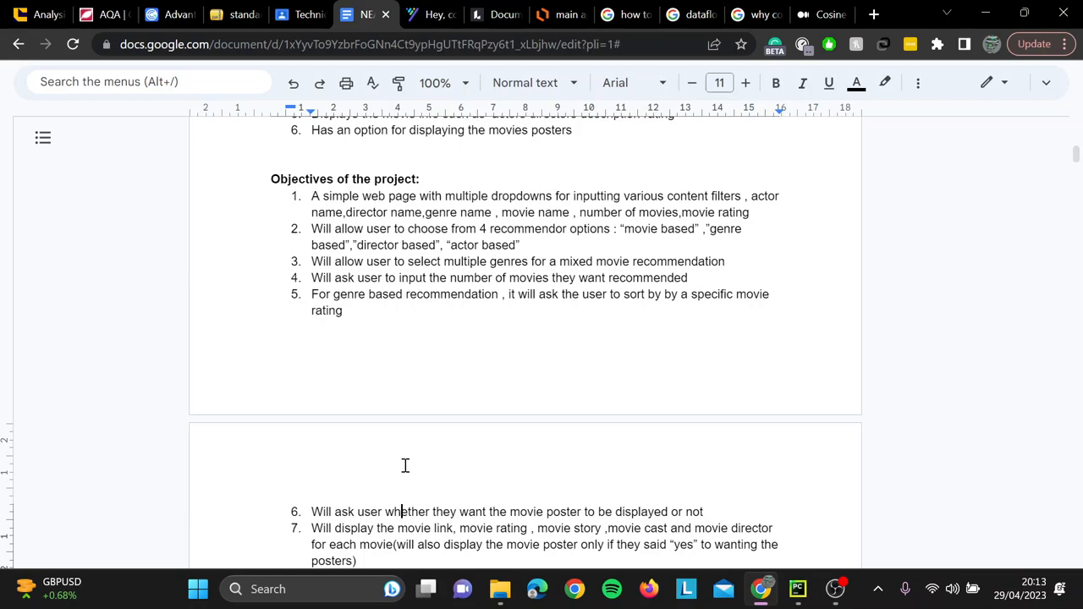
pyautogui.moveTo(496, 545)
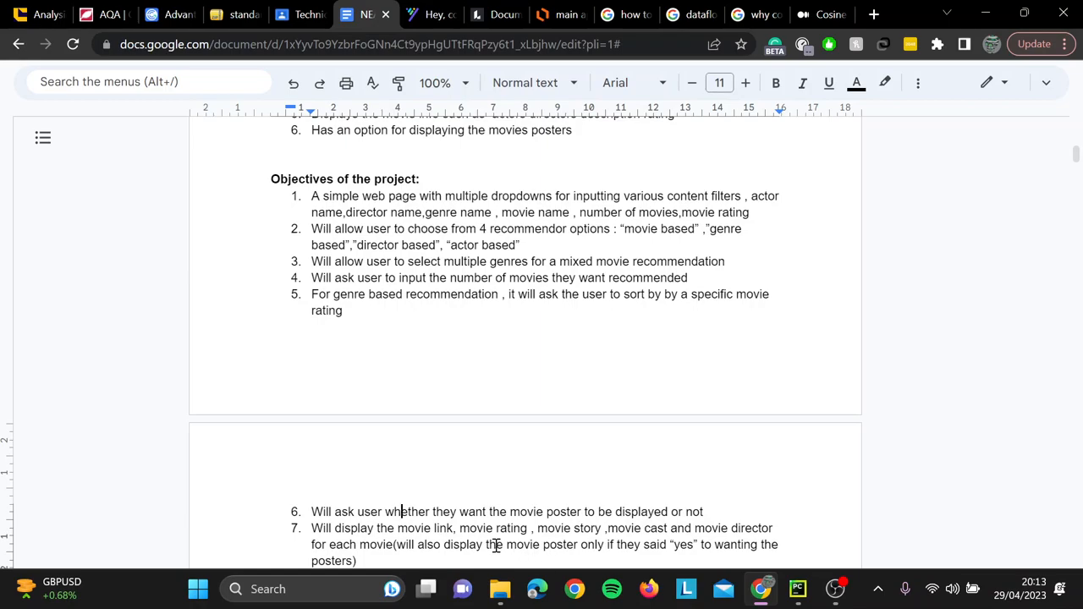
pyautogui.moveTo(612, 589)
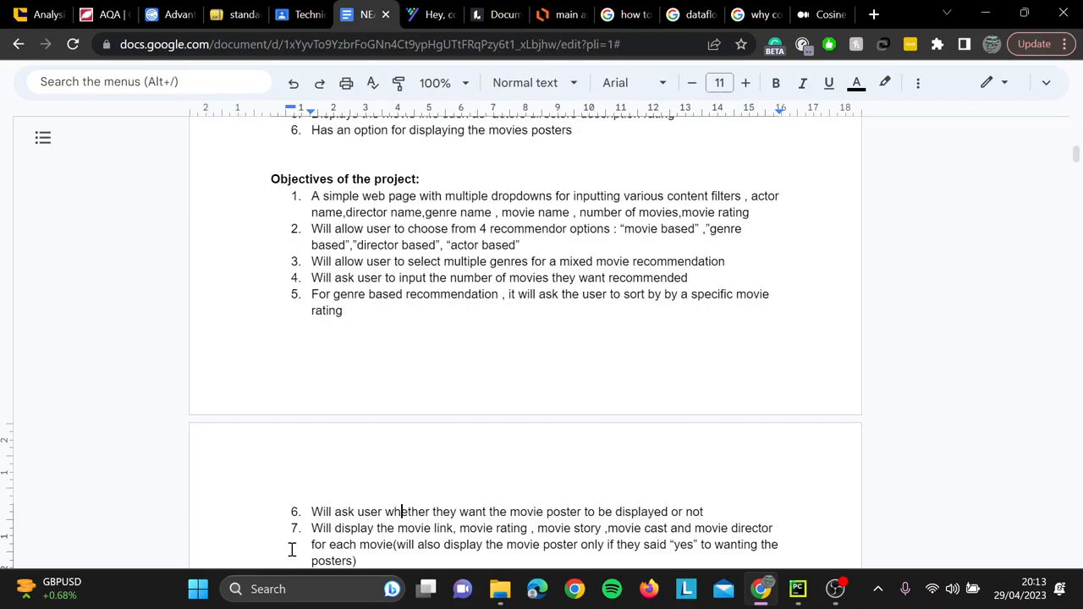
pyautogui.moveTo(362, 483)
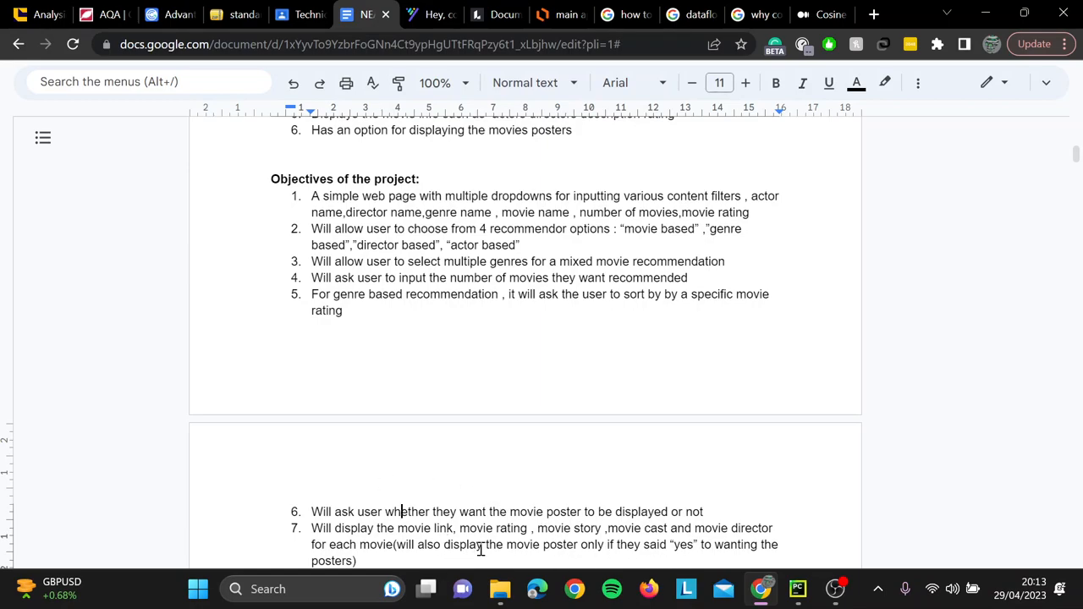
pyautogui.moveTo(550, 303)
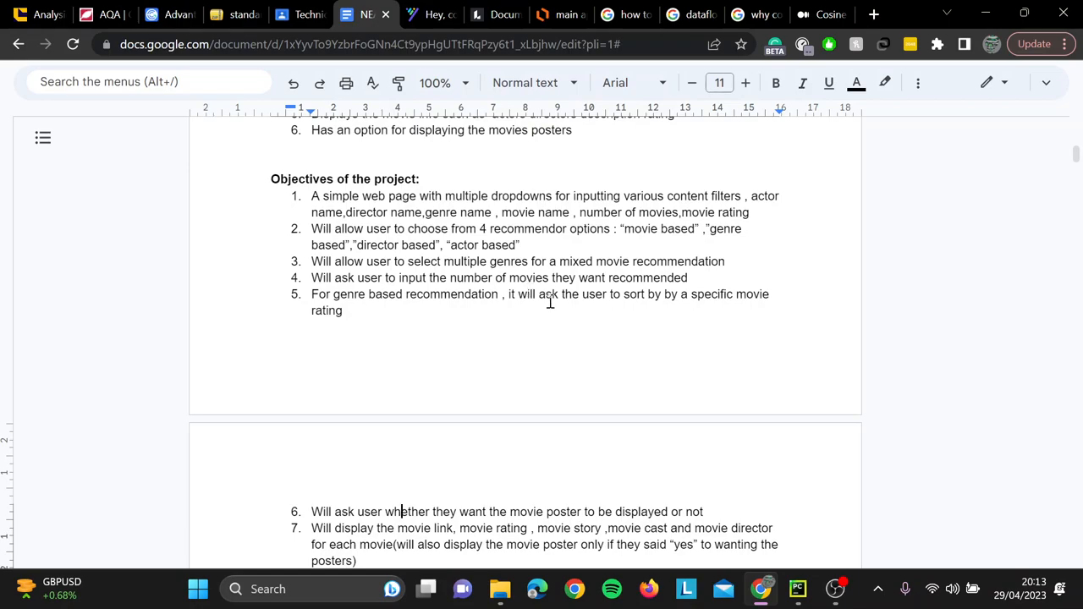
pyautogui.moveTo(328, 325)
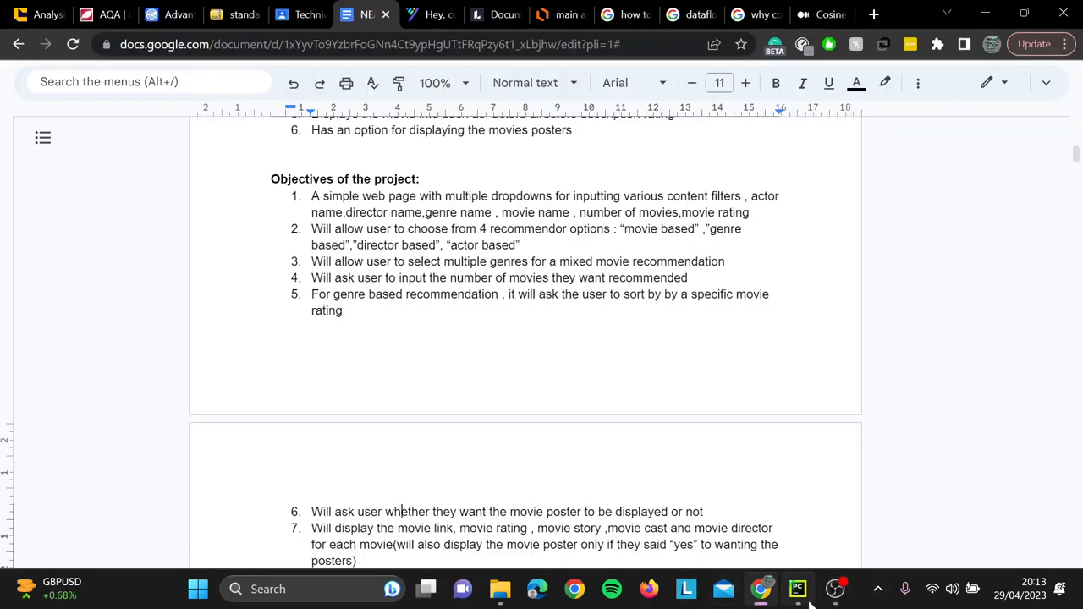
# Run App.py, then serve it via 'streamlit run' on the MovieRecommender App.py path
pyautogui.click(797, 589)
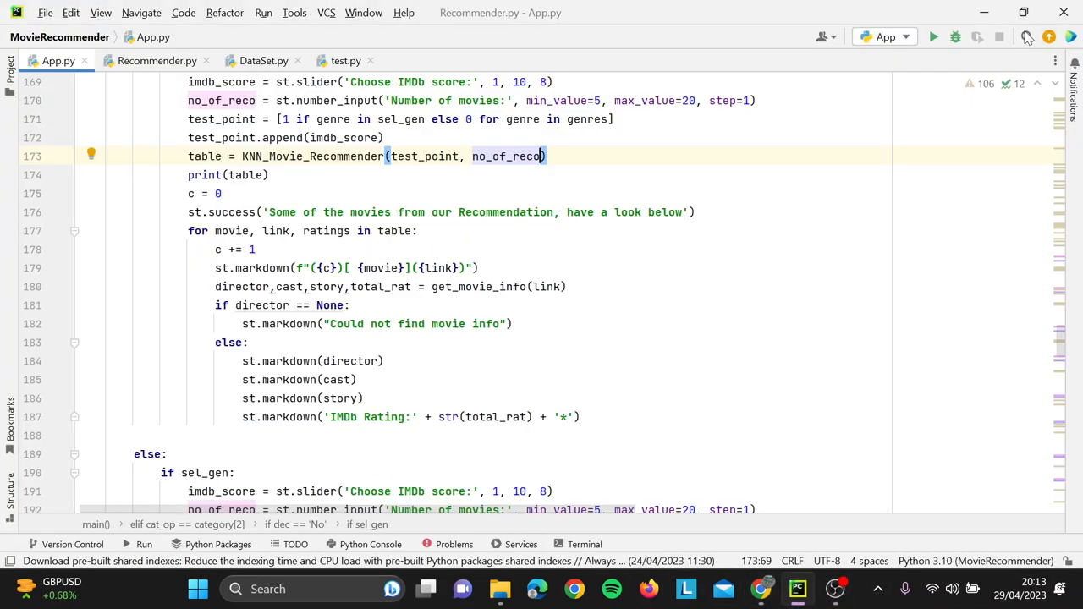
pyautogui.click(933, 37)
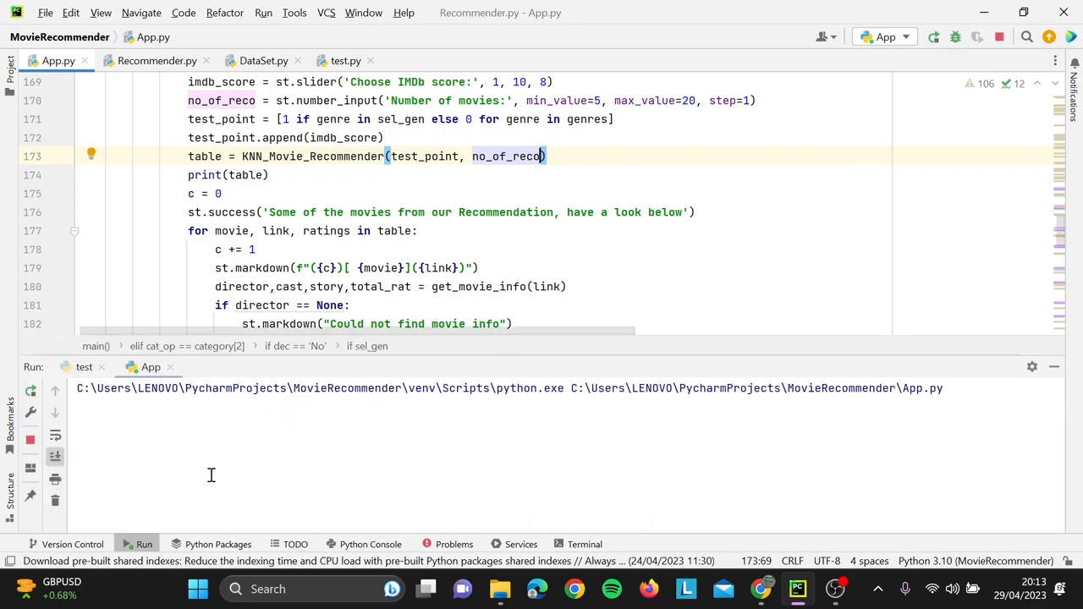
pyautogui.moveTo(366, 292)
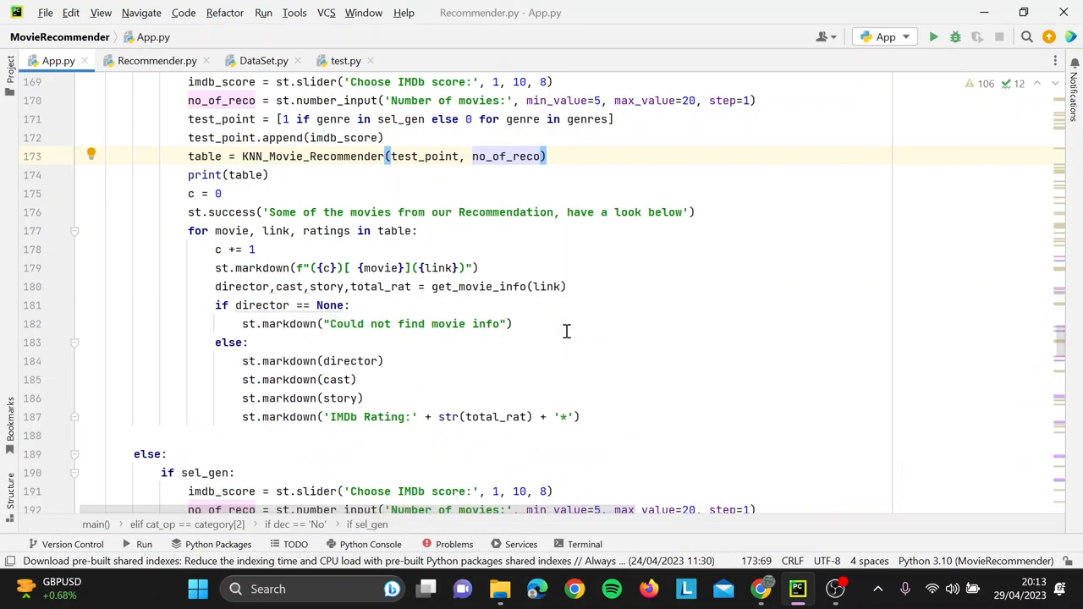
pyautogui.click(584, 544)
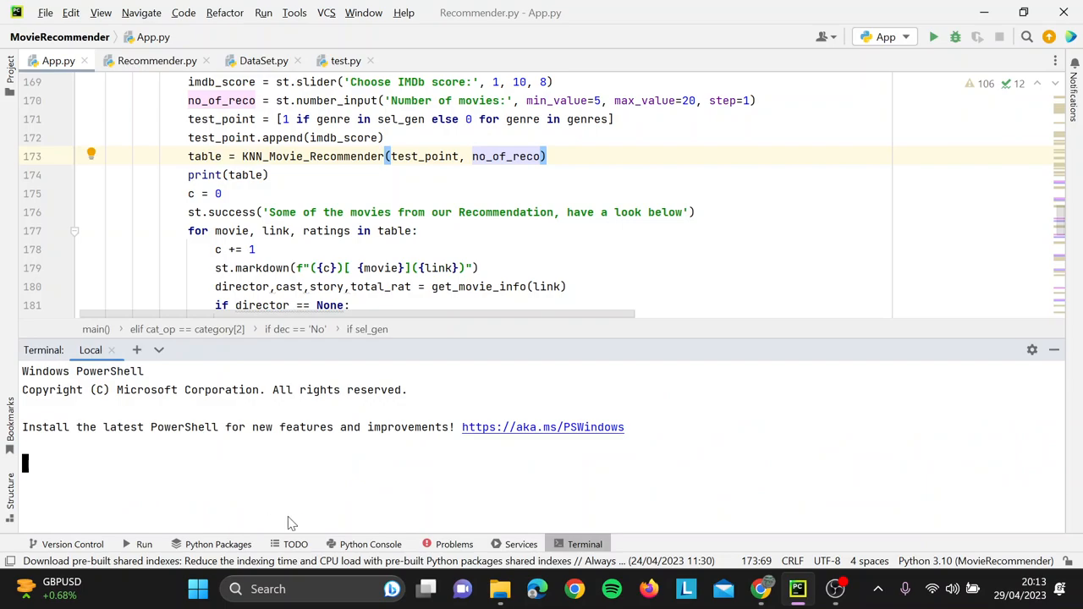
pyautogui.write('streamlit run C:\\Users\\LENOVO\\PycharmProjects\\MovieRecommender\\App.py')
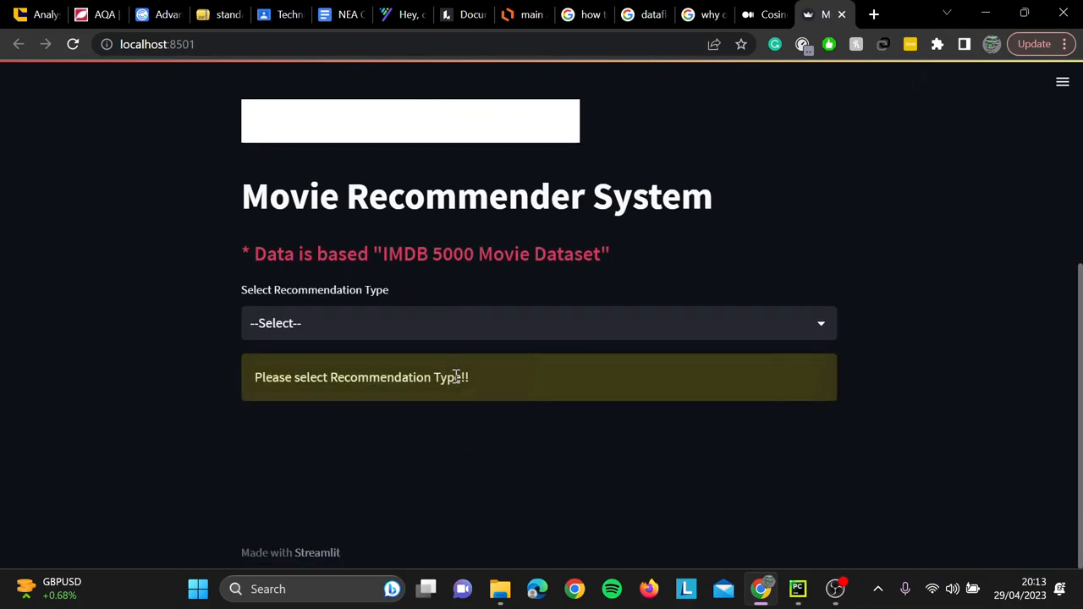
pyautogui.click(538, 322)
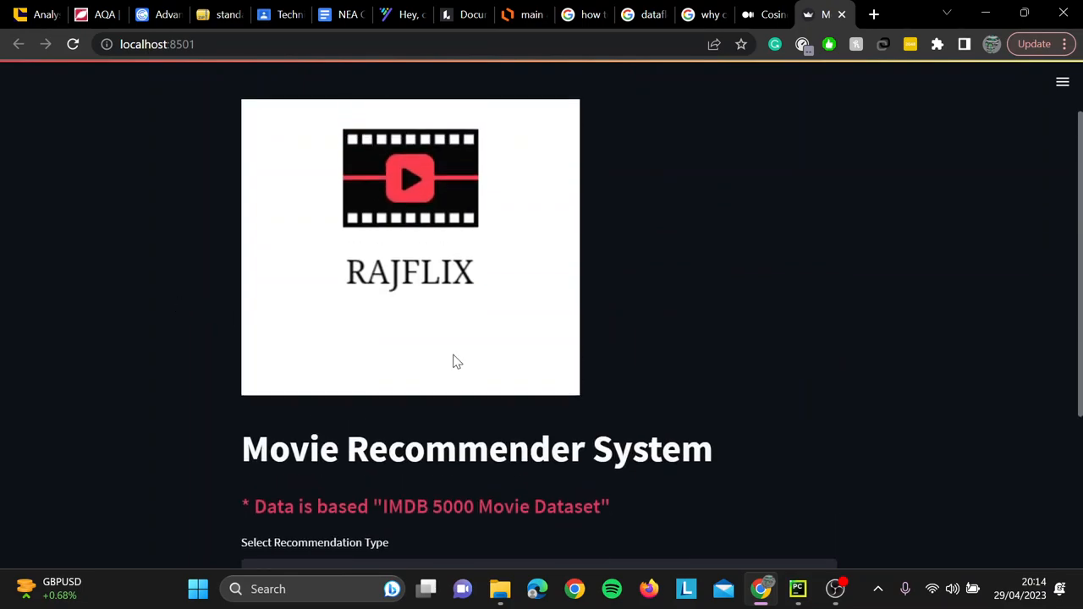
pyautogui.moveTo(415, 248)
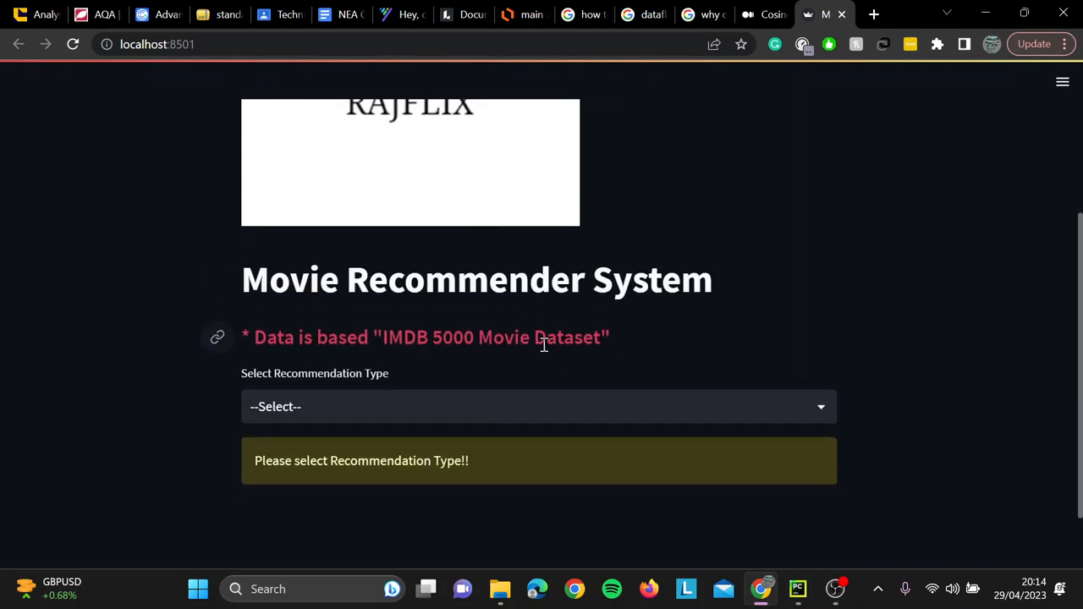
pyautogui.moveTo(702, 332)
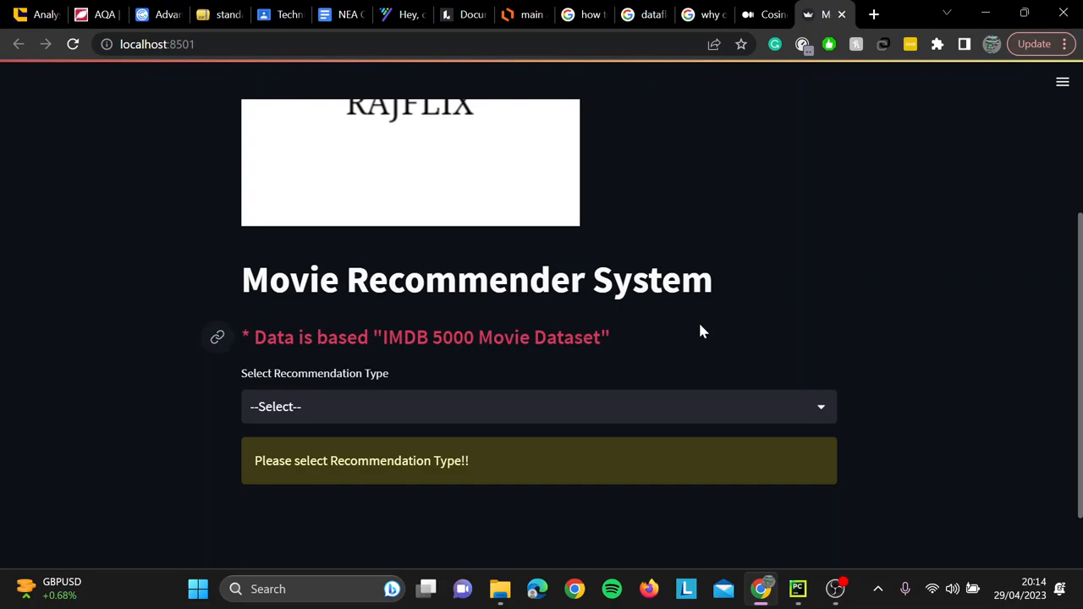
pyautogui.moveTo(349, 337)
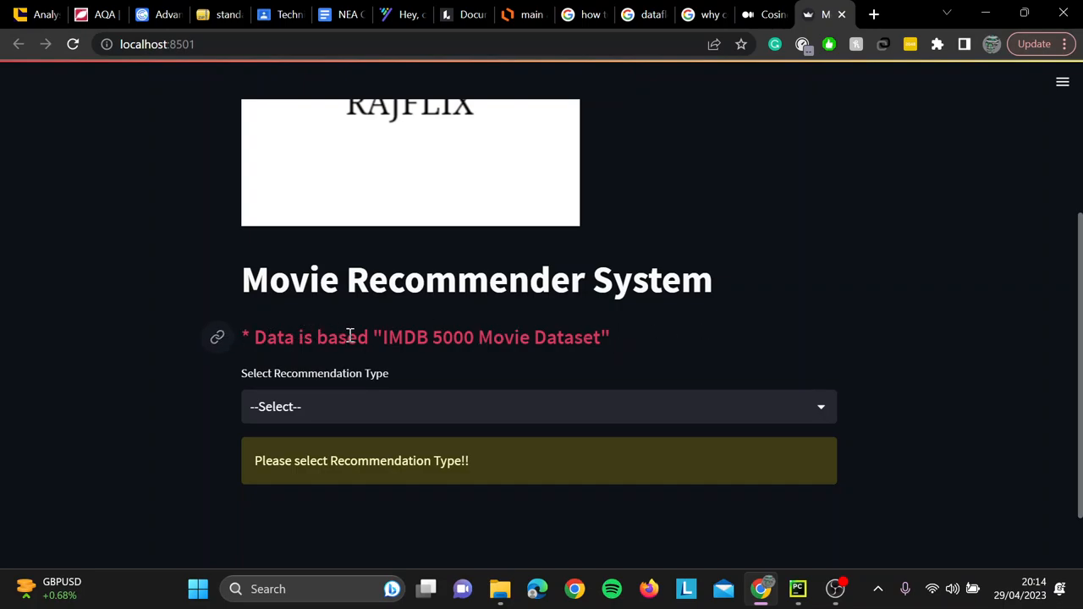
pyautogui.moveTo(364, 410)
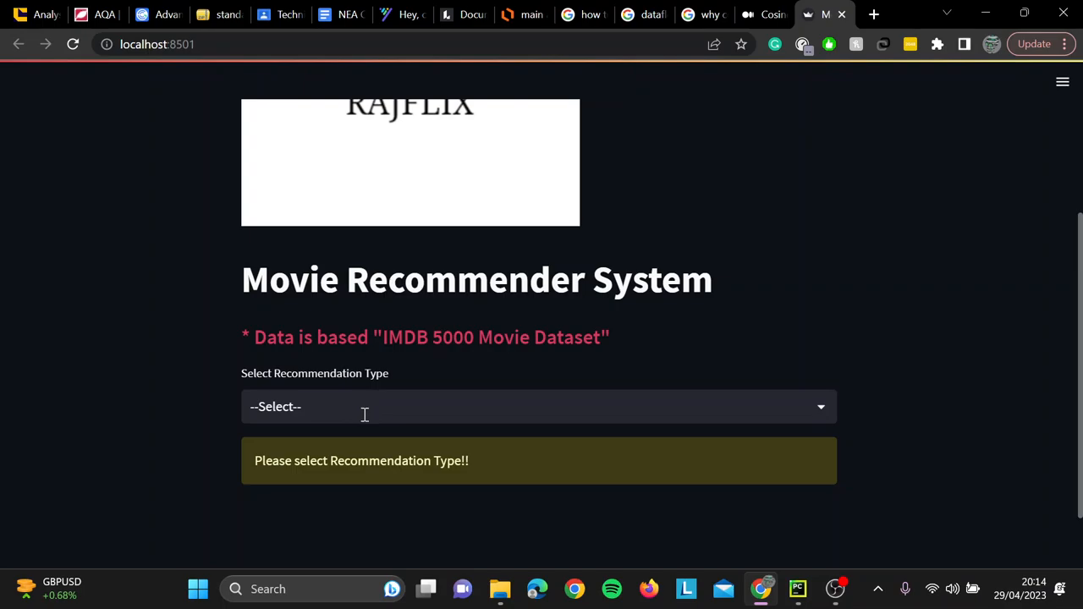
pyautogui.click(539, 406)
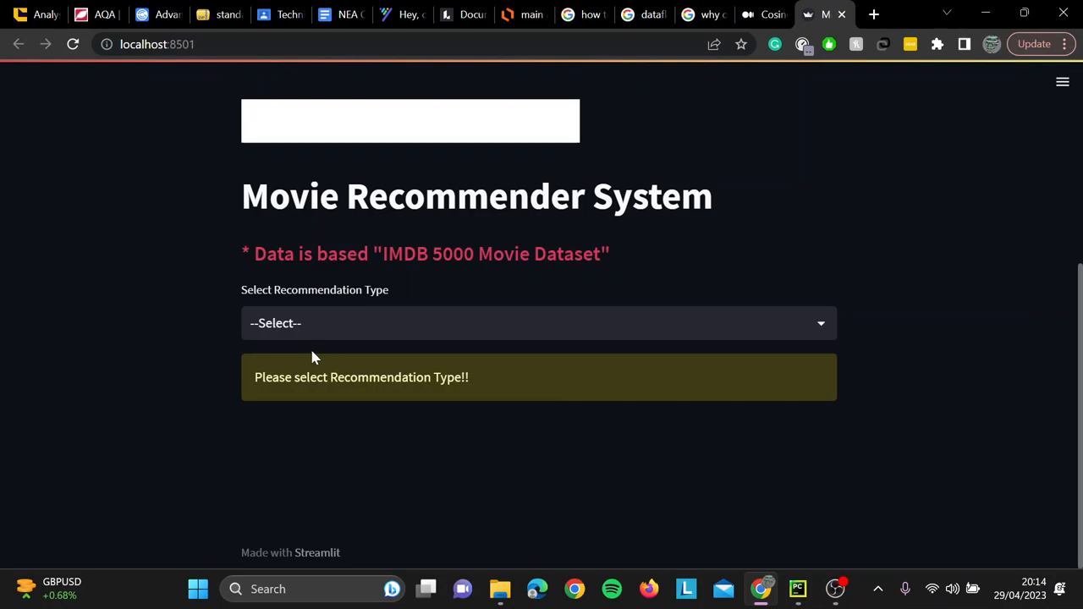
# Set the recommendation type to 'Movie based'
pyautogui.click(538, 323)
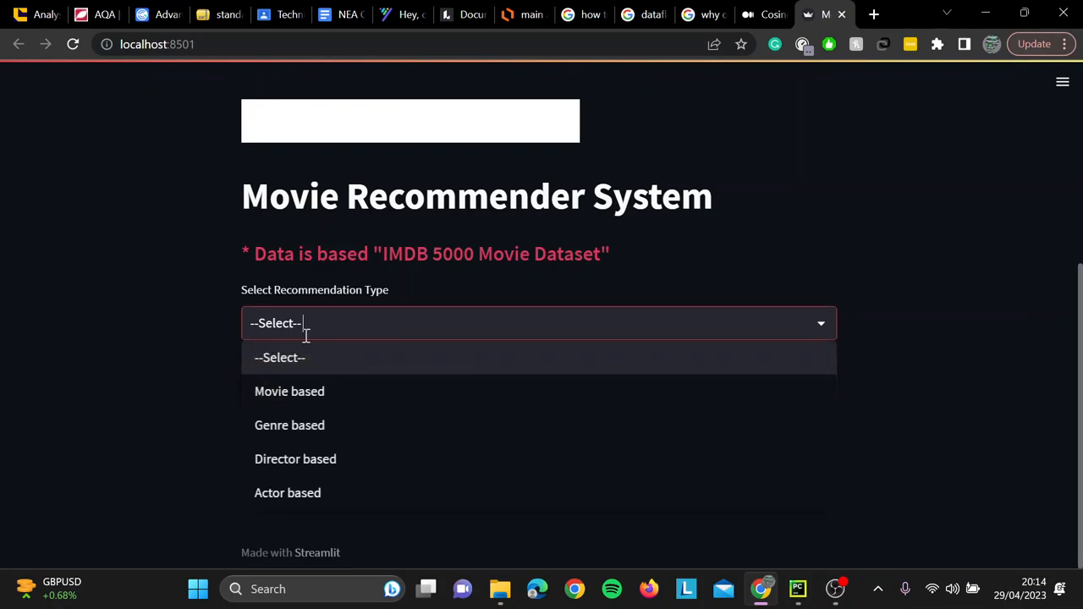
pyautogui.click(289, 391)
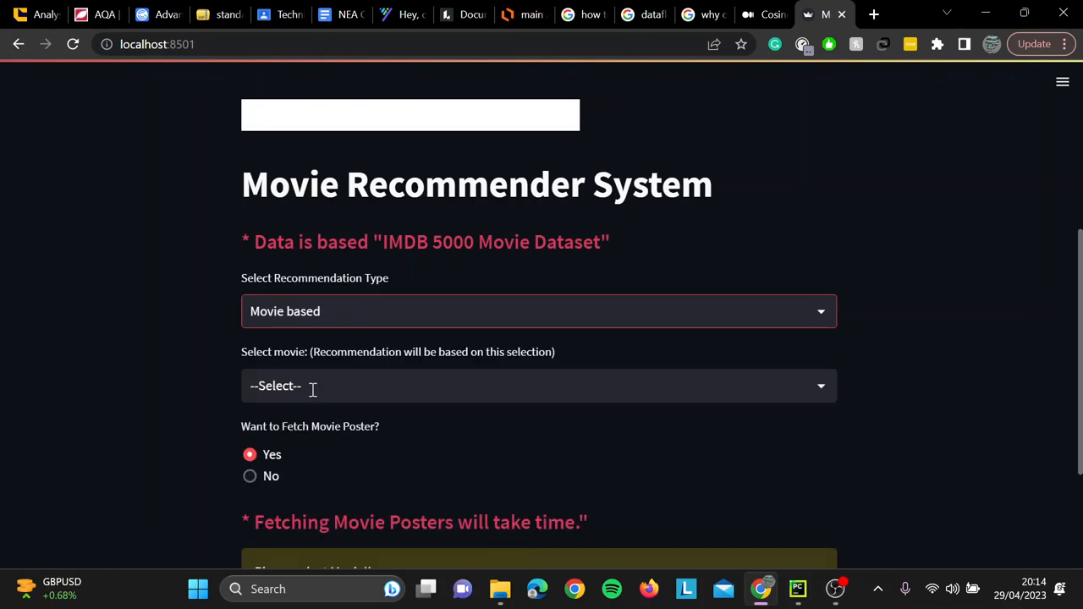
pyautogui.scroll(-3)
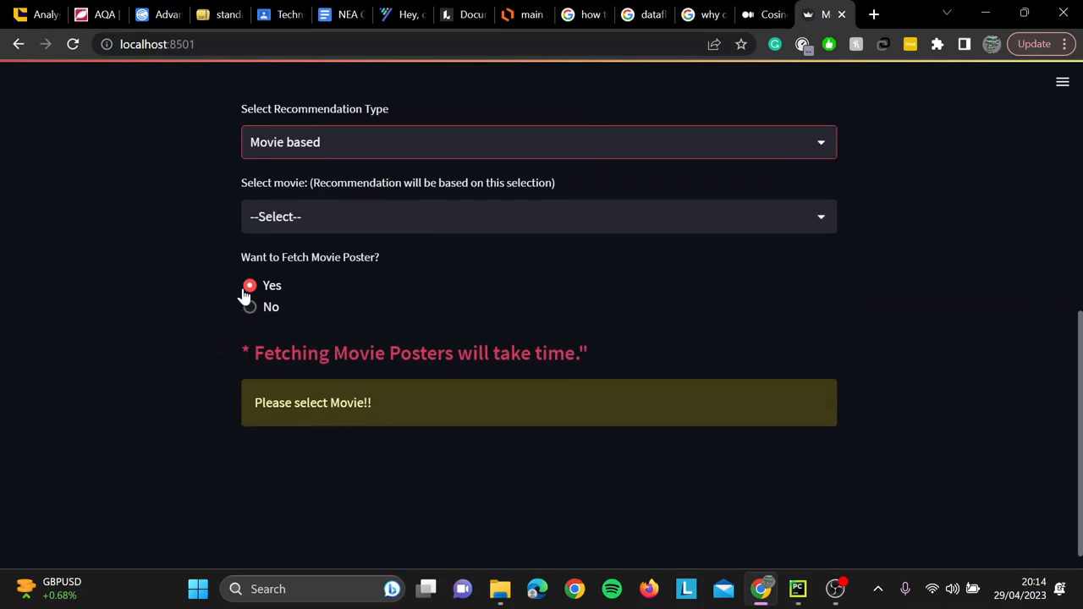
pyautogui.moveTo(262, 306)
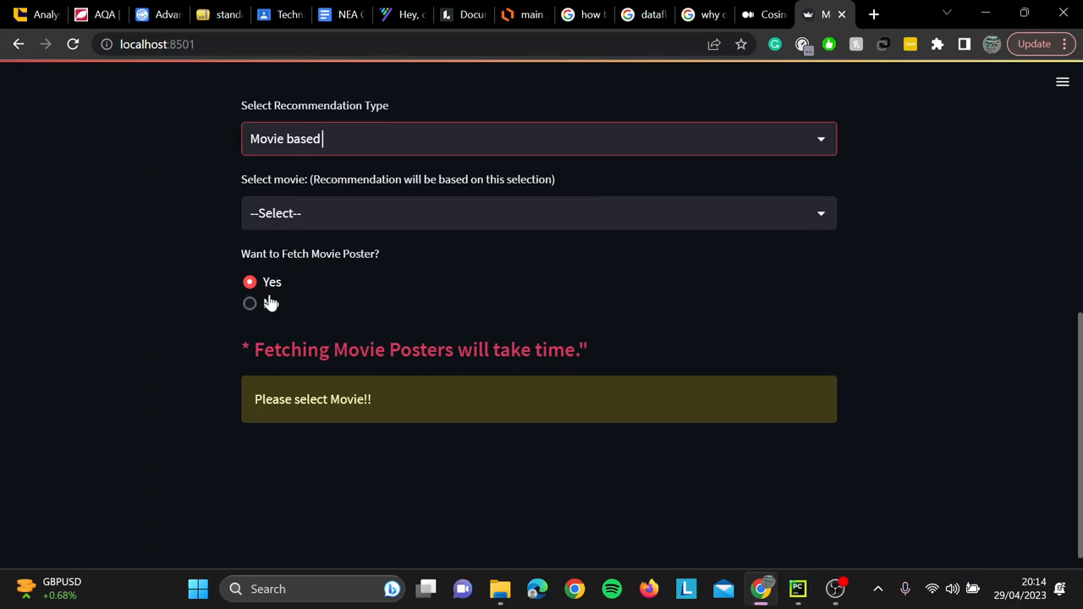
# Open the movie list and search it for 'AVAT'
pyautogui.click(538, 212)
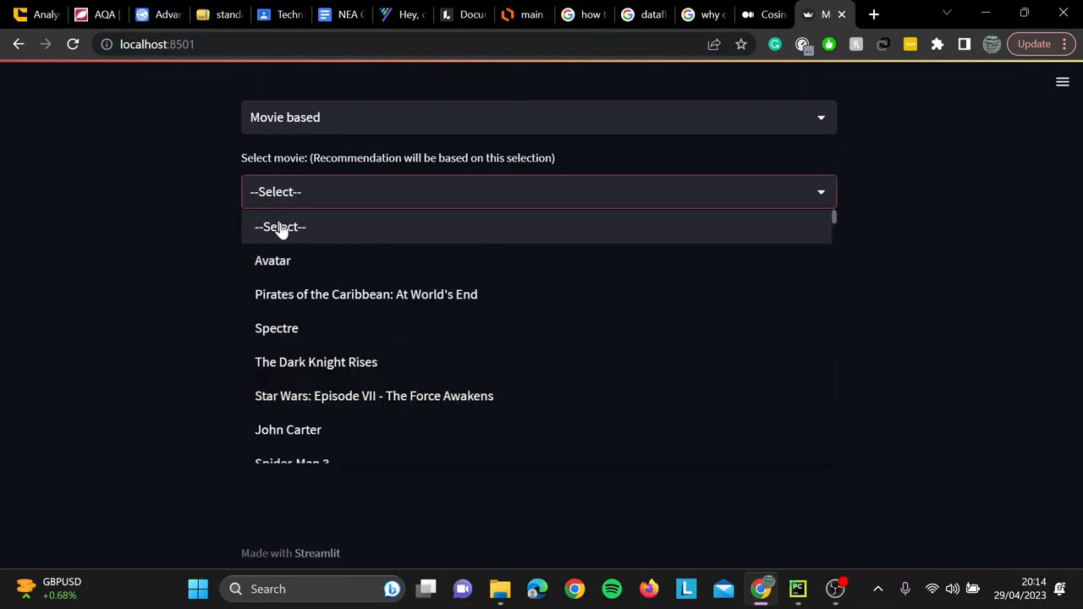
pyautogui.click(280, 226)
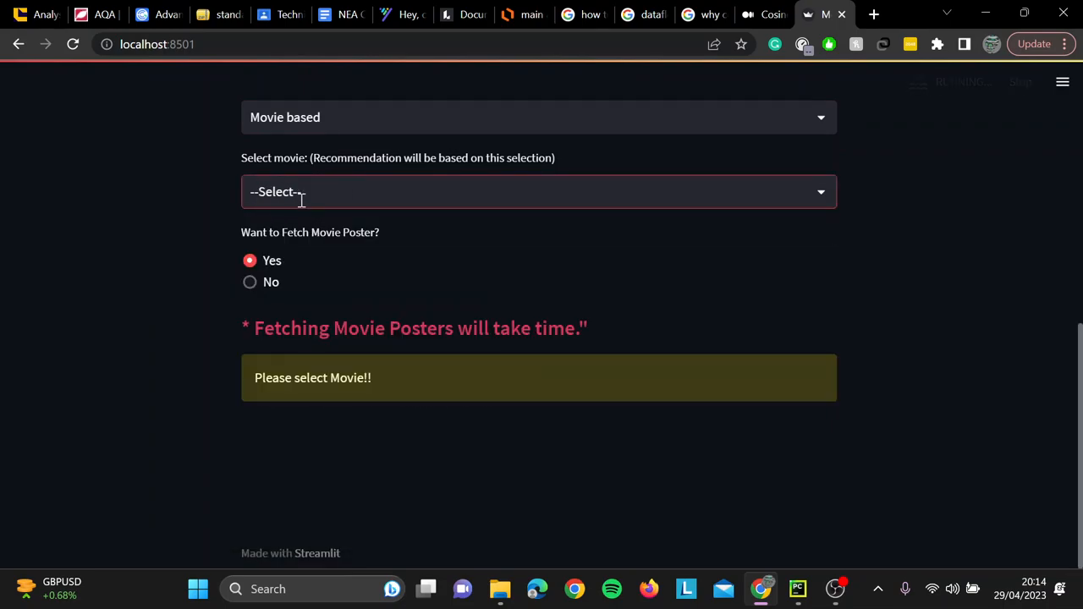
pyautogui.moveTo(322, 229)
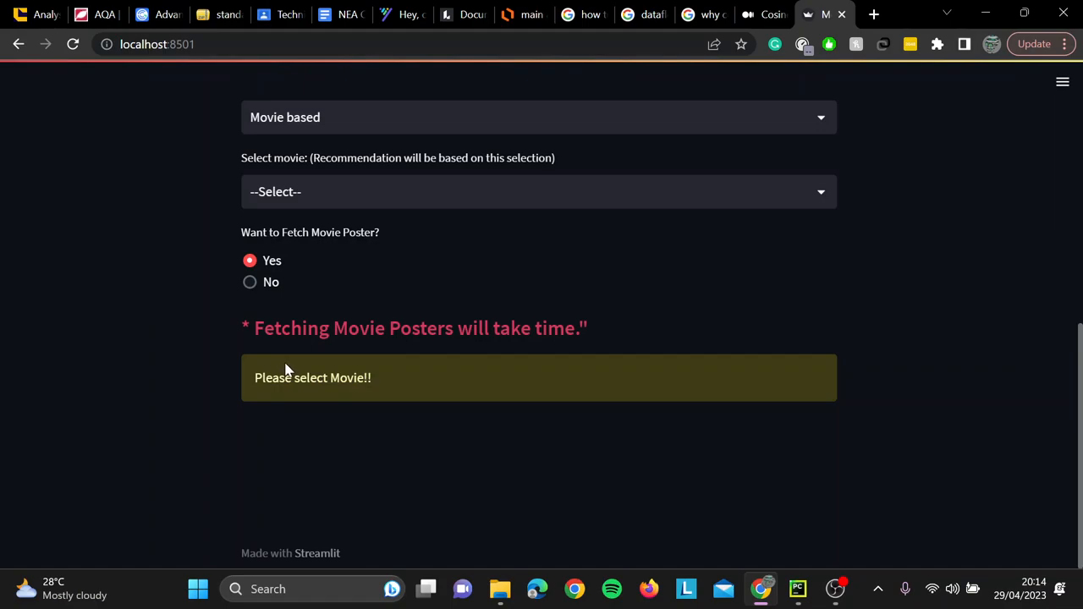
pyautogui.click(538, 192)
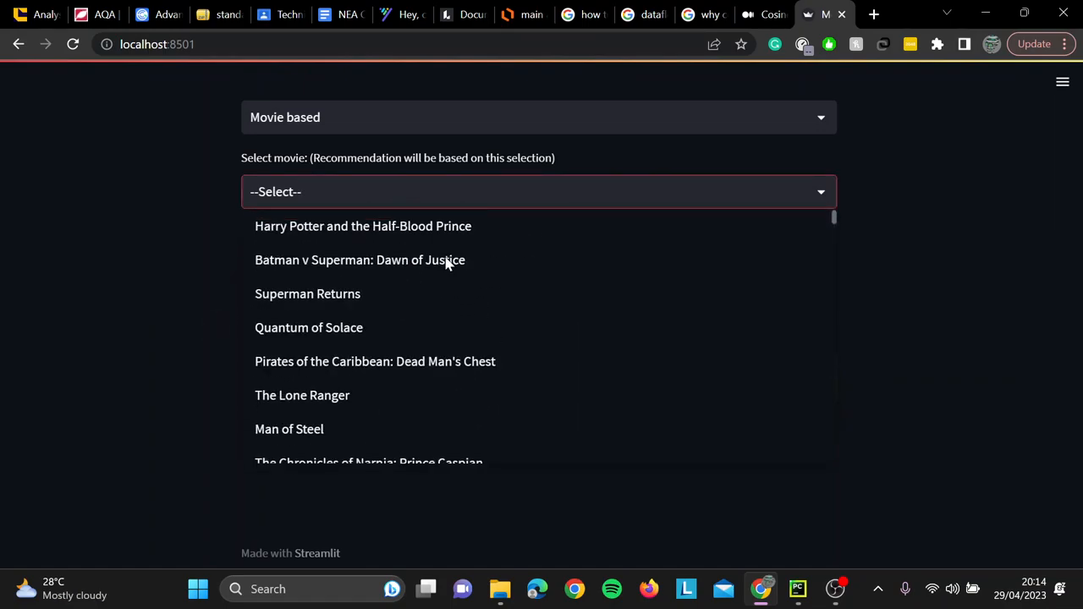
pyautogui.write('AVAT')
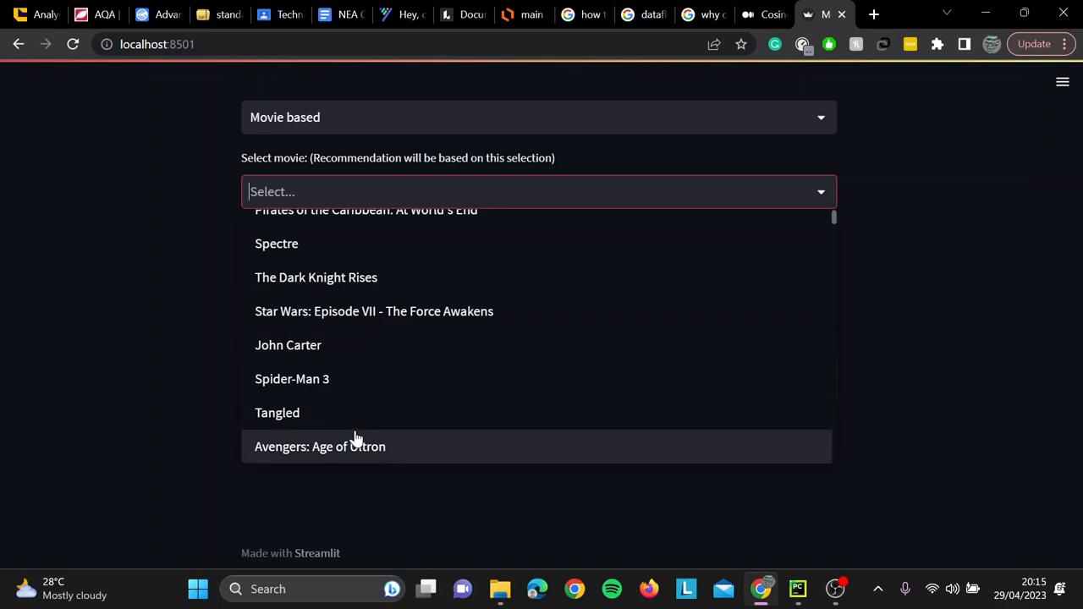
# Pick Avengers: Age of Ultron and scroll down to the first recommendation, X-Men
pyautogui.click(320, 447)
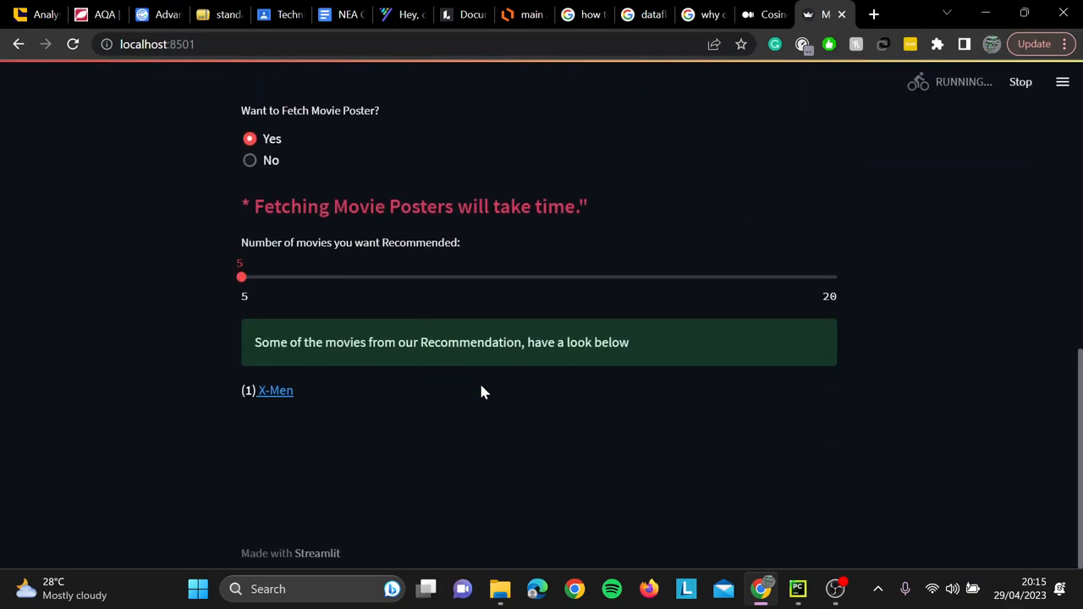
pyautogui.moveTo(241, 278)
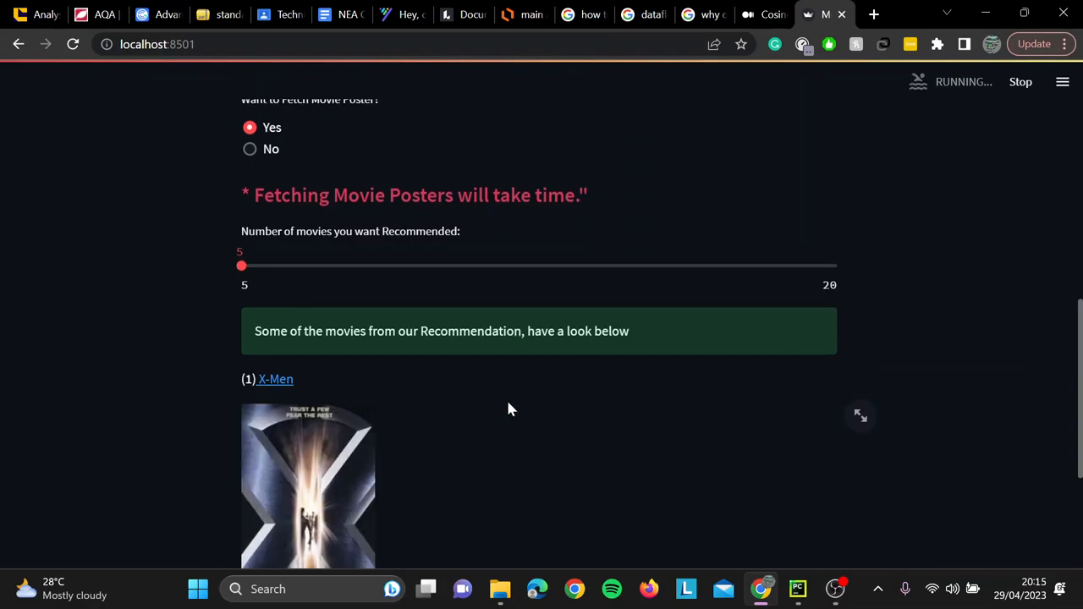
pyautogui.scroll(-3)
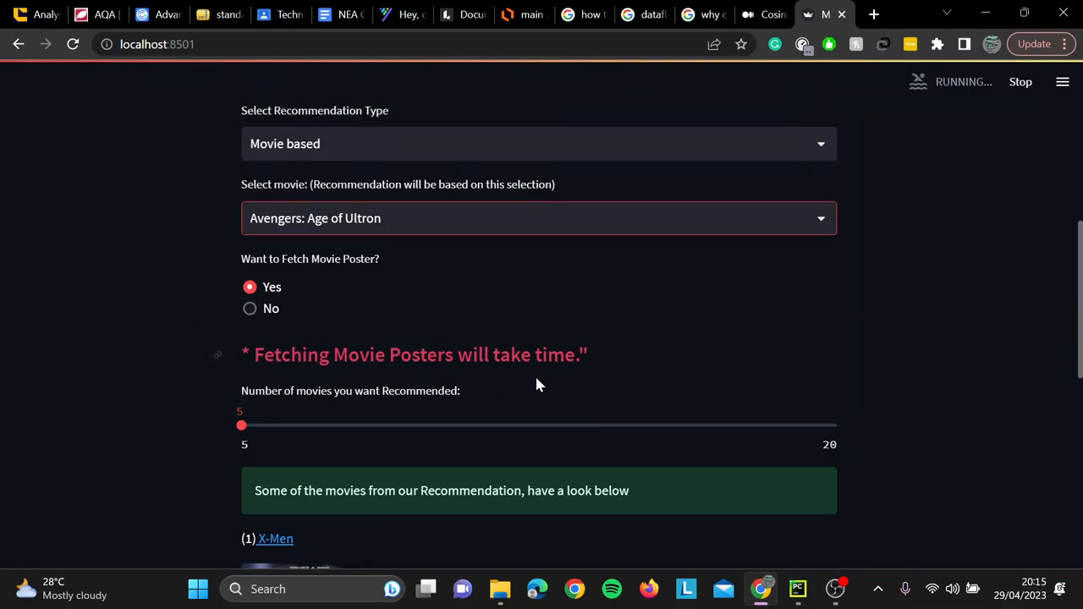
pyautogui.moveTo(737, 329)
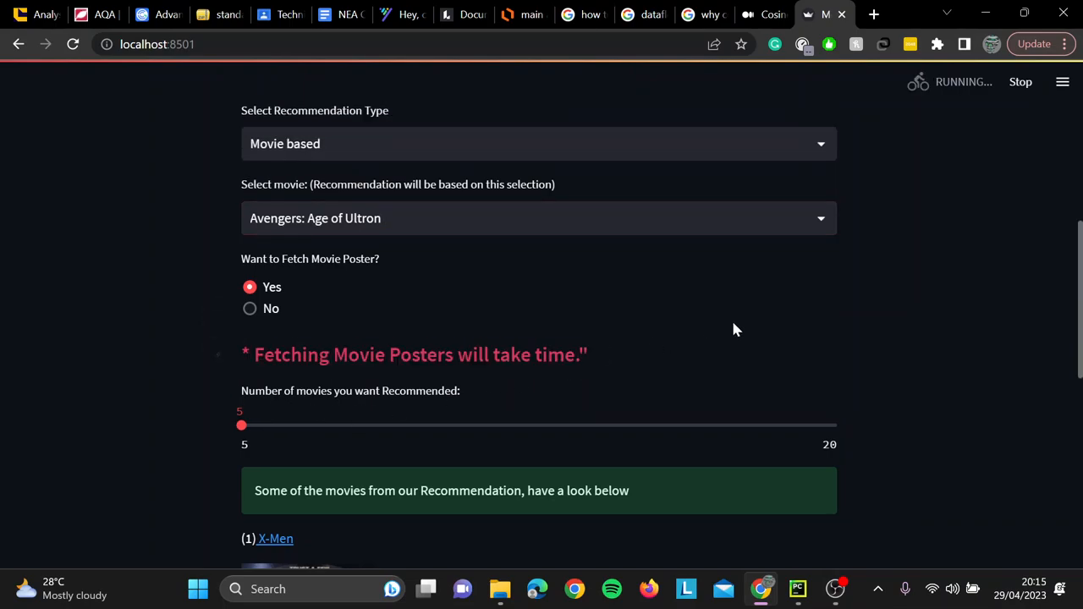
pyautogui.scroll(-3)
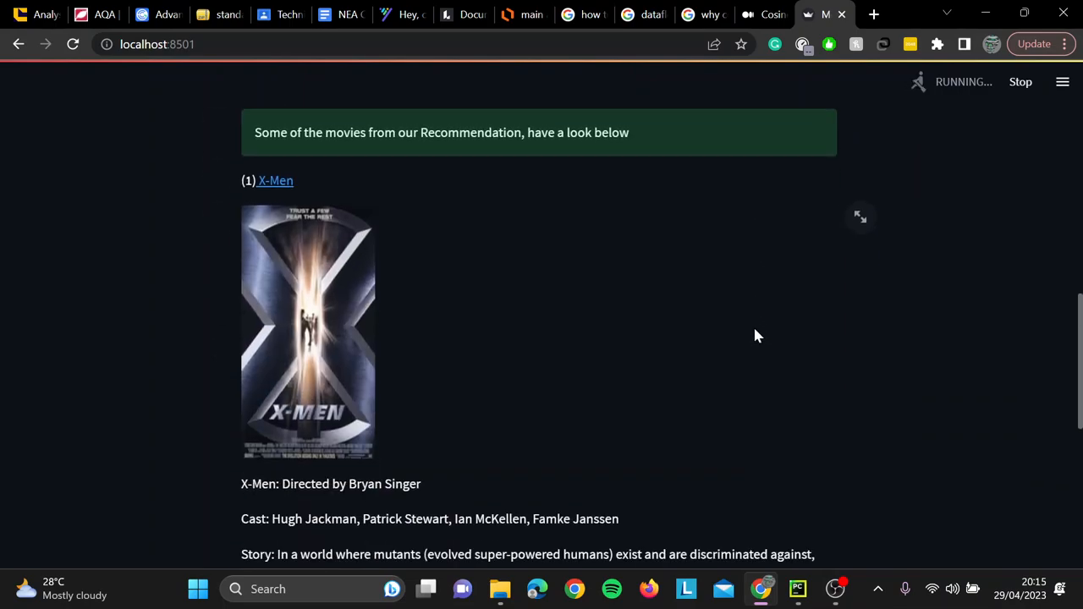
pyautogui.scroll(-3)
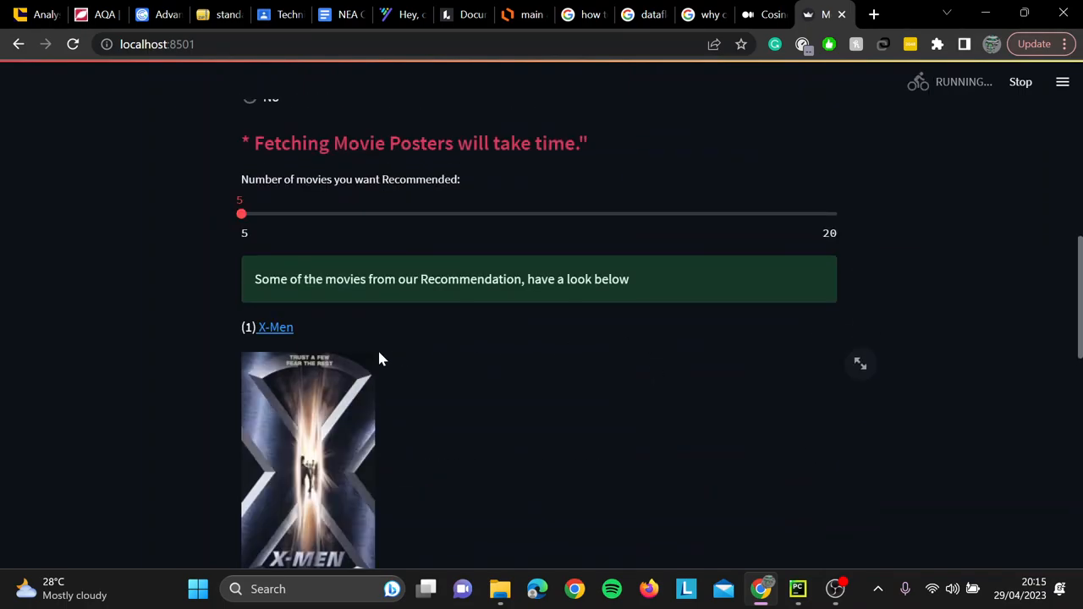
pyautogui.scroll(-3)
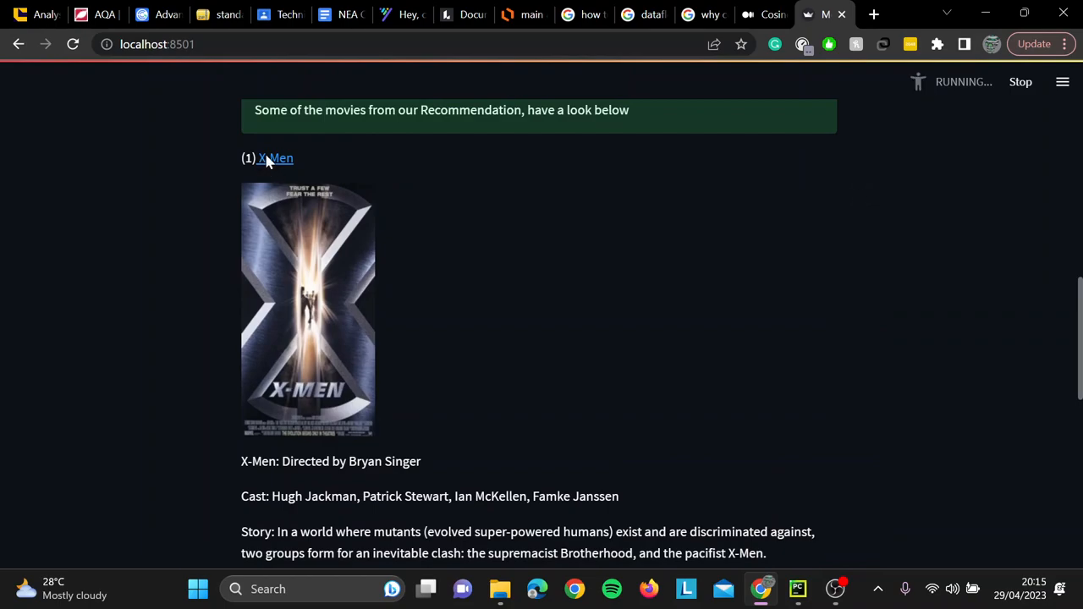
# Compare X-Men's IMDb page with the recommender details and highlight its plot summary
pyautogui.click(275, 158)
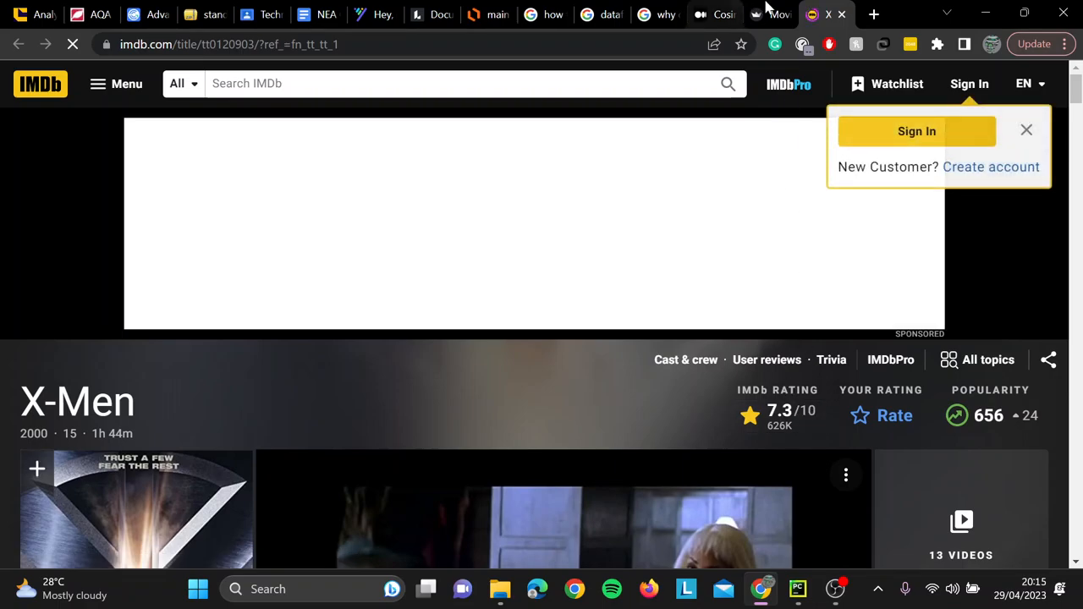
pyautogui.click(833, 15)
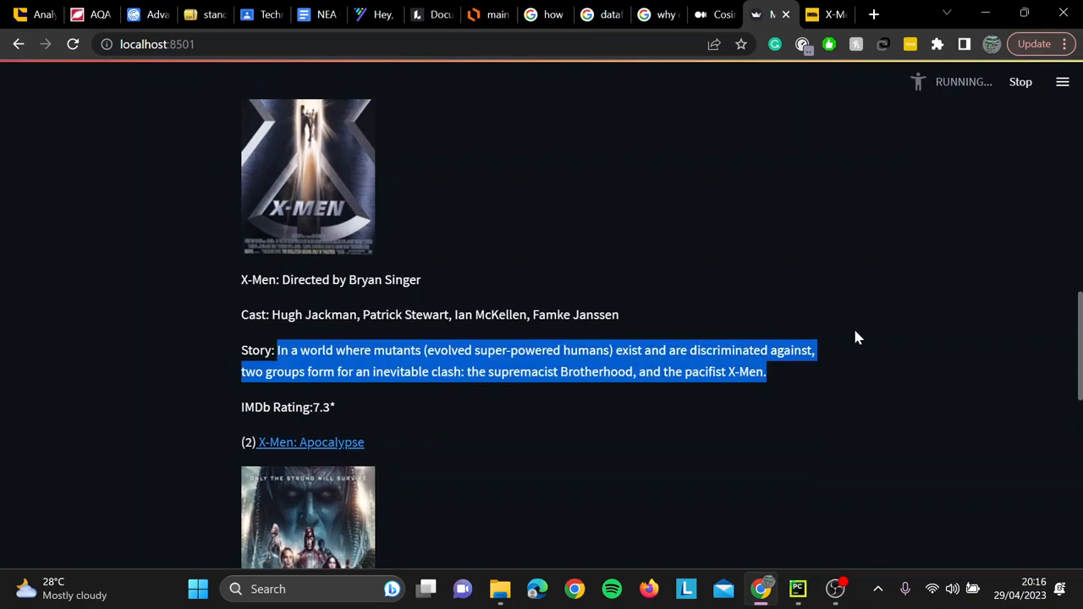
pyautogui.click(311, 442)
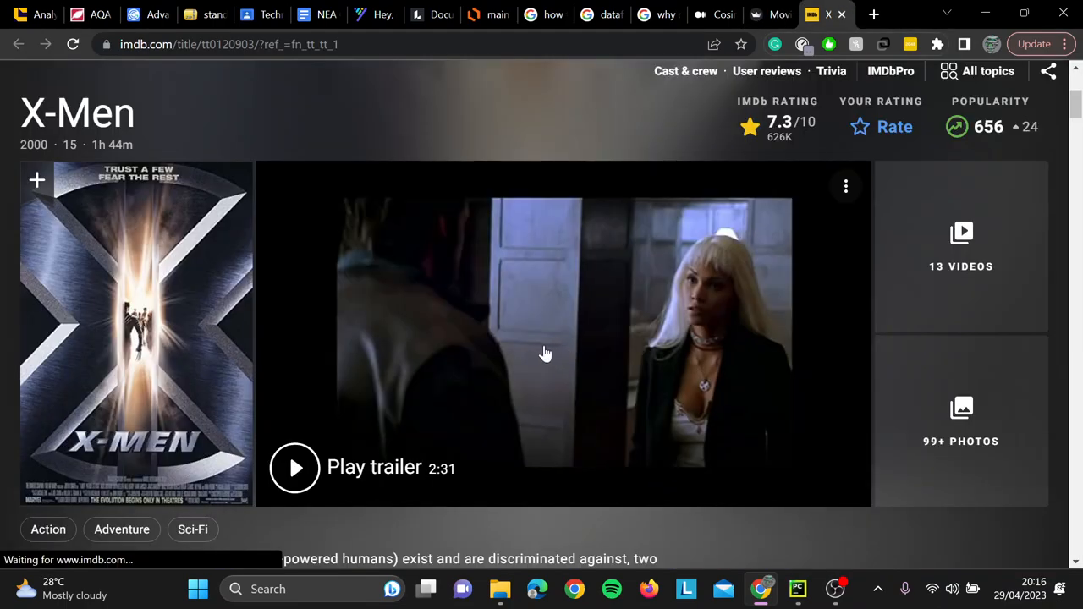
pyautogui.scroll(-3)
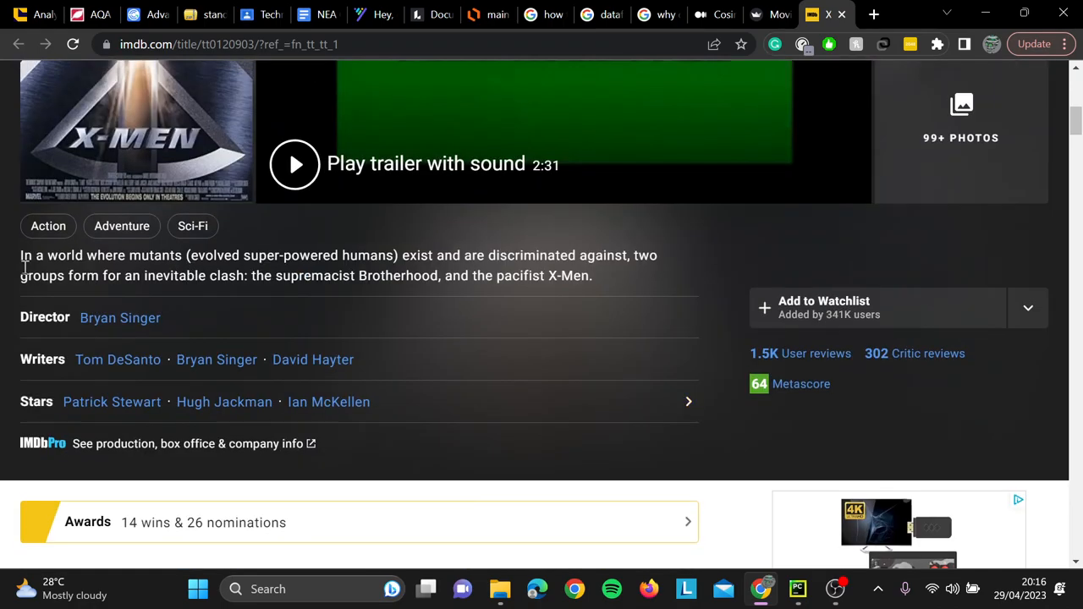
pyautogui.moveTo(21, 255); pyautogui.dragTo(370, 254)
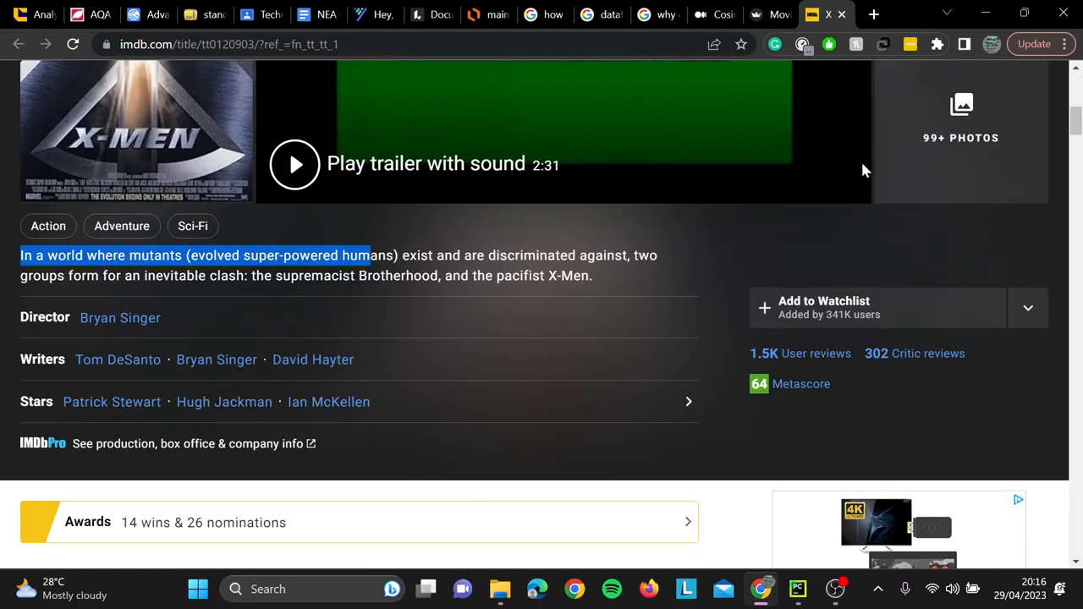
pyautogui.moveTo(550, 226)
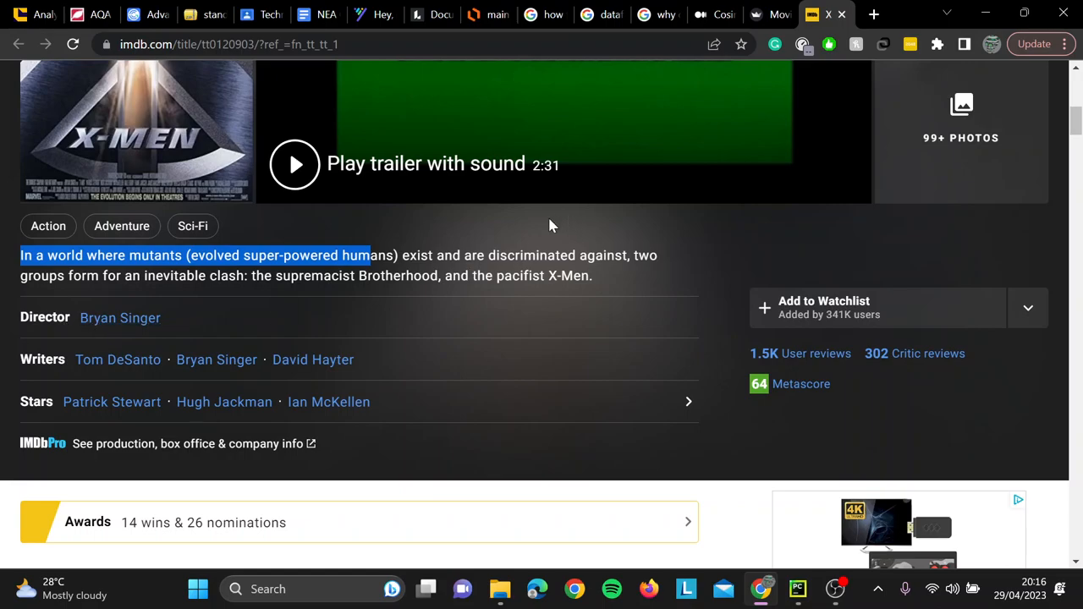
pyautogui.moveTo(112, 402)
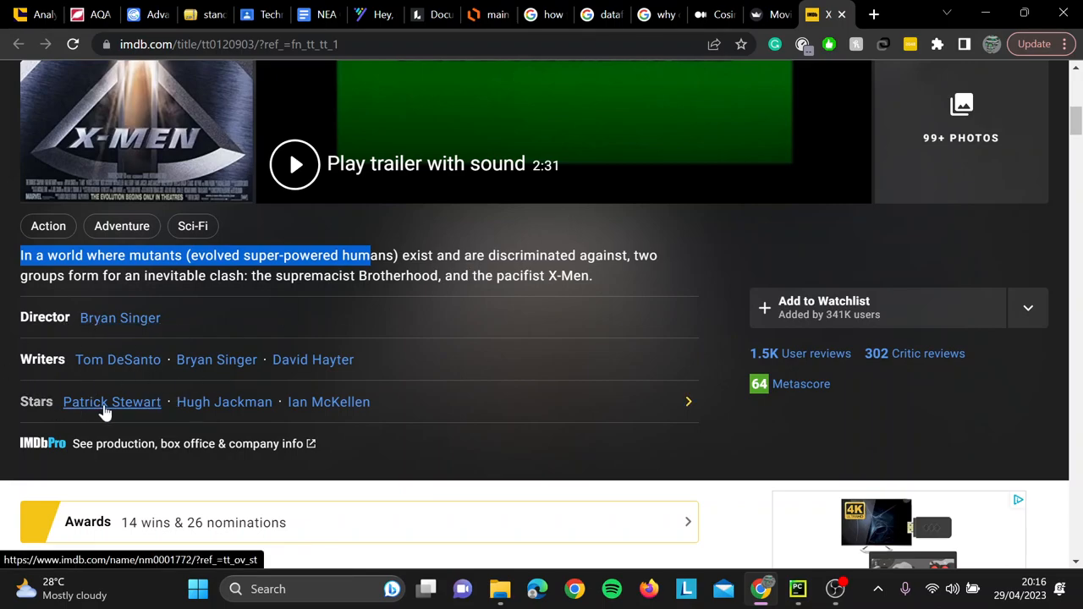
pyautogui.moveTo(770, 7)
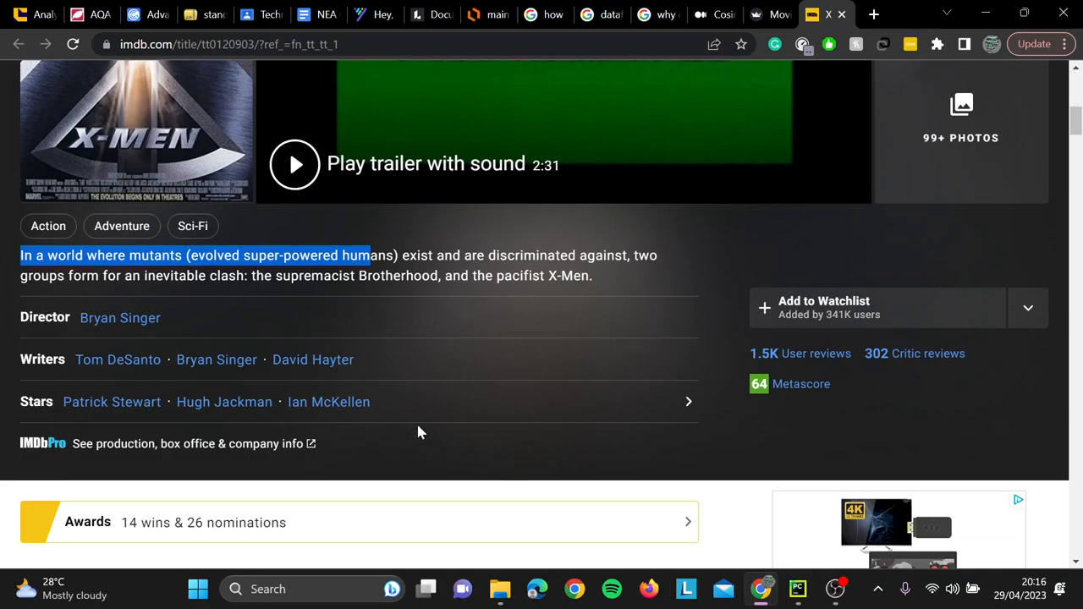
pyautogui.scroll(-3)
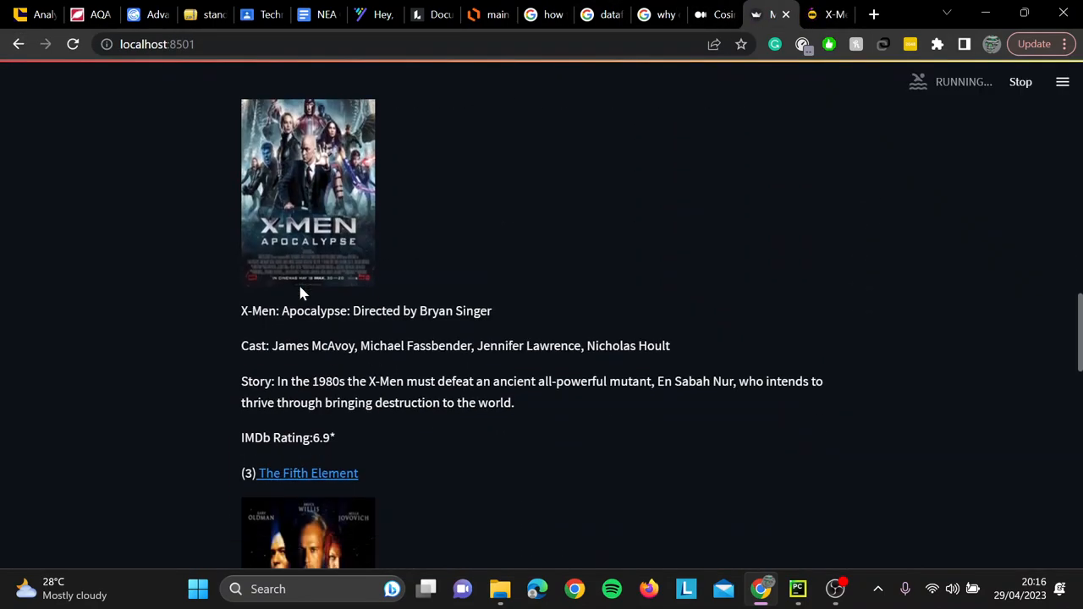
# Scroll down to the fifth recommendation, Iron Man 3
pyautogui.scroll(-3)
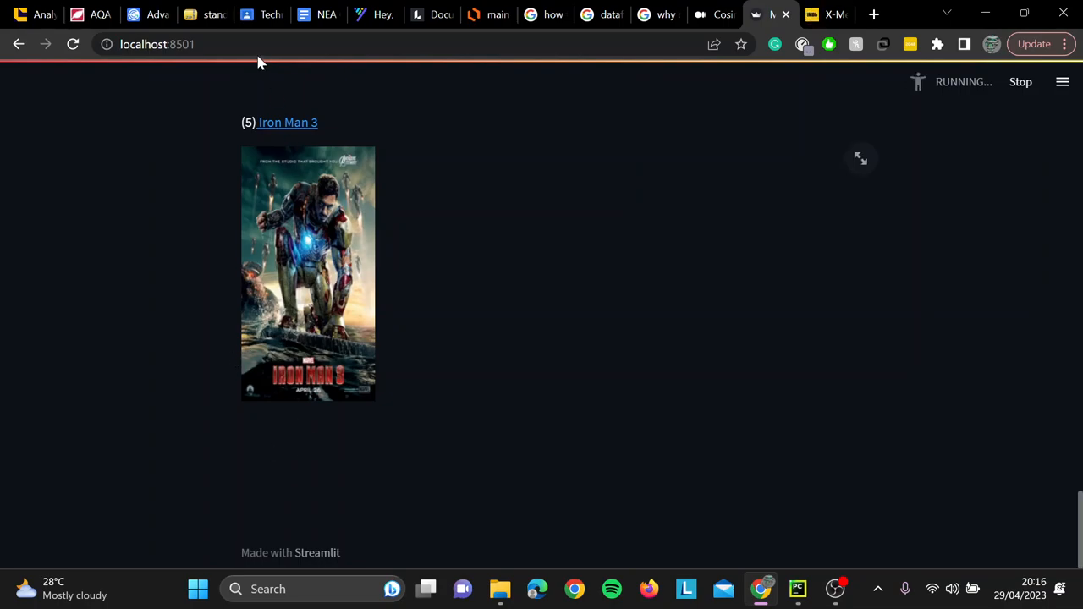
pyautogui.moveTo(153, 213)
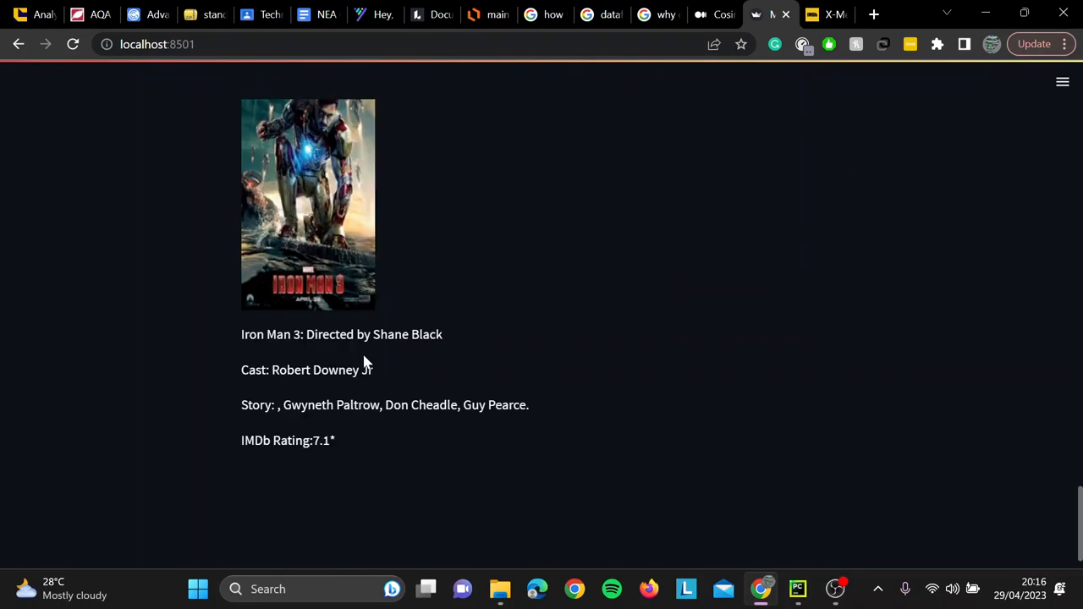
pyautogui.moveTo(324, 400)
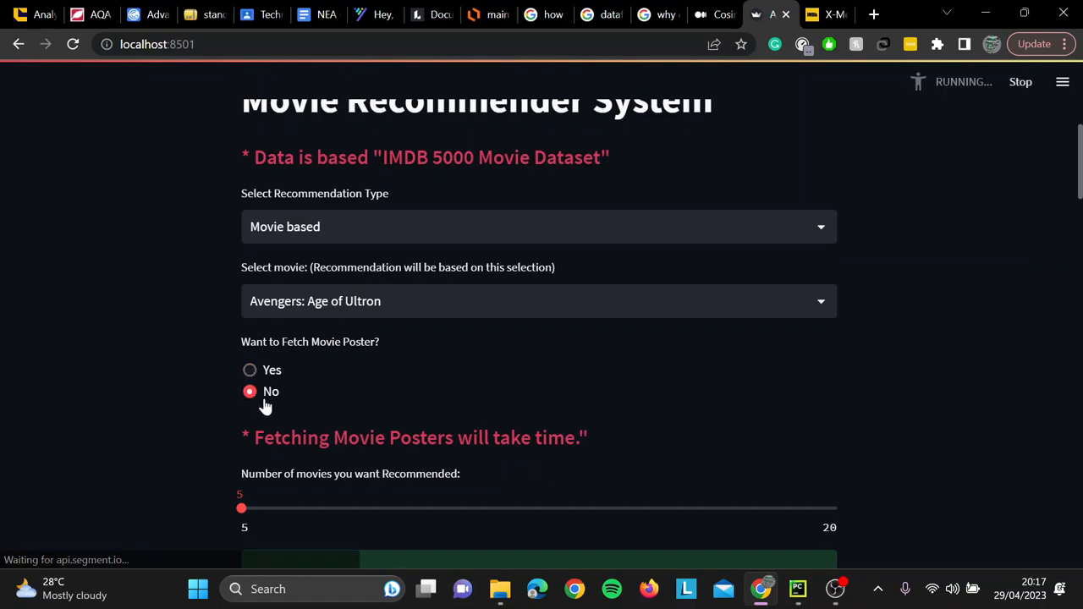
pyautogui.moveTo(332, 396)
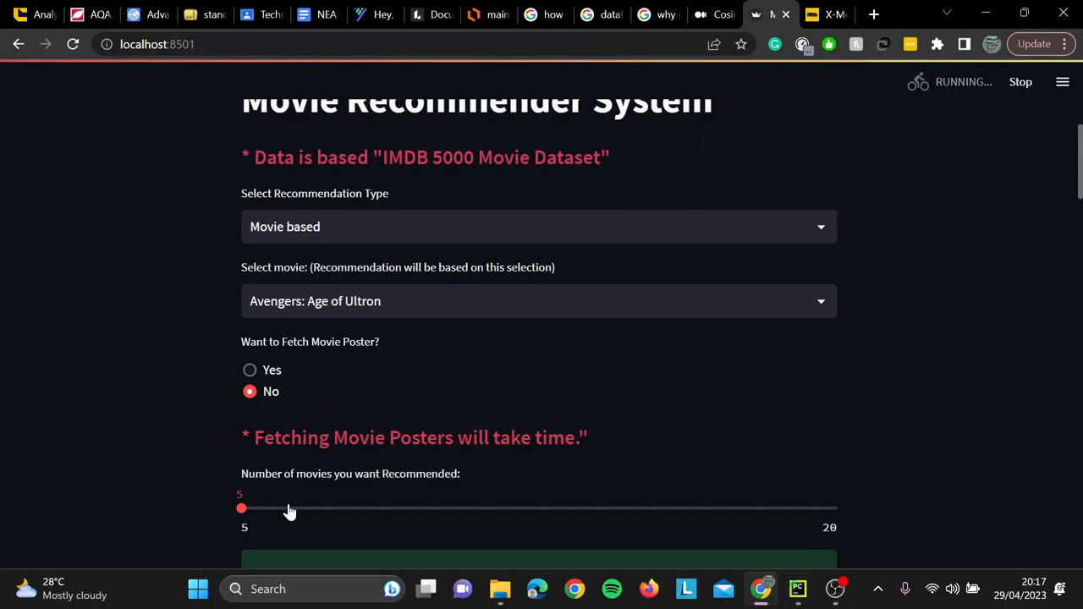
# Set the movie count to 6 and scroll the text-only results to Star Trek Into Darkness
pyautogui.moveTo(241, 508); pyautogui.dragTo(282, 508)
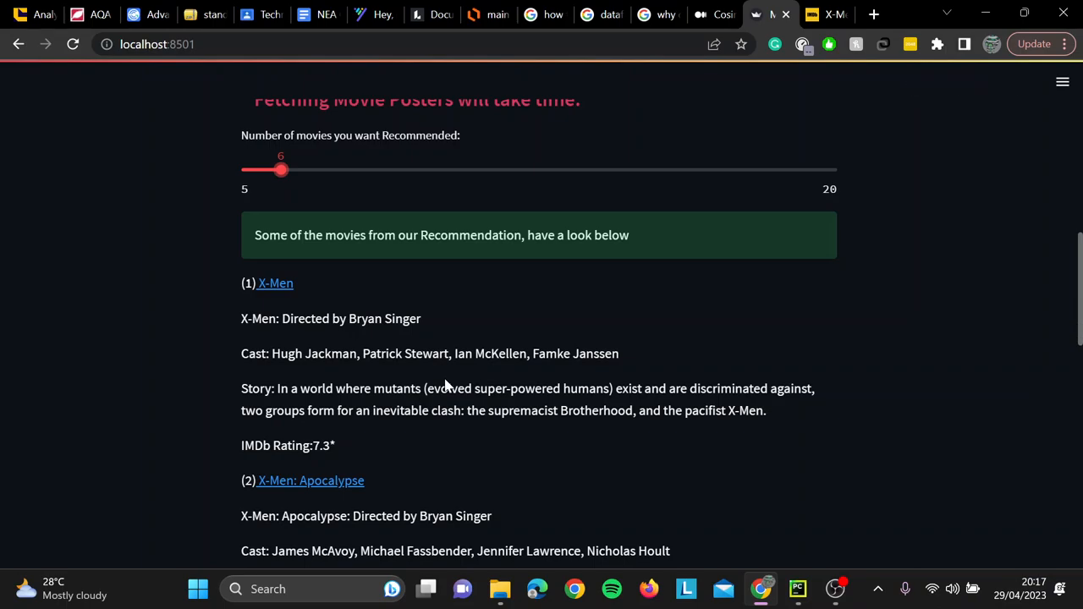
pyautogui.moveTo(296, 286)
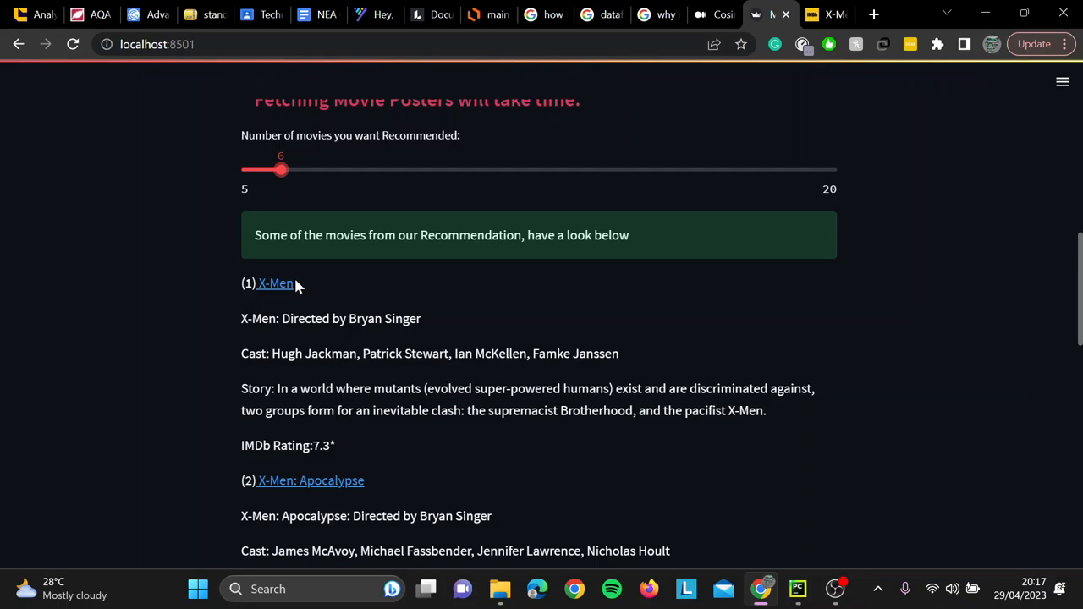
pyautogui.scroll(-3)
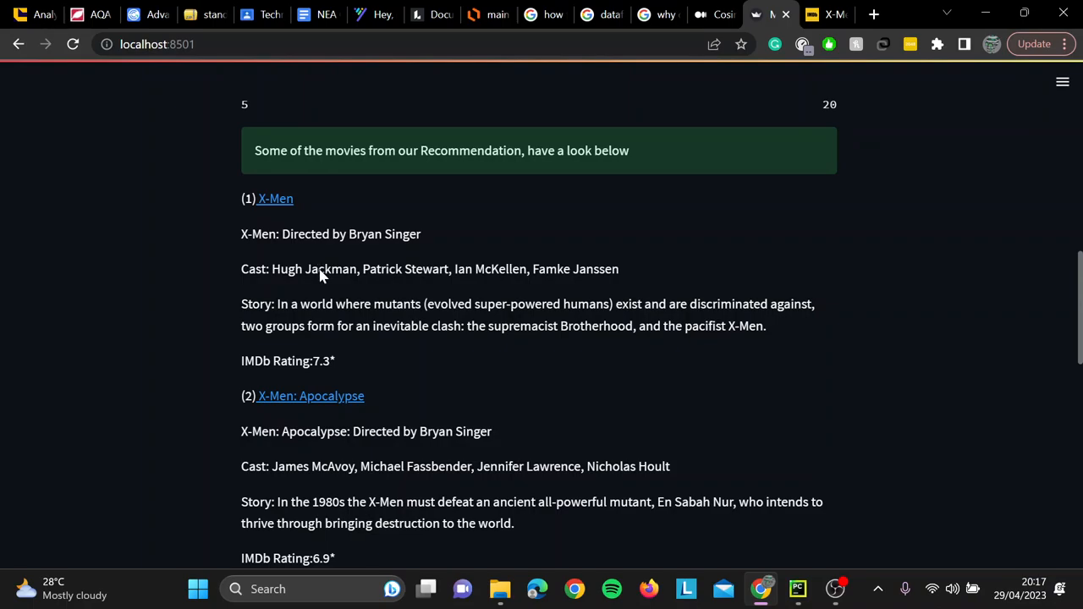
pyautogui.scroll(-3)
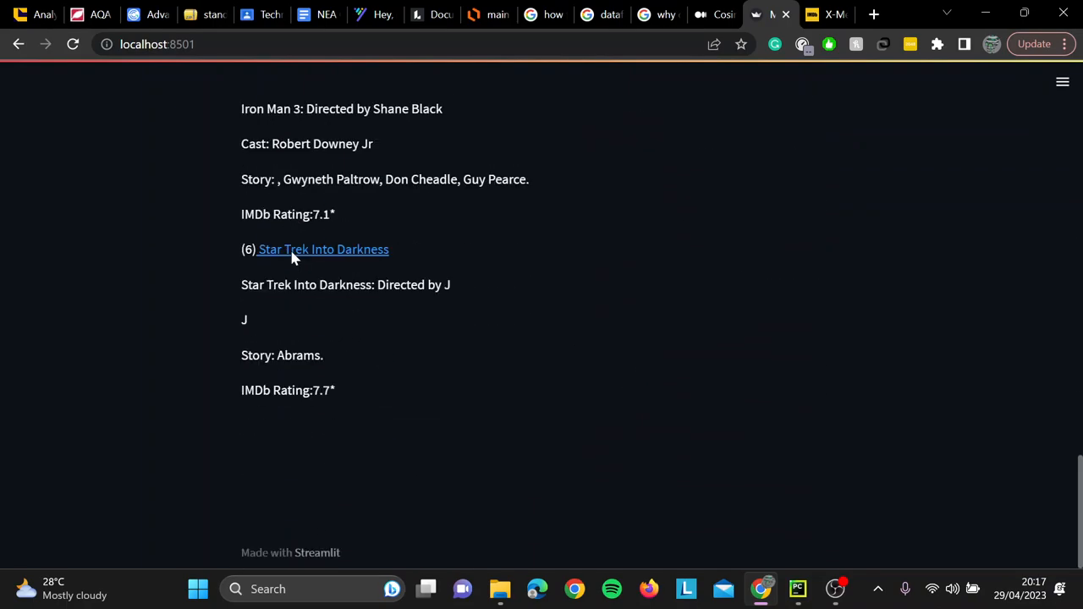
pyautogui.scroll(3)
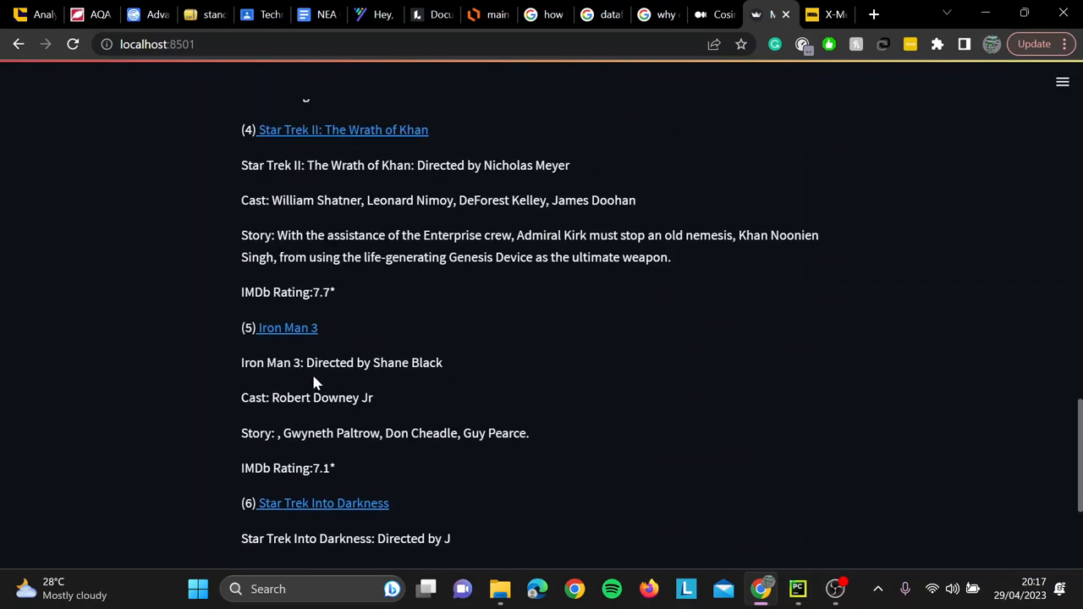
pyautogui.scroll(-3)
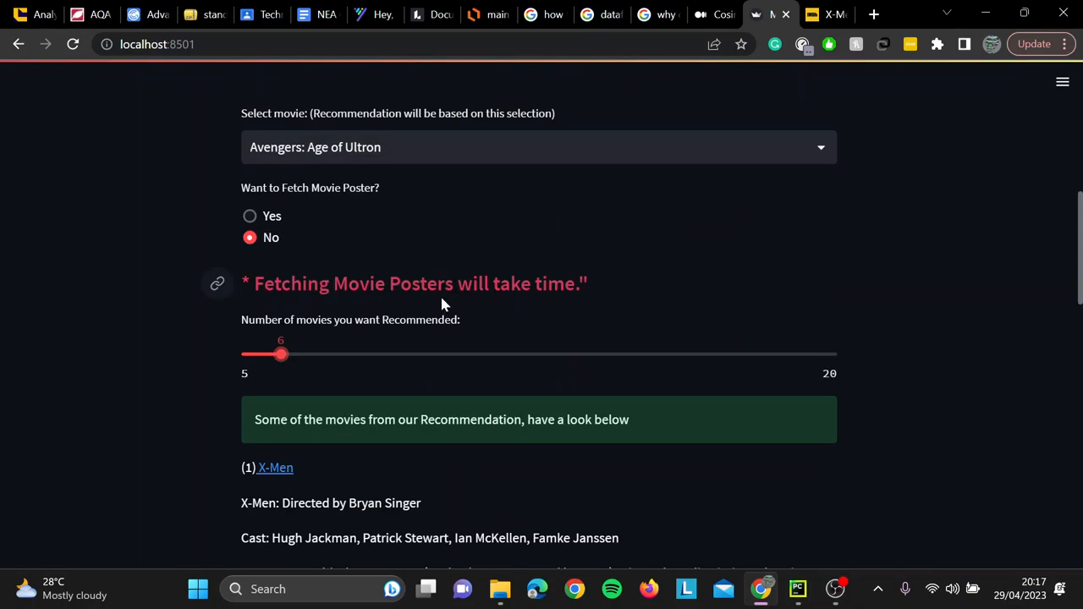
pyautogui.scroll(-3)
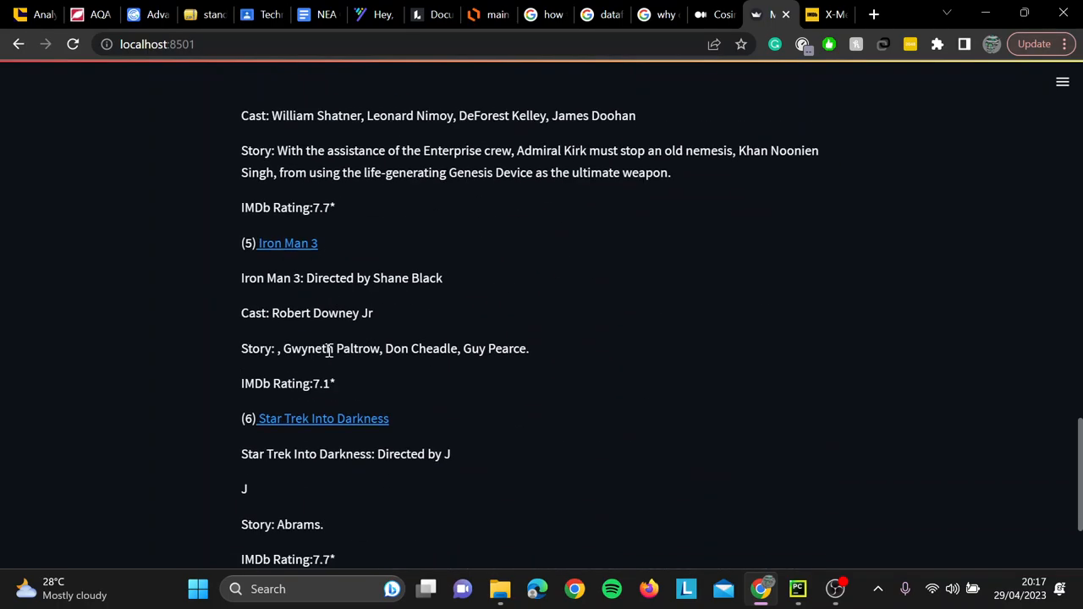
pyautogui.scroll(-3)
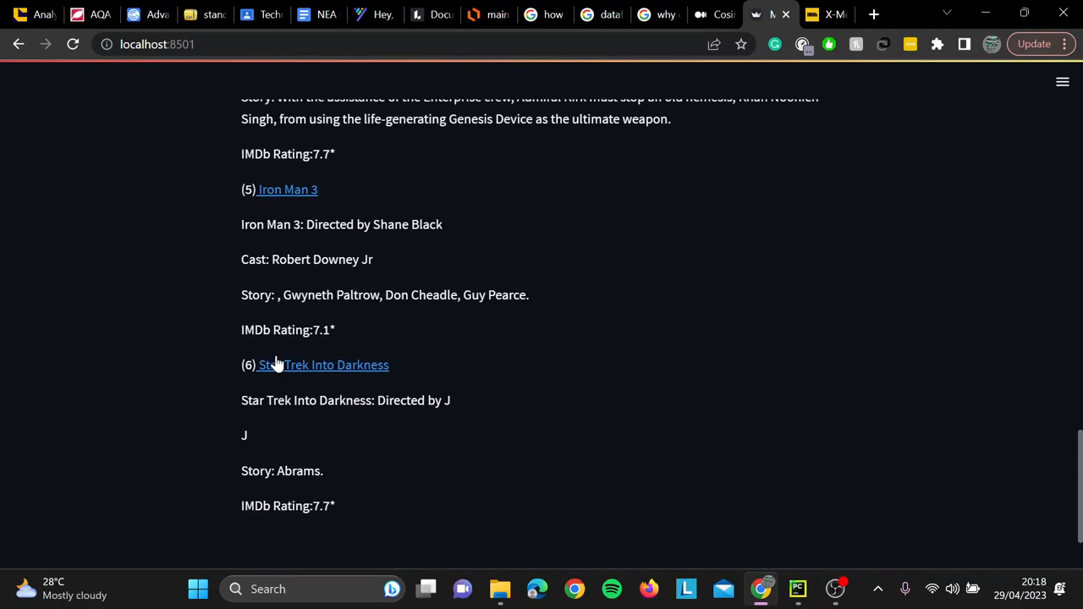
pyautogui.scroll(3)
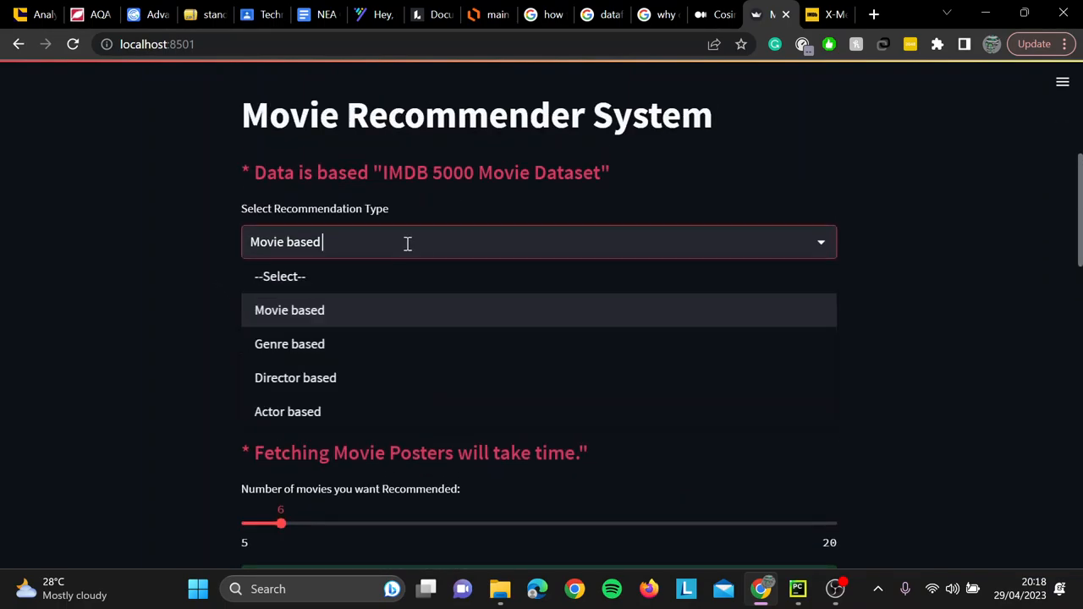
# Switch to genre-based recommendations and remove Animation so only Action remains
pyautogui.click(289, 344)
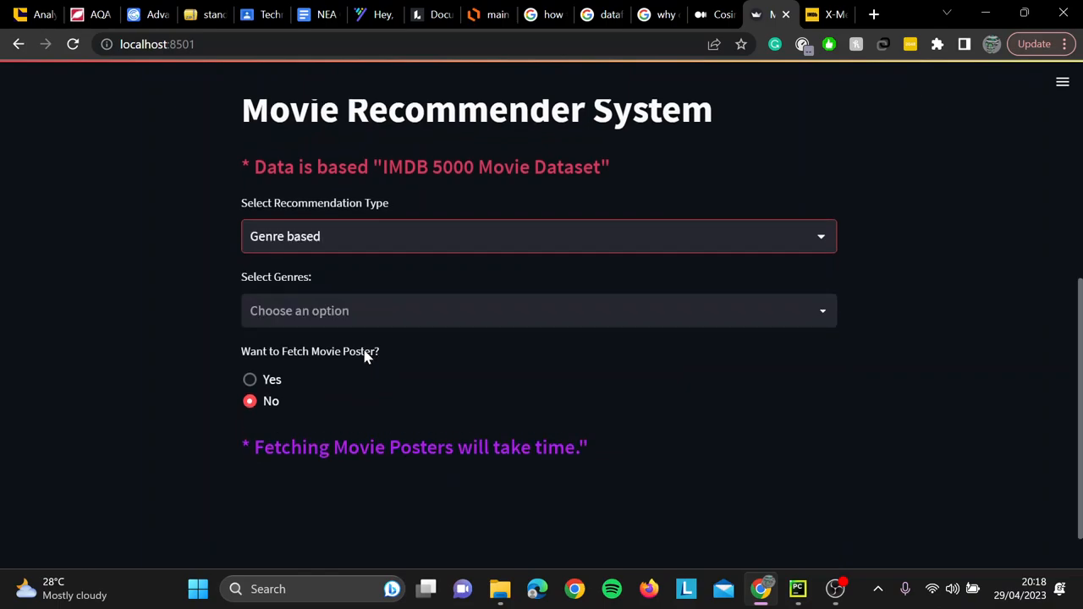
pyautogui.click(538, 310)
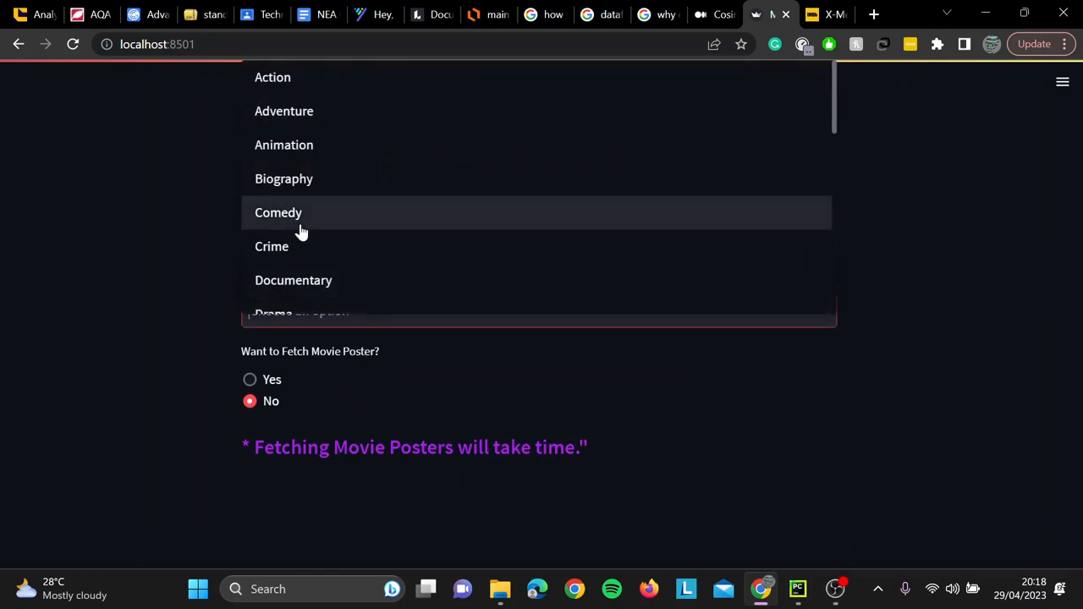
pyautogui.moveTo(313, 246)
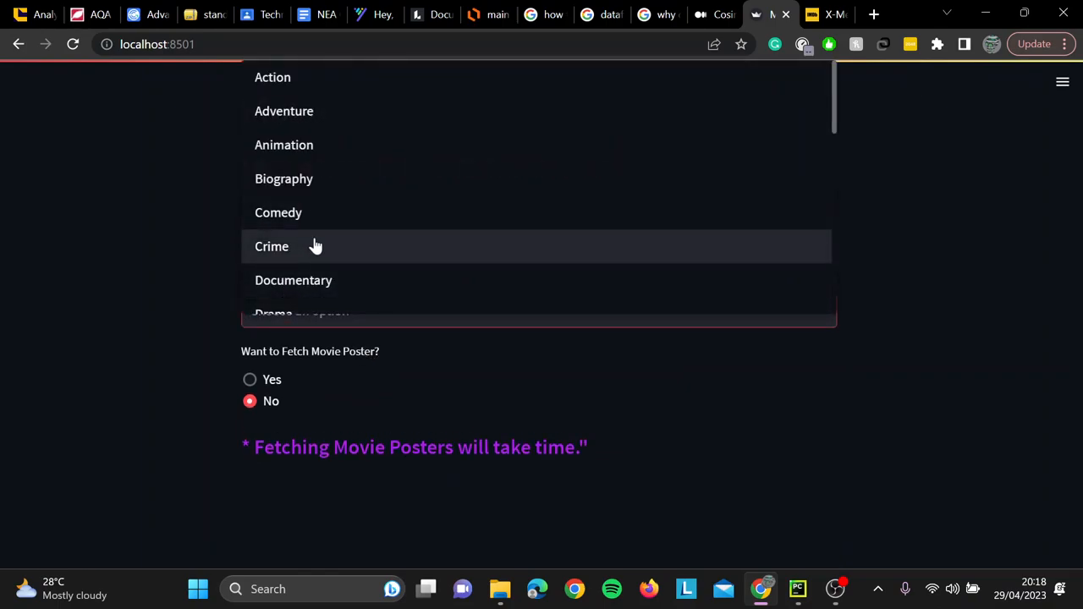
pyautogui.moveTo(339, 178)
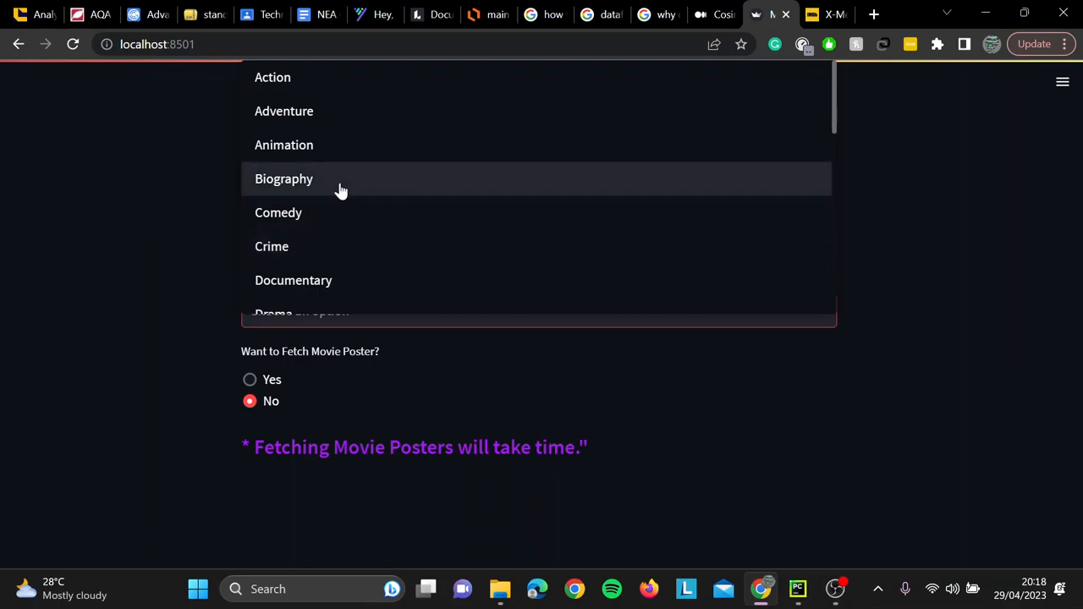
pyautogui.moveTo(318, 201)
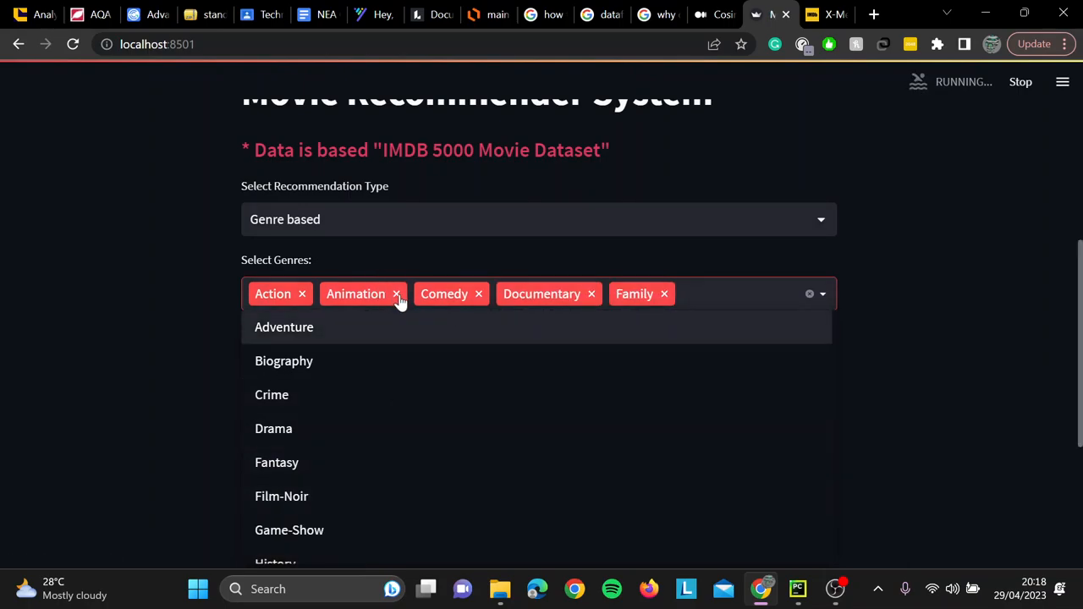
pyautogui.click(396, 294)
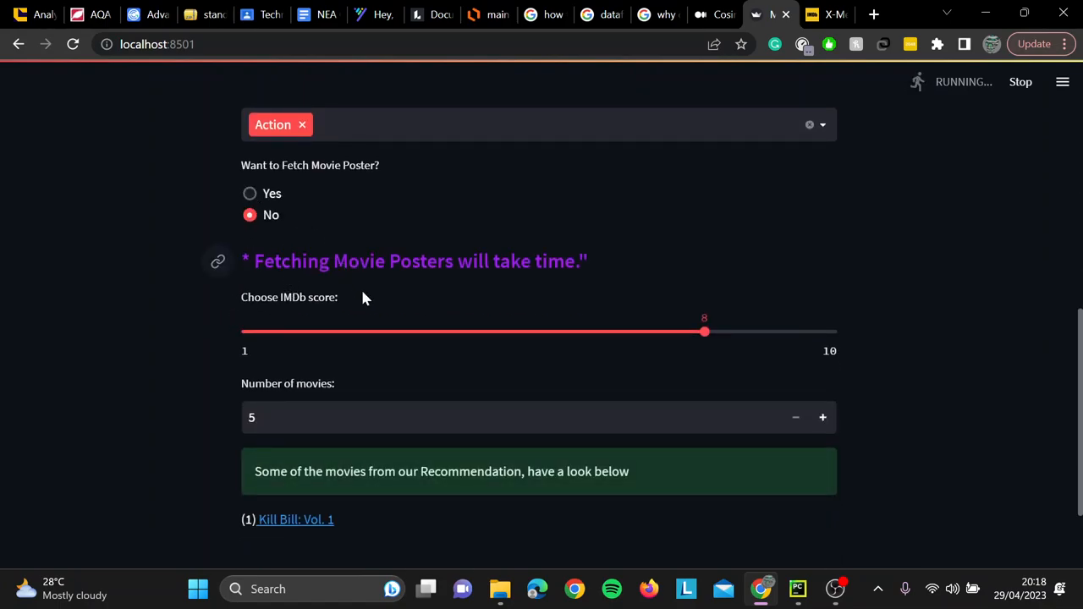
pyautogui.scroll(-3)
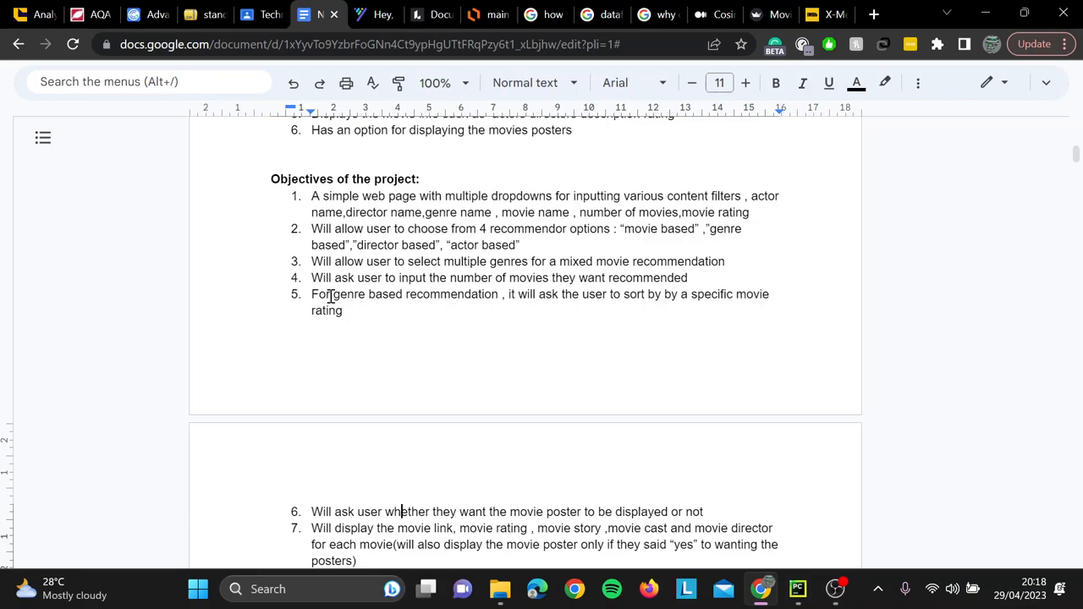
pyautogui.moveTo(727, 301)
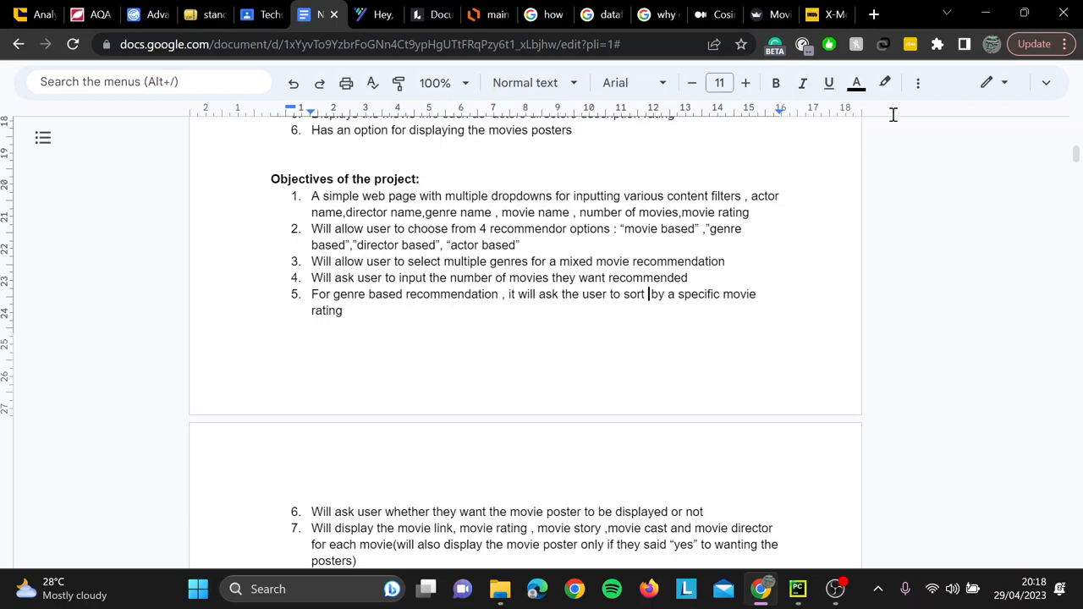
# Return from Google Docs to the movie recommender app
pyautogui.click(825, 15)
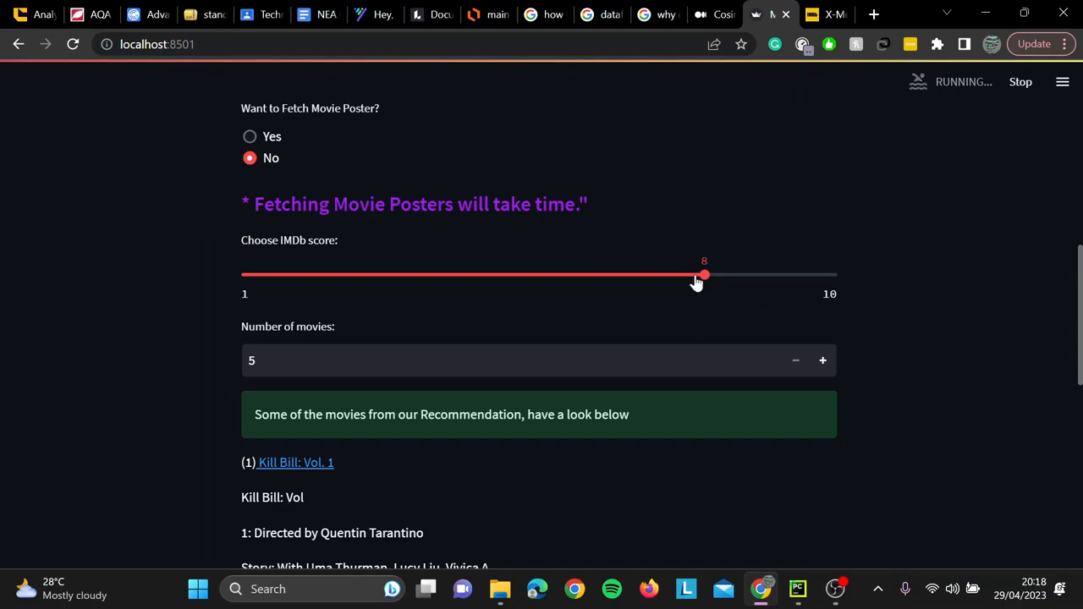
# Review the five Action recommendations down to Die Hard, then open Taken on IMDb
pyautogui.scroll(-3)
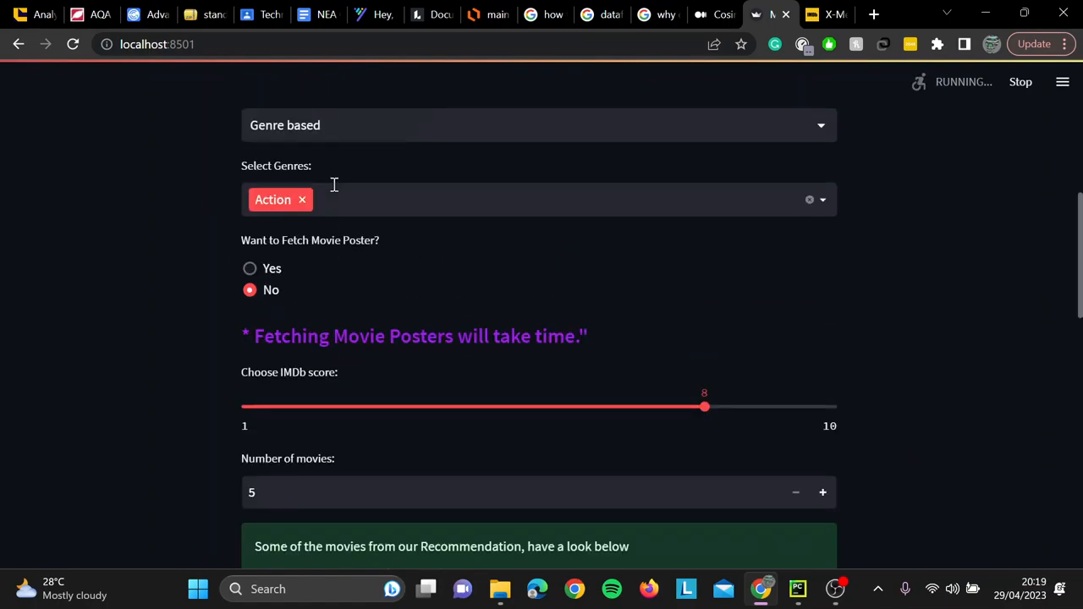
pyautogui.scroll(-3)
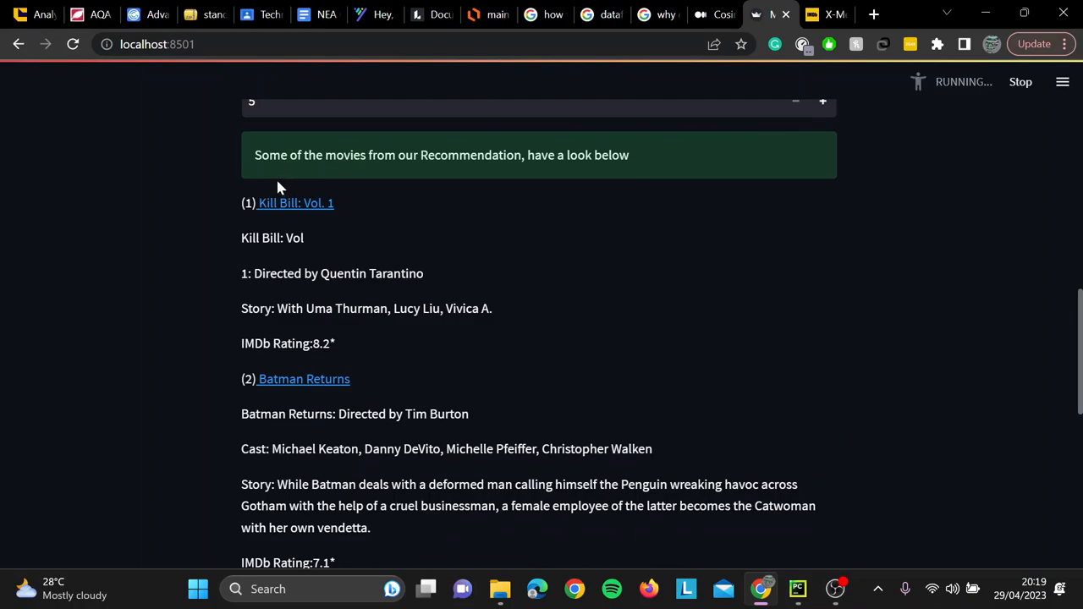
pyautogui.moveTo(288, 328)
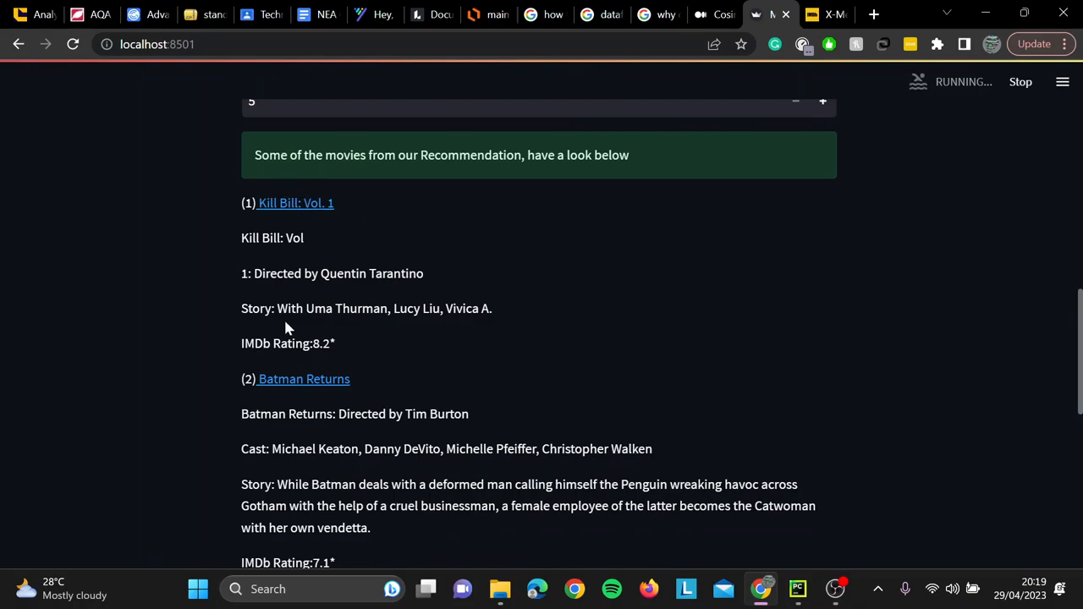
pyautogui.scroll(-3)
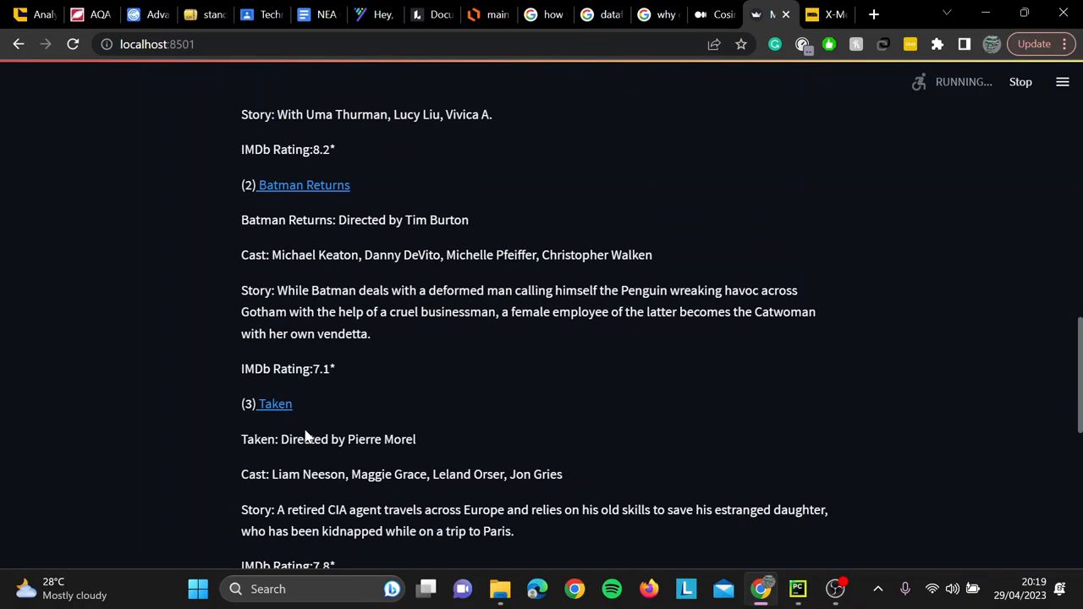
pyautogui.scroll(-3)
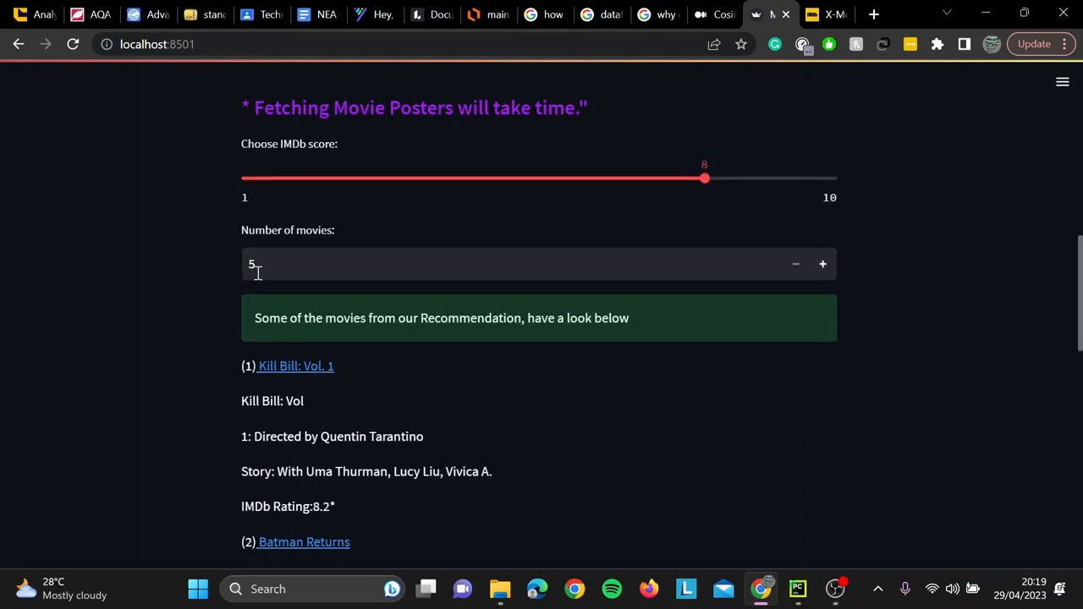
pyautogui.scroll(-3)
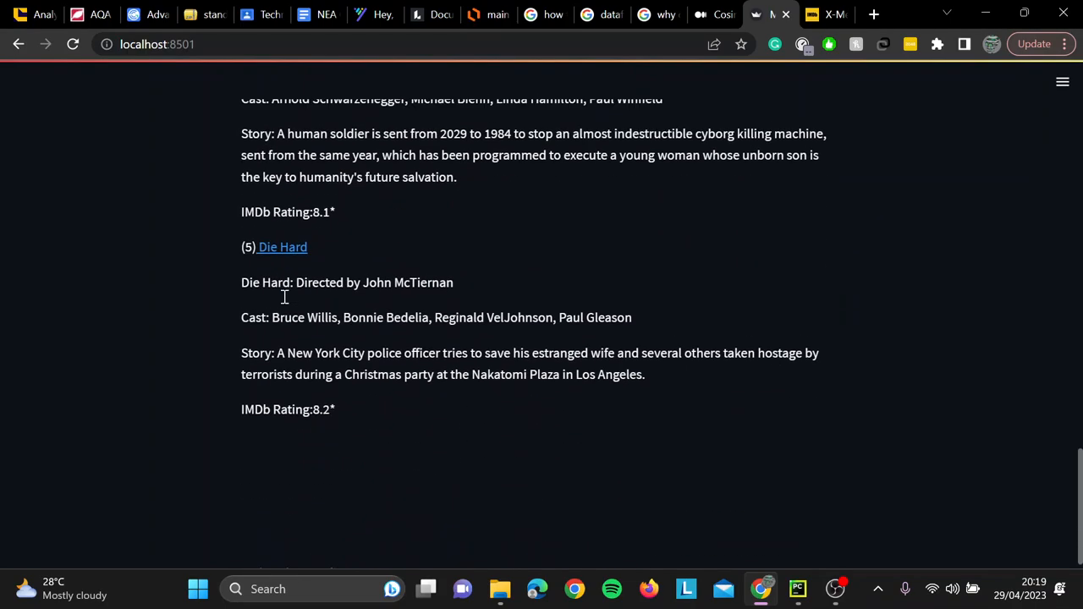
pyautogui.scroll(3)
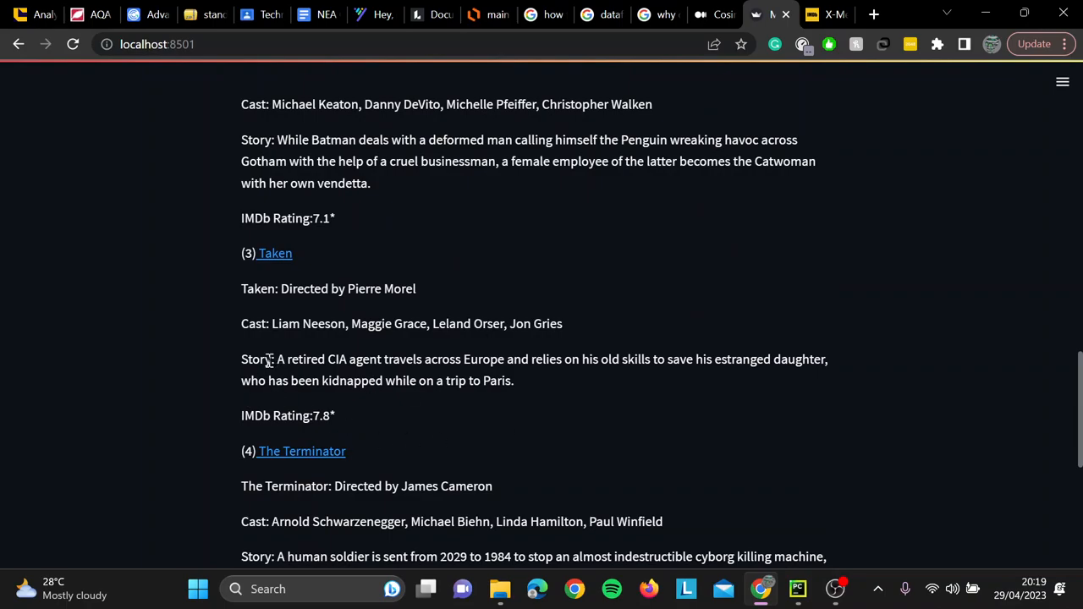
pyautogui.moveTo(364, 269)
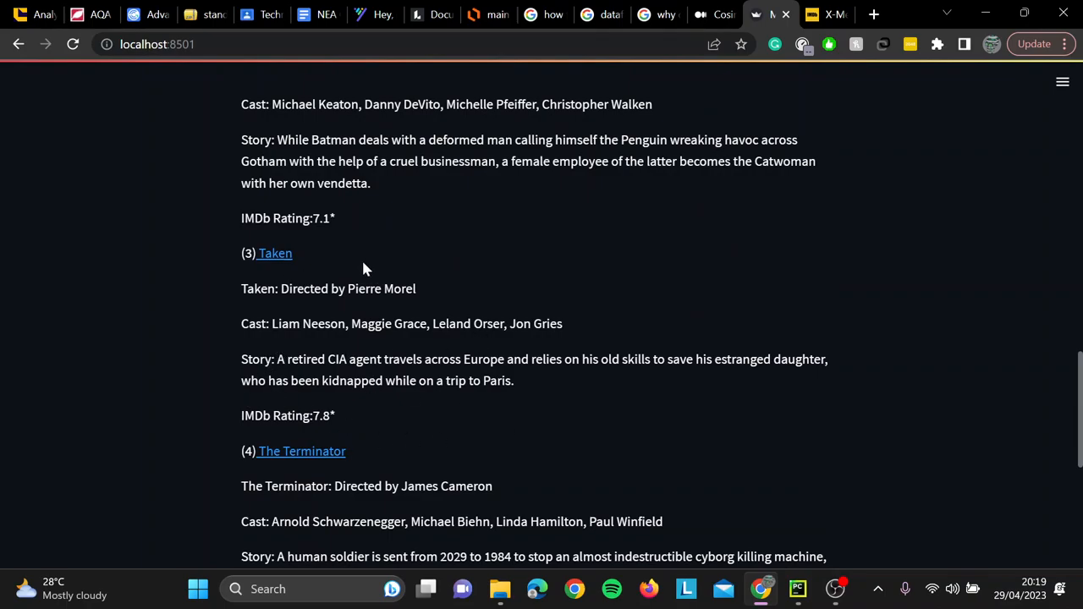
pyautogui.moveTo(280, 267)
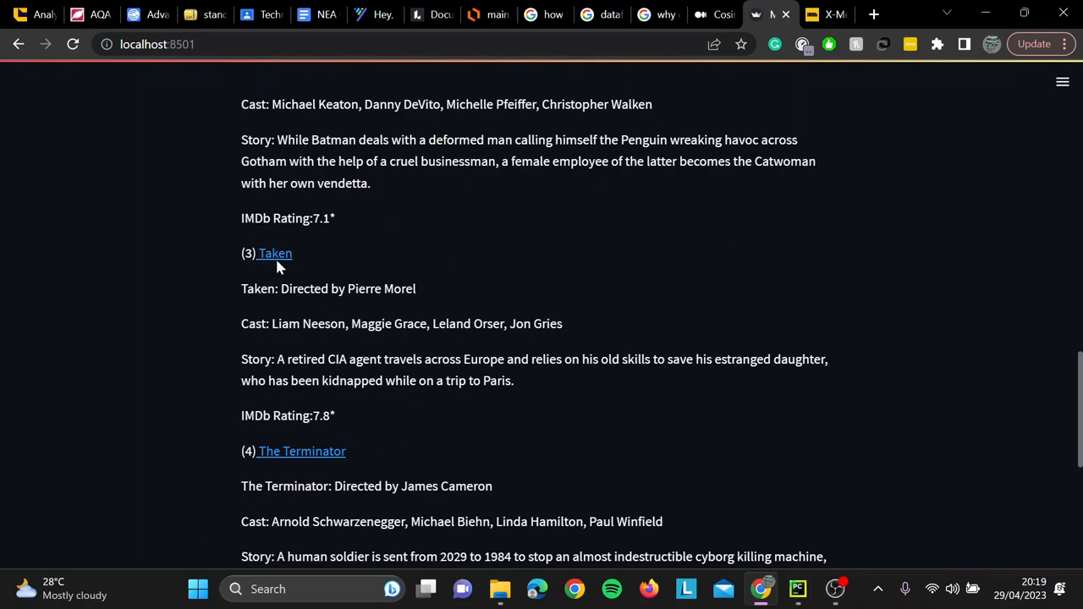
pyautogui.click(275, 253)
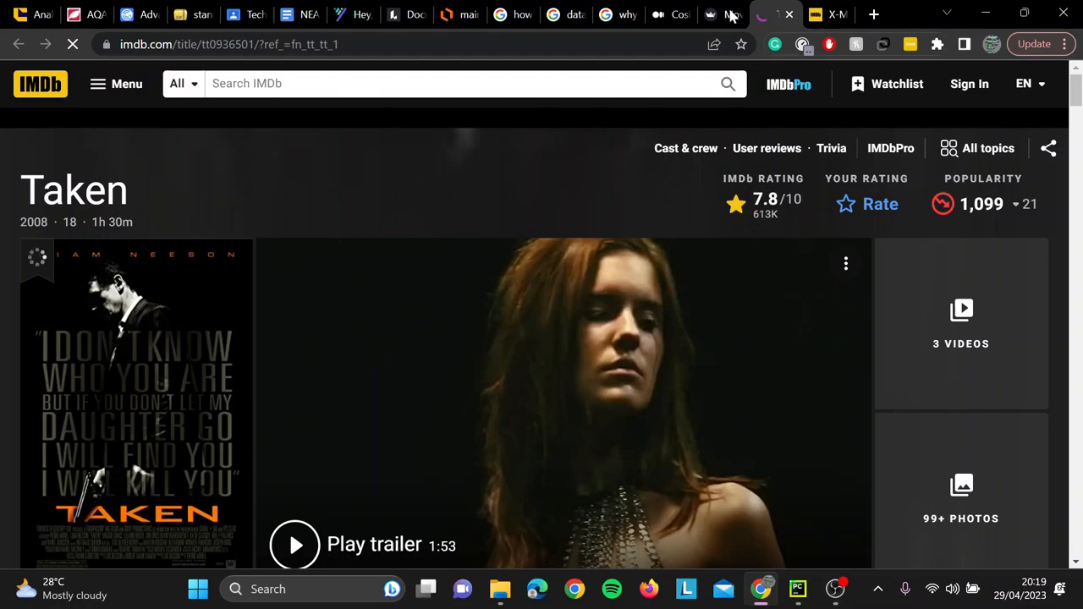
# Compare Taken's IMDb page and 7.8 rating against the recommender's entry
pyautogui.click(719, 14)
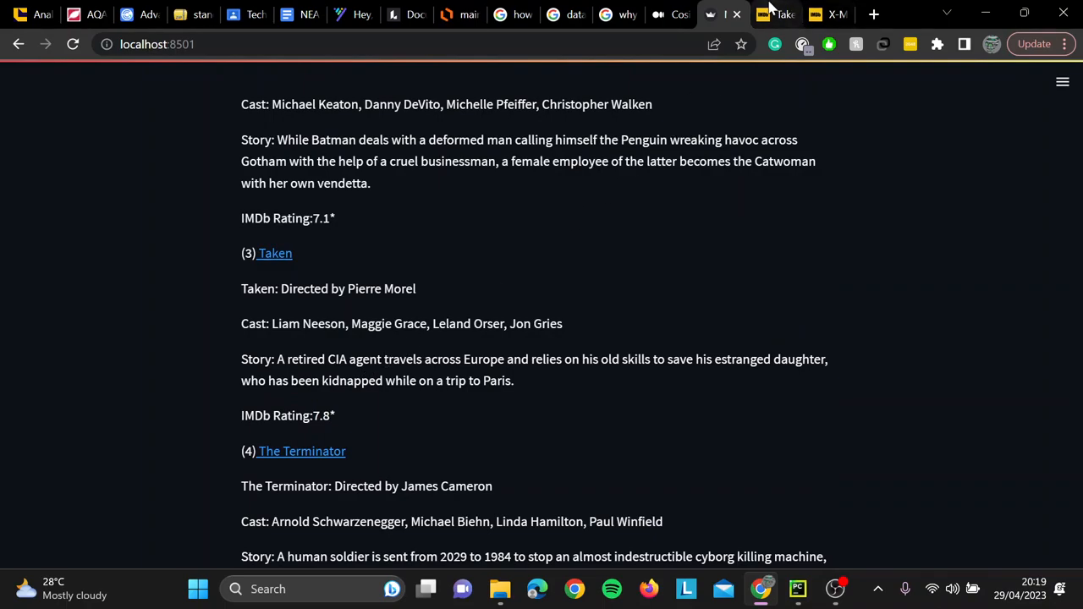
pyautogui.click(275, 253)
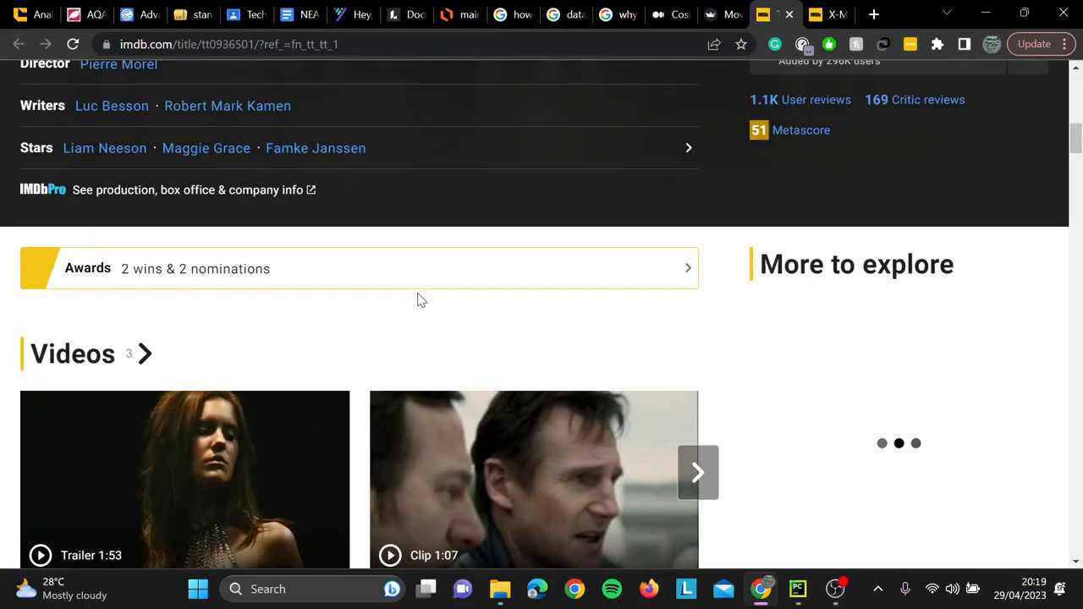
pyautogui.scroll(3)
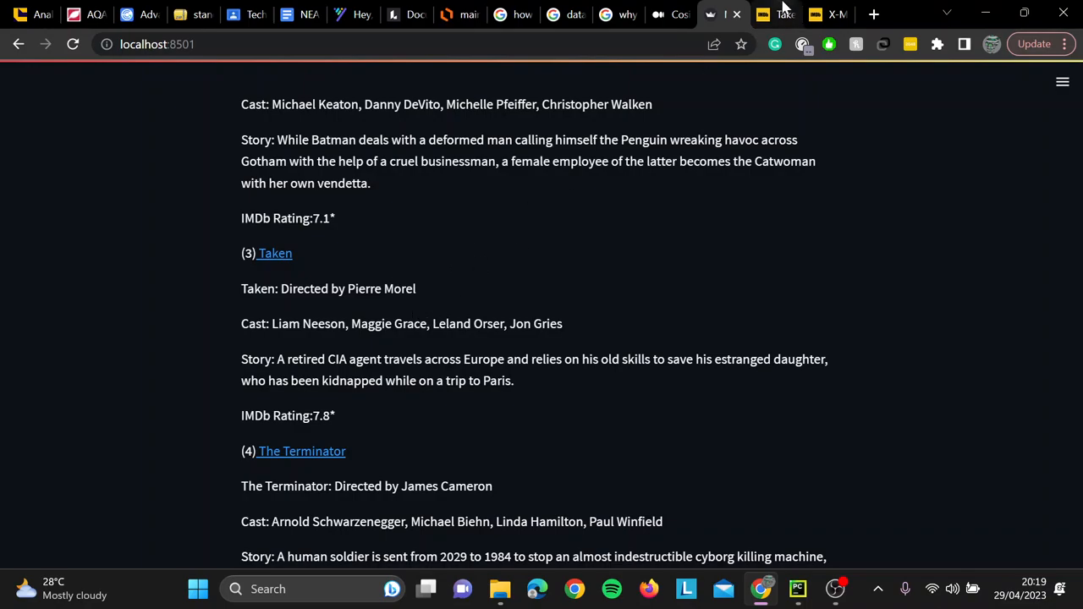
pyautogui.click(274, 254)
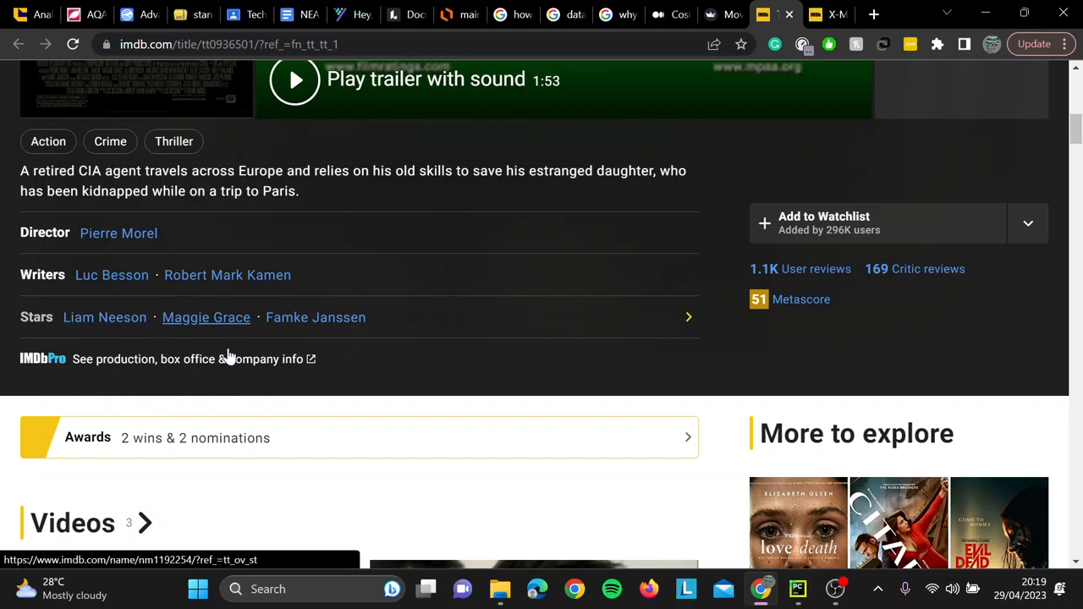
pyautogui.moveTo(271, 376)
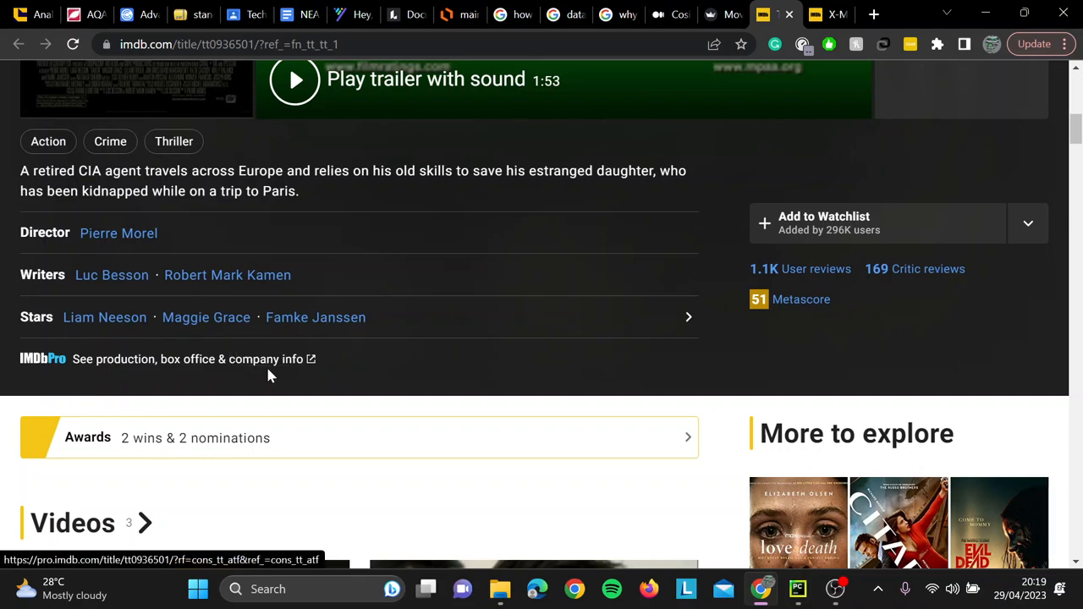
# Check Taken's full IMDb cast against the listed actors, then return to the recommendations
pyautogui.click(775, 15)
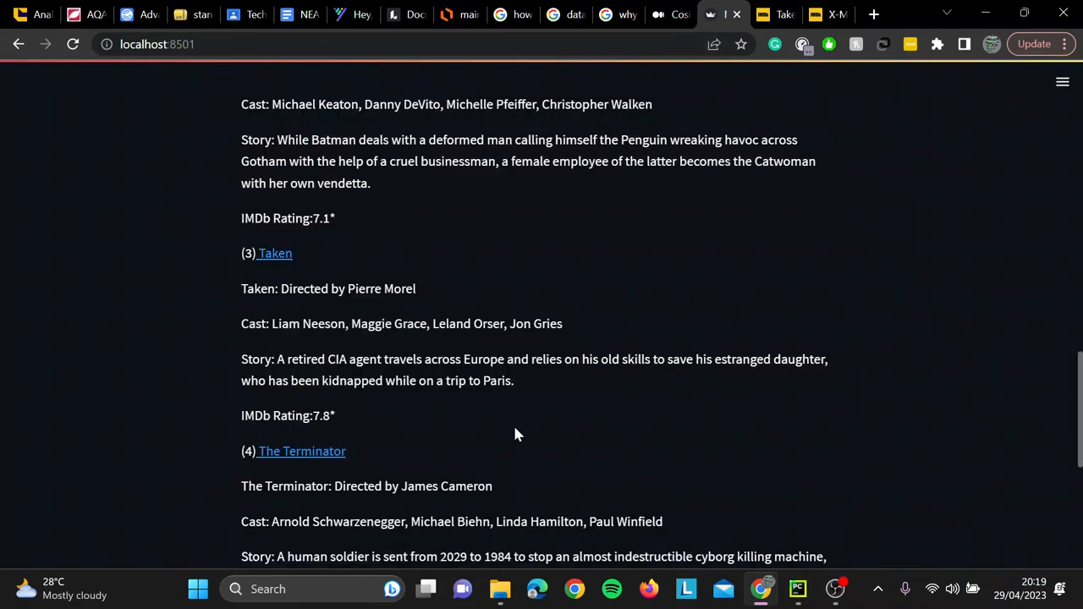
pyautogui.moveTo(415, 327)
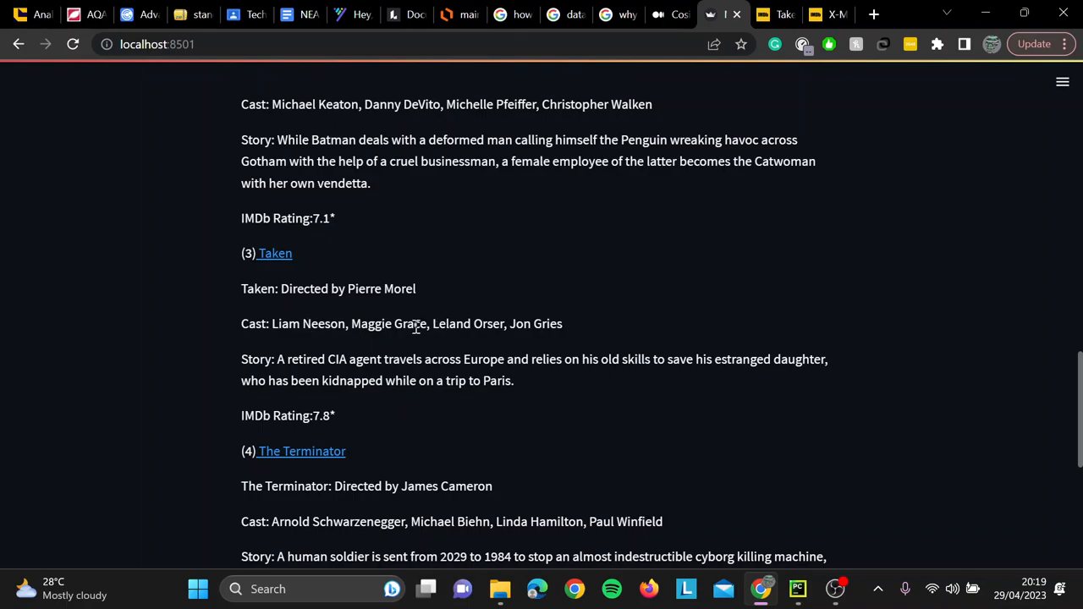
pyautogui.moveTo(423, 324); pyautogui.dragTo(562, 323)
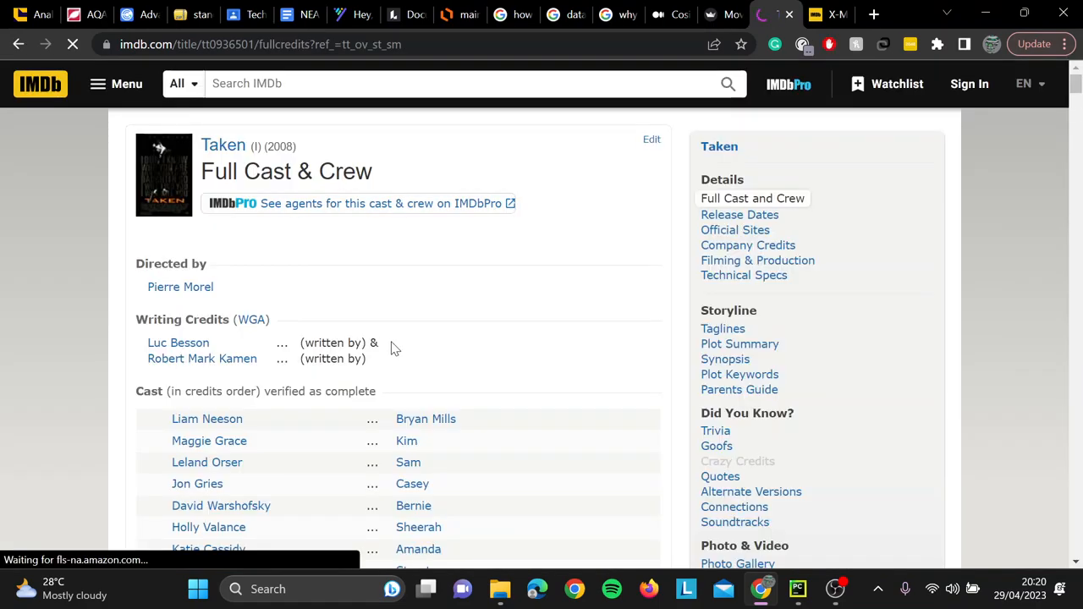
pyautogui.scroll(-3)
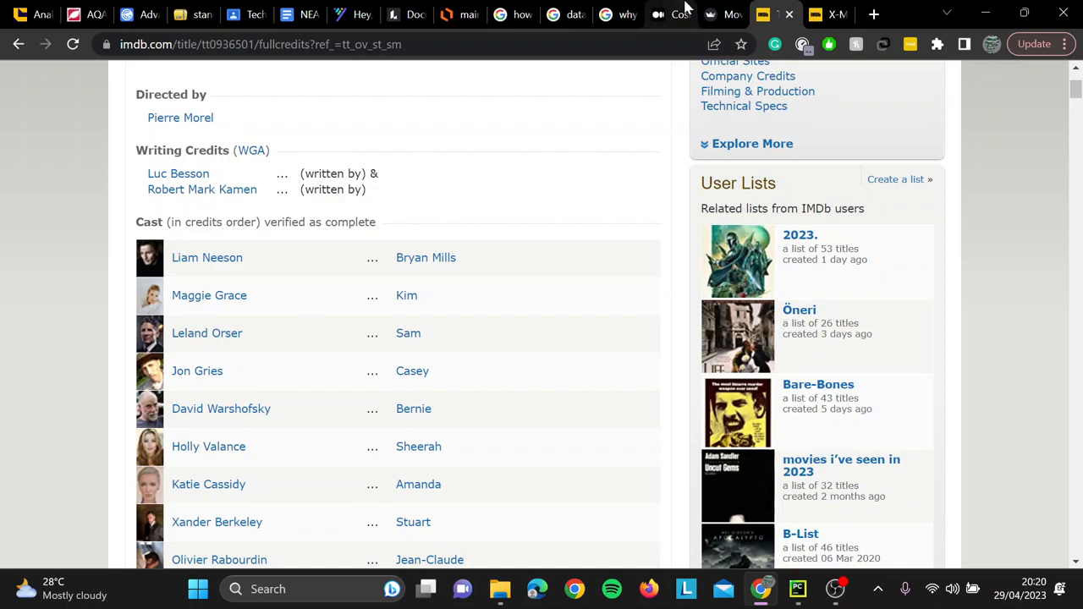
pyautogui.click(711, 15)
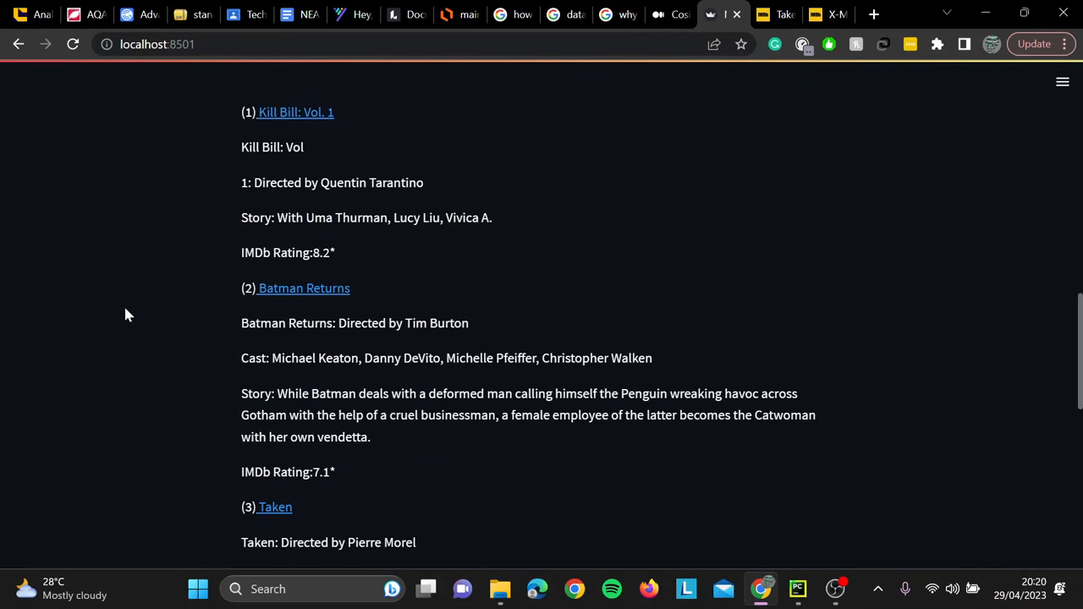
# Raise the Action recommendations to 6 movies and review the list, now ending with Kick-Ass
pyautogui.scroll(-3)
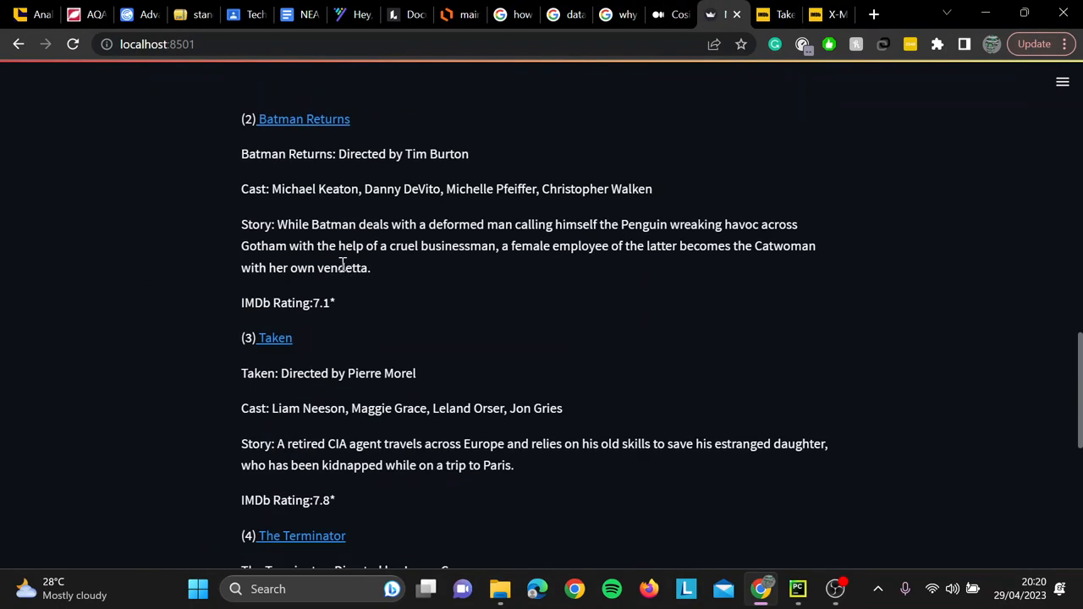
pyautogui.moveTo(423, 460)
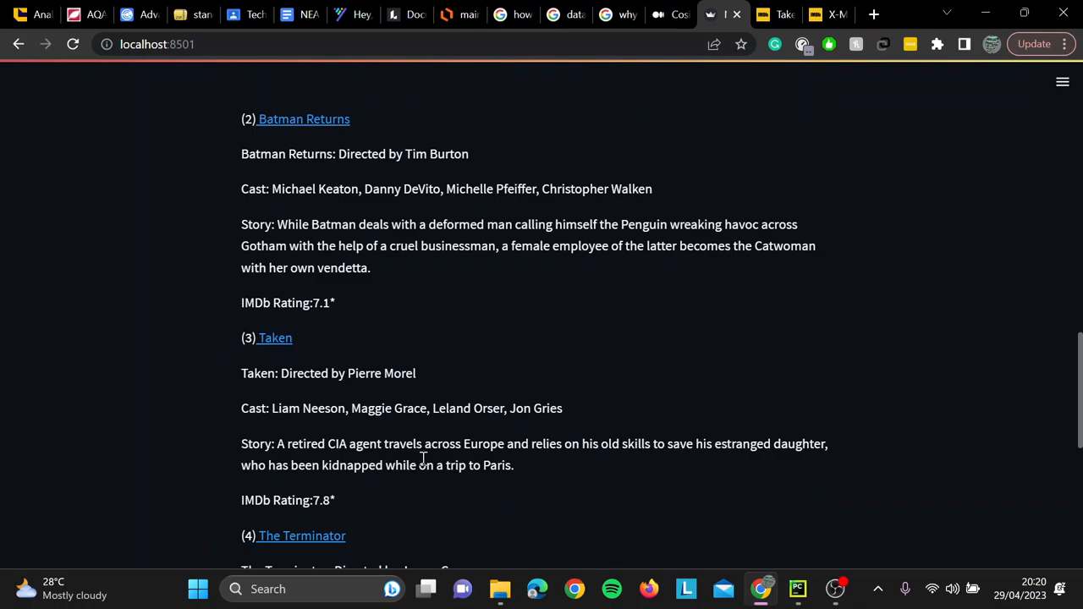
pyautogui.scroll(-3)
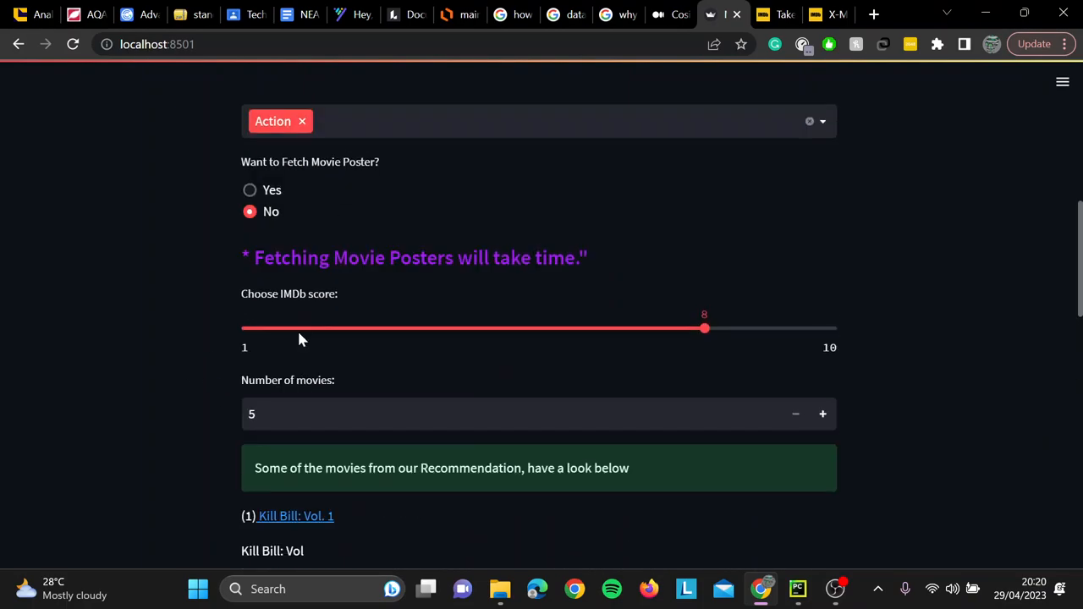
pyautogui.click(822, 414)
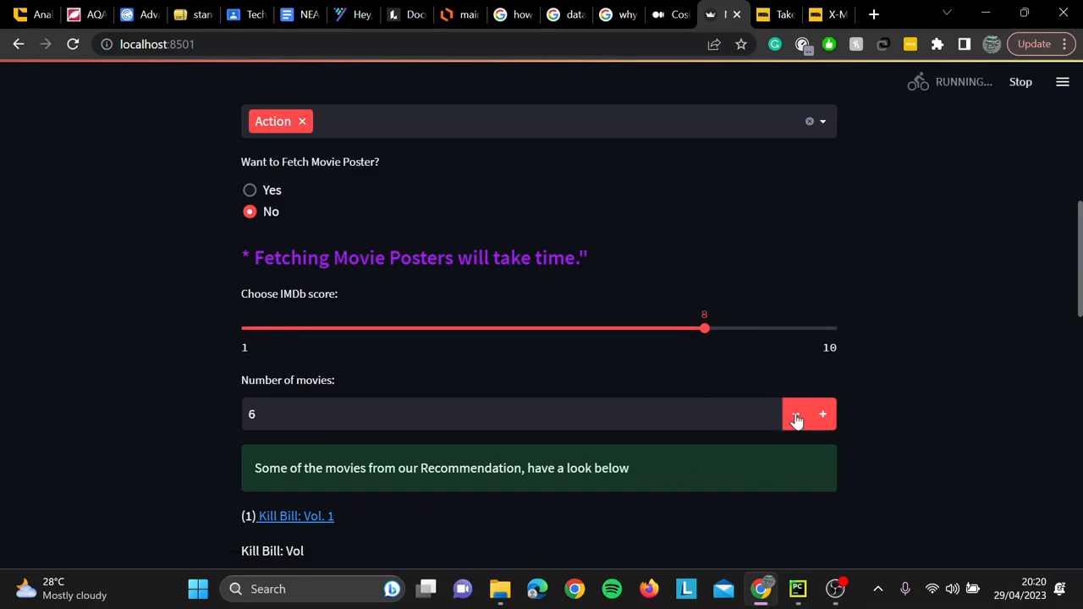
pyautogui.scroll(-3)
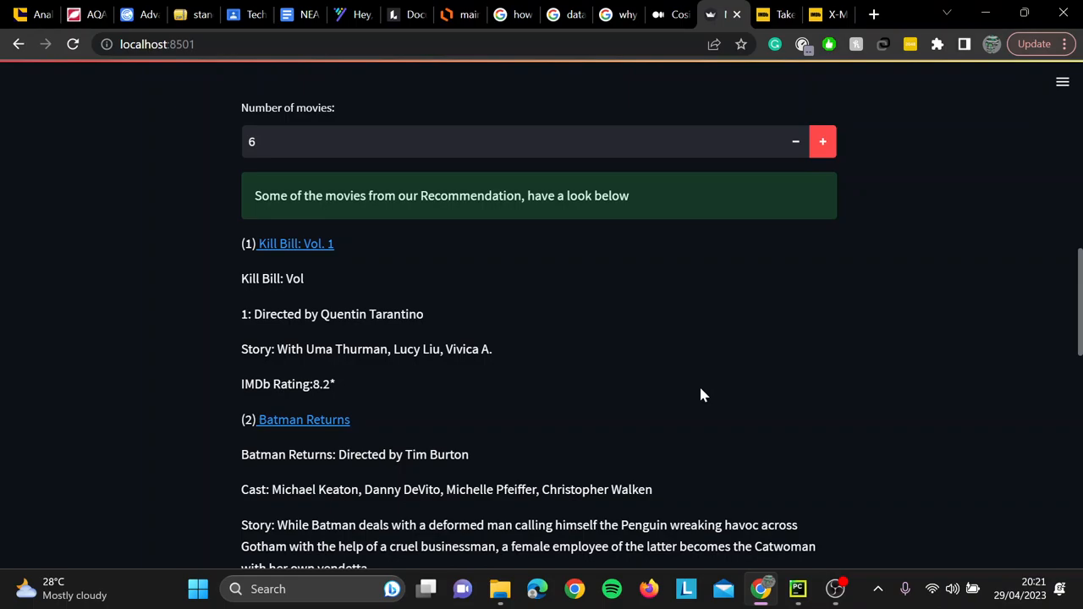
pyautogui.scroll(-3)
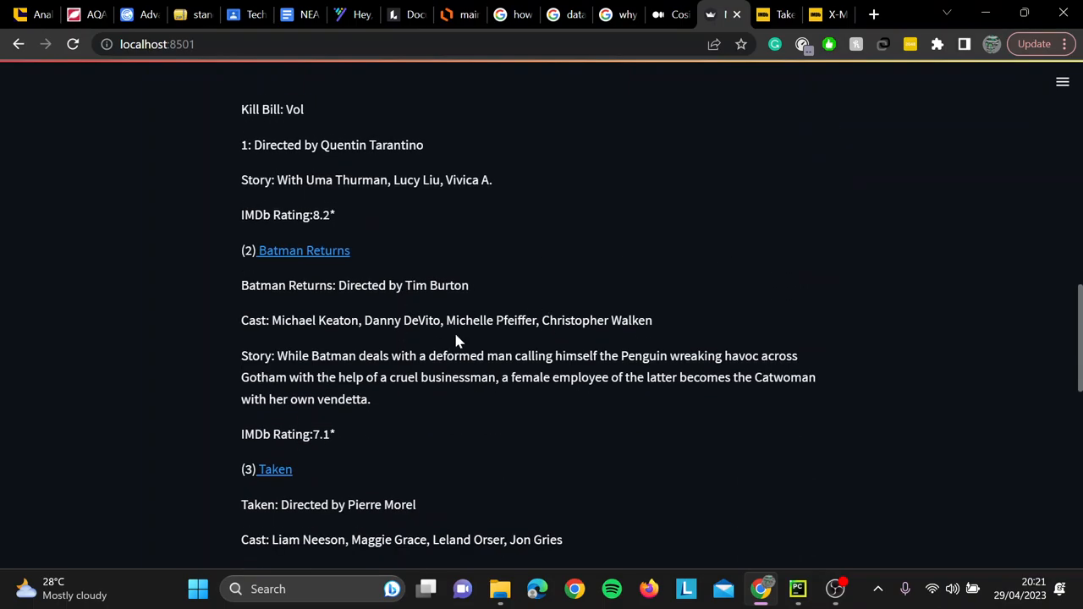
pyautogui.scroll(-3)
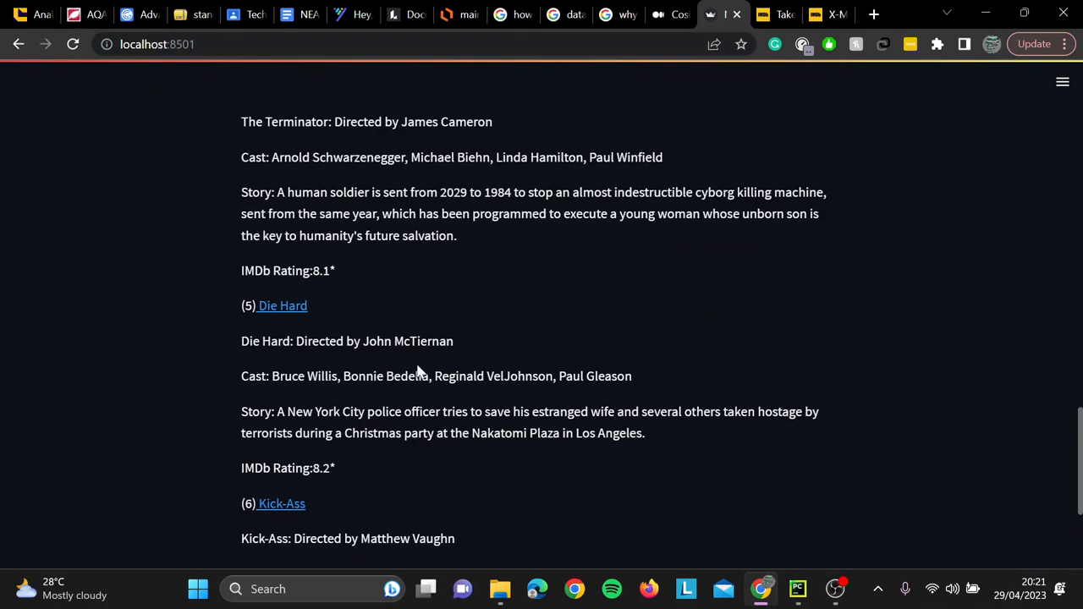
pyautogui.moveTo(398, 368)
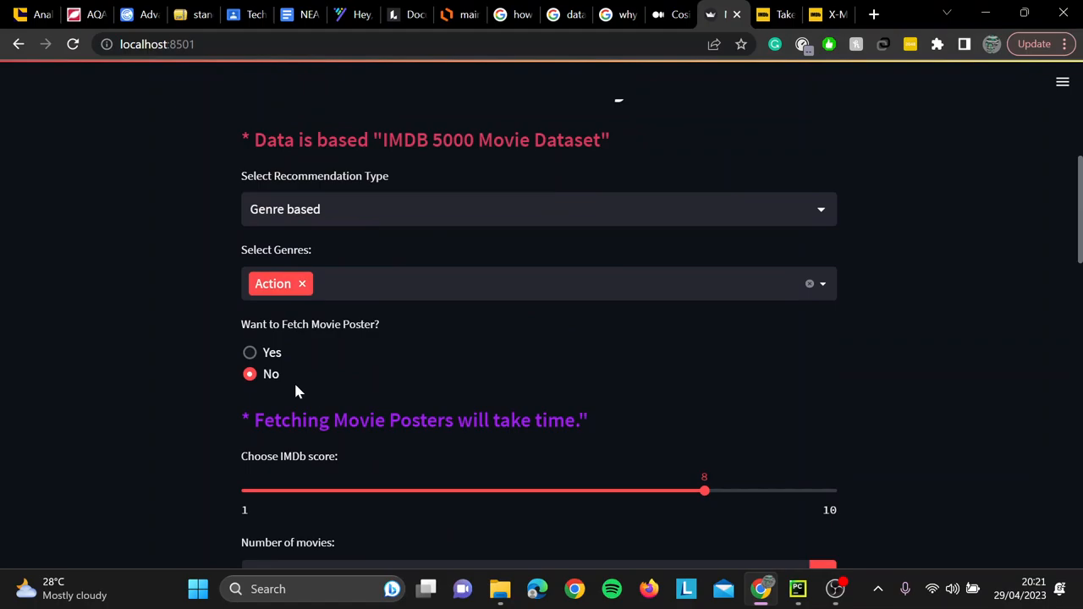
# Turn on poster fetching, set the number of movies to 5, and add Sport to Action
pyautogui.click(250, 353)
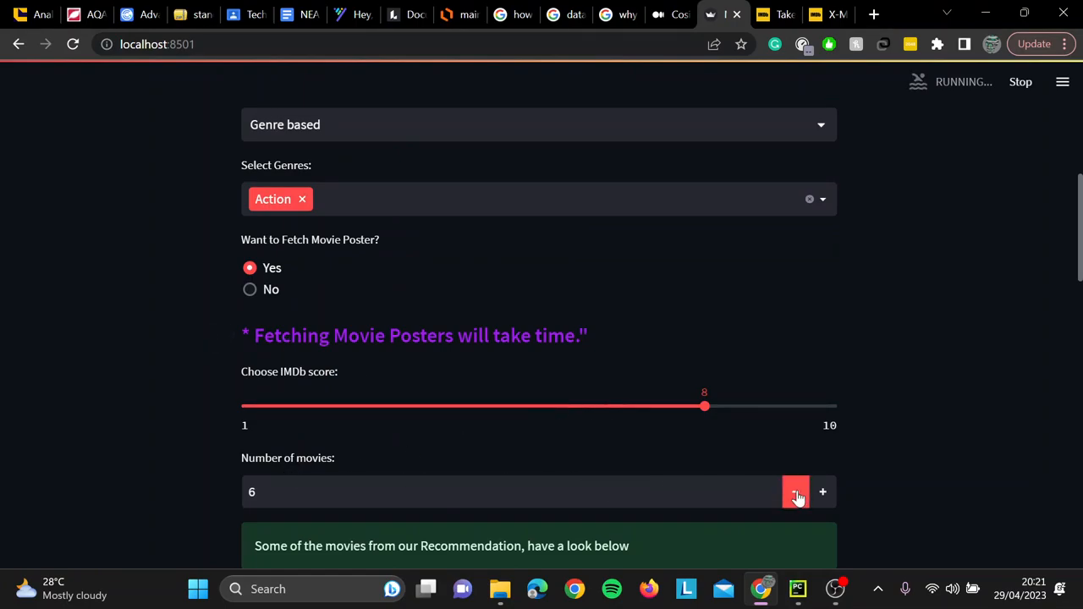
pyautogui.click(796, 492)
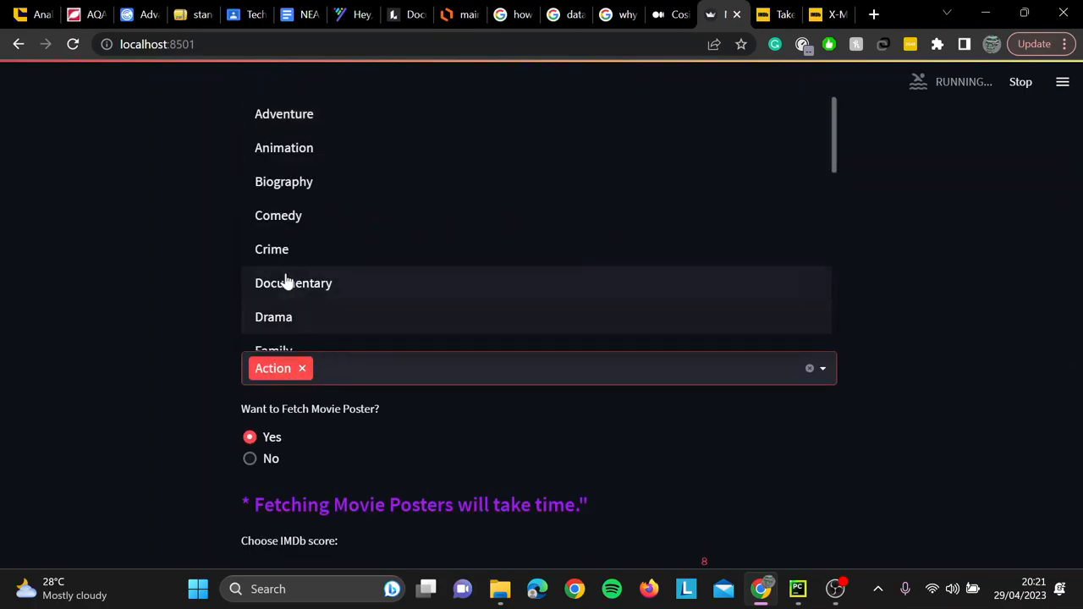
pyautogui.moveTo(294, 249)
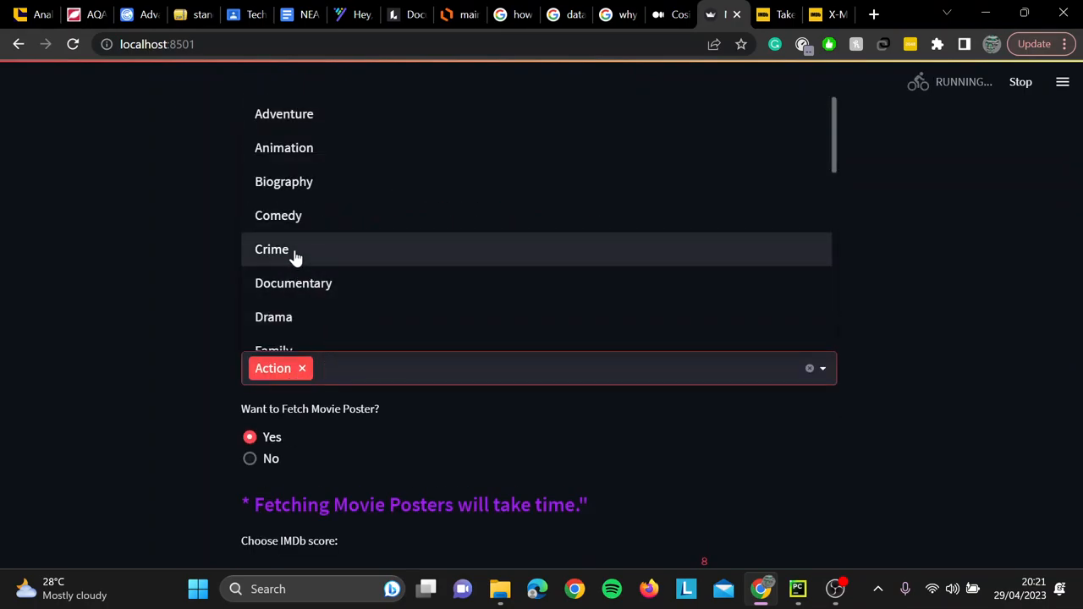
pyautogui.scroll(-3)
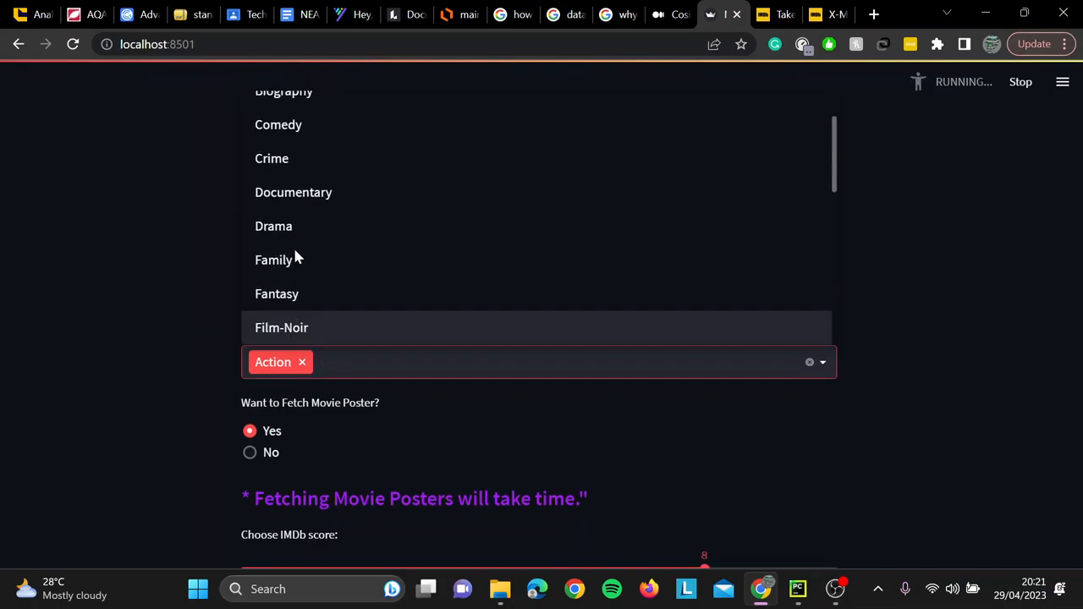
pyautogui.scroll(-3)
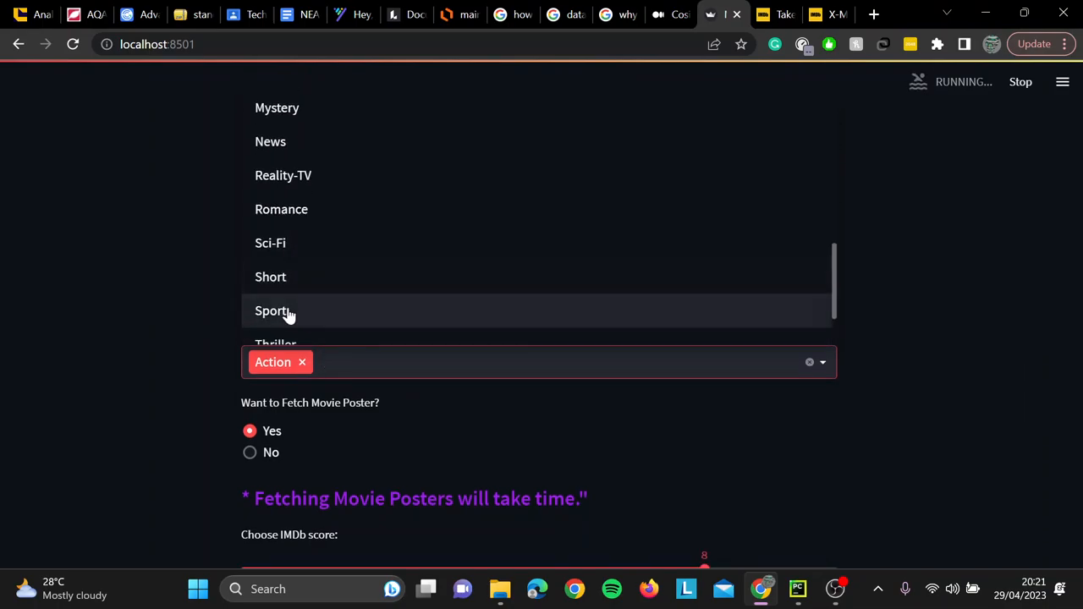
pyautogui.click(273, 310)
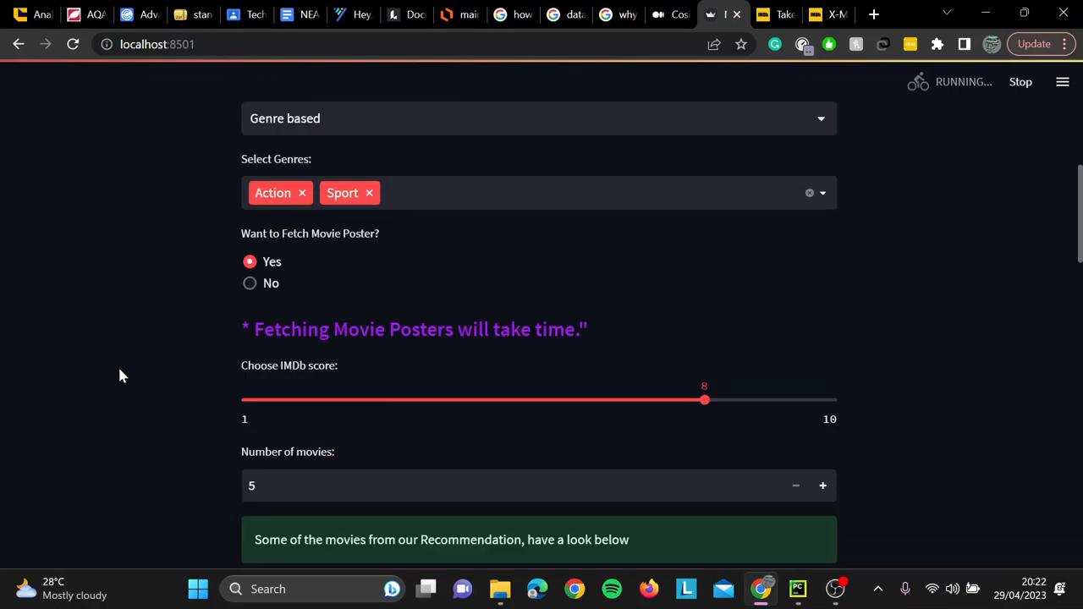
pyautogui.scroll(-3)
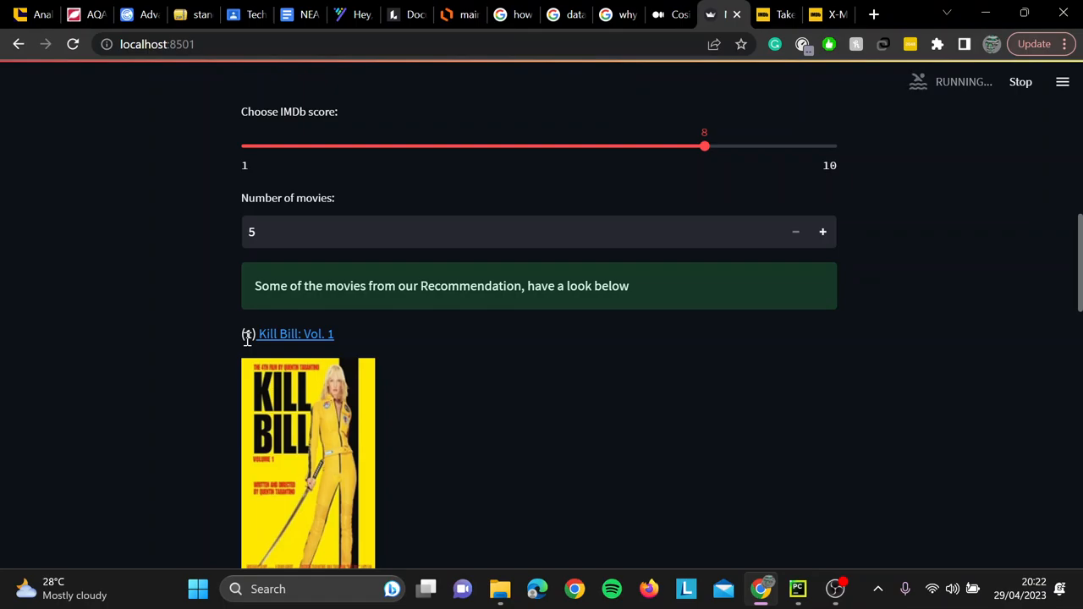
# Review each poster result's director, cast, story and rating, from Kill Bill: Vol. 1 to The Hustler
pyautogui.scroll(-3)
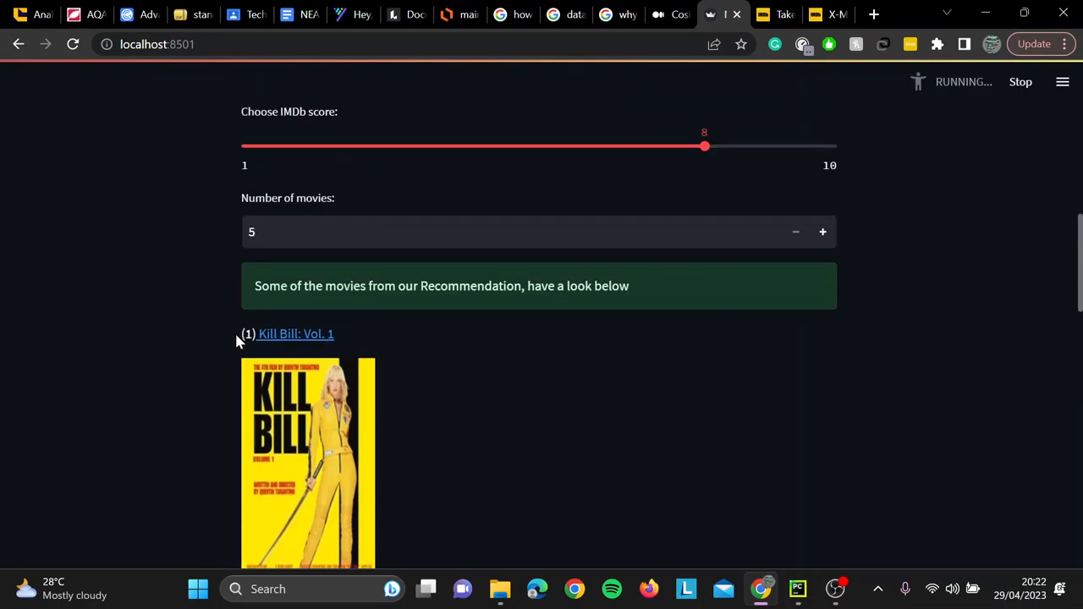
pyautogui.scroll(-3)
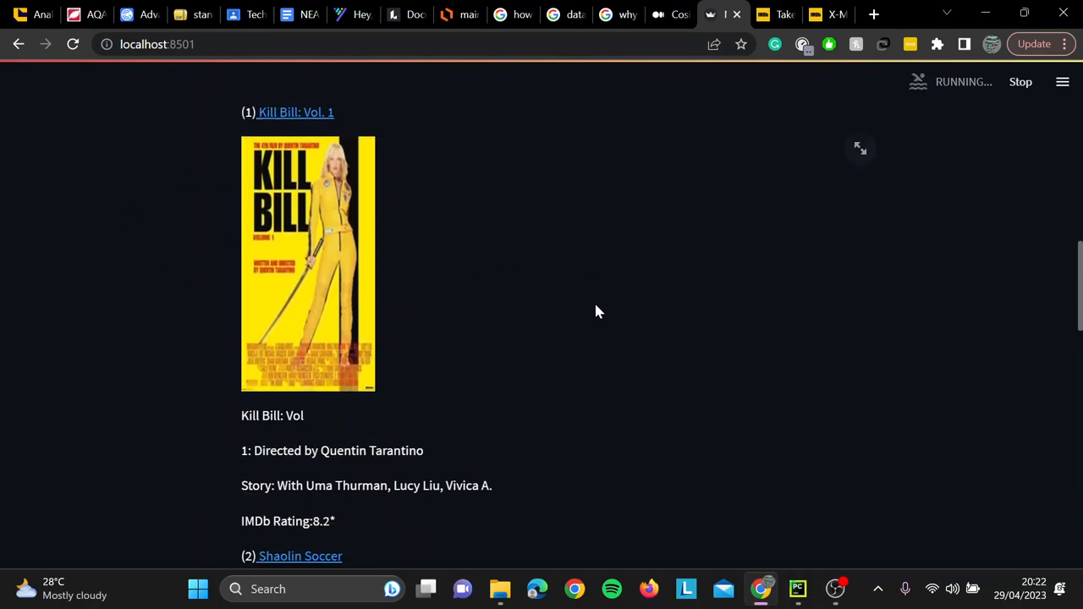
pyautogui.scroll(-3)
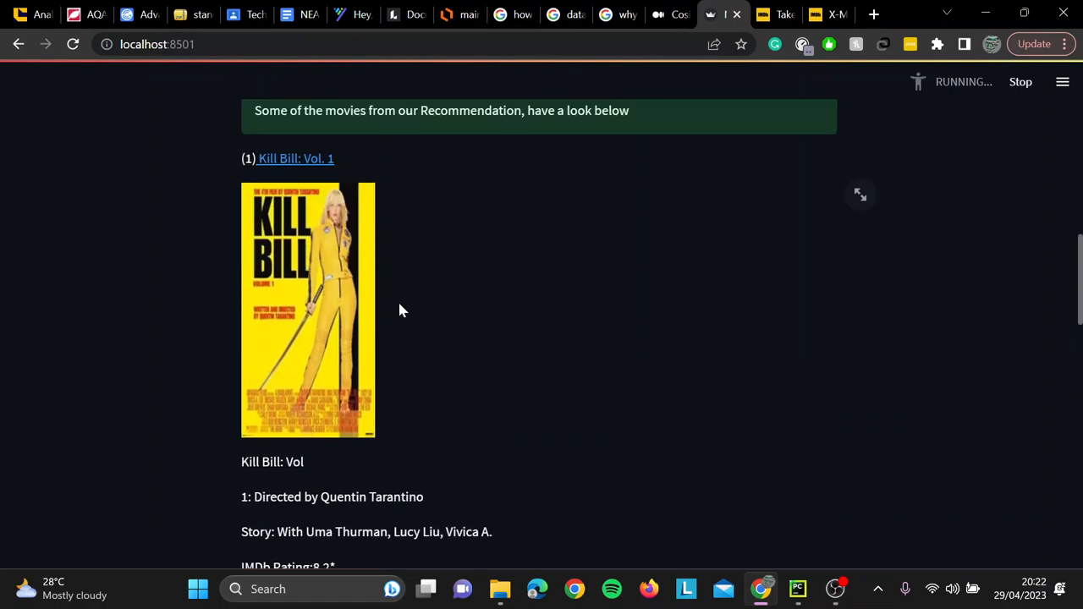
pyautogui.scroll(-3)
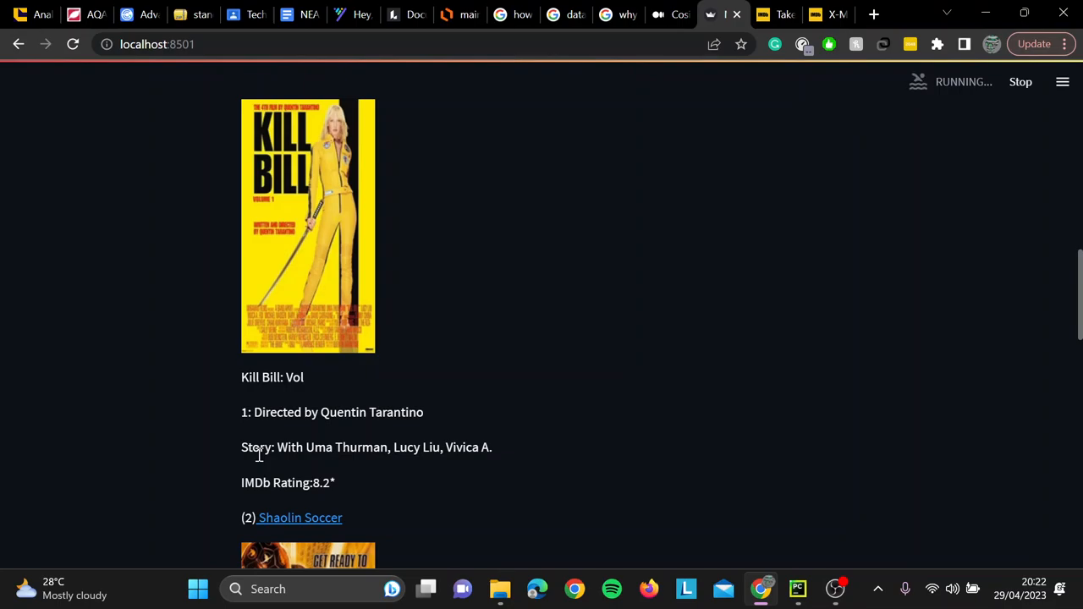
pyautogui.moveTo(226, 456)
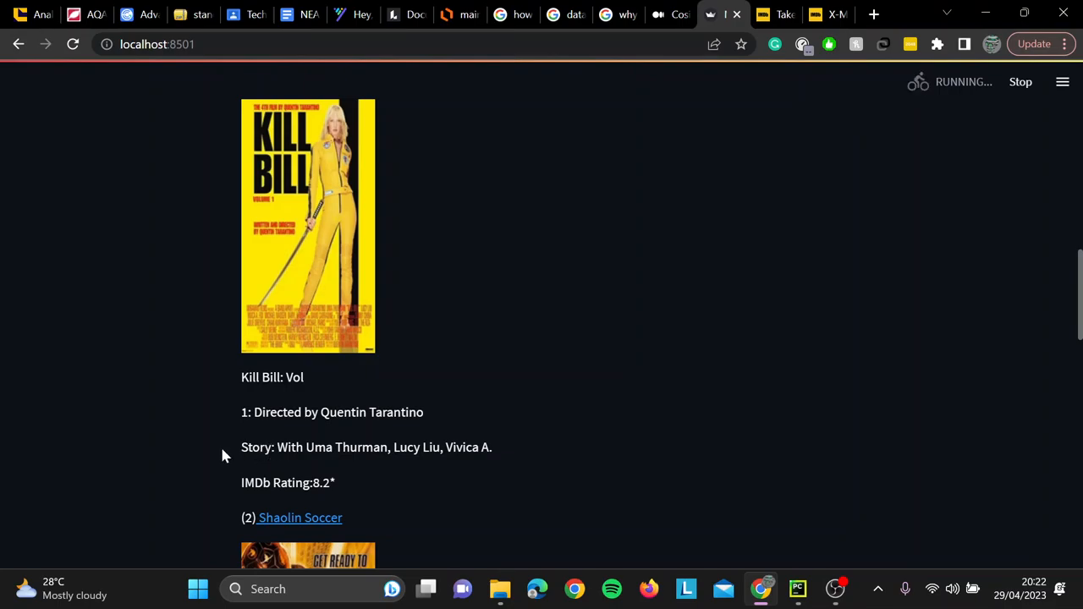
pyautogui.scroll(-3)
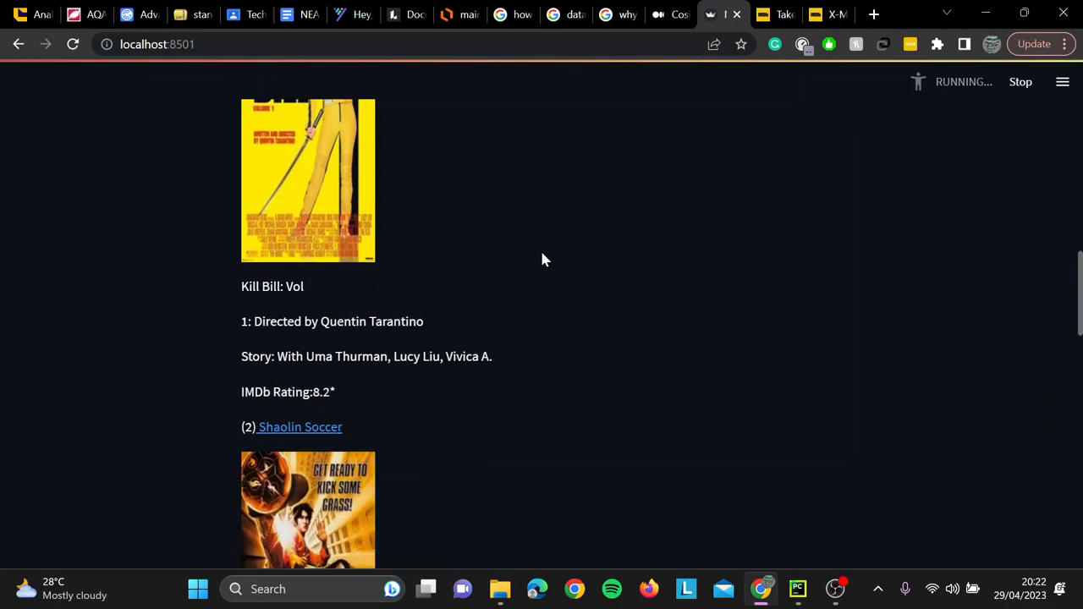
pyautogui.scroll(-3)
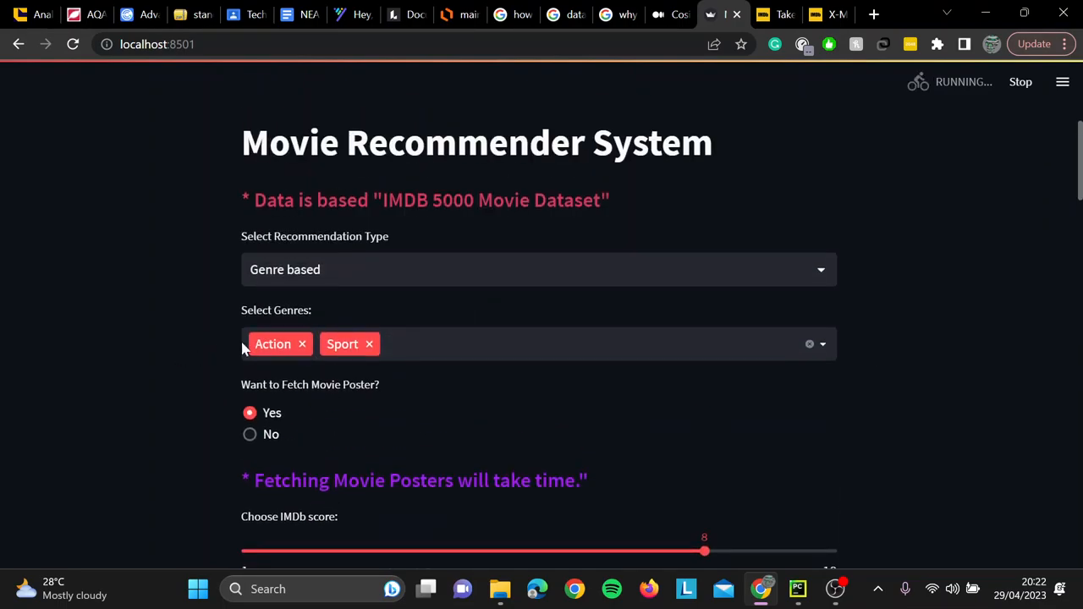
pyautogui.scroll(-3)
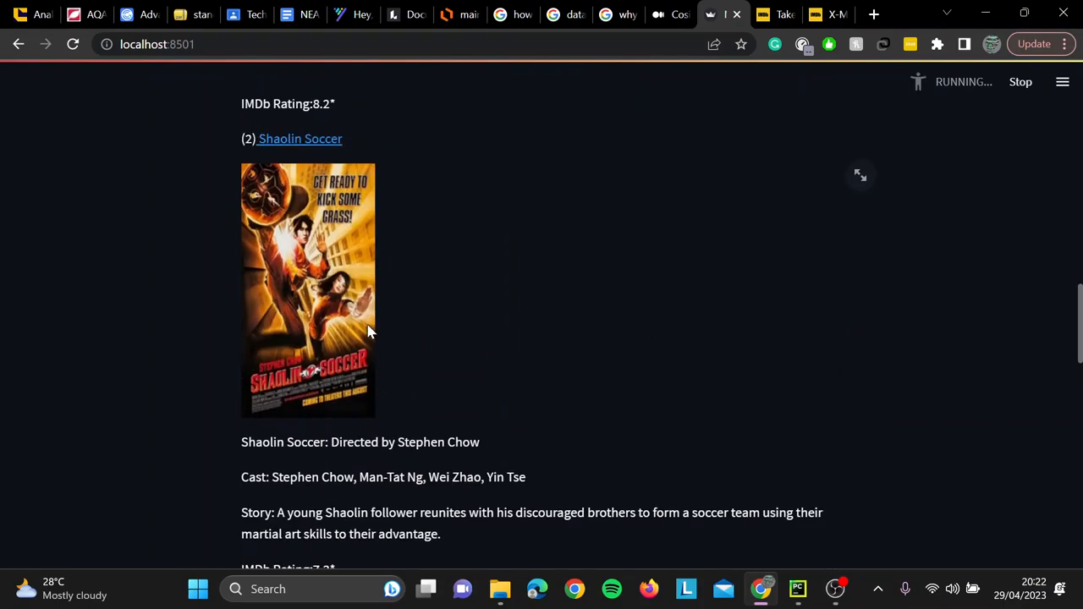
pyautogui.scroll(-3)
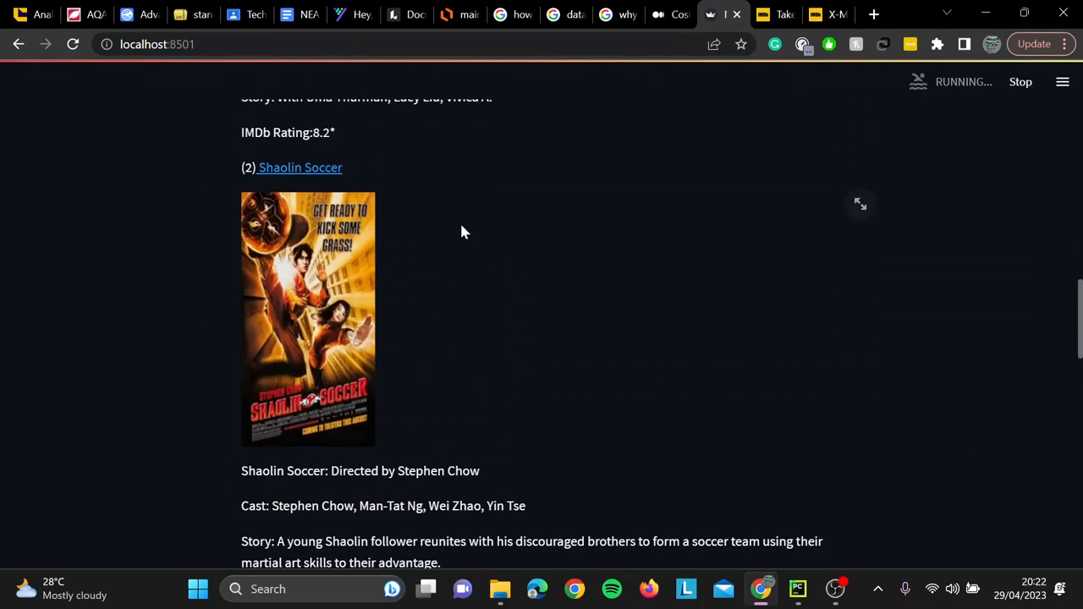
pyautogui.scroll(-3)
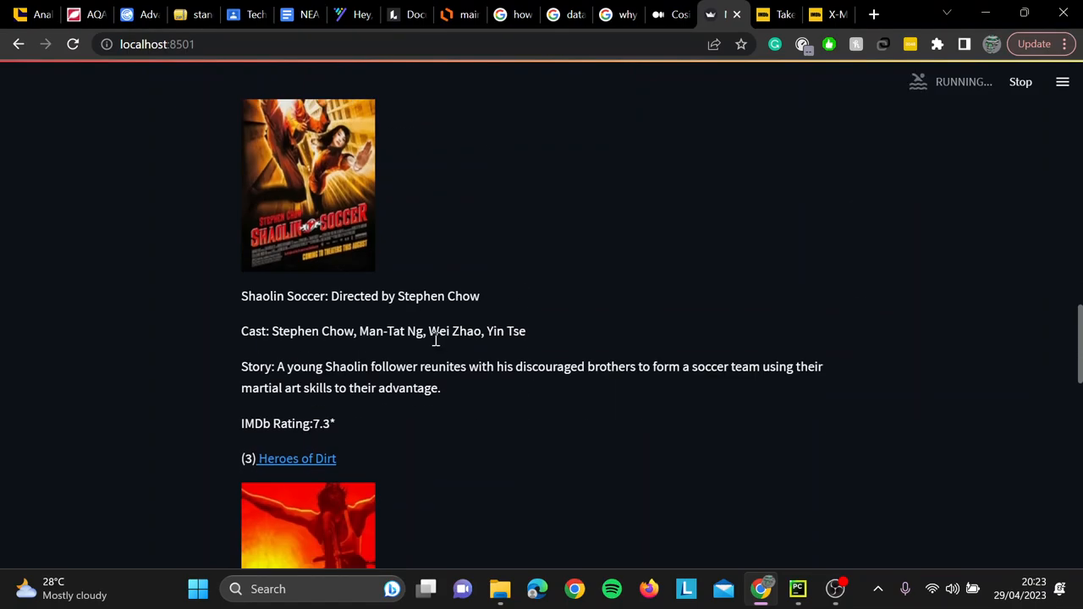
pyautogui.scroll(-3)
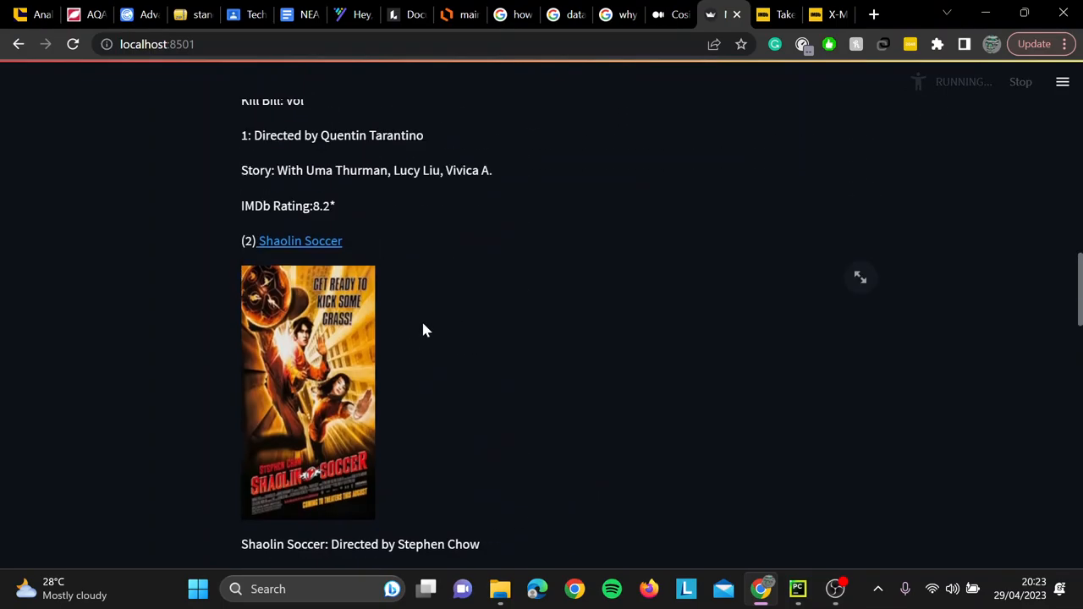
pyautogui.scroll(-3)
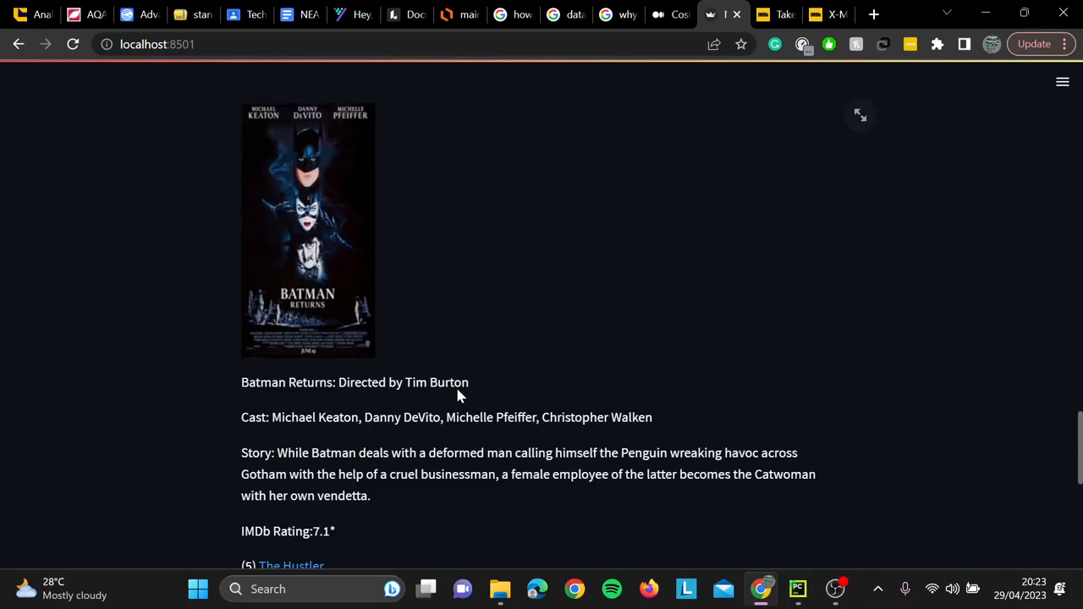
pyautogui.scroll(-3)
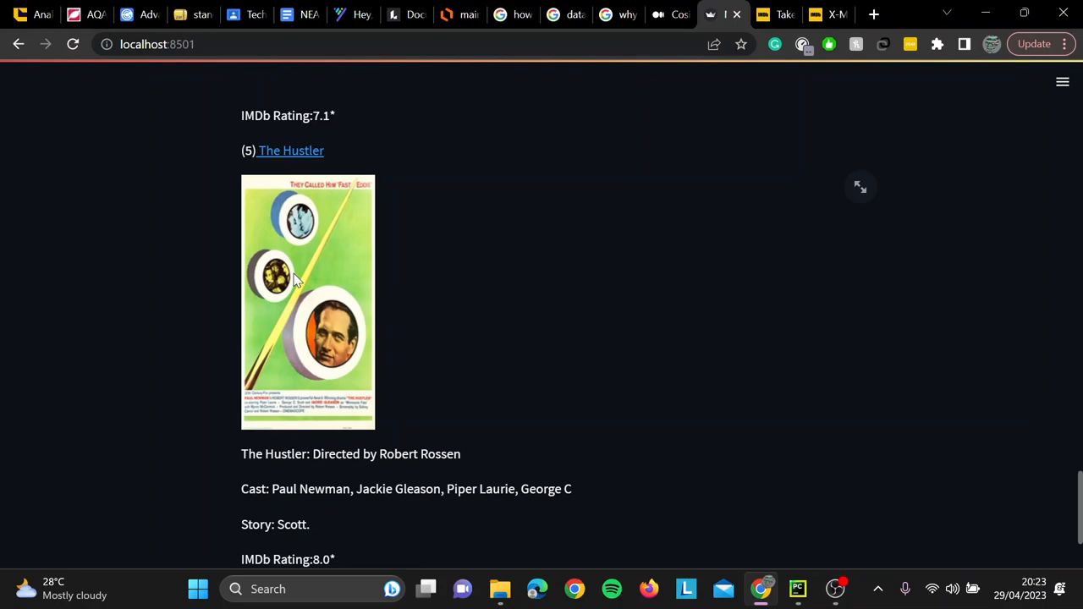
pyautogui.scroll(-3)
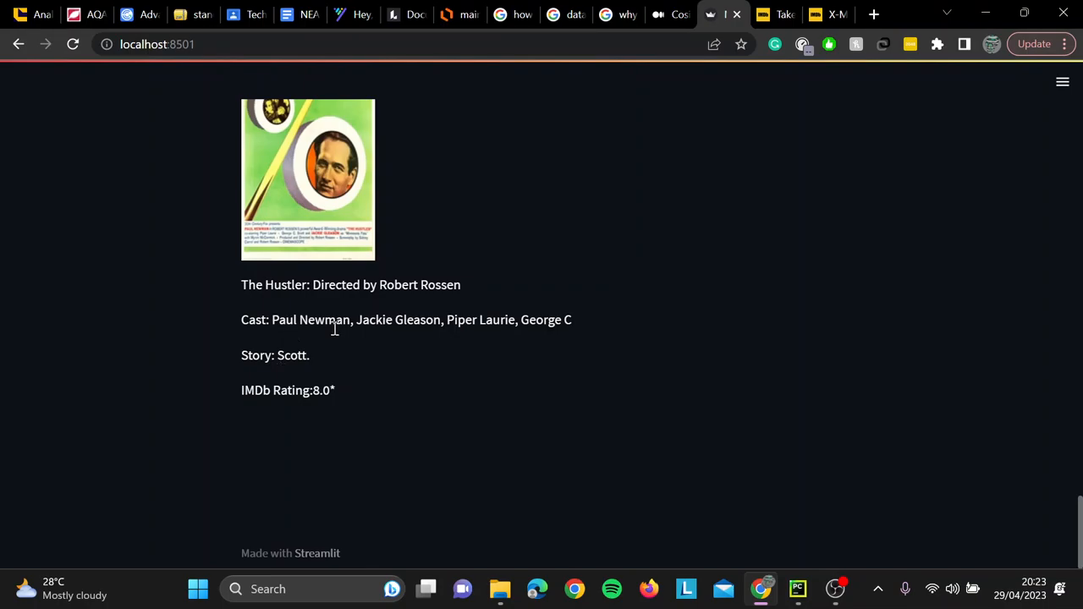
pyautogui.moveTo(336, 337)
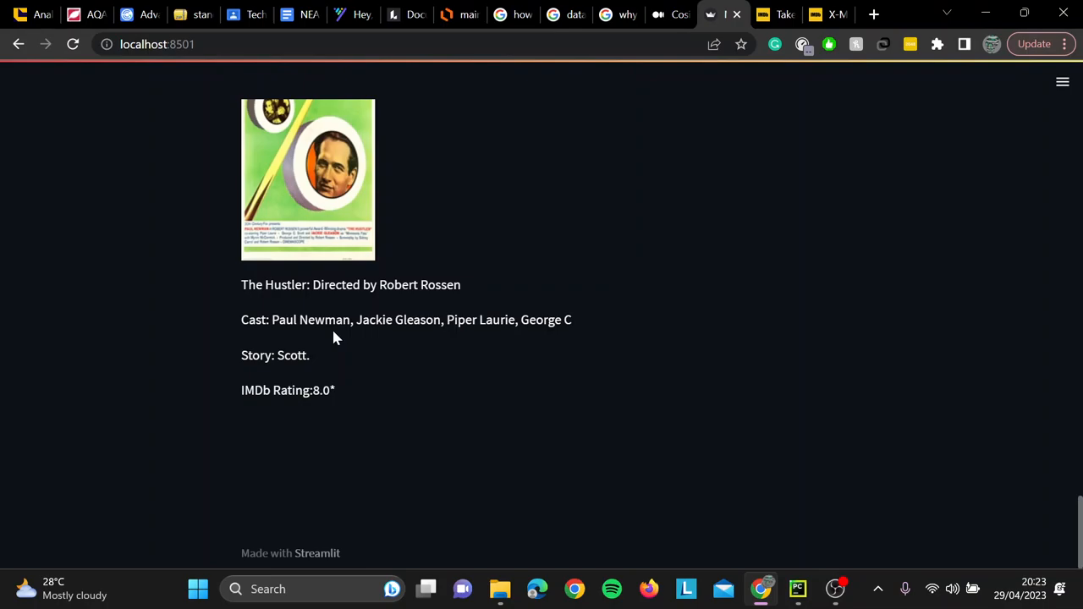
pyautogui.moveTo(330, 345)
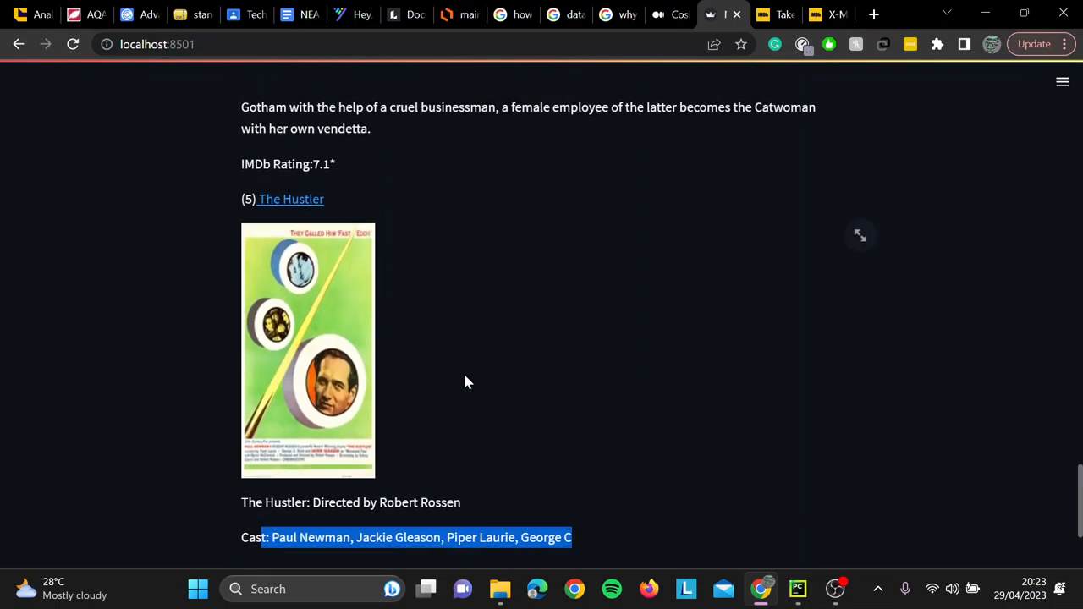
pyautogui.scroll(-3)
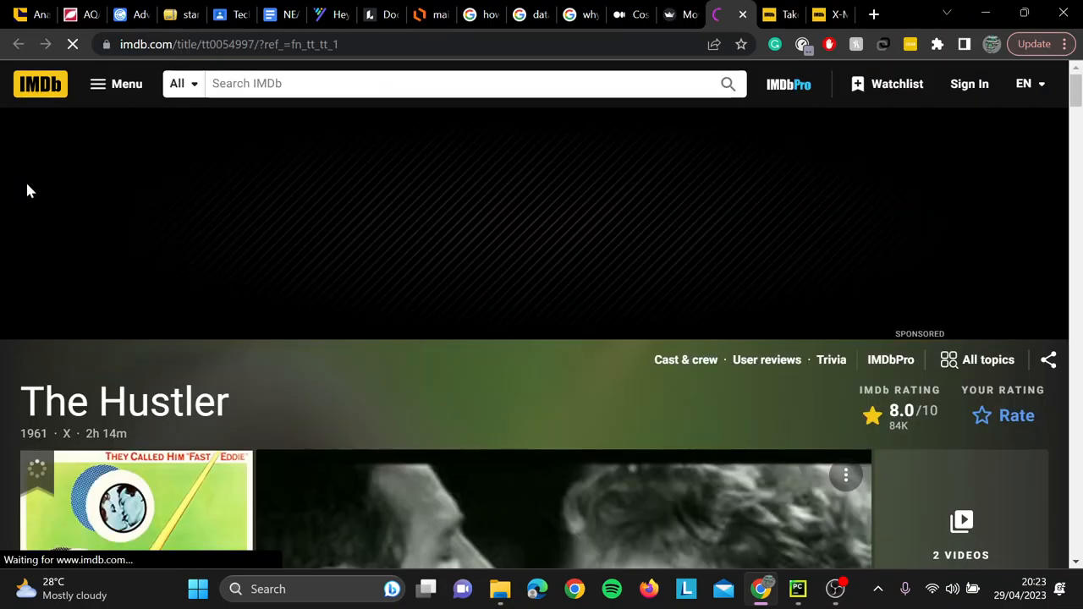
# Review The Hustler's IMDb page to confirm its 8.0 rating, director and stars
pyautogui.scroll(-3)
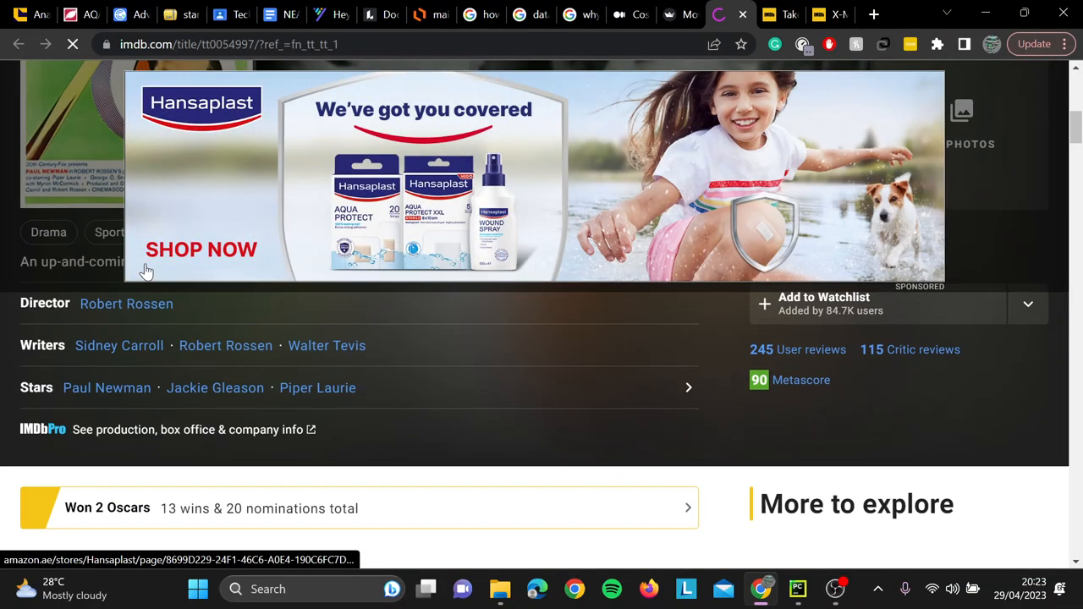
pyautogui.scroll(-3)
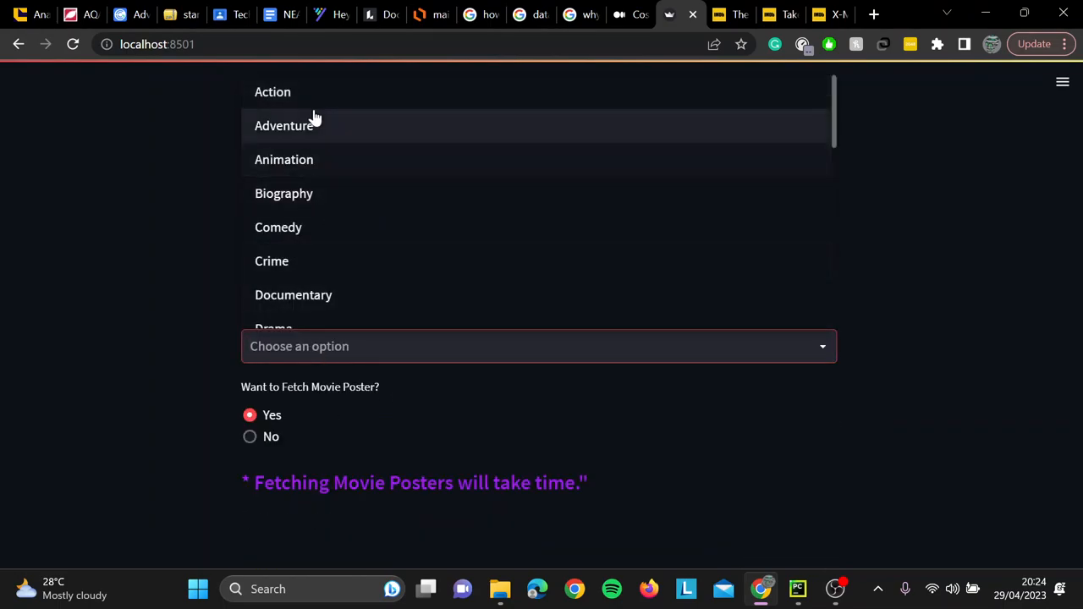
pyautogui.moveTo(313, 126)
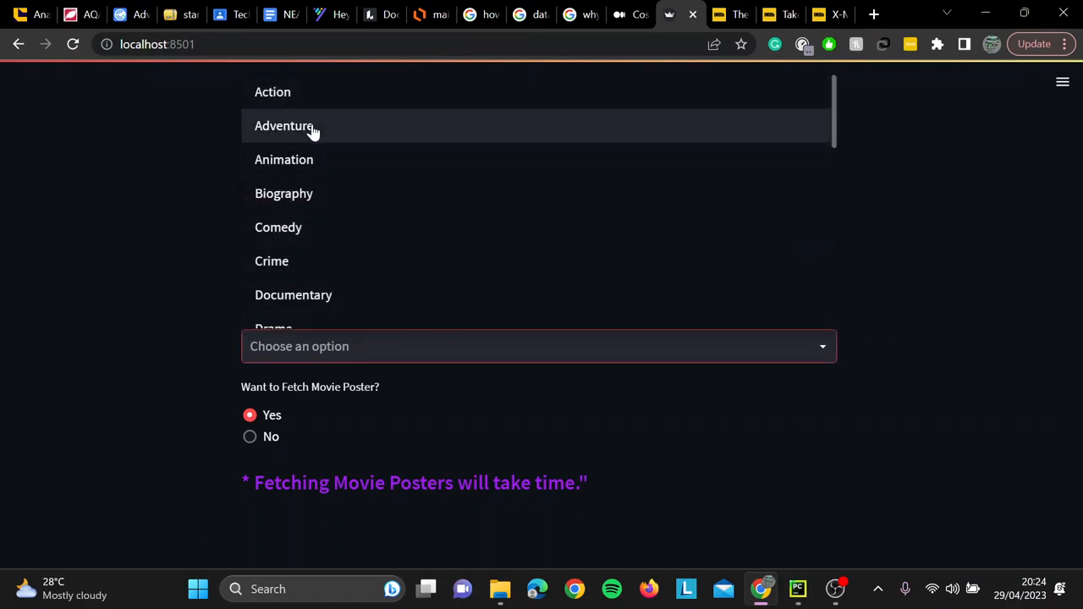
# Pick a genre and lower the minimum IMDb score to 1, putting Disaster Movie first
pyautogui.click(278, 227)
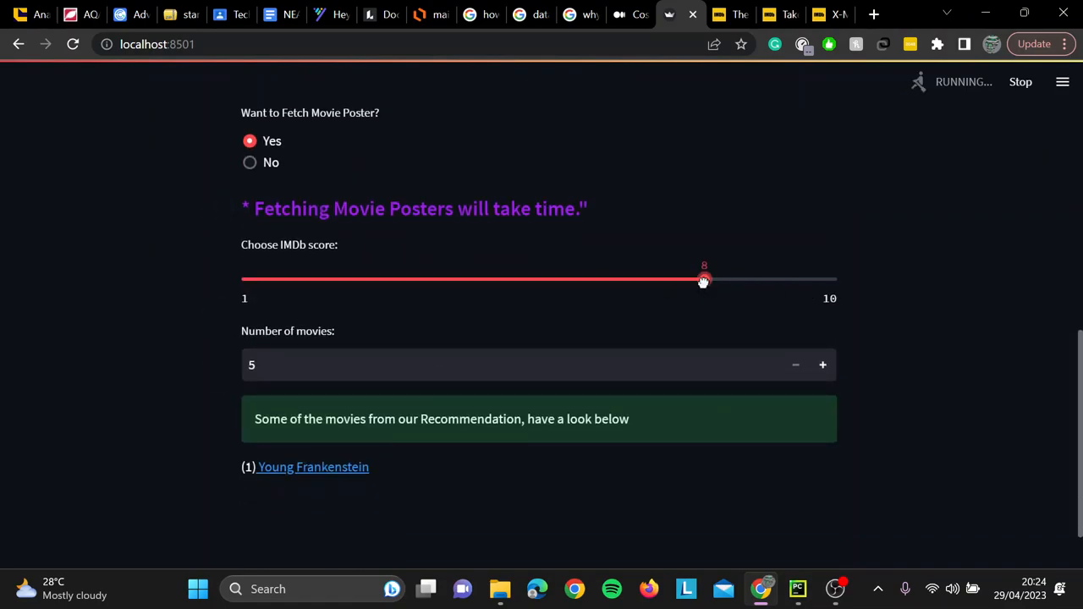
pyautogui.moveTo(703, 280); pyautogui.dragTo(242, 280)
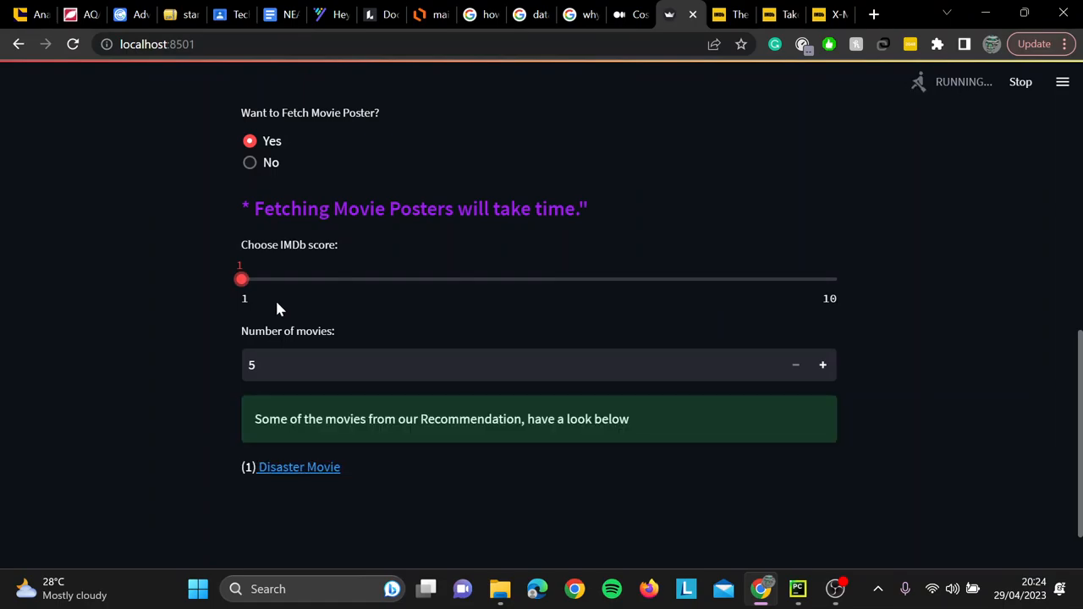
pyautogui.scroll(-3)
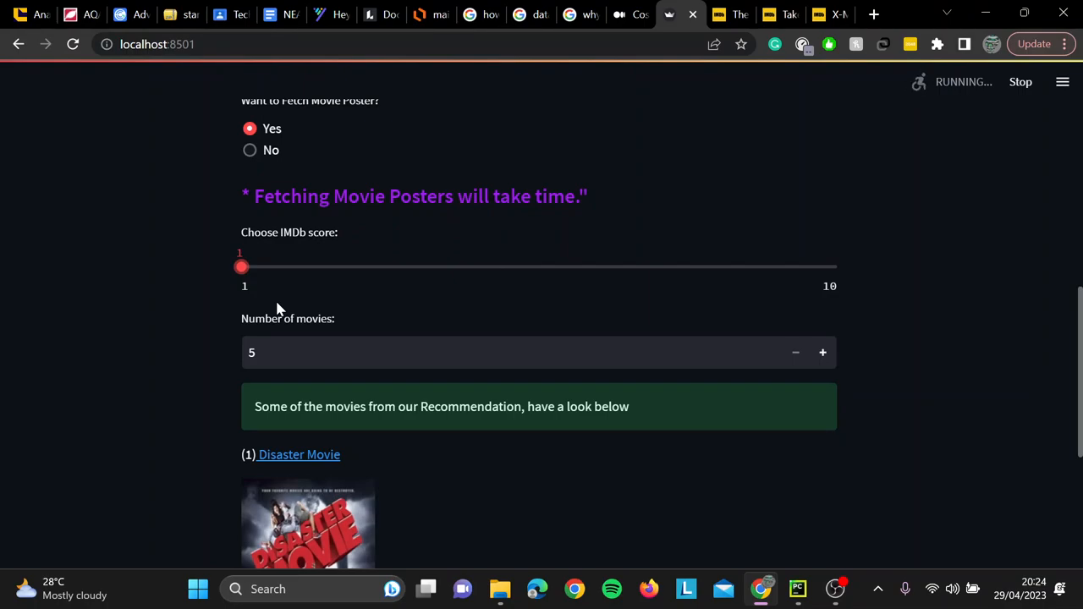
pyautogui.scroll(-3)
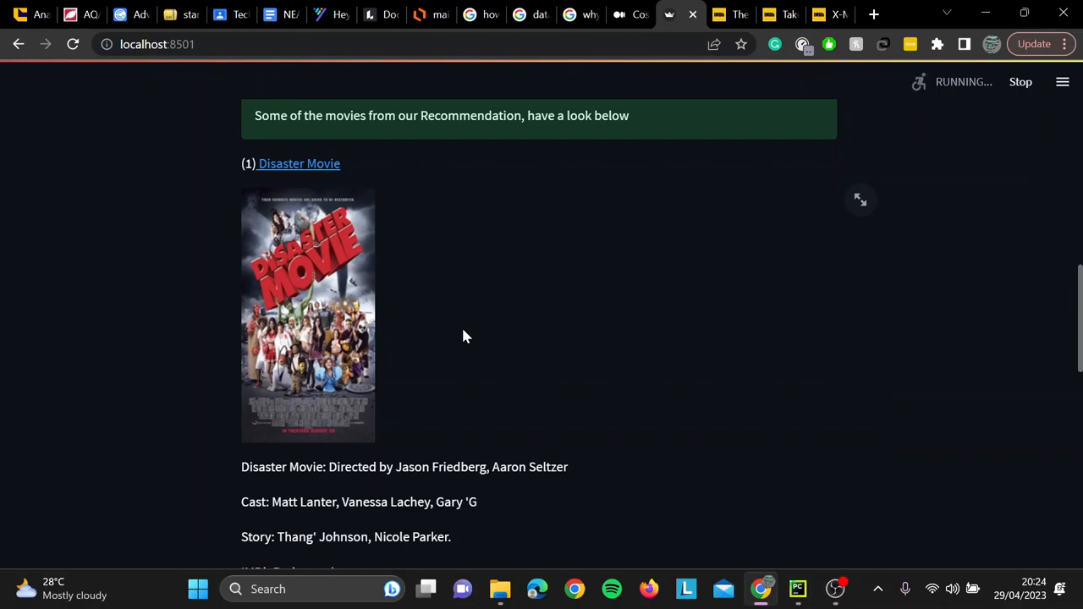
pyautogui.scroll(-3)
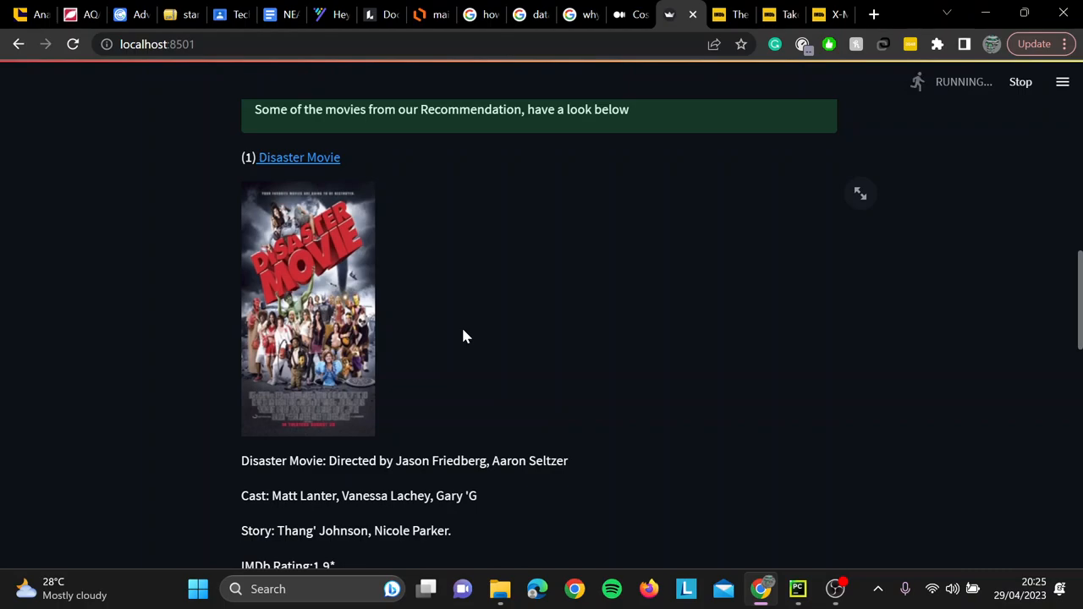
pyautogui.scroll(-3)
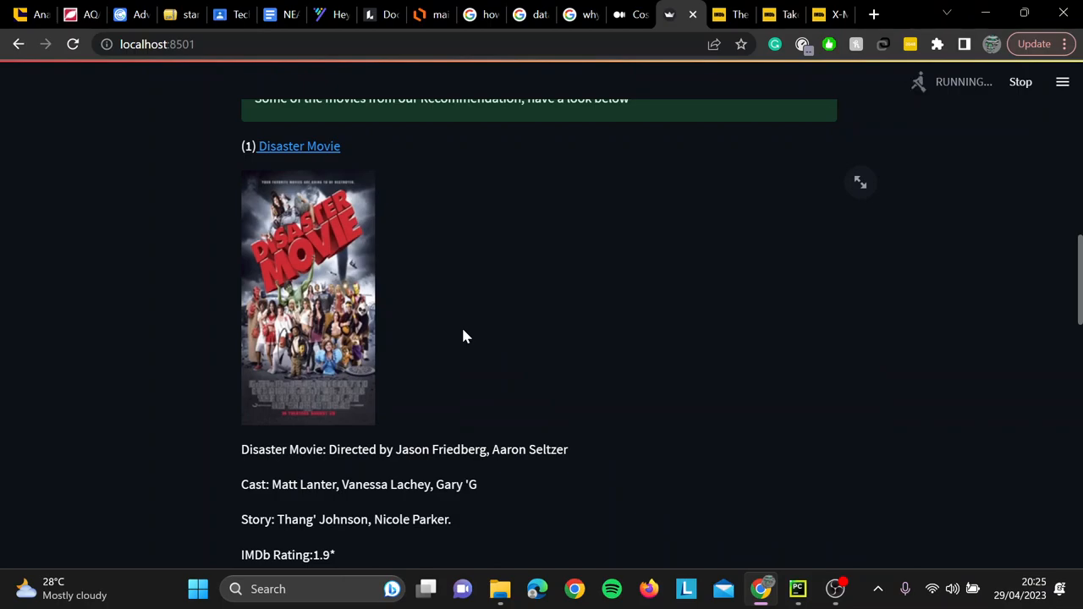
pyautogui.scroll(-3)
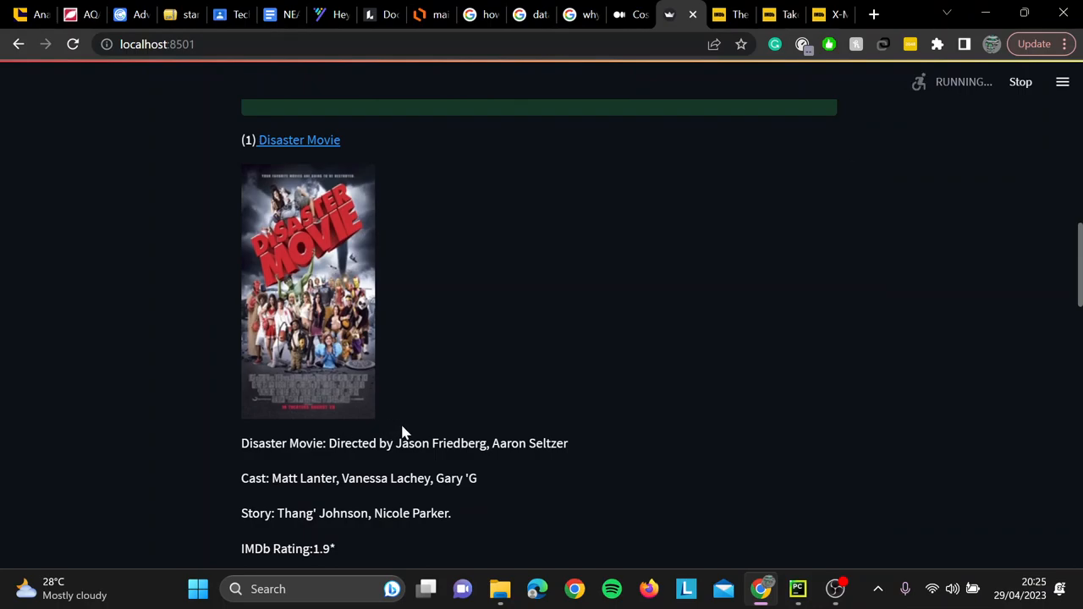
pyautogui.scroll(-3)
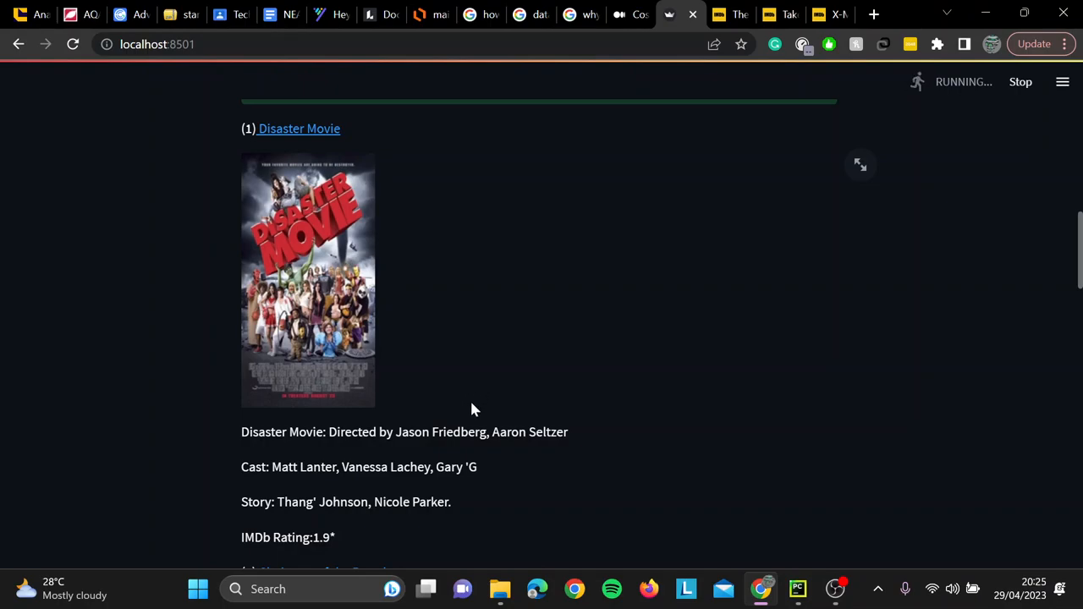
pyautogui.moveTo(455, 404)
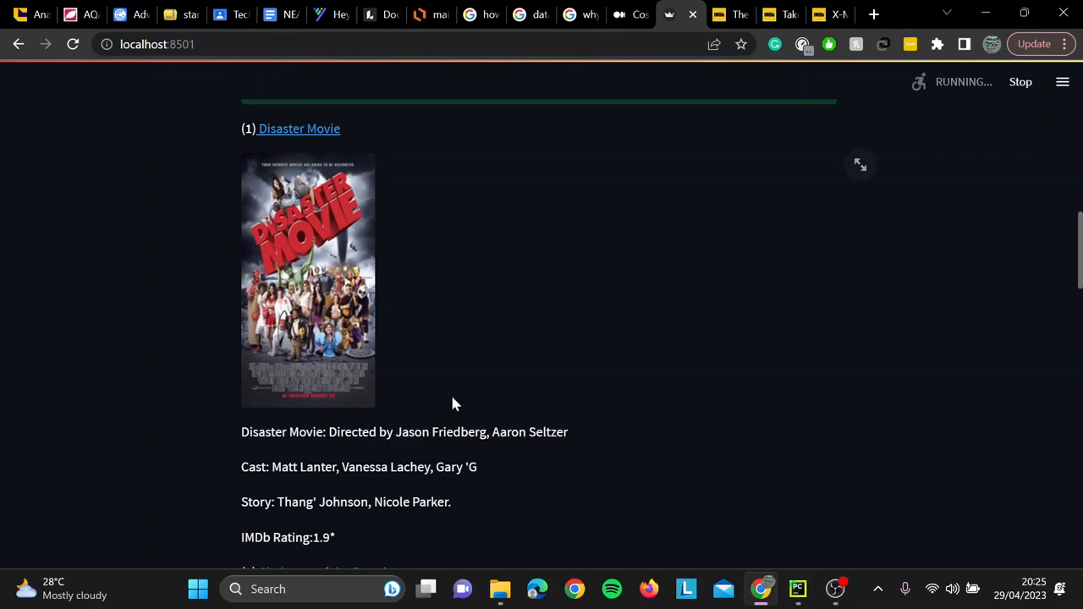
pyautogui.scroll(3)
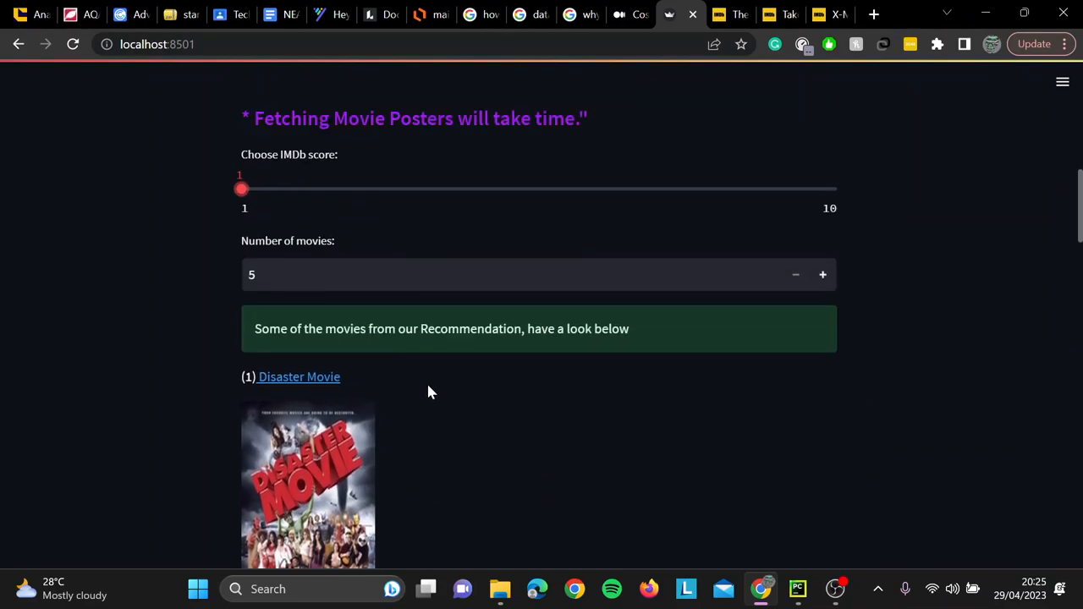
pyautogui.scroll(-3)
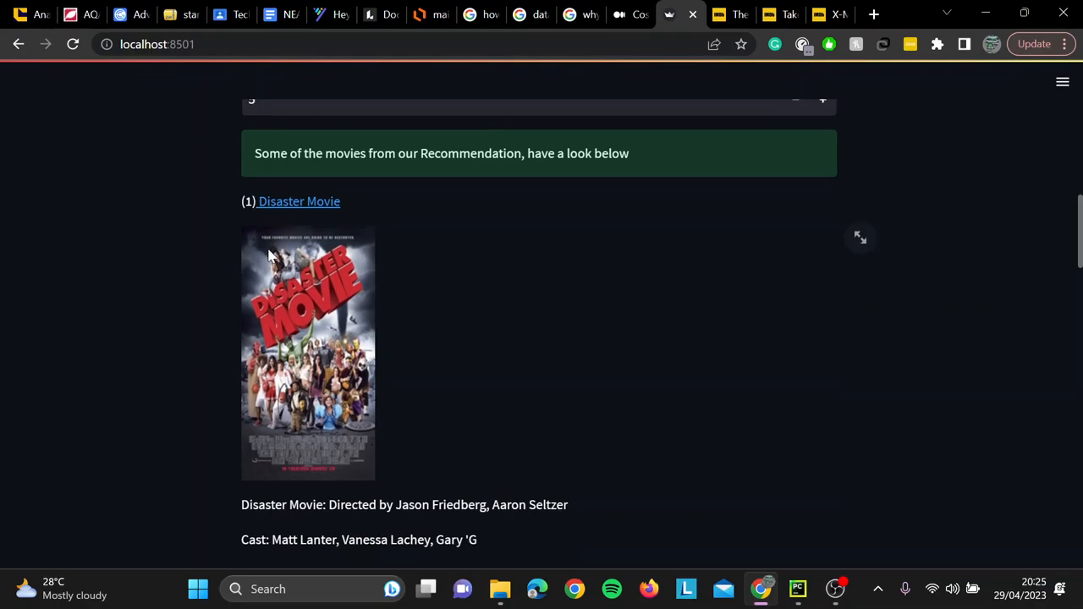
pyautogui.scroll(-3)
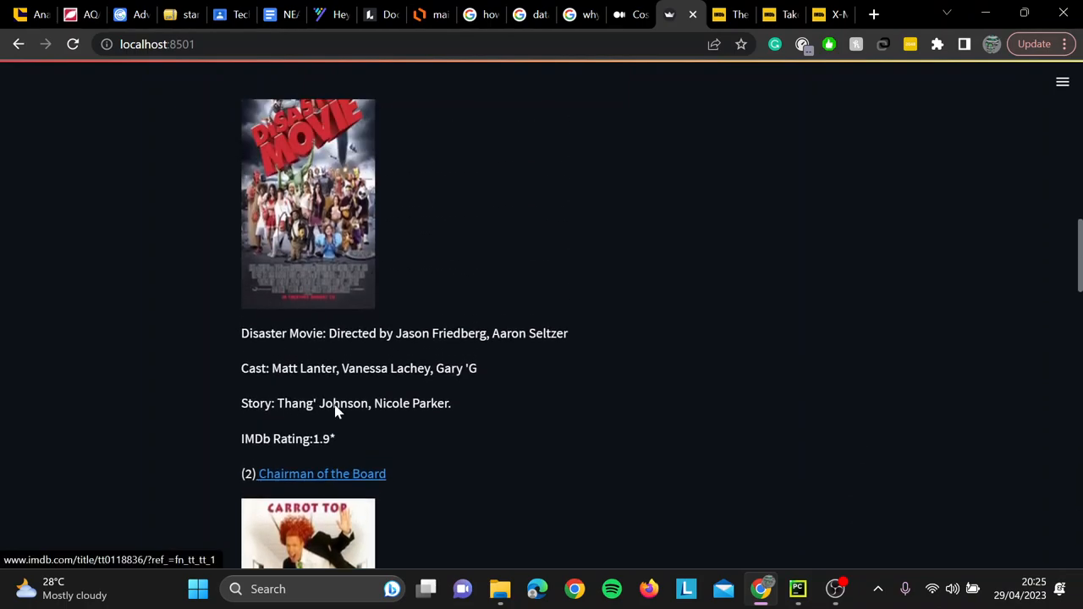
pyautogui.scroll(-3)
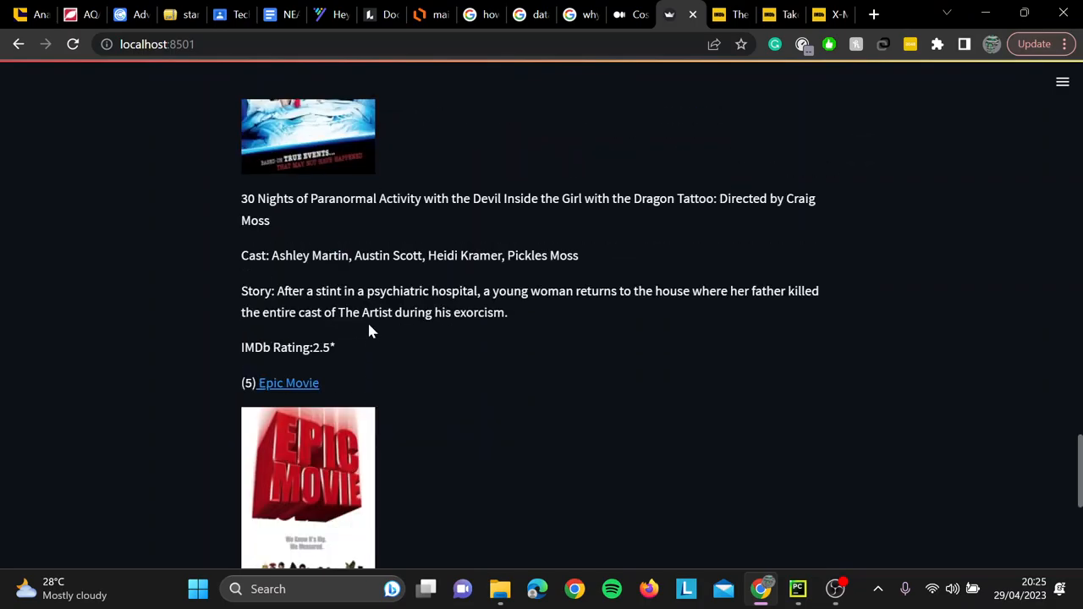
pyautogui.scroll(-3)
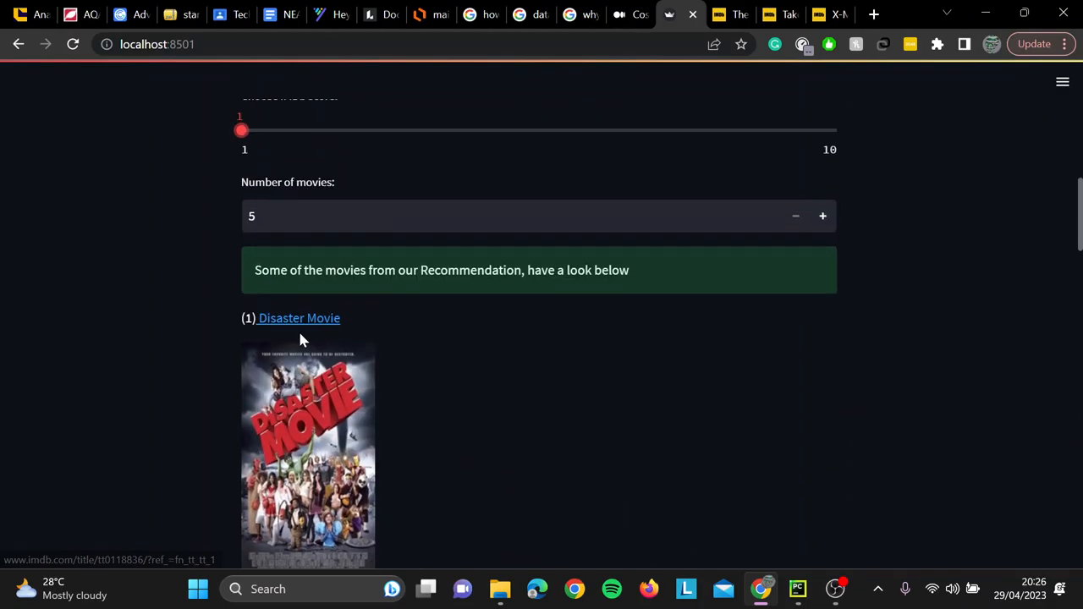
pyautogui.scroll(-3)
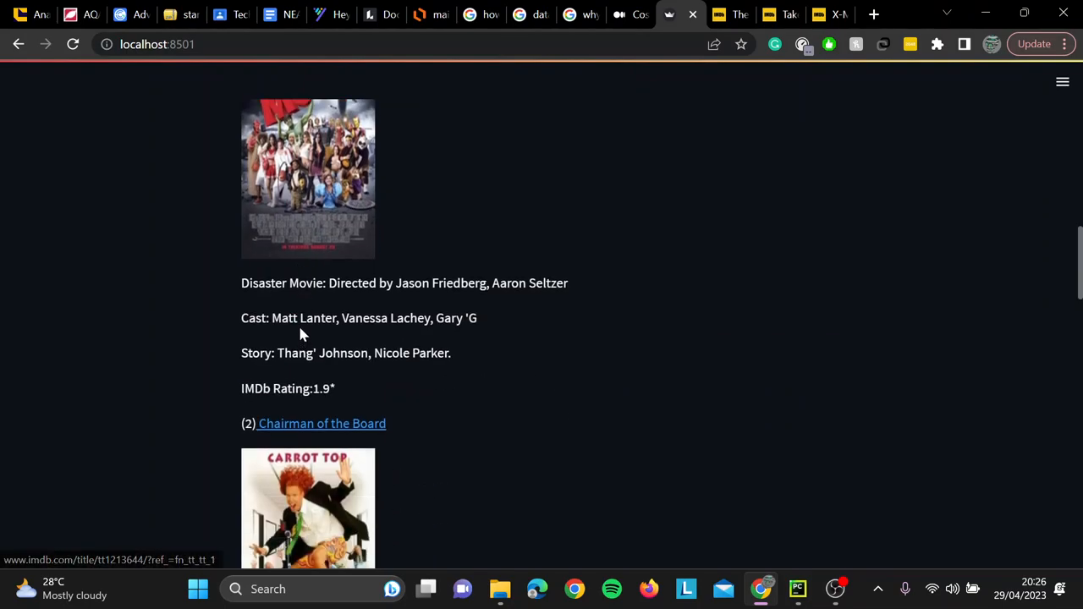
pyautogui.scroll(-3)
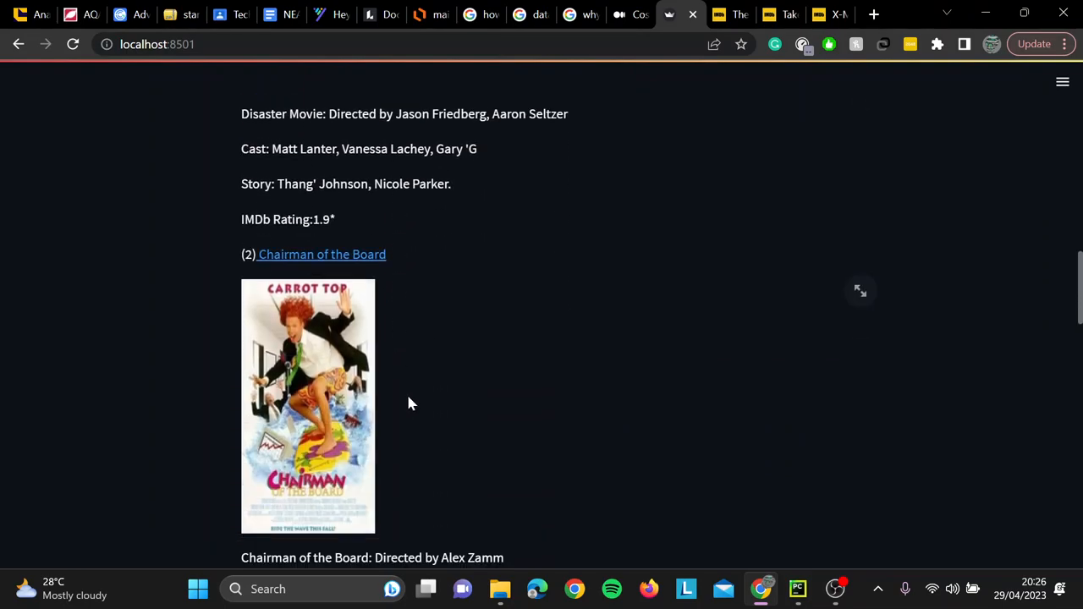
pyautogui.scroll(-3)
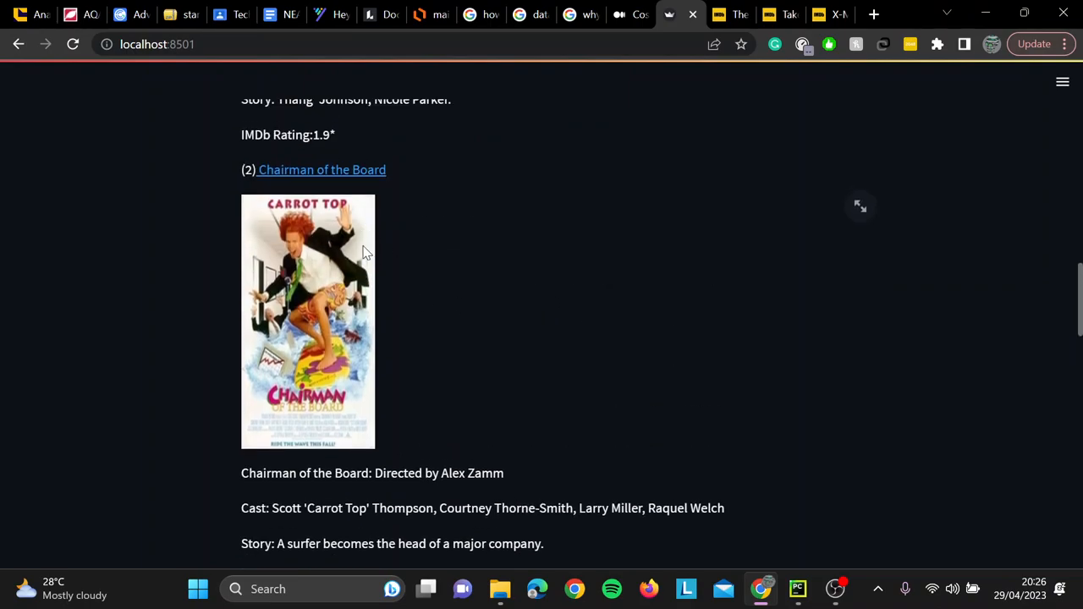
pyautogui.scroll(-3)
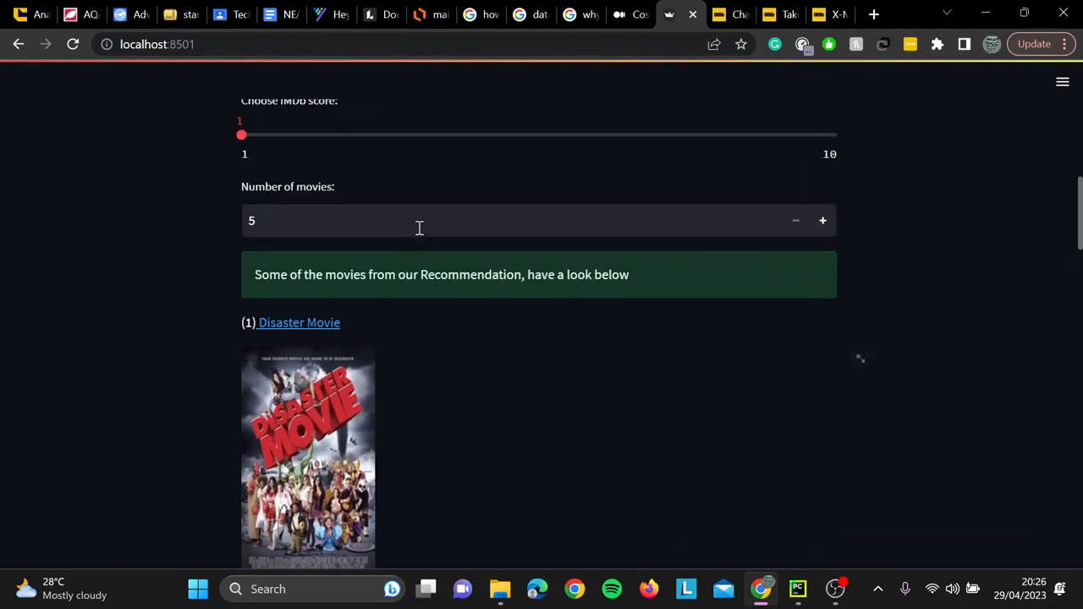
pyautogui.scroll(3)
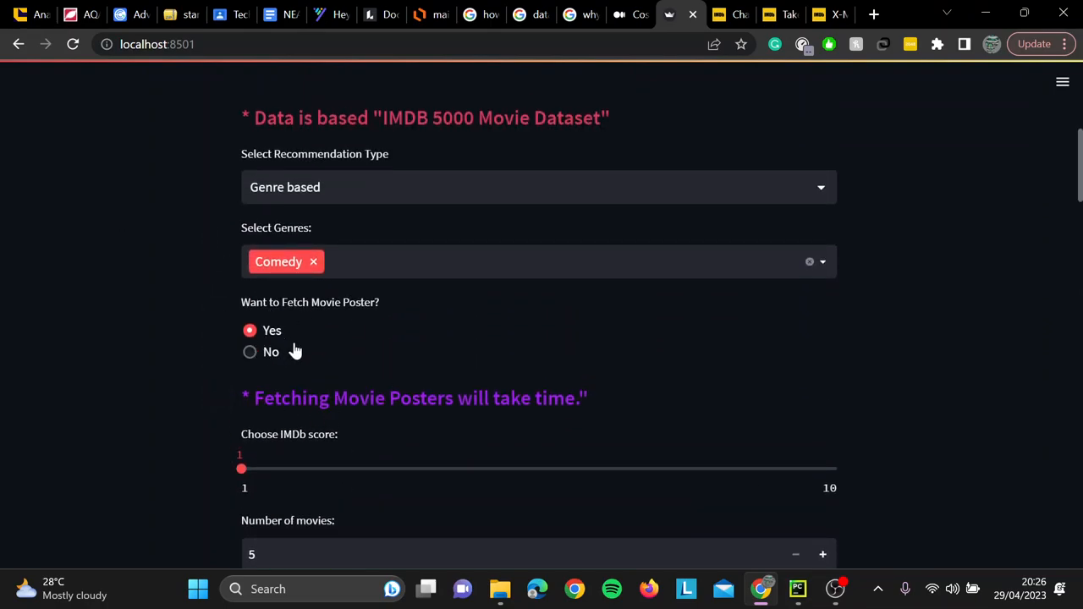
pyautogui.moveTo(362, 217)
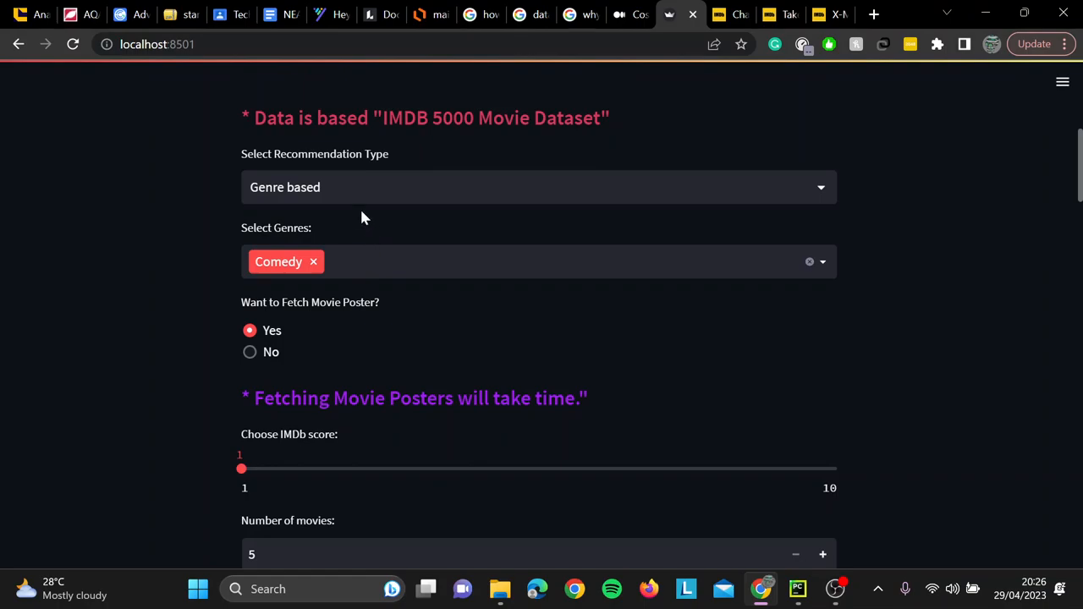
# Choose Director based recommendations and pick Quentin Tarantino after searching 'quentin'
pyautogui.click(538, 187)
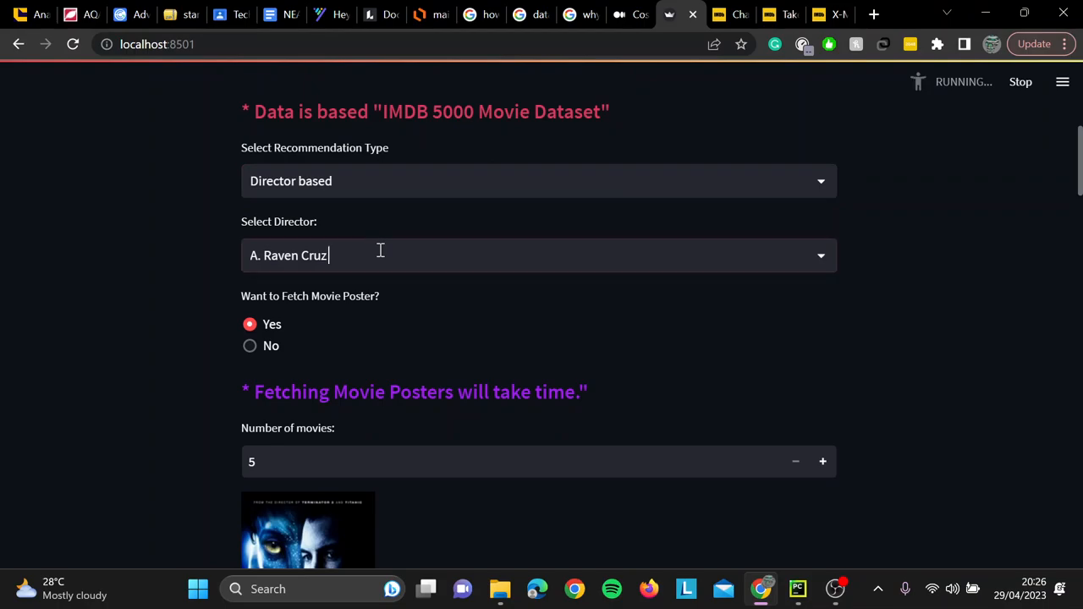
pyautogui.click(538, 254)
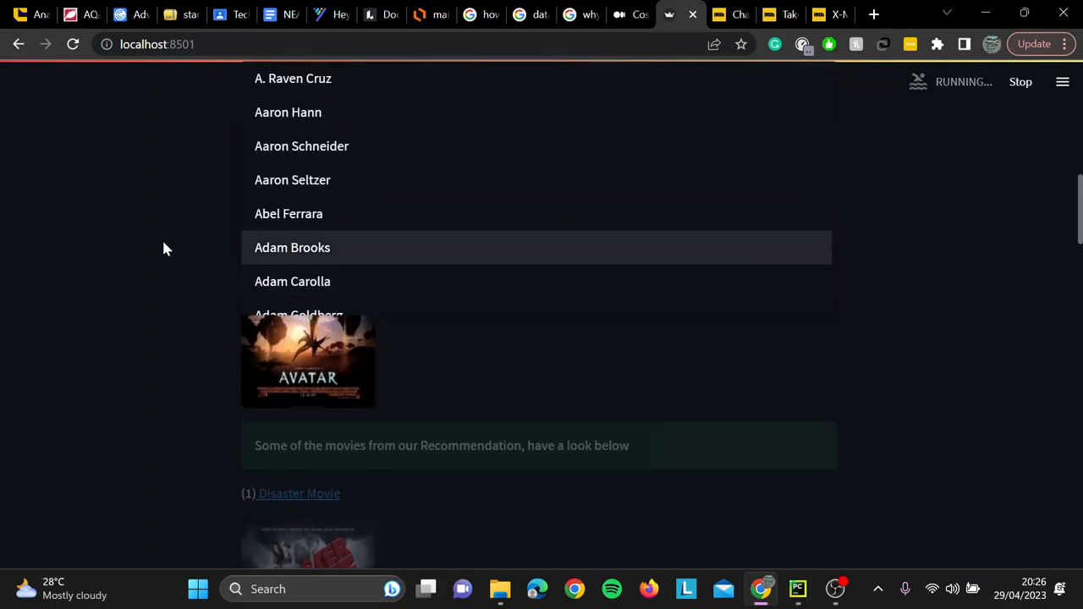
pyautogui.click(293, 78)
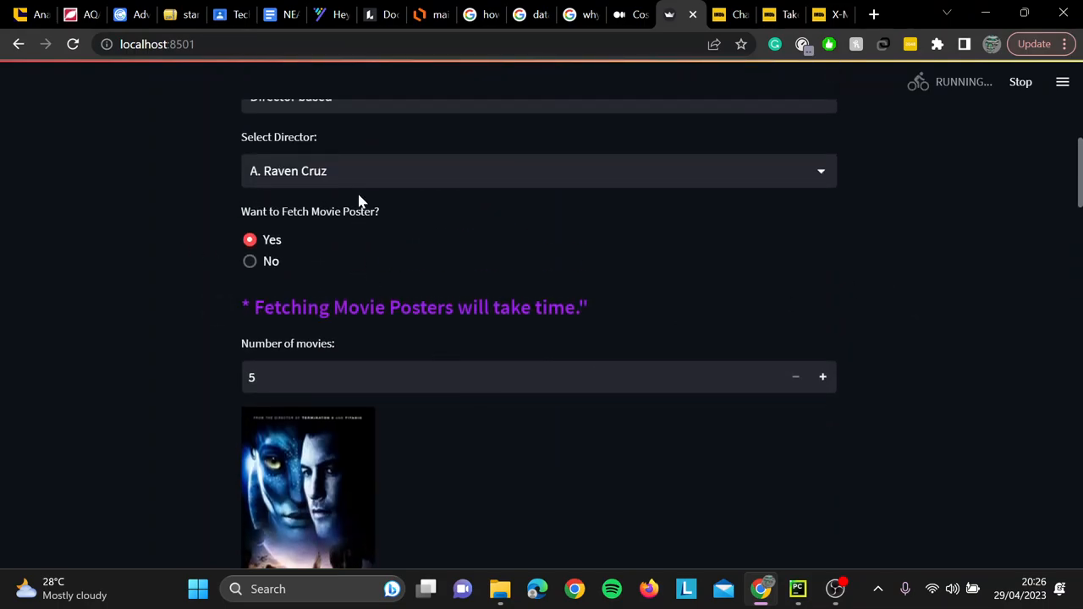
pyautogui.click(538, 170)
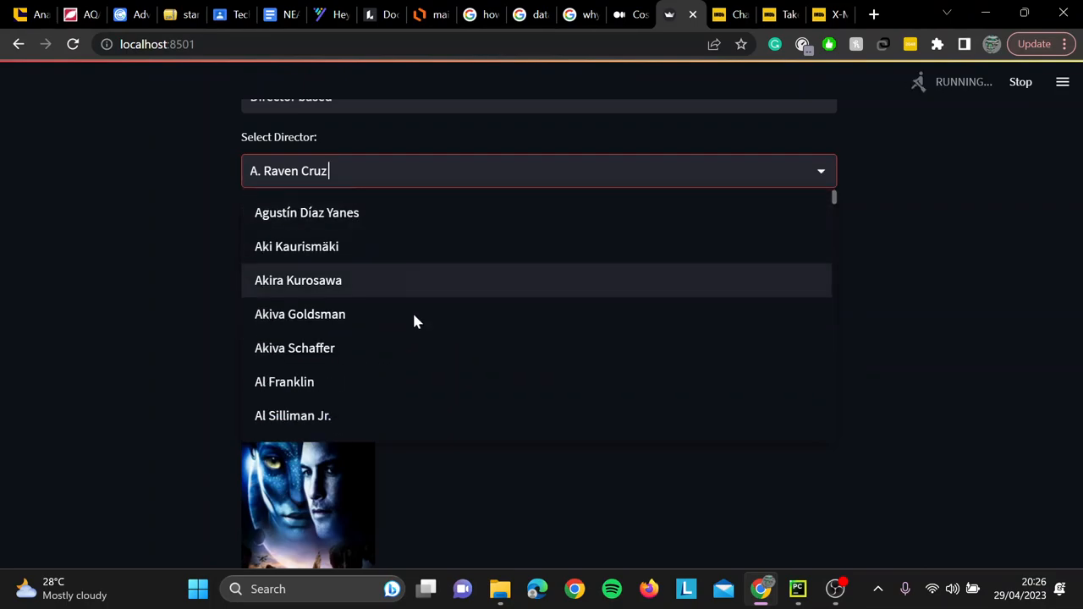
pyautogui.scroll(-3)
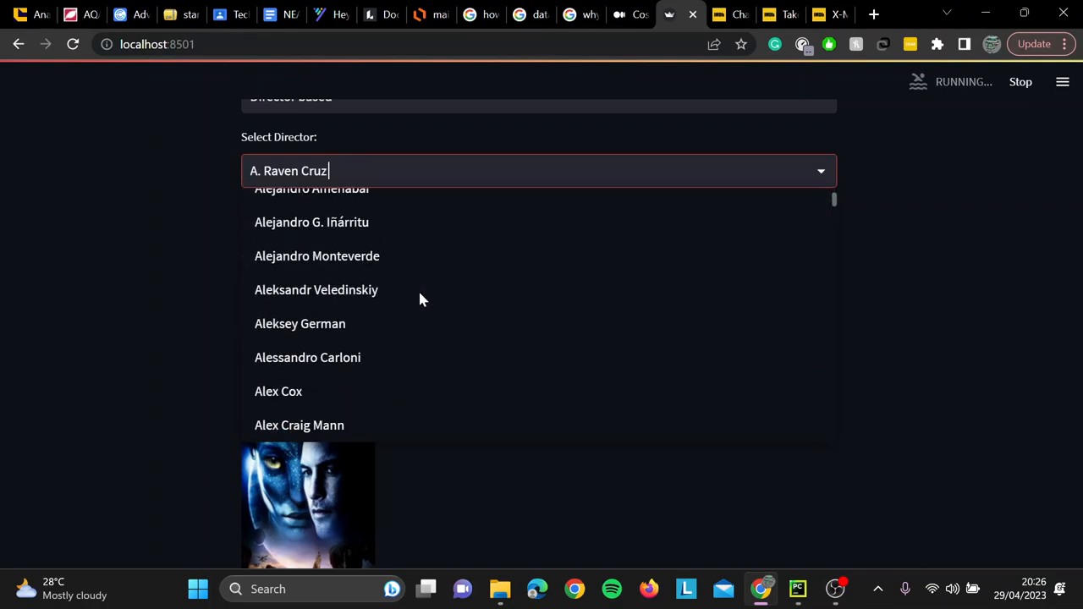
pyautogui.scroll(-3)
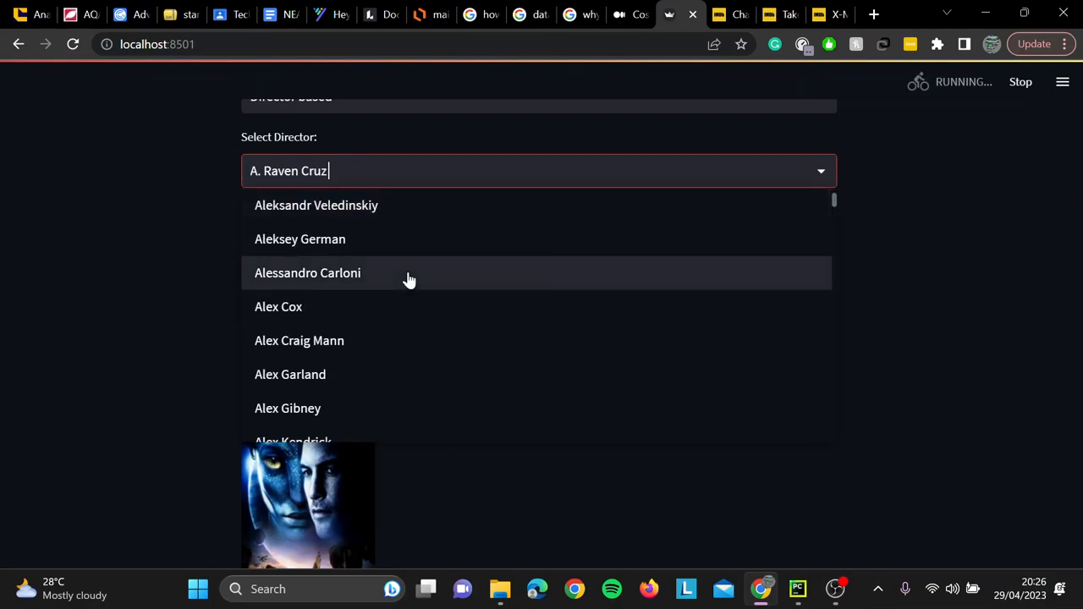
pyautogui.write('quentin')
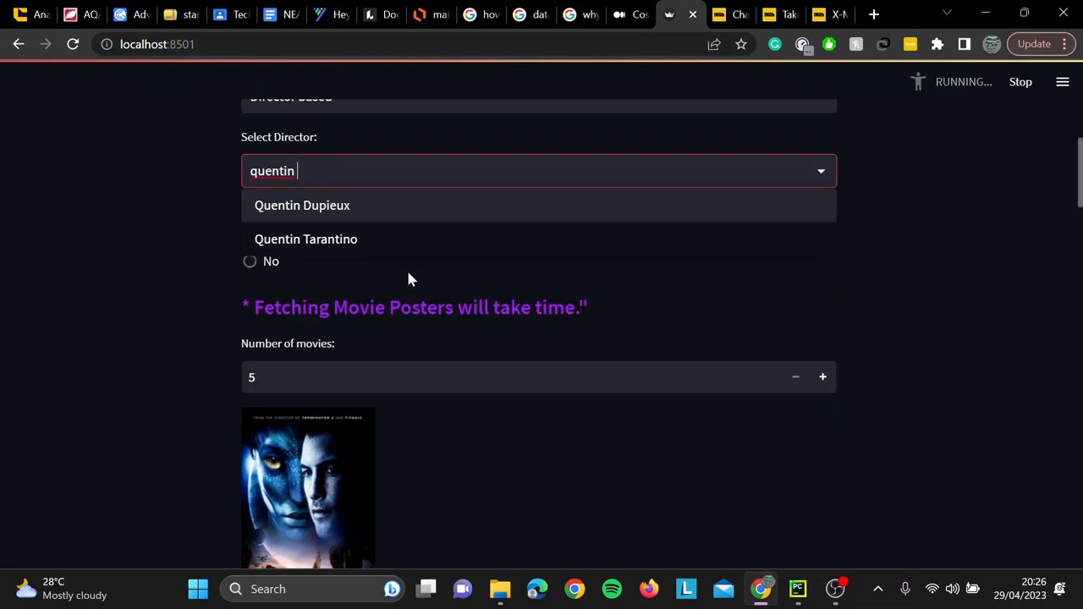
pyautogui.click(305, 239)
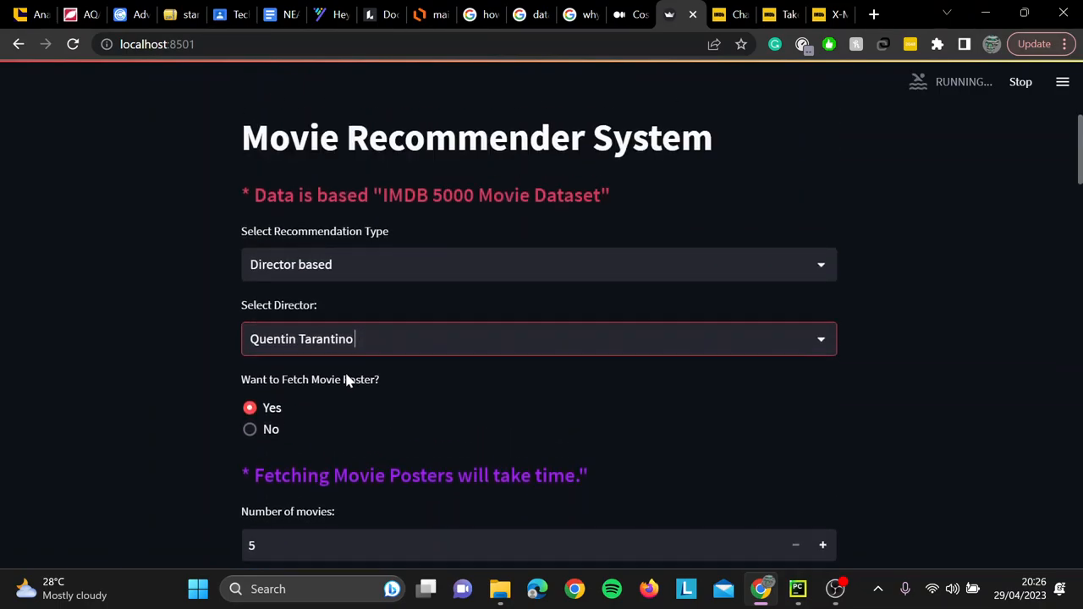
# Find Inglourious Basterds among the Tarantino results and open its IMDb page in a new tab
pyautogui.scroll(-3)
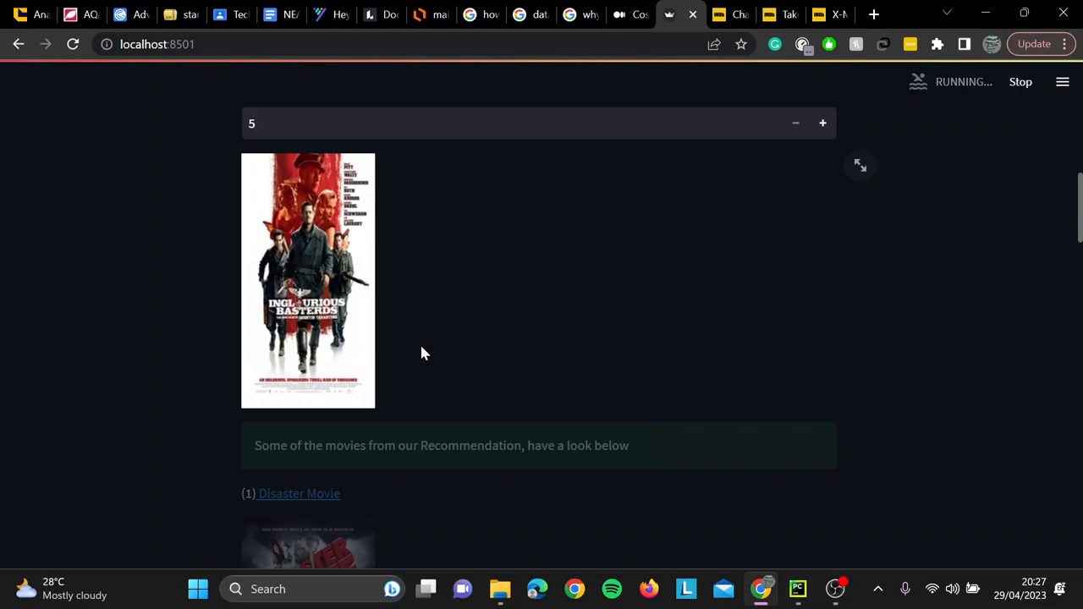
pyautogui.moveTo(288, 376)
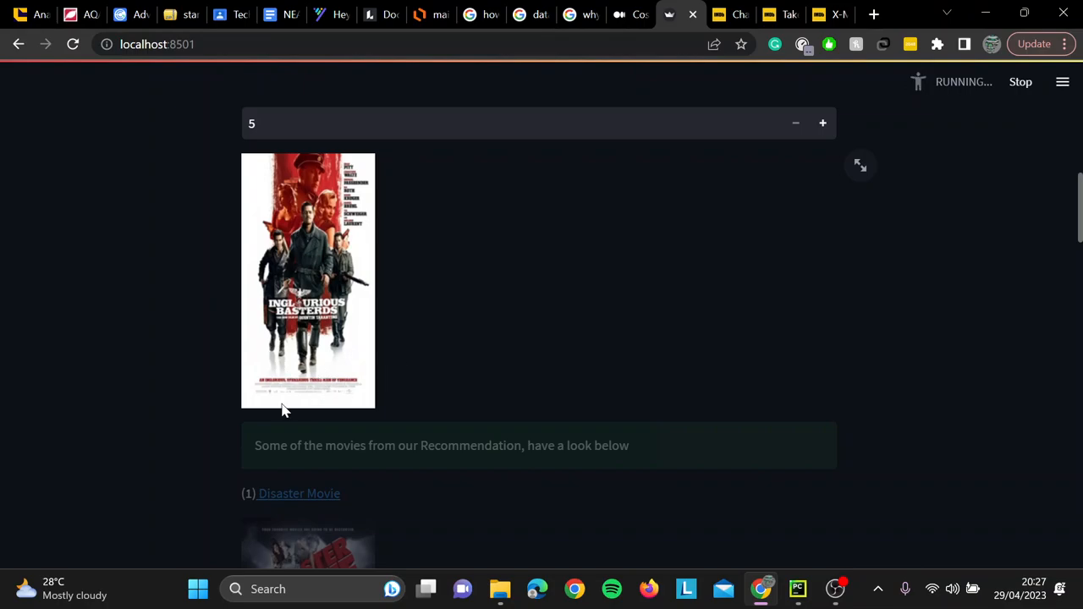
pyautogui.moveTo(303, 407)
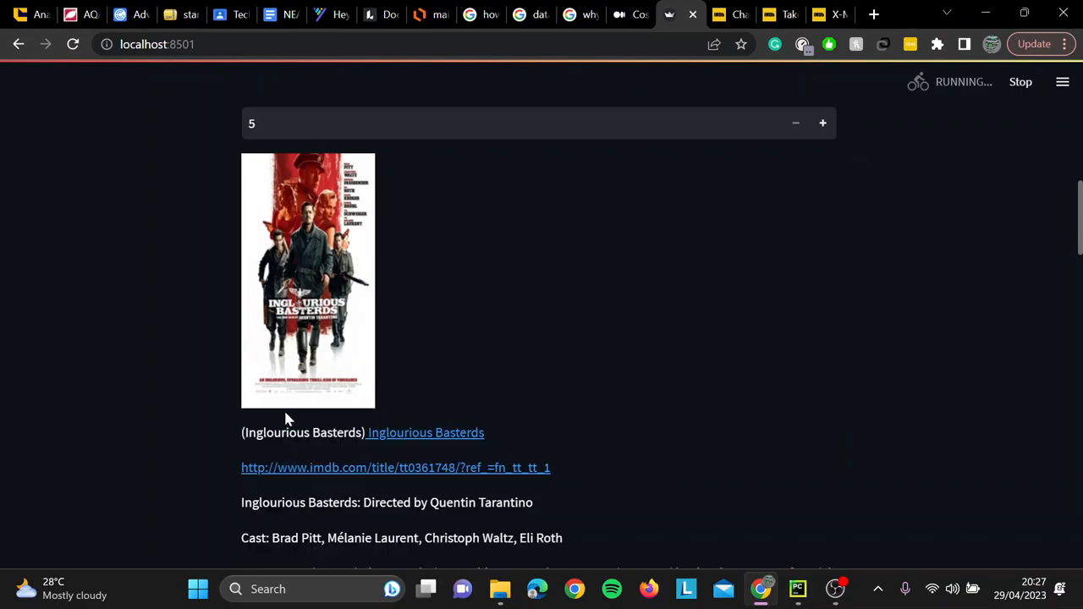
pyautogui.scroll(-3)
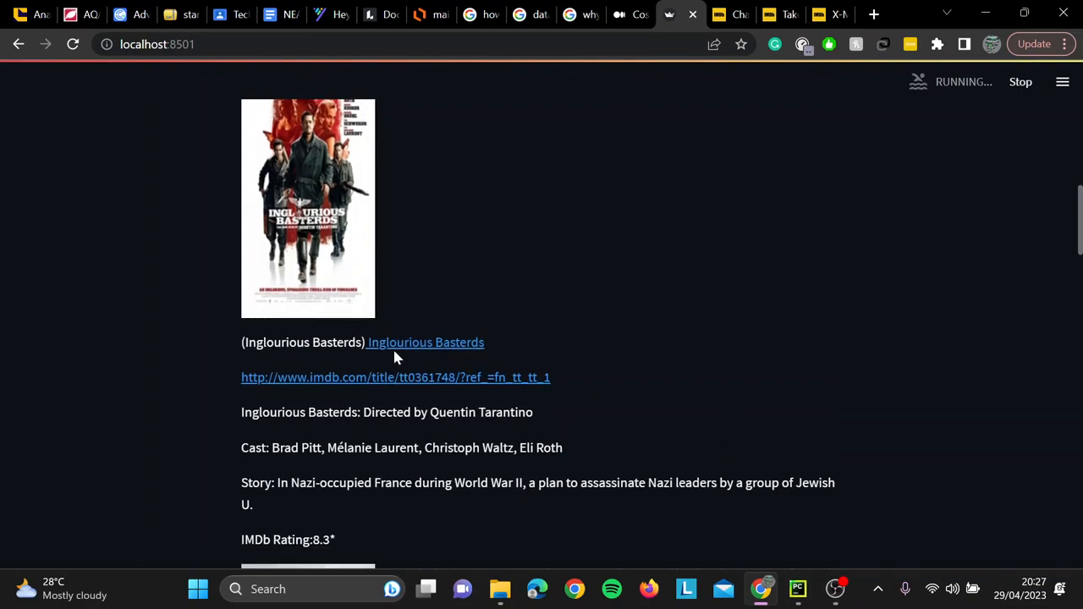
pyautogui.click(395, 378)
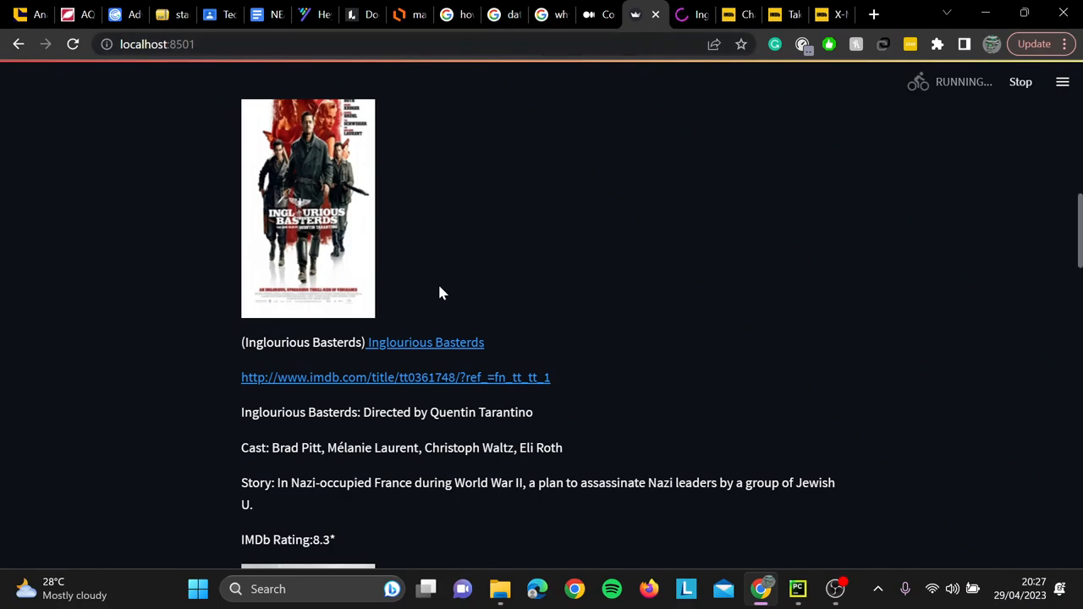
pyautogui.scroll(-3)
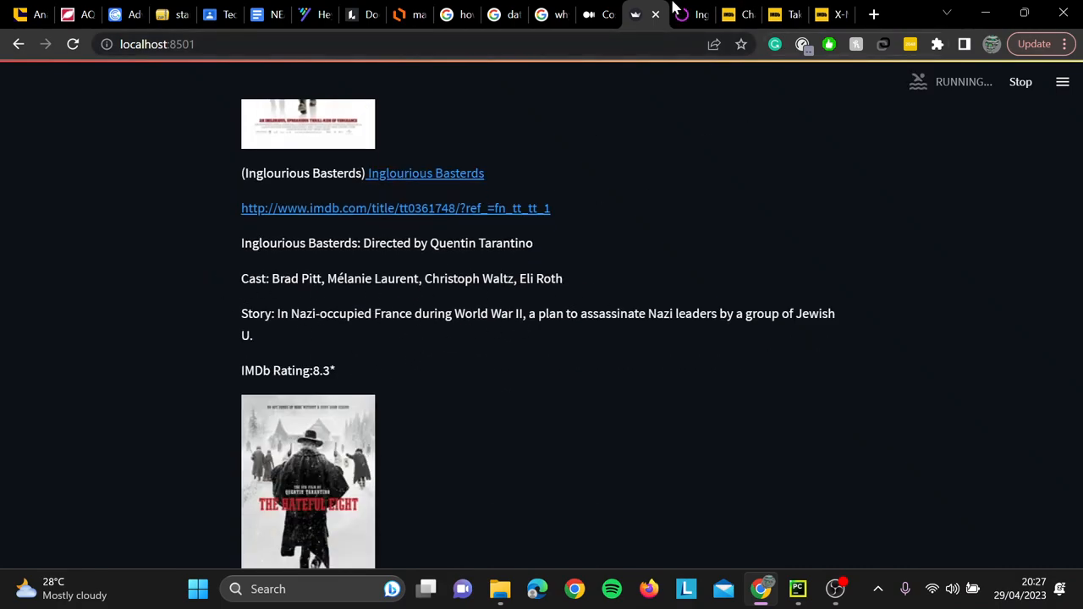
pyautogui.click(395, 208)
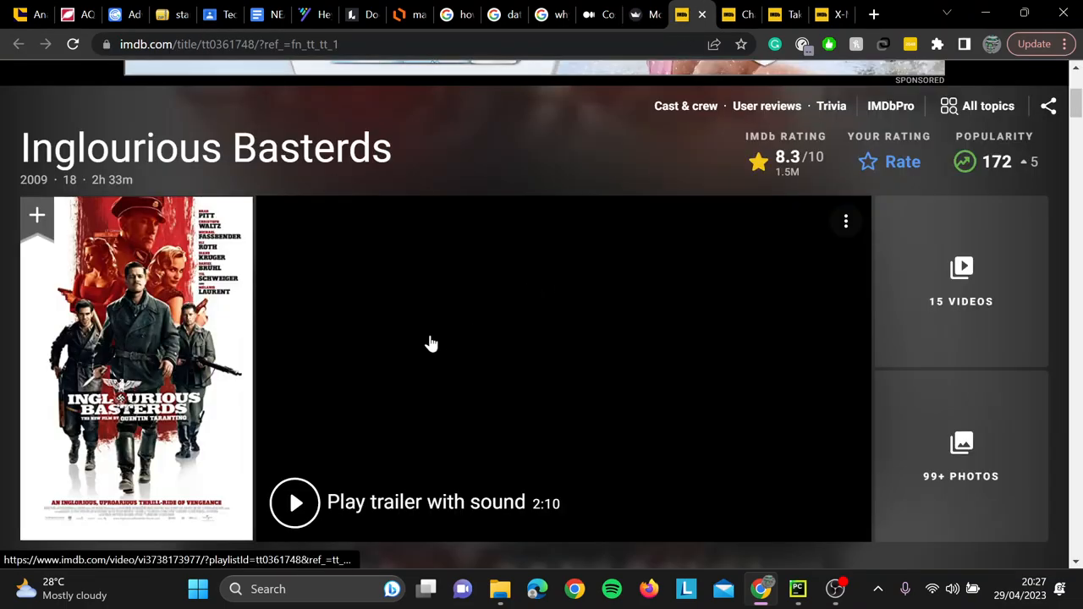
# Compare the Inglourious Basterds IMDb page with the recommender's entry
pyautogui.scroll(-3)
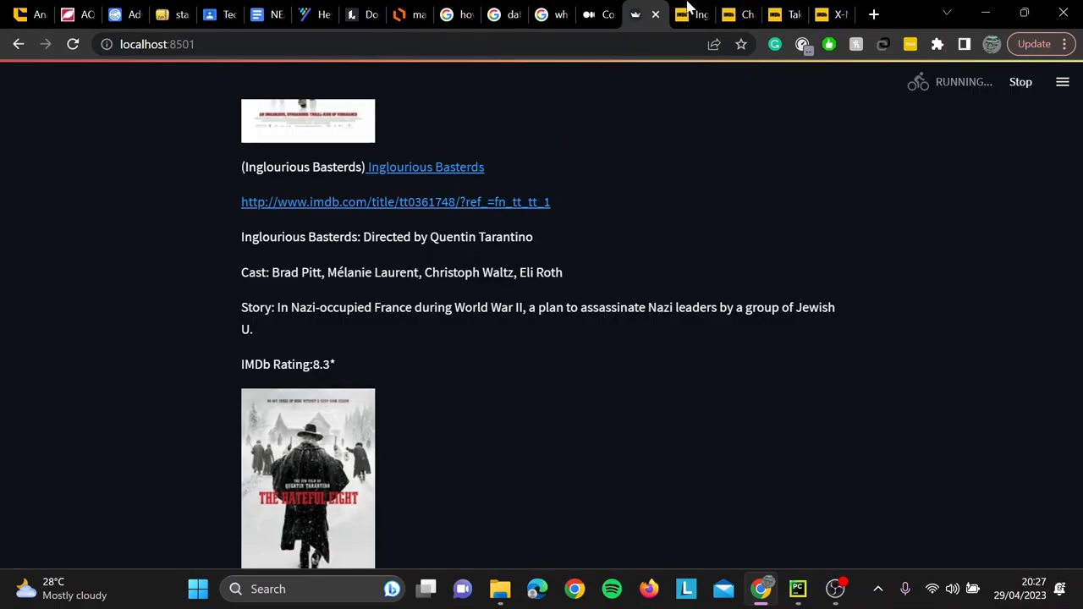
pyautogui.click(396, 202)
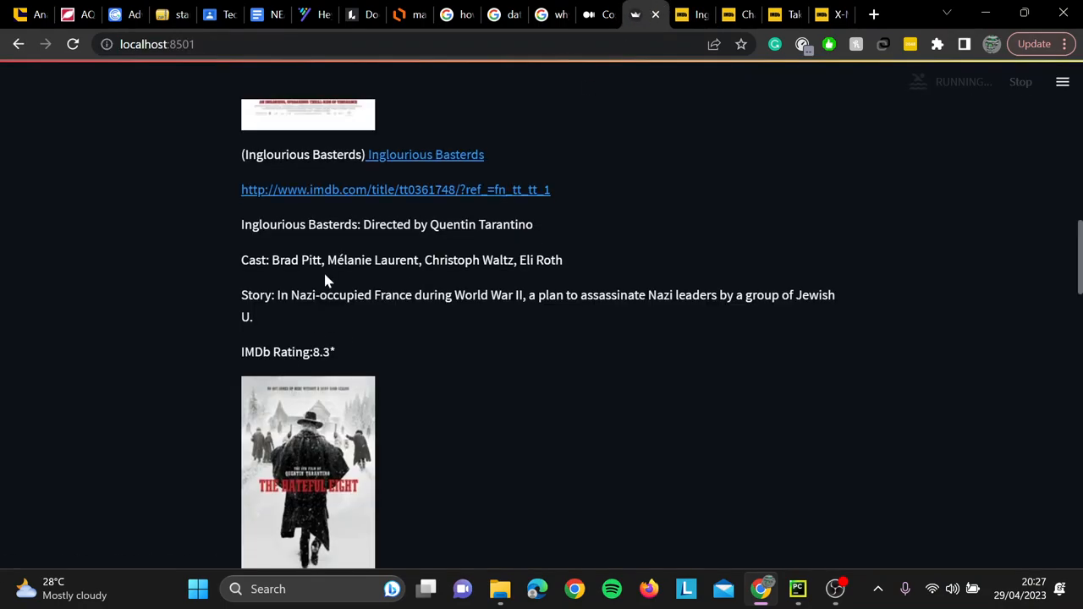
pyautogui.click(395, 190)
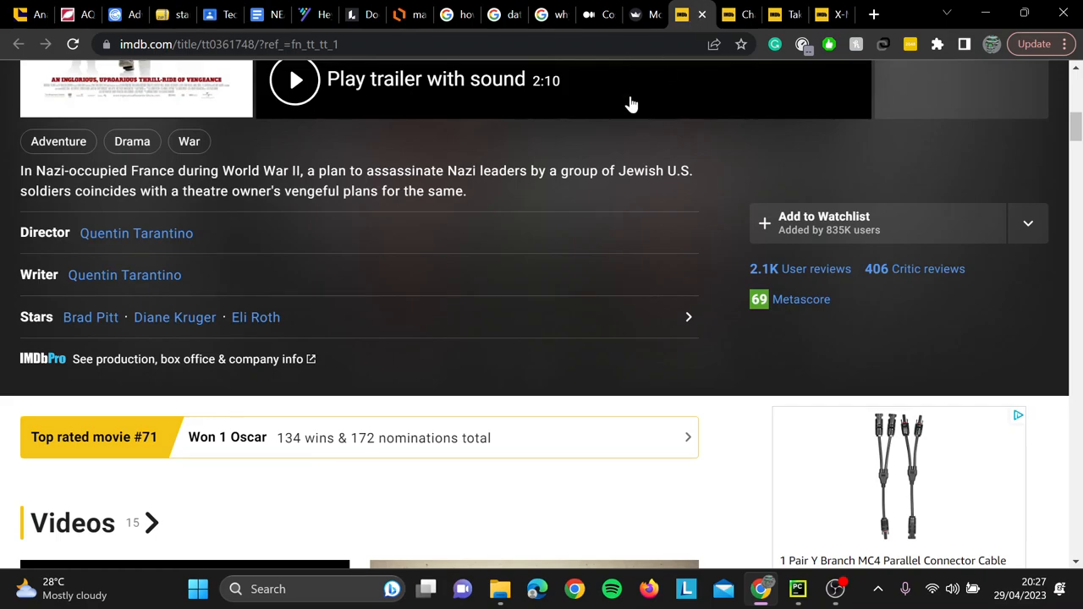
# Go back through the Tarantino recommendations down to Jackie Brown at 7.5
pyautogui.scroll(3)
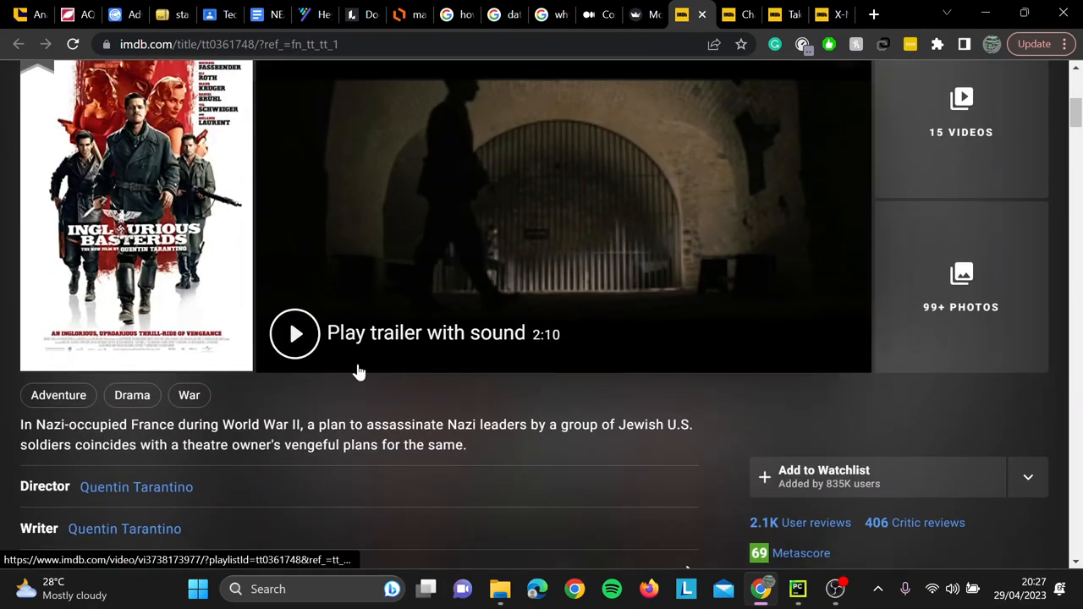
pyautogui.scroll(-3)
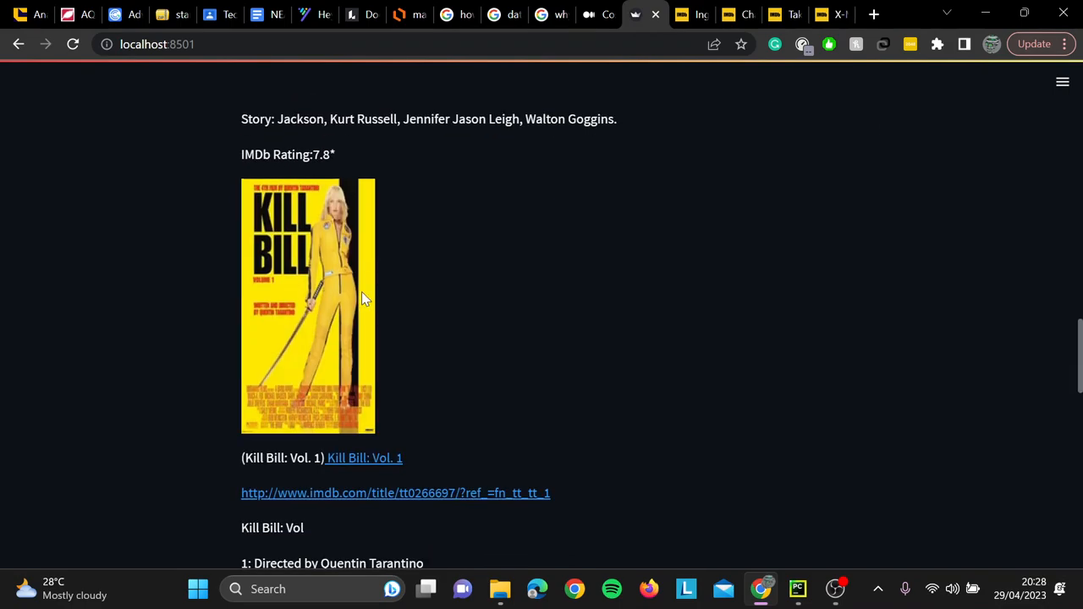
pyautogui.scroll(-3)
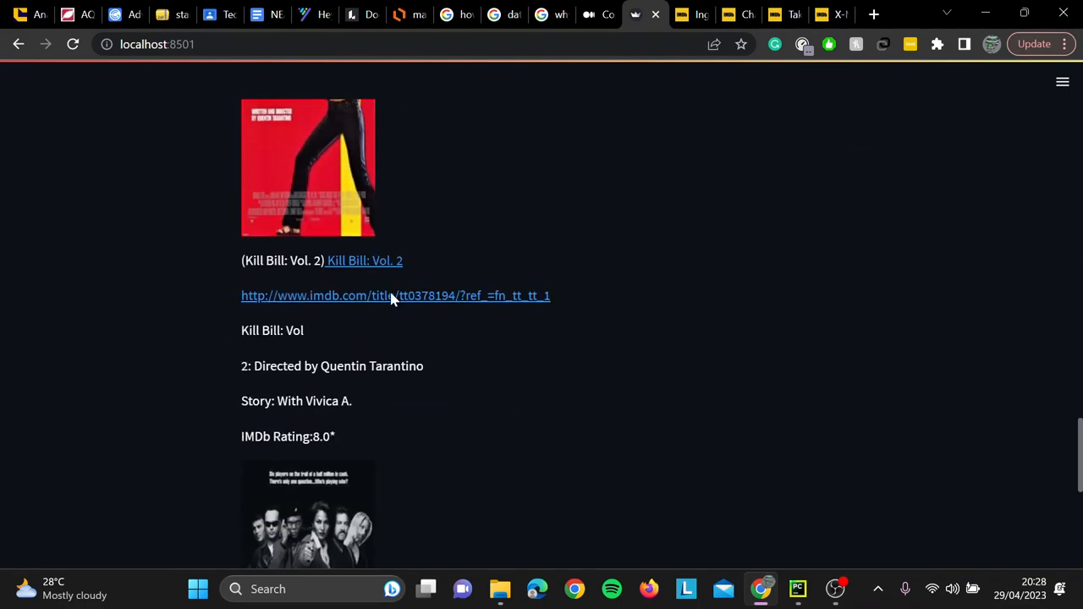
pyautogui.scroll(-3)
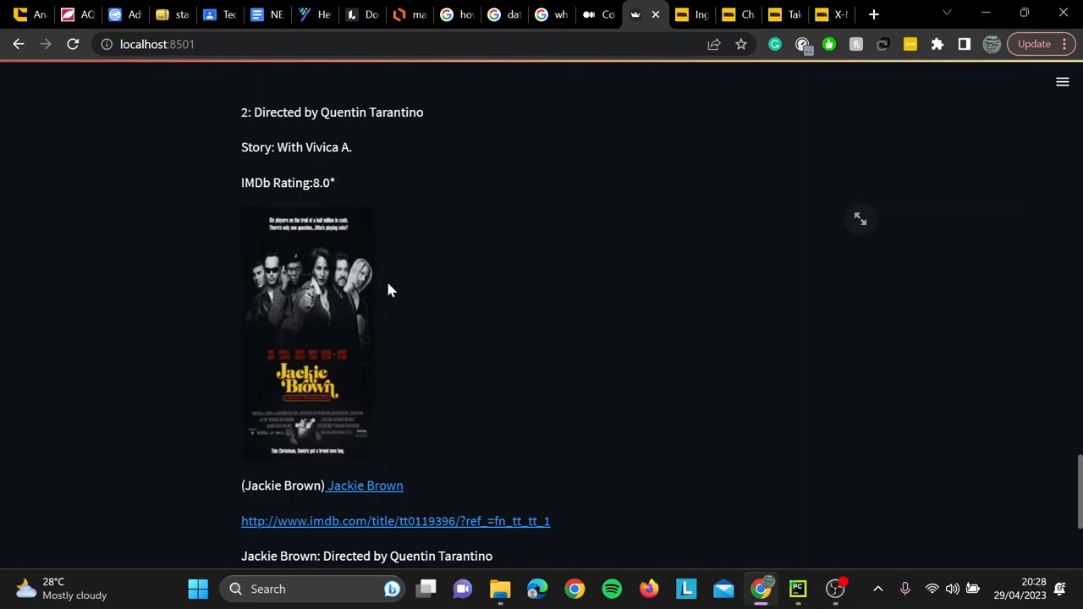
pyautogui.scroll(-3)
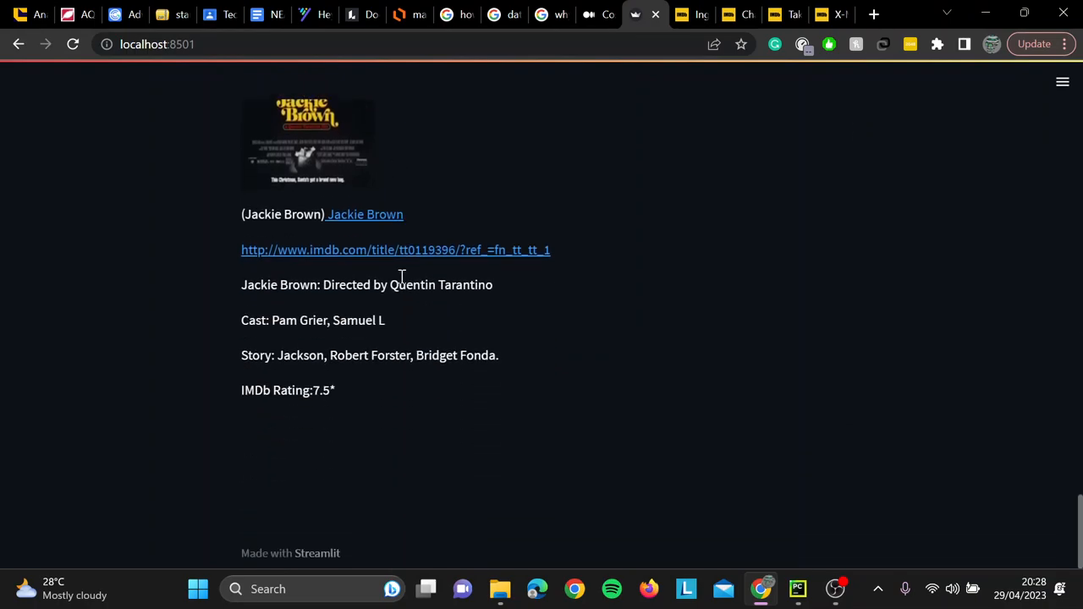
pyautogui.scroll(-3)
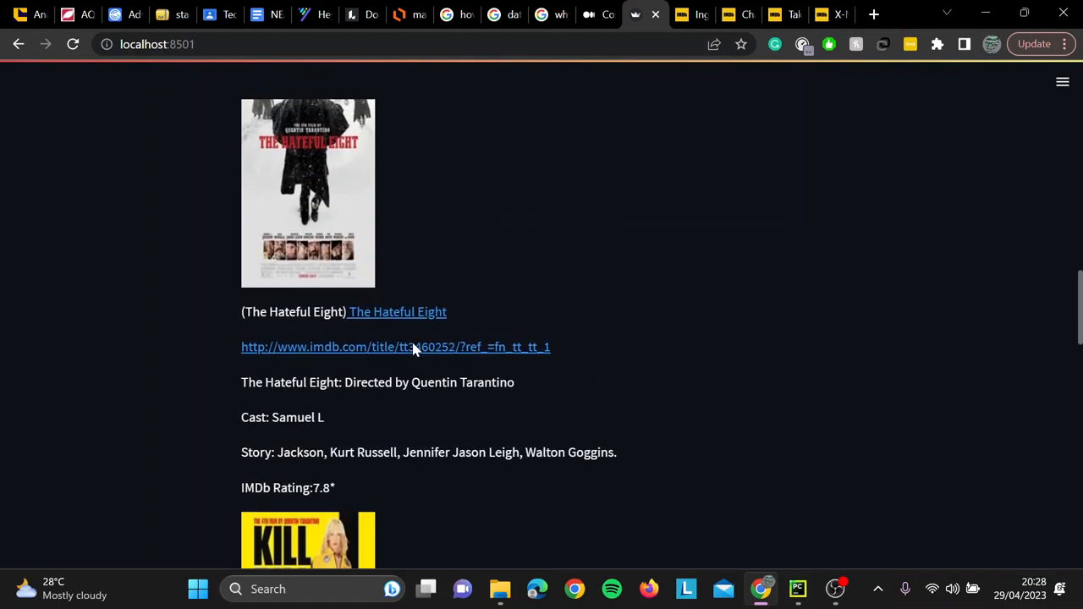
pyautogui.scroll(3)
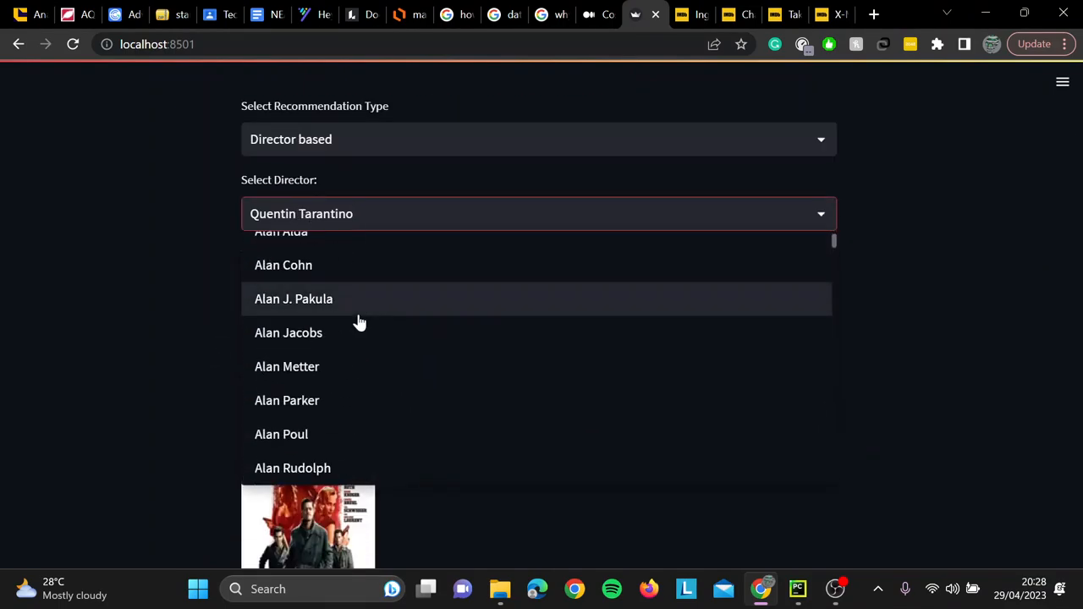
# Pick director Steven Spielberg with posters off and six movies, led by The BFG
pyautogui.write('stev')
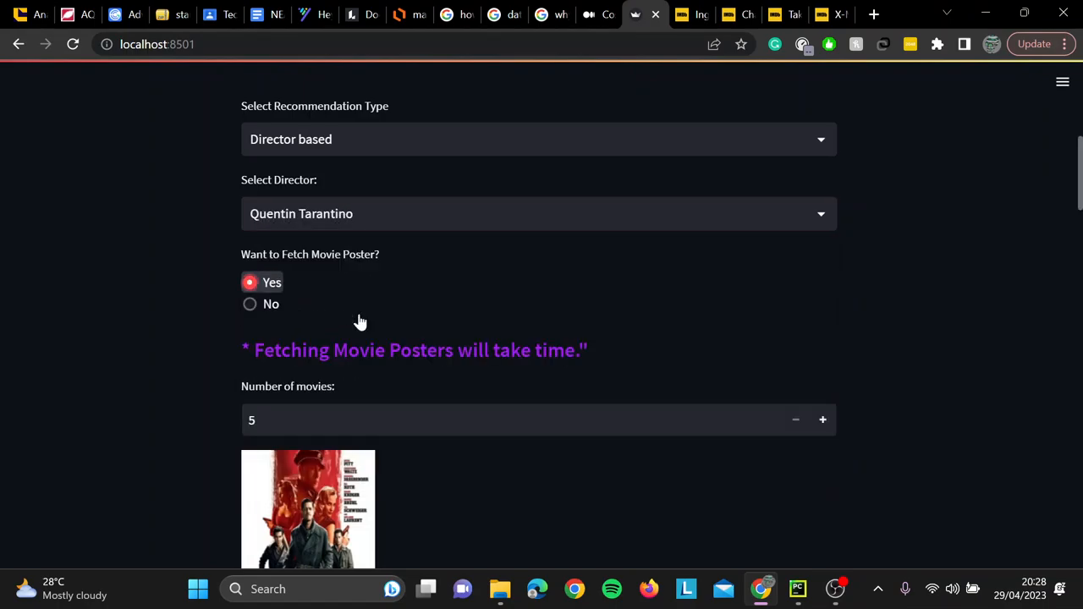
pyautogui.click(539, 214)
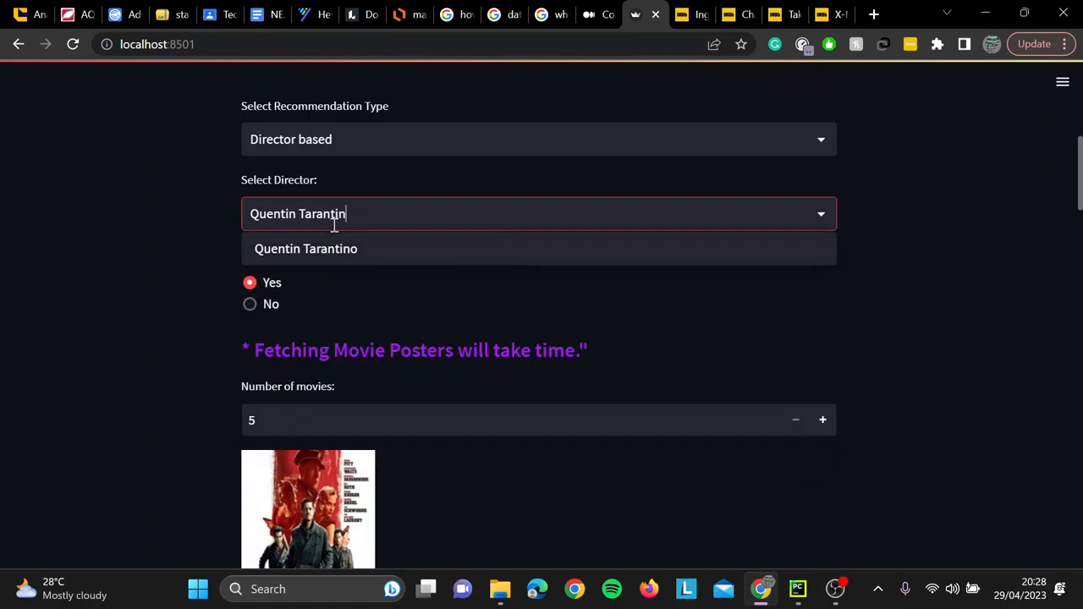
pyautogui.write('s')
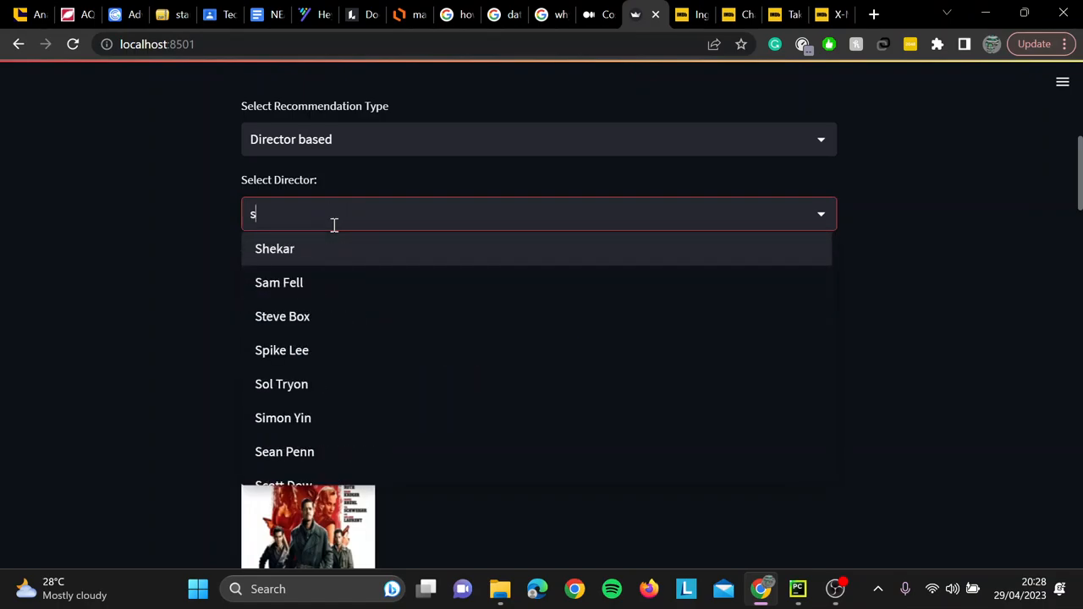
pyautogui.write('teven spie')
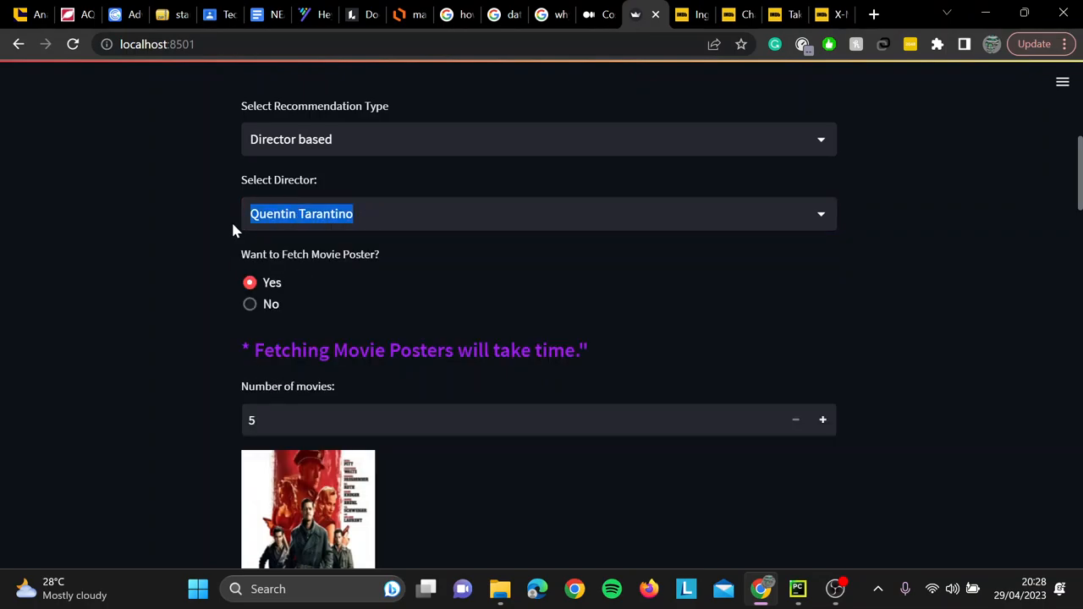
pyautogui.write('steven s')
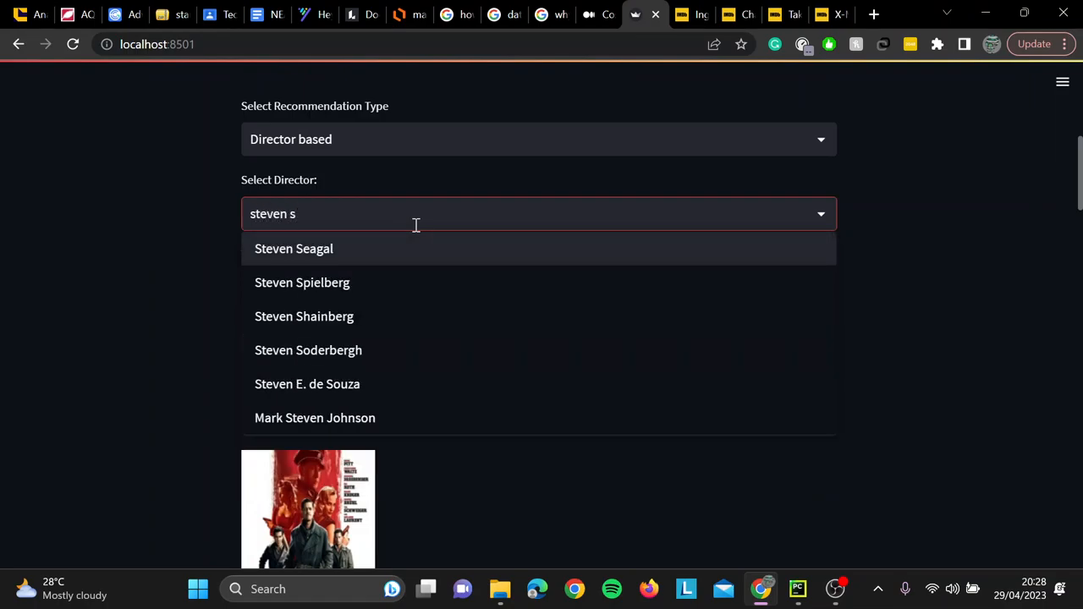
pyautogui.click(302, 282)
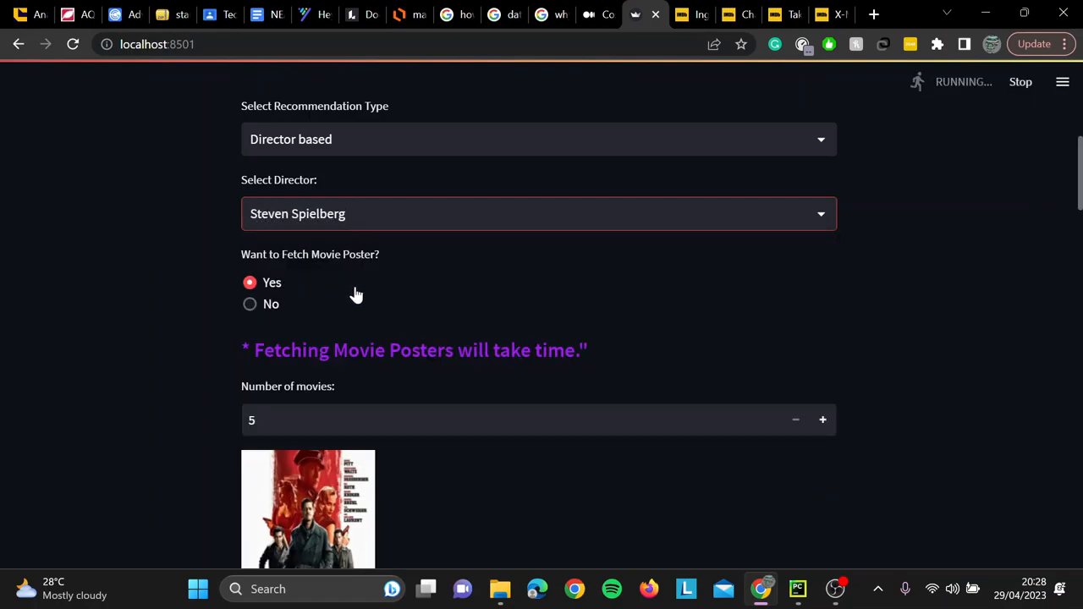
pyautogui.click(250, 304)
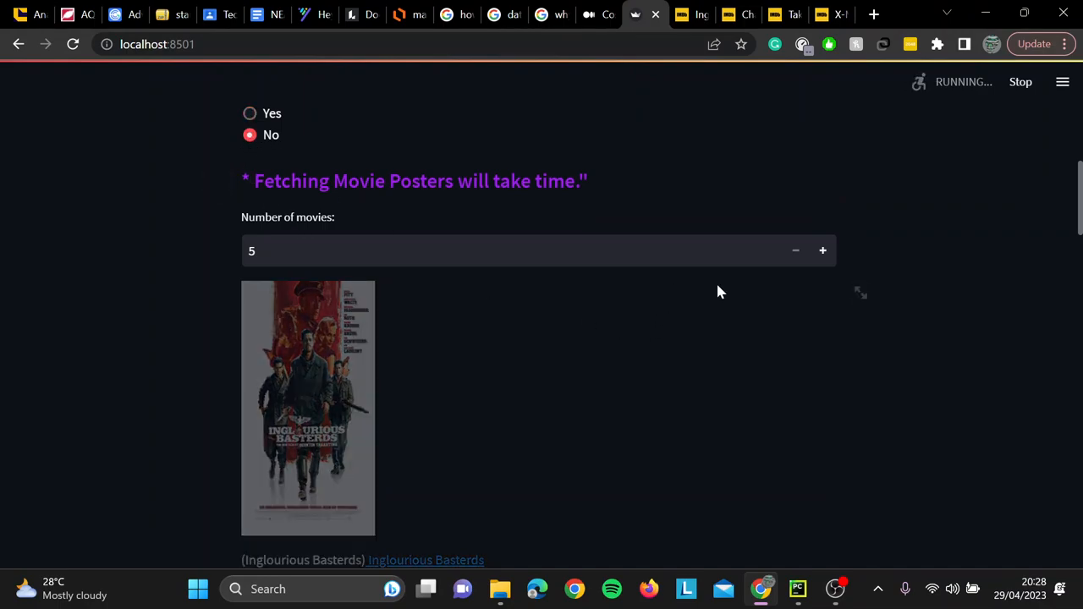
pyautogui.click(822, 250)
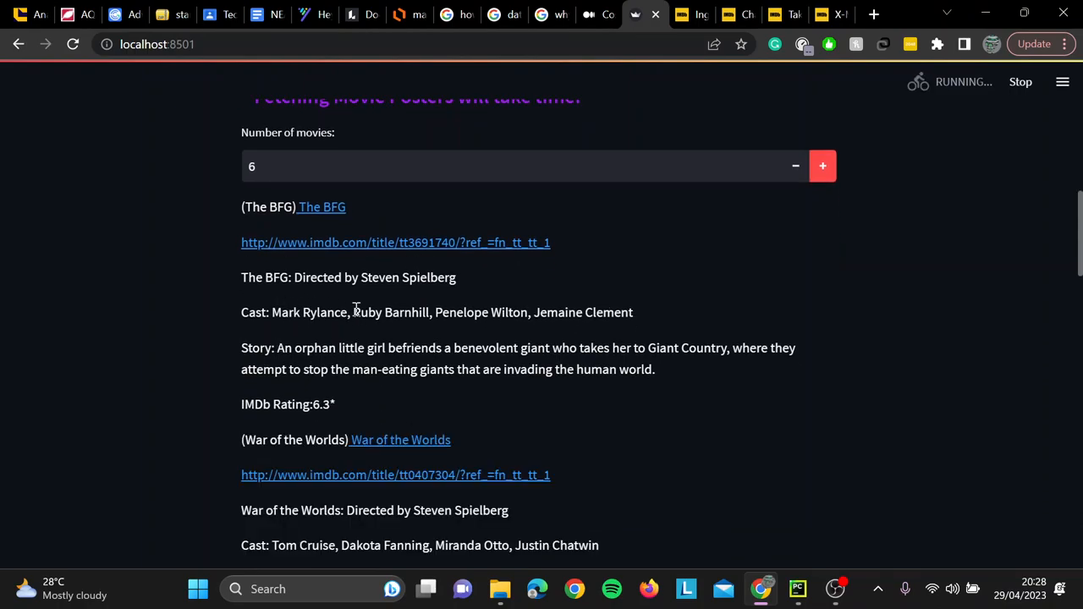
pyautogui.moveTo(697, 370)
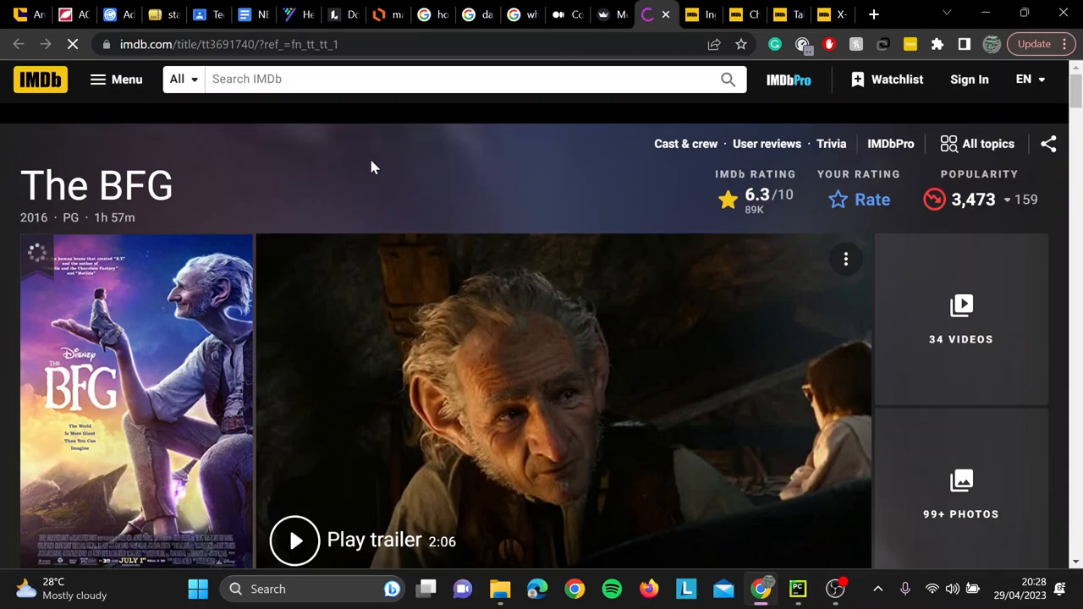
# Confirm The BFG's 6.3 rating on IMDb, then go back to the recommender tab
pyautogui.click(969, 80)
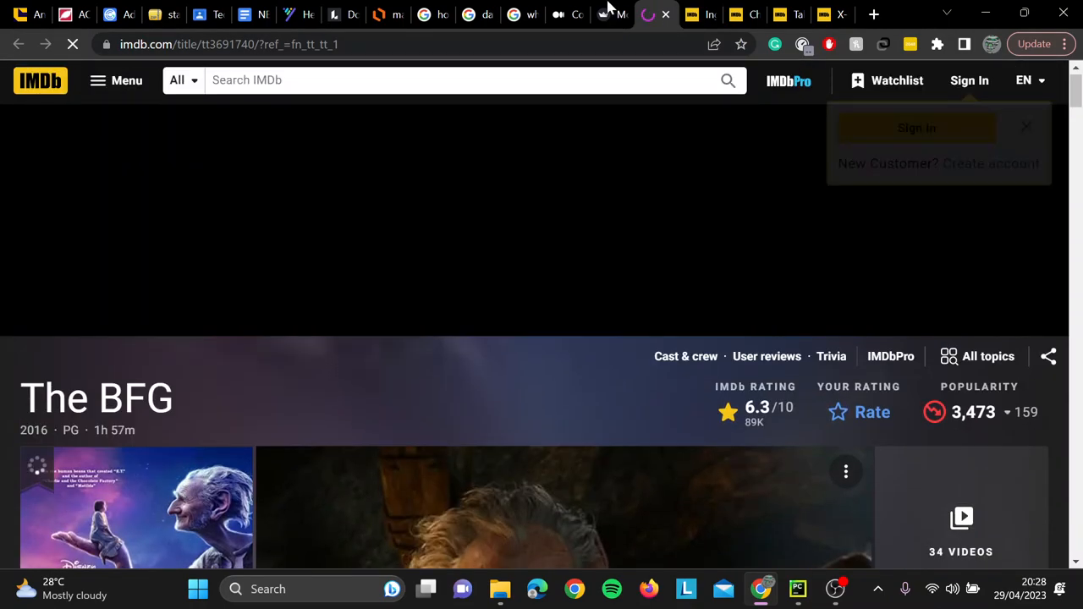
pyautogui.click(611, 14)
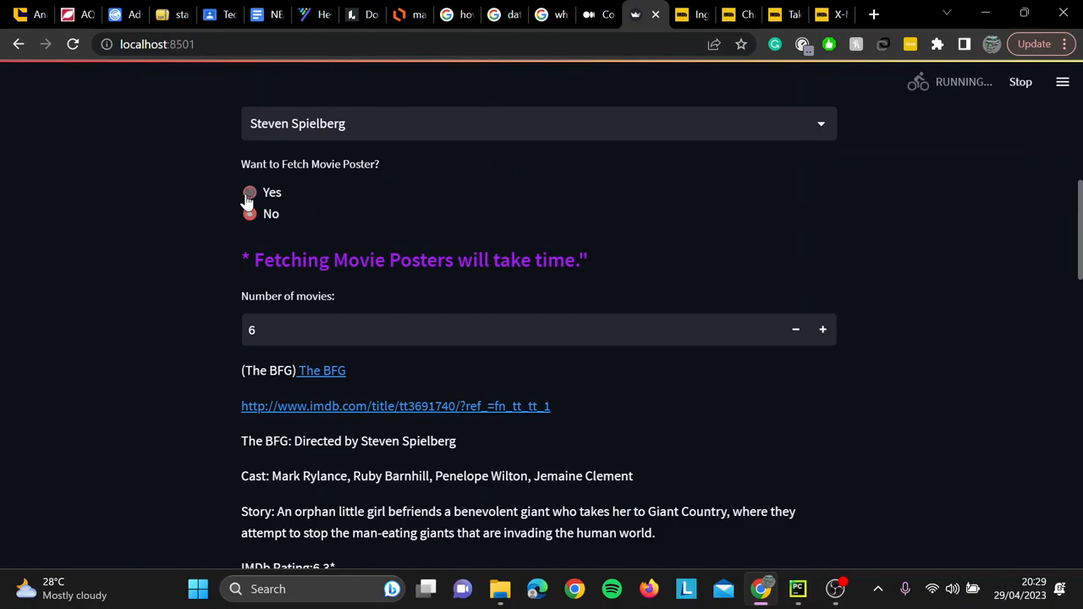
# Set Want to Fetch Movie Poster? to Yes for the Spielberg results
pyautogui.click(249, 192)
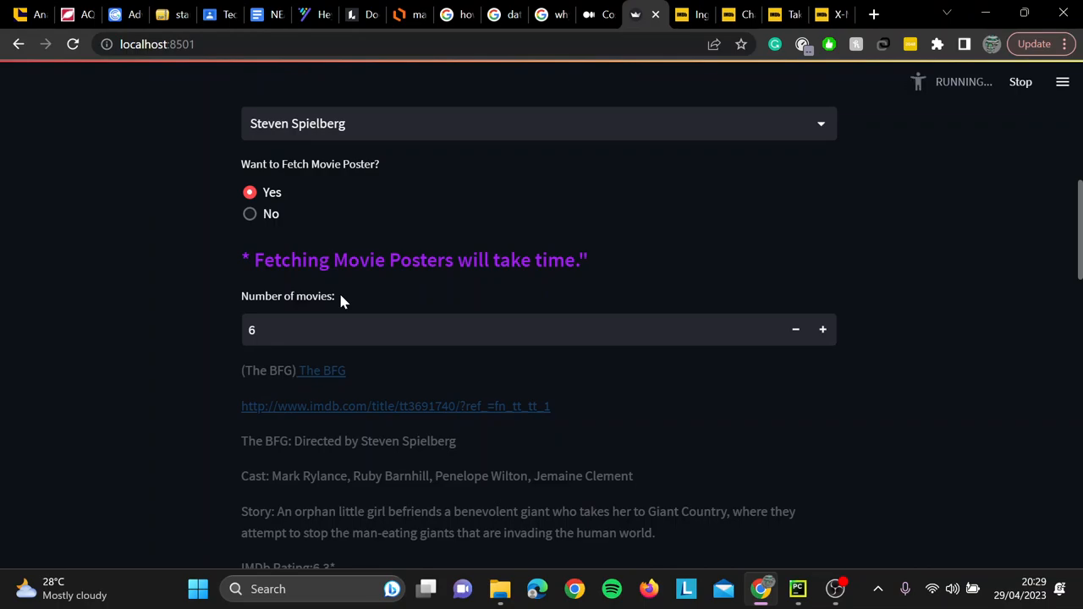
pyautogui.scroll(-3)
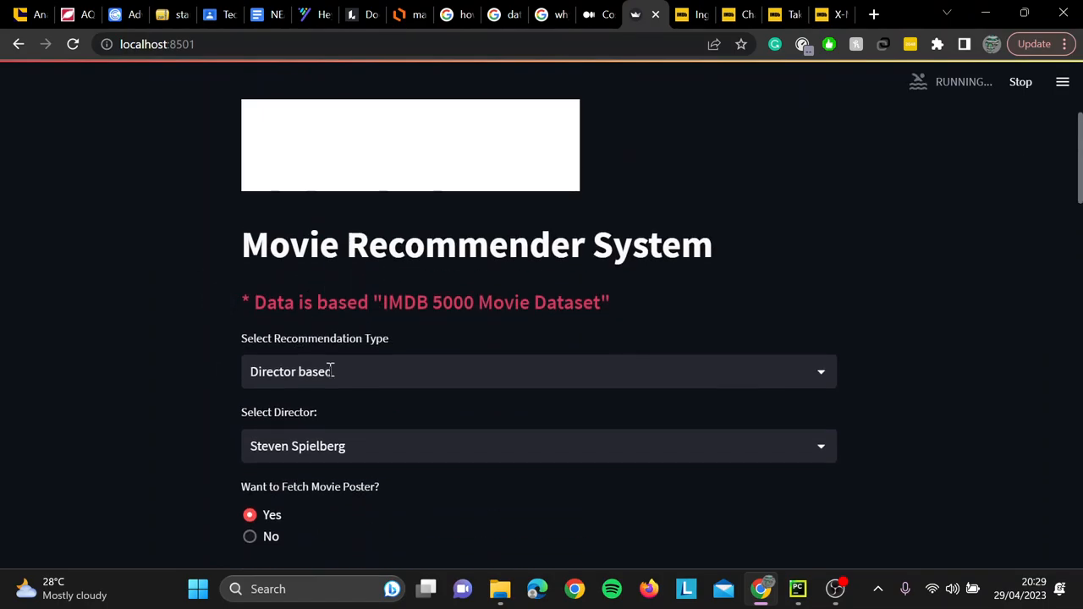
# Switch to Actor based for Chris Evans, seven movies including Fantastic 4: Rise of the Silver Surfer
pyautogui.click(539, 371)
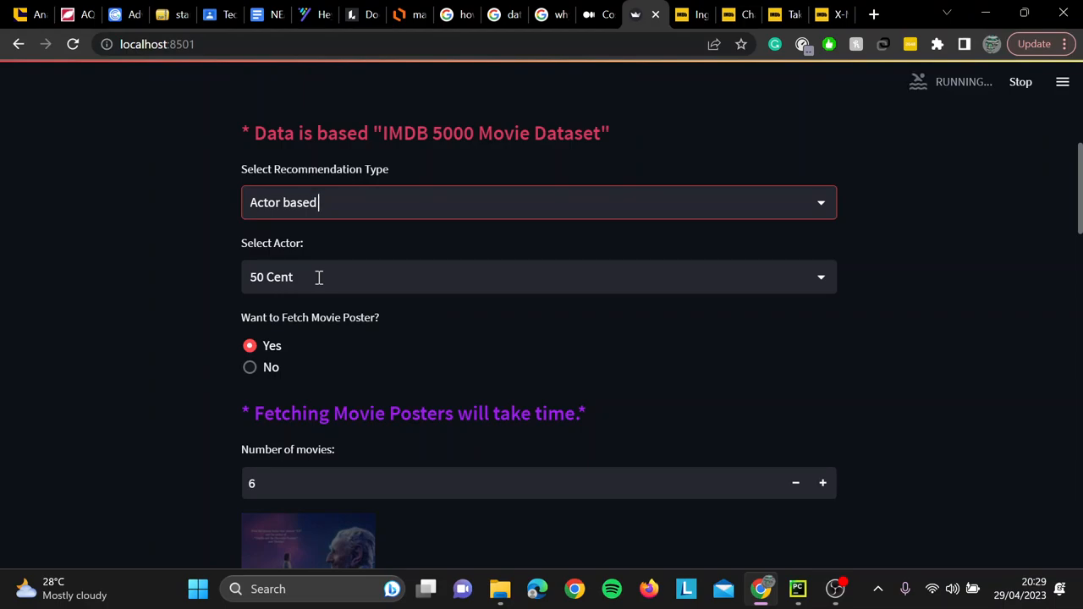
pyautogui.click(539, 277)
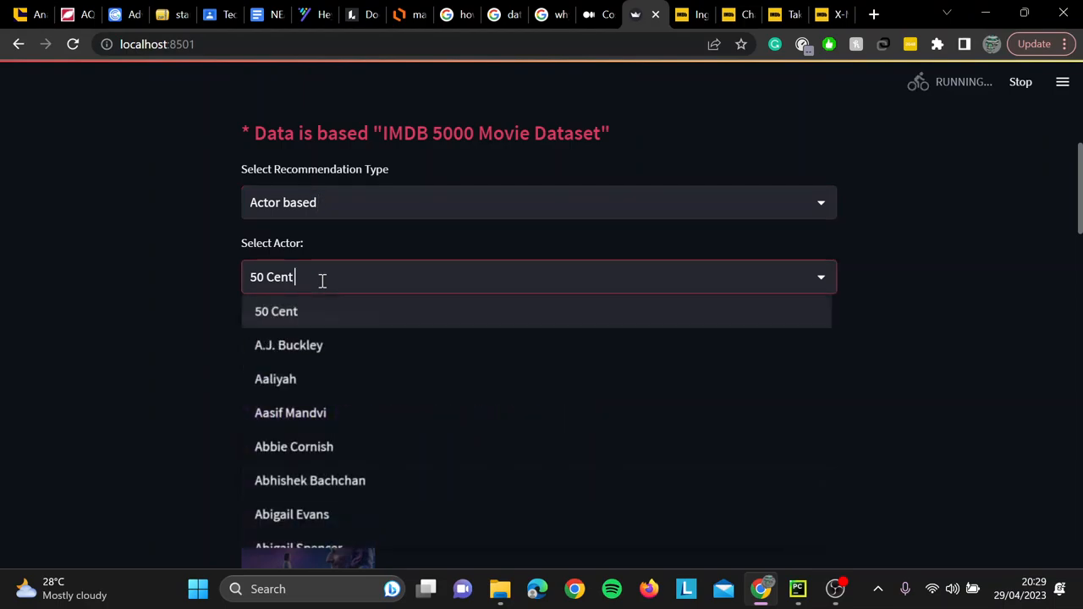
pyautogui.write('chris ev')
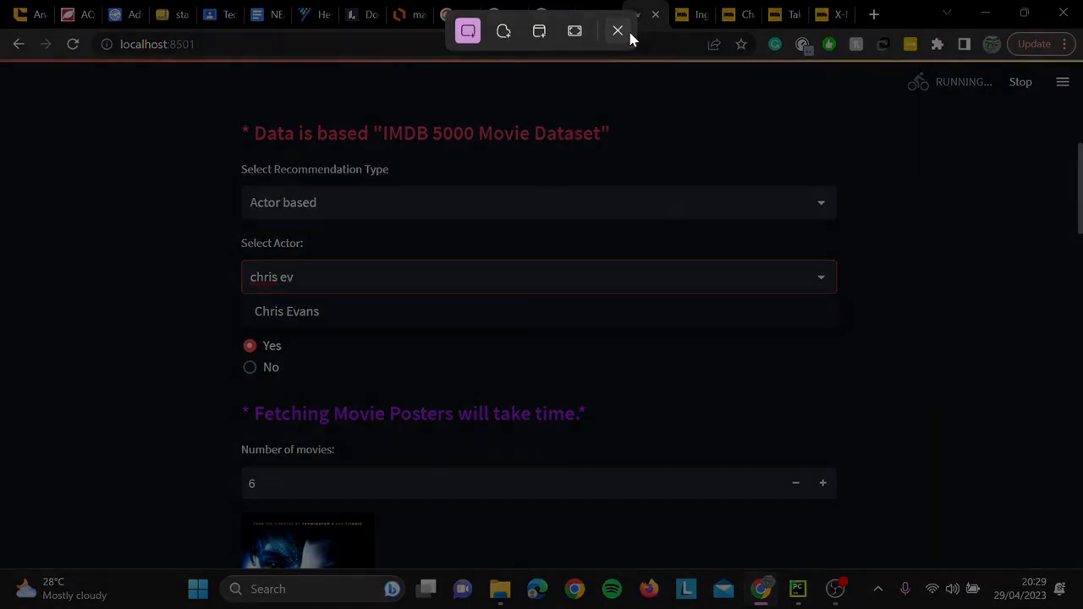
pyautogui.click(287, 310)
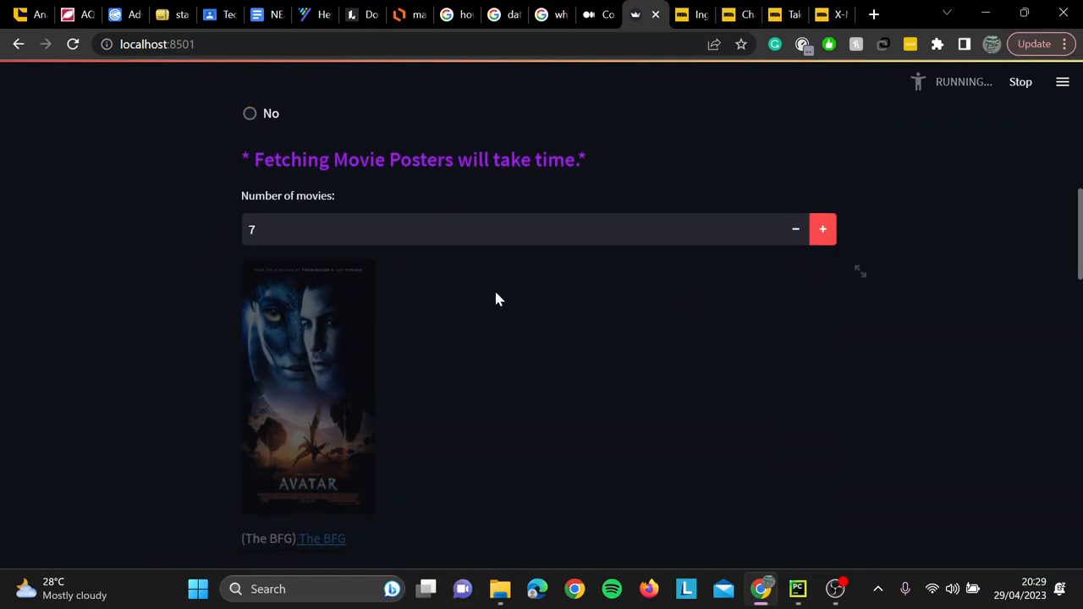
pyautogui.scroll(-3)
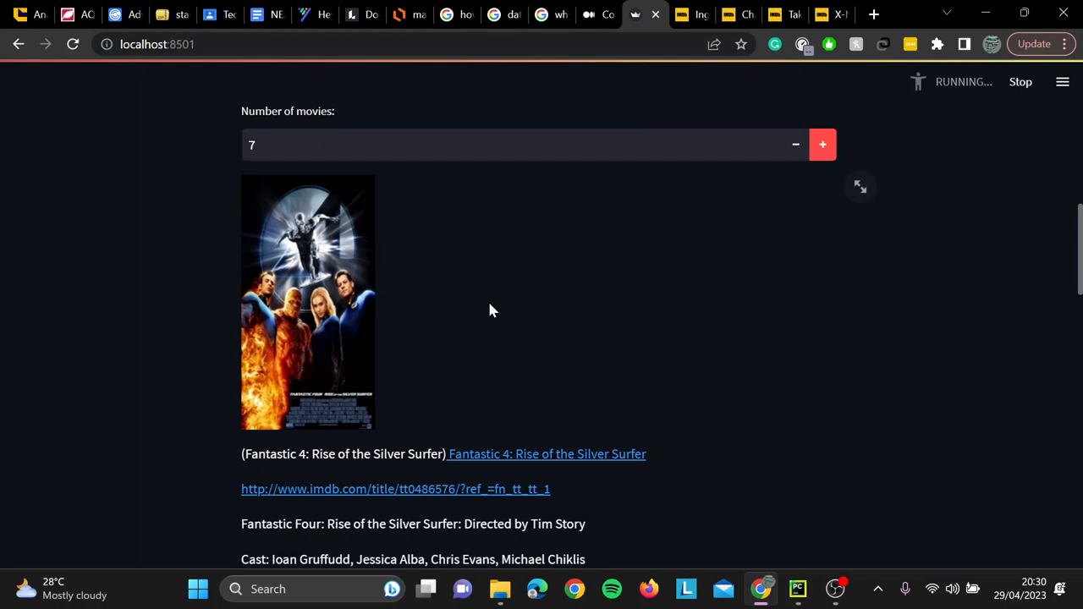
pyautogui.scroll(-3)
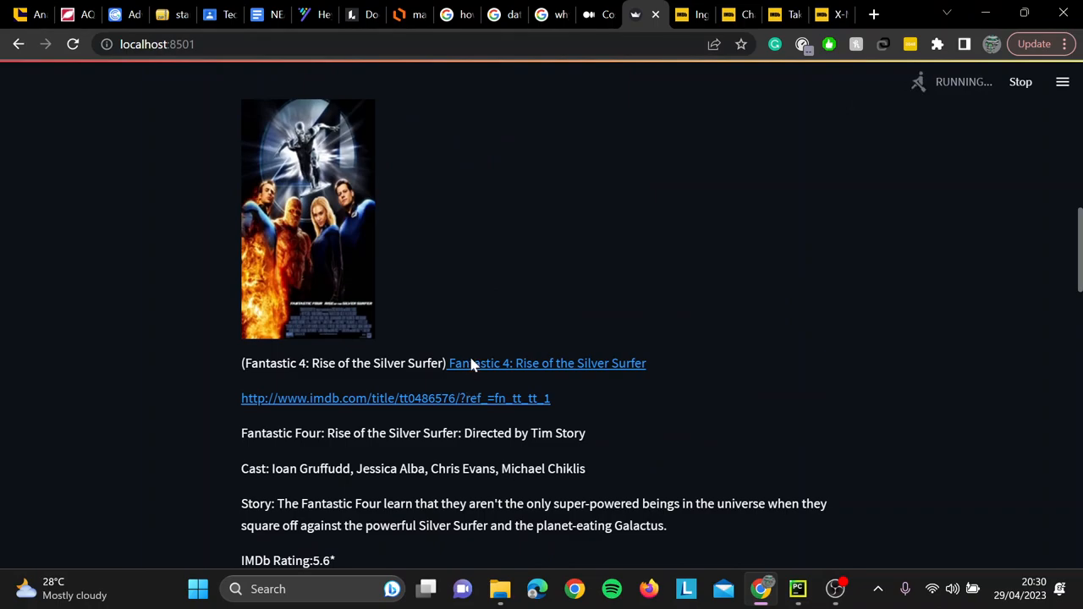
pyautogui.click(547, 363)
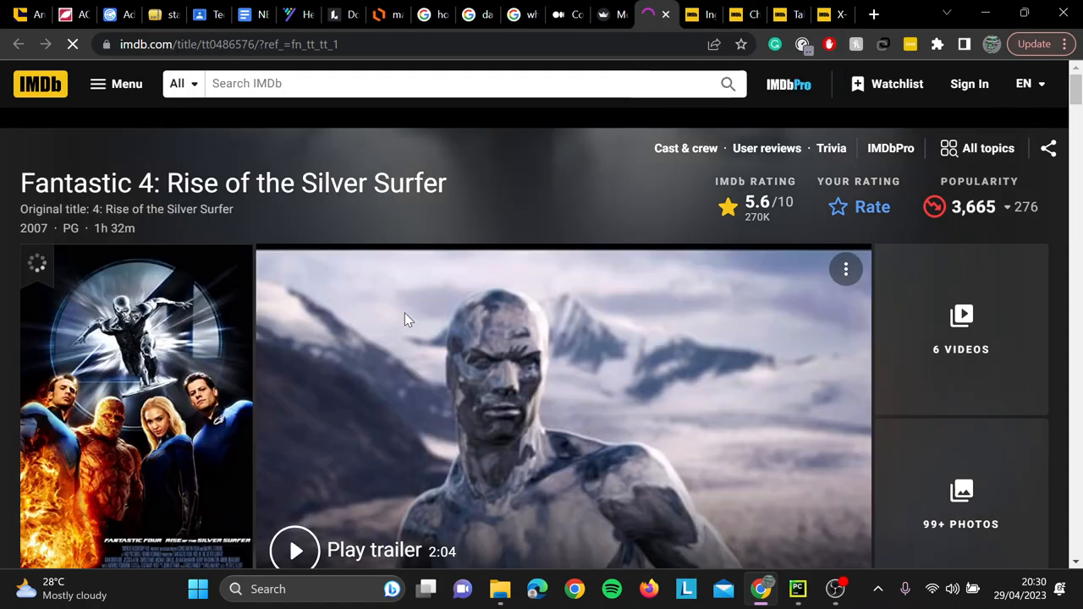
pyautogui.click(603, 15)
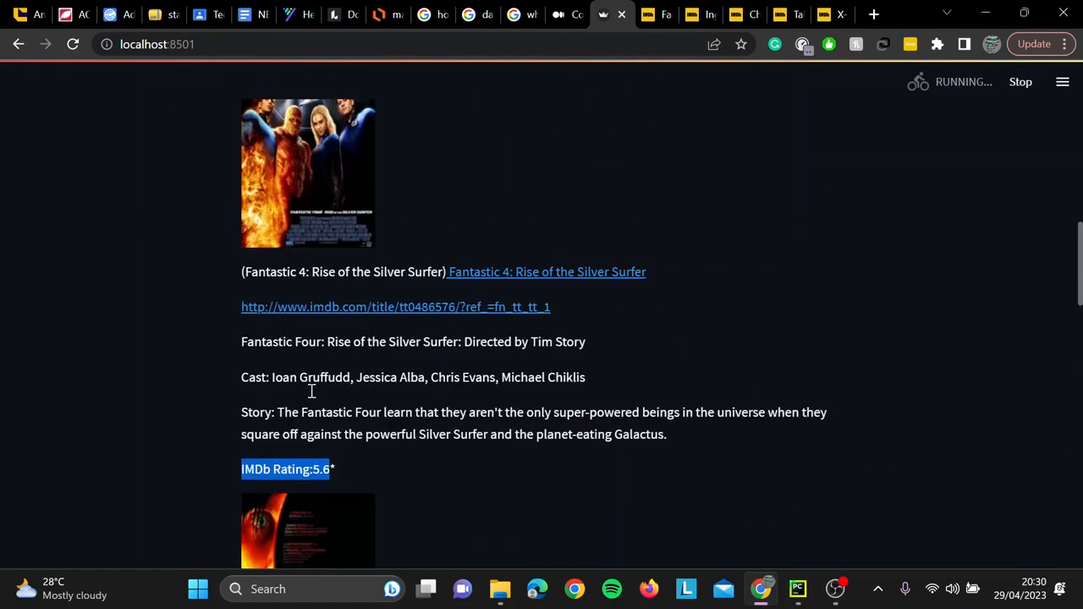
pyautogui.moveTo(575, 350)
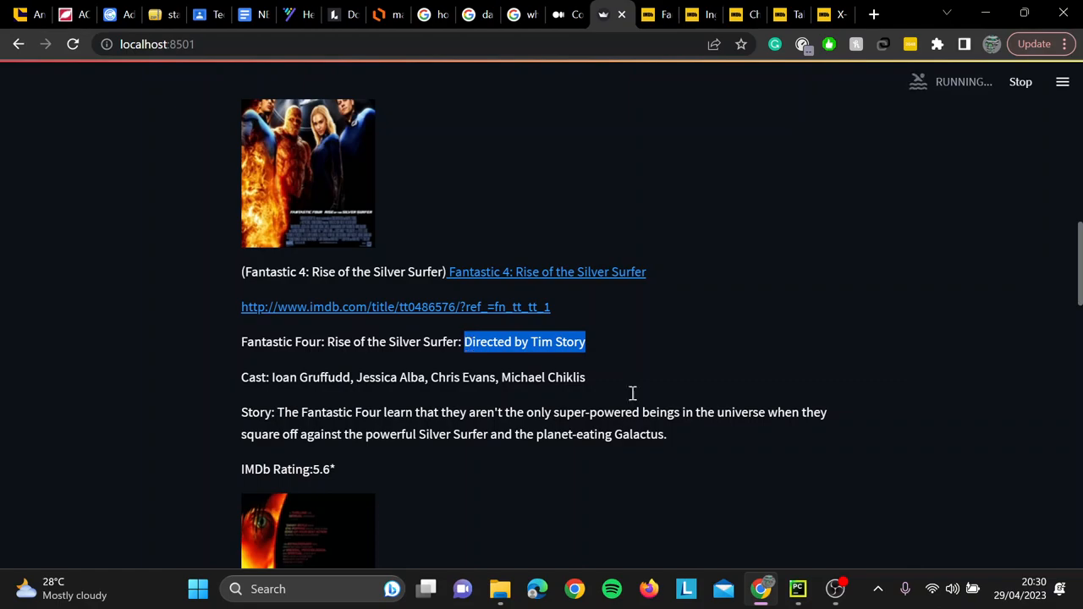
pyautogui.click(395, 307)
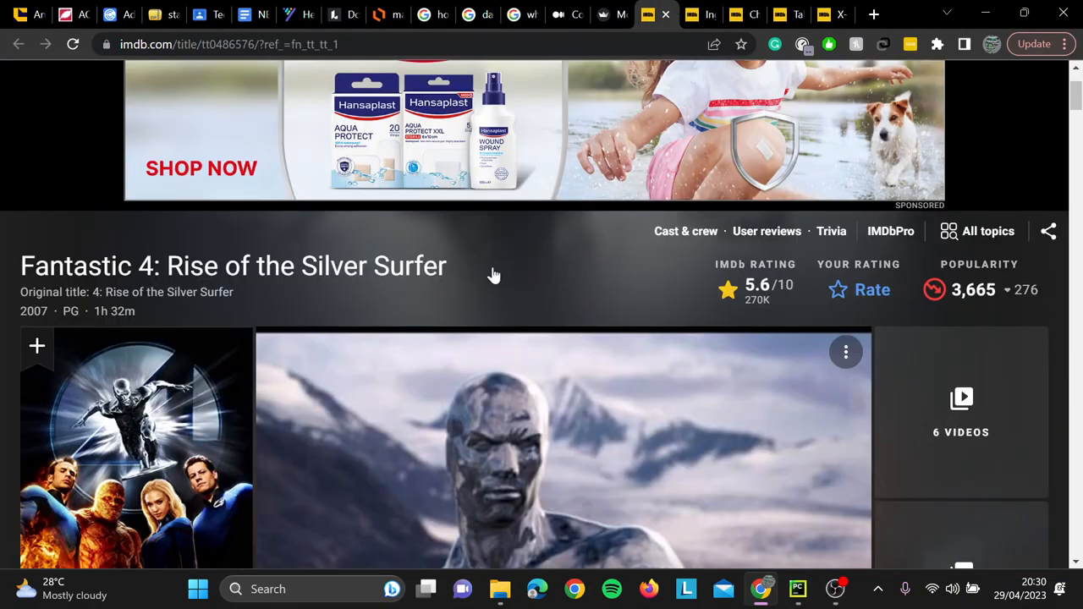
pyautogui.scroll(-3)
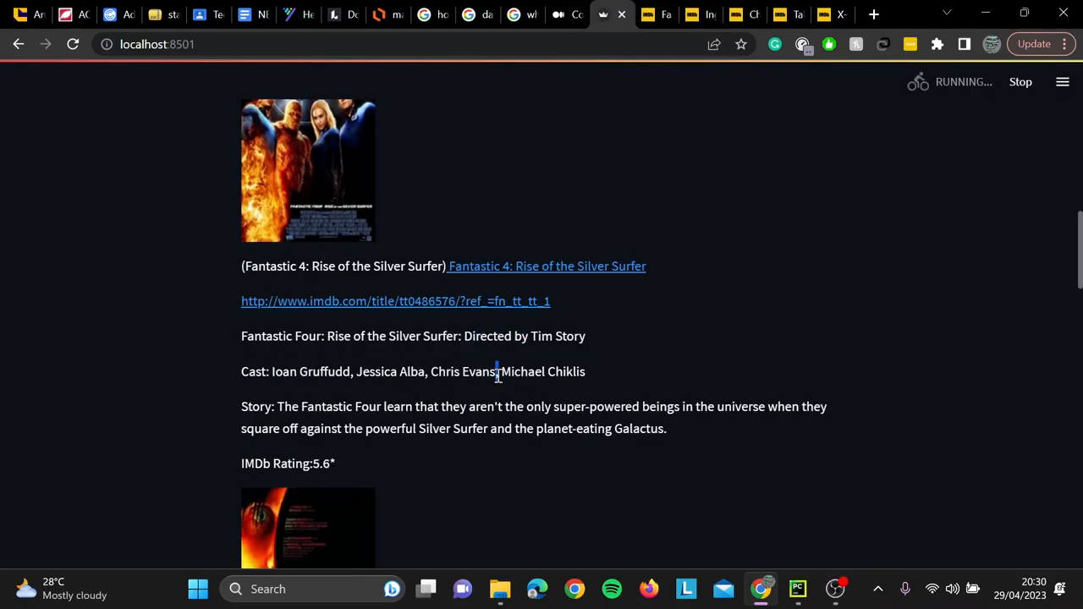
pyautogui.scroll(-3)
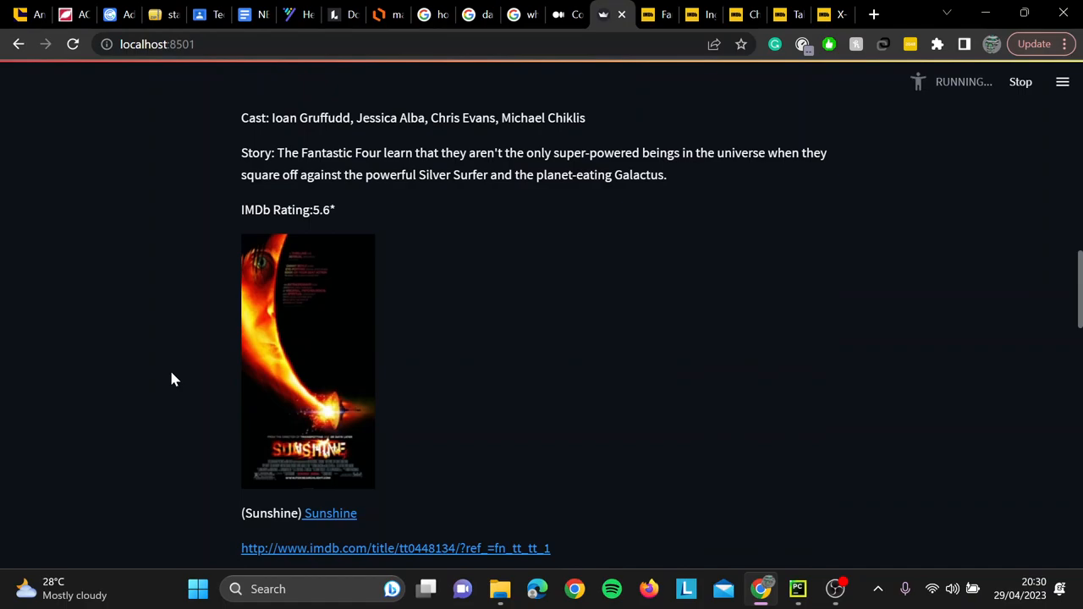
pyautogui.scroll(-3)
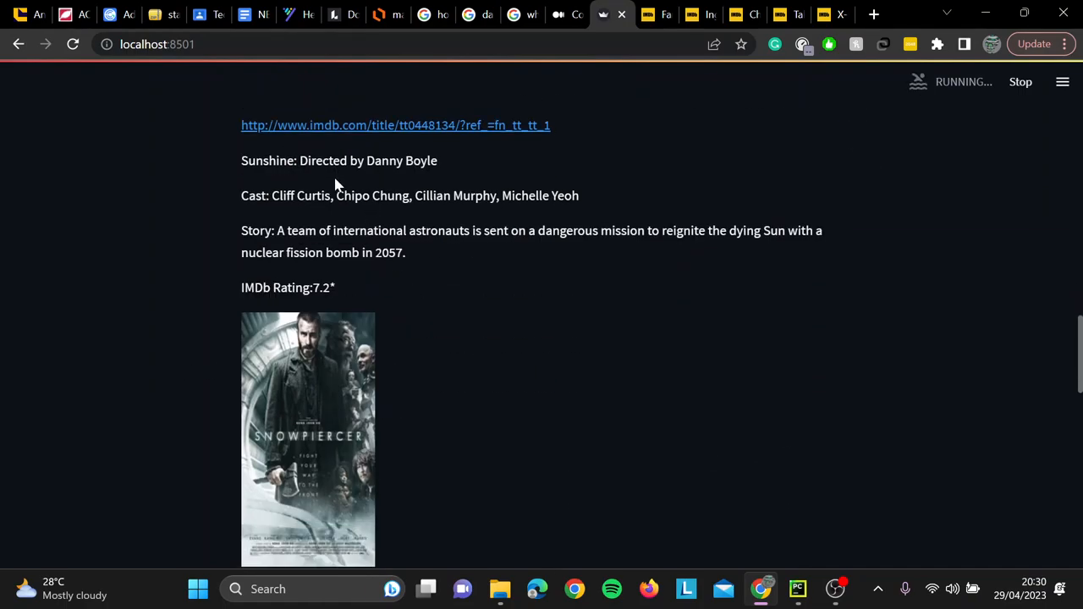
pyautogui.scroll(-3)
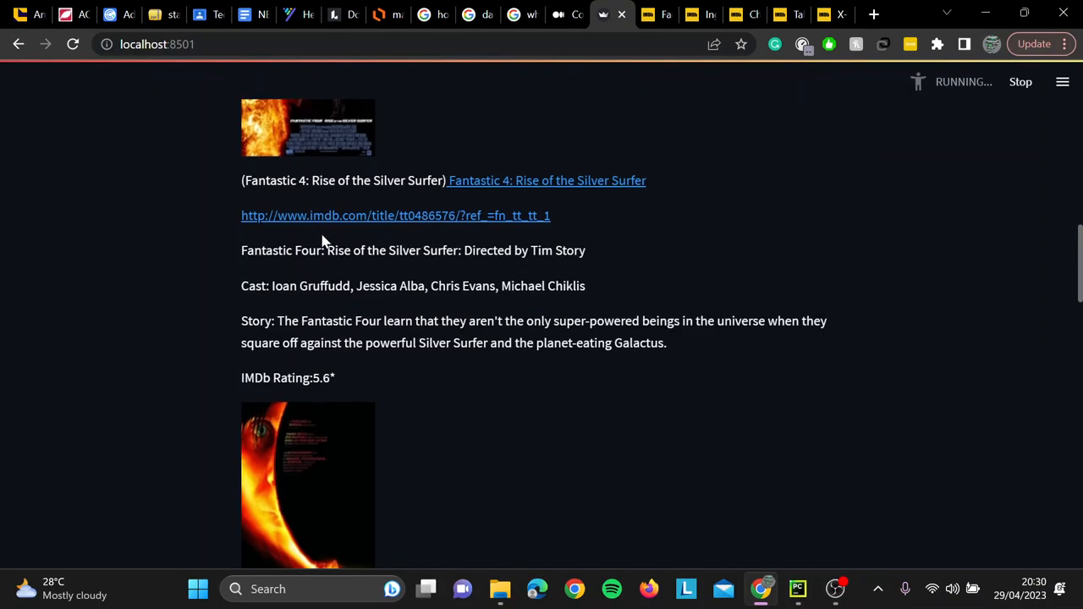
pyautogui.scroll(-3)
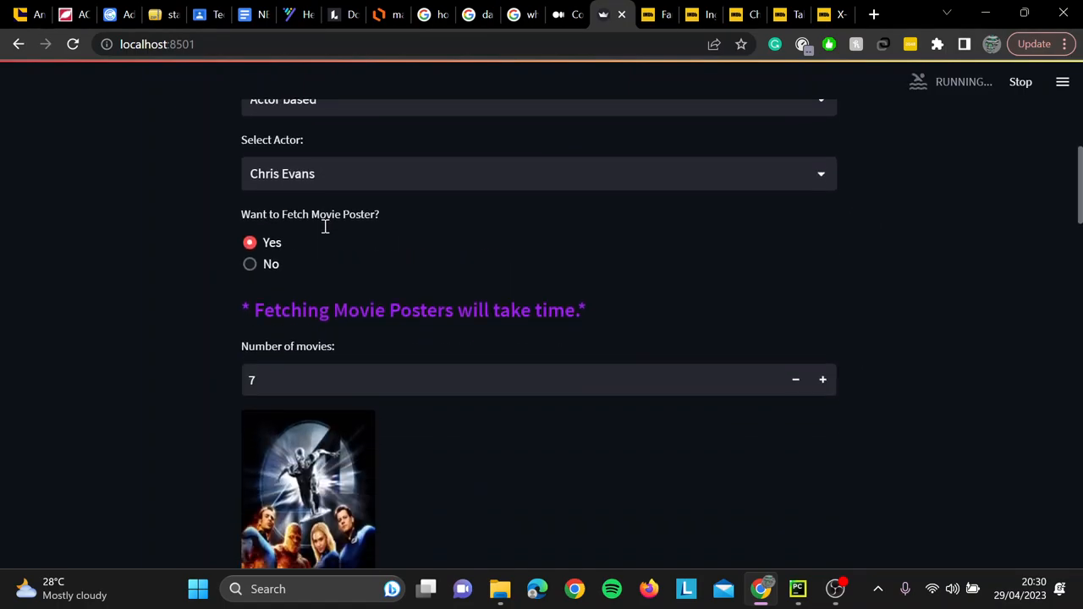
pyautogui.scroll(-3)
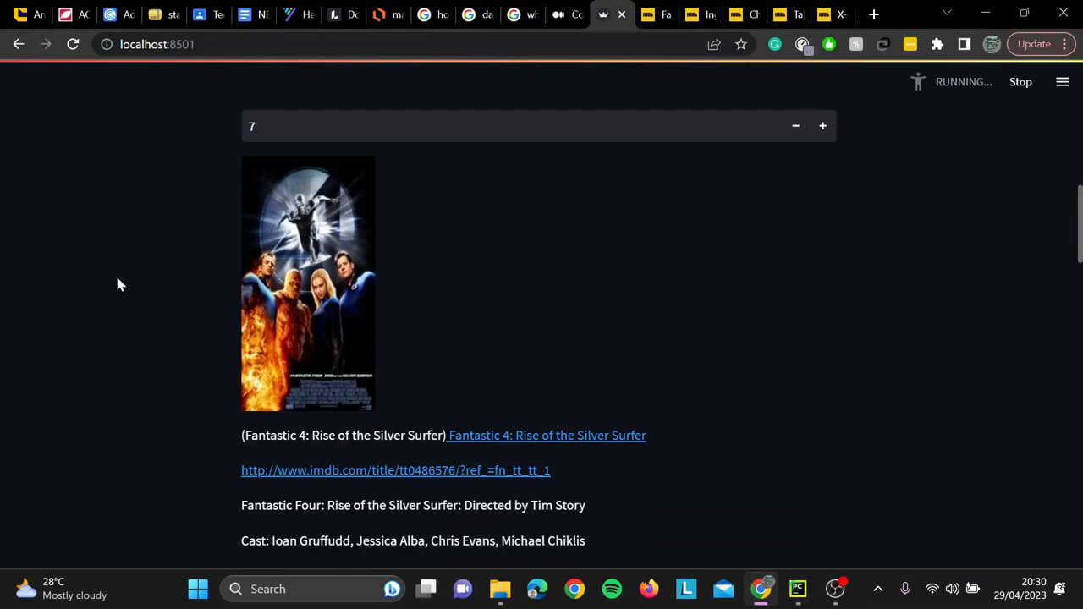
pyautogui.scroll(-3)
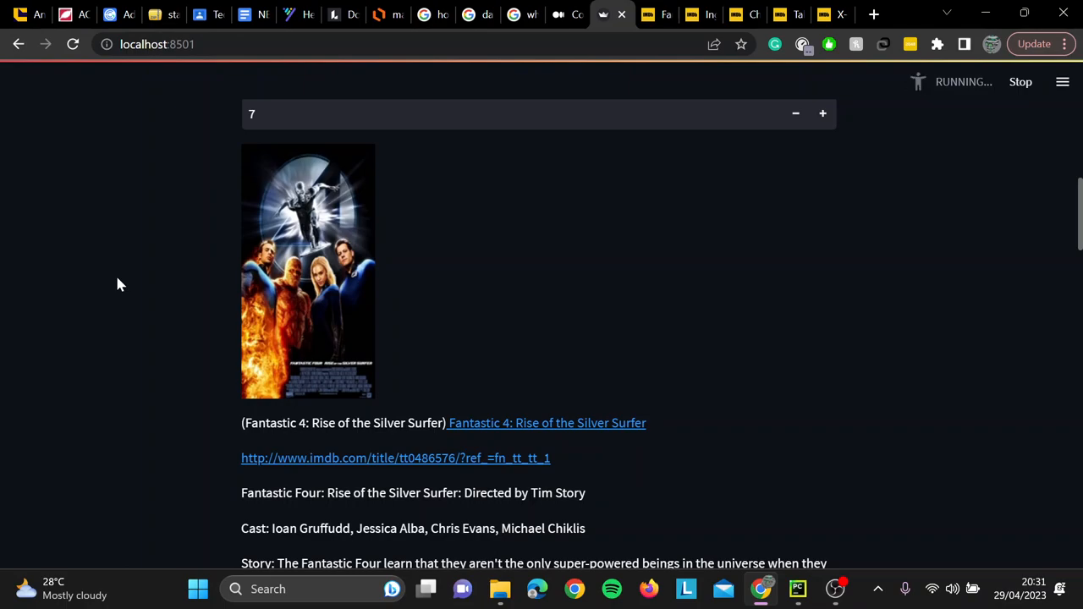
pyautogui.scroll(-3)
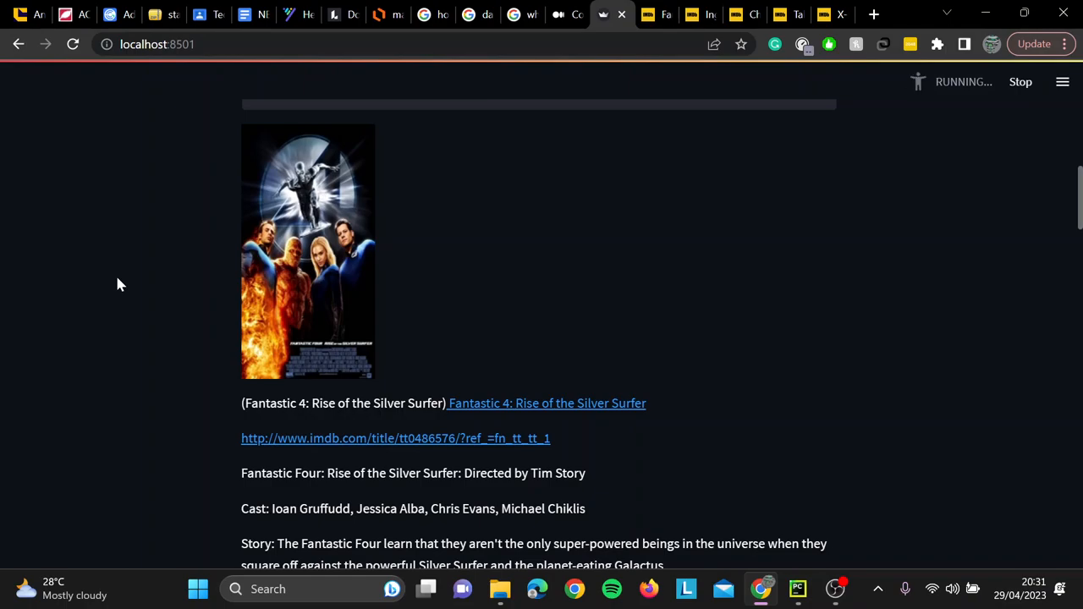
pyautogui.scroll(-3)
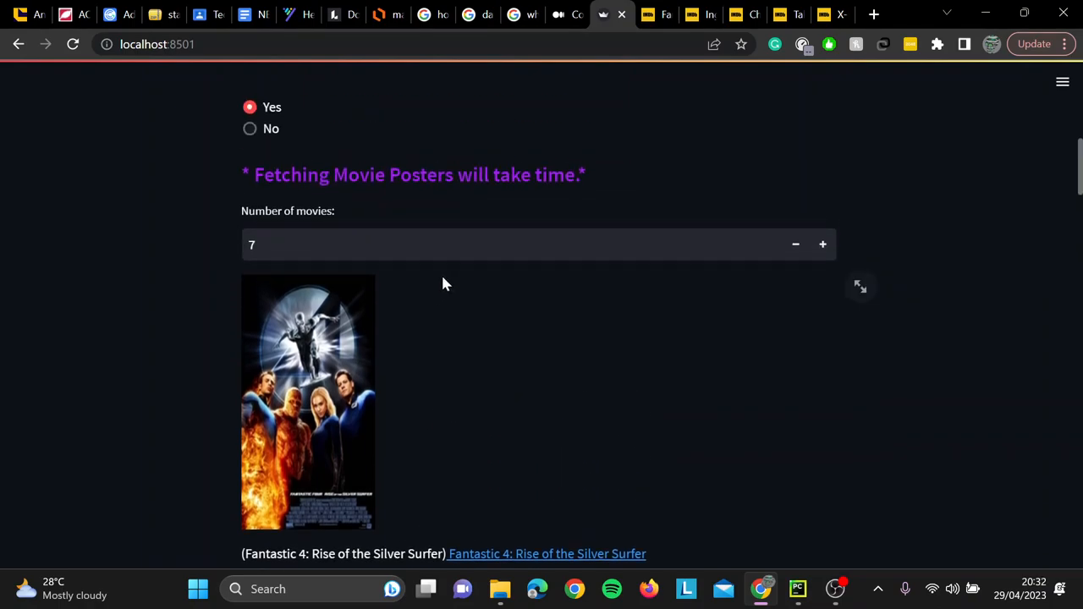
# Scroll through all seven Chris Evans recommendations to the end and back
pyautogui.scroll(-3)
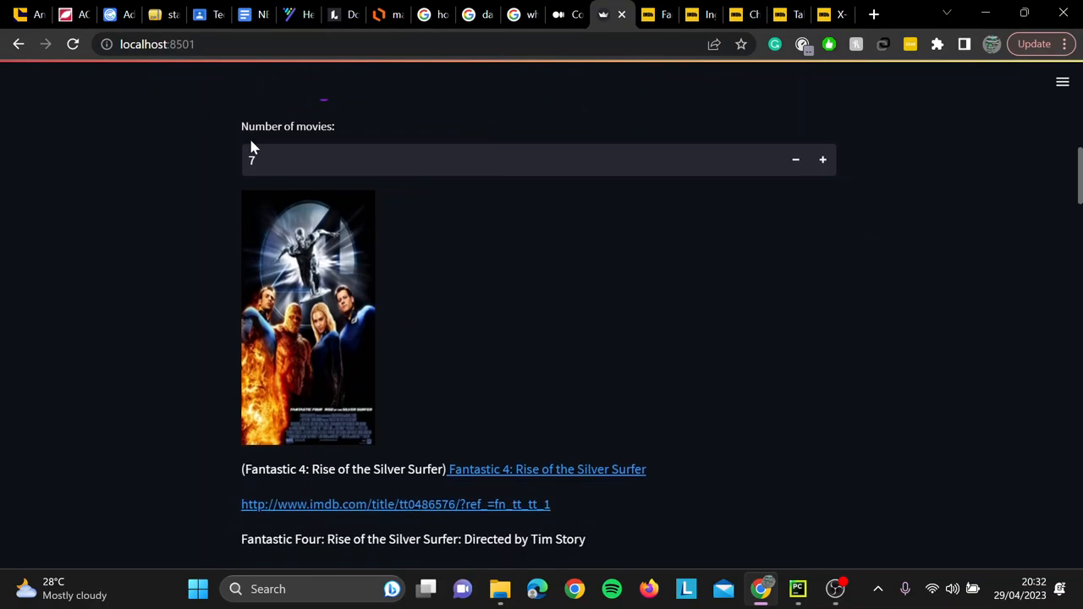
pyautogui.moveTo(315, 296)
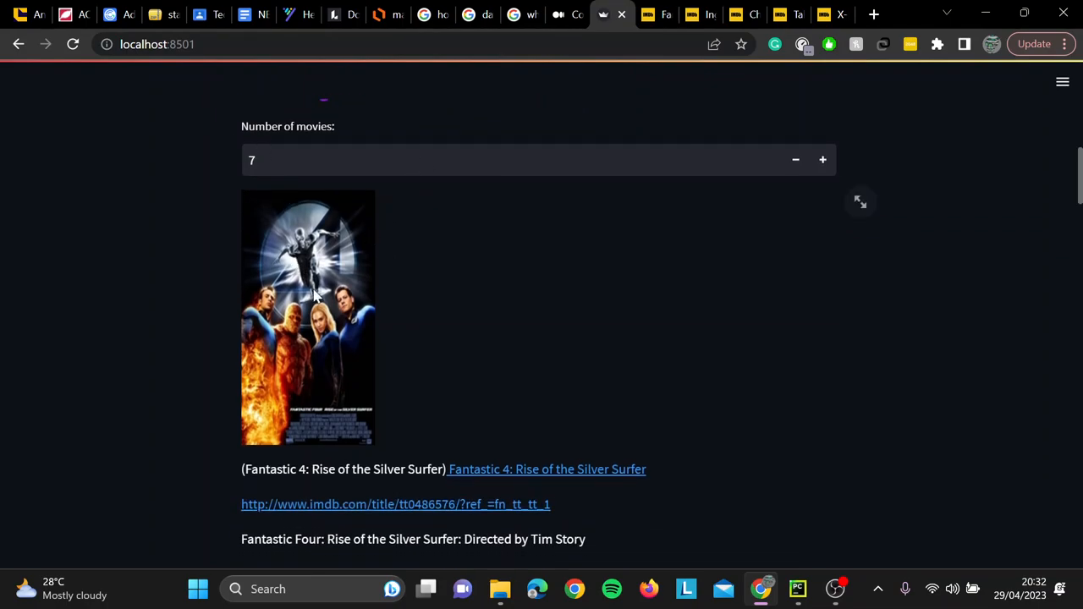
pyautogui.scroll(-3)
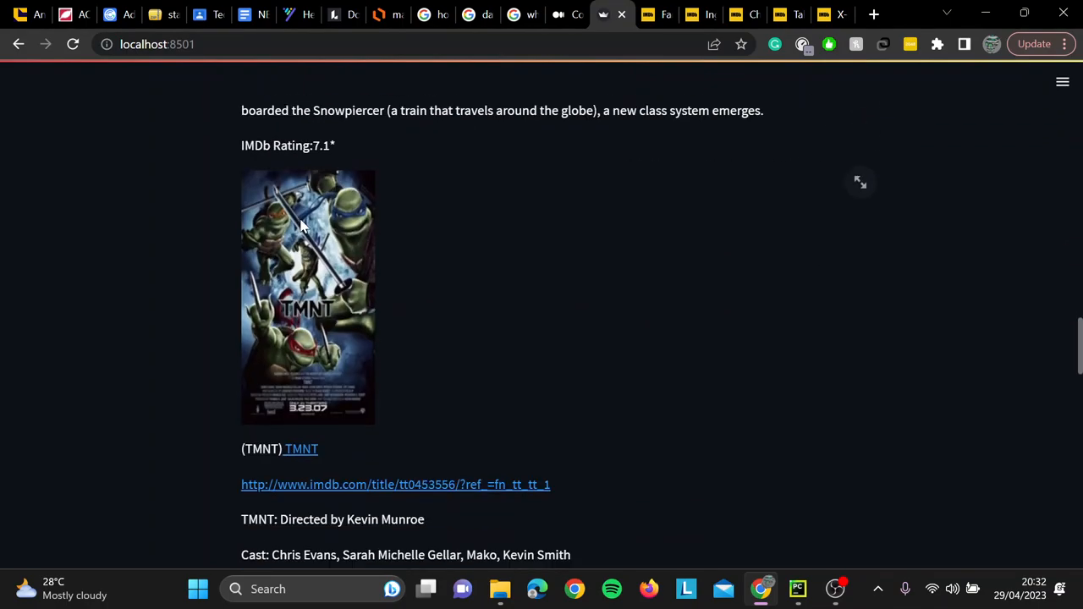
pyautogui.scroll(-3)
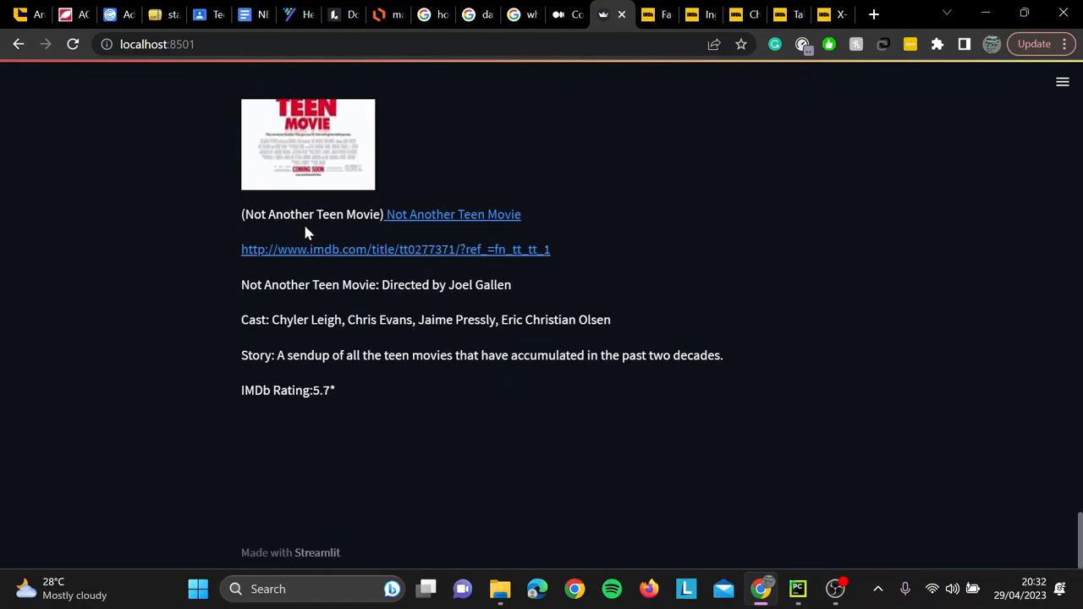
pyautogui.scroll(-3)
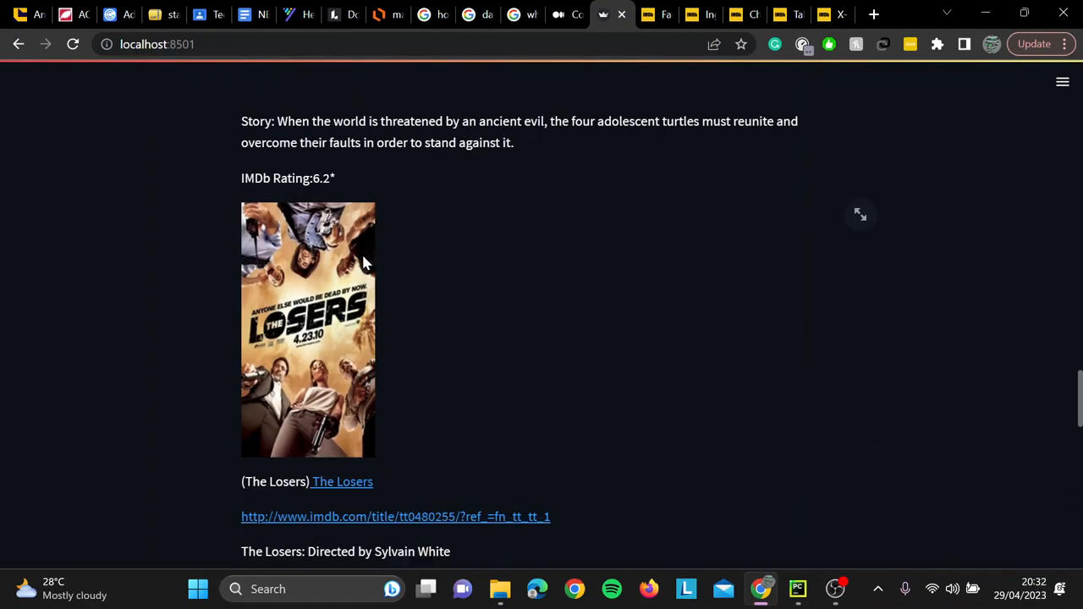
pyautogui.scroll(-3)
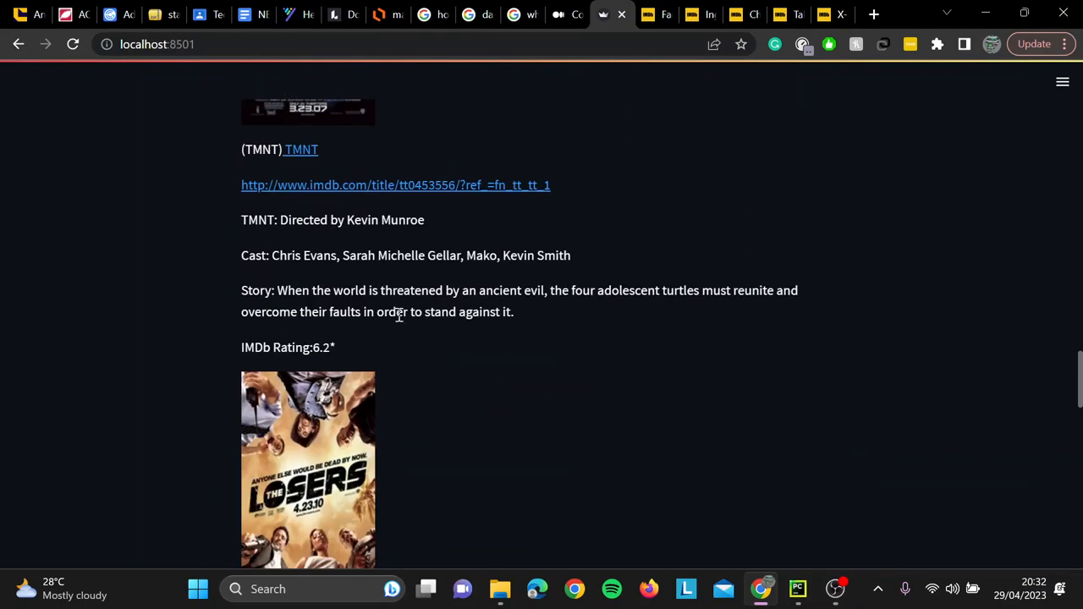
pyautogui.scroll(3)
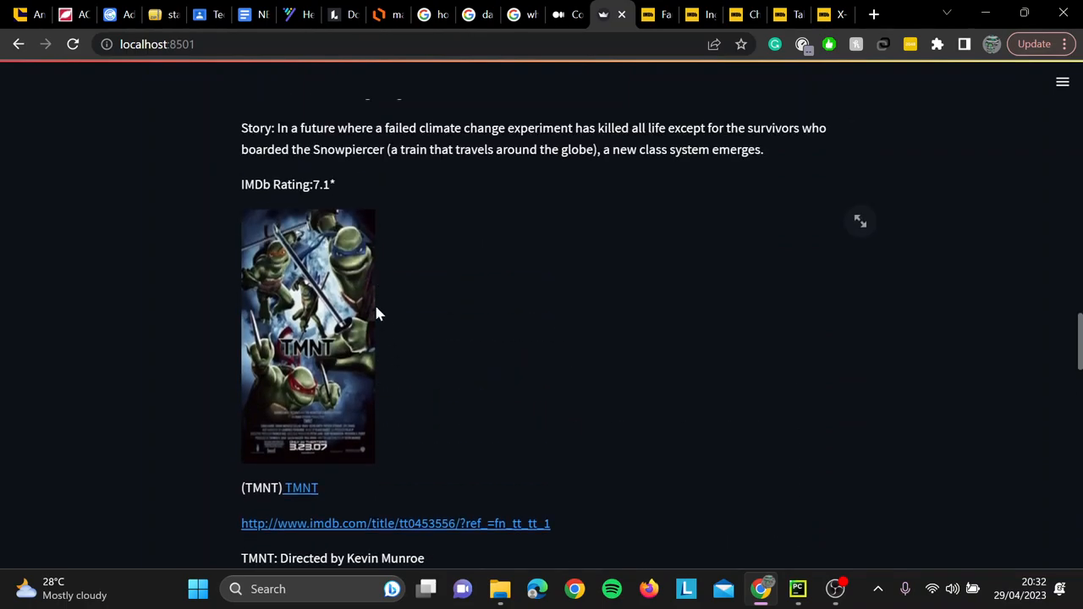
pyautogui.scroll(-3)
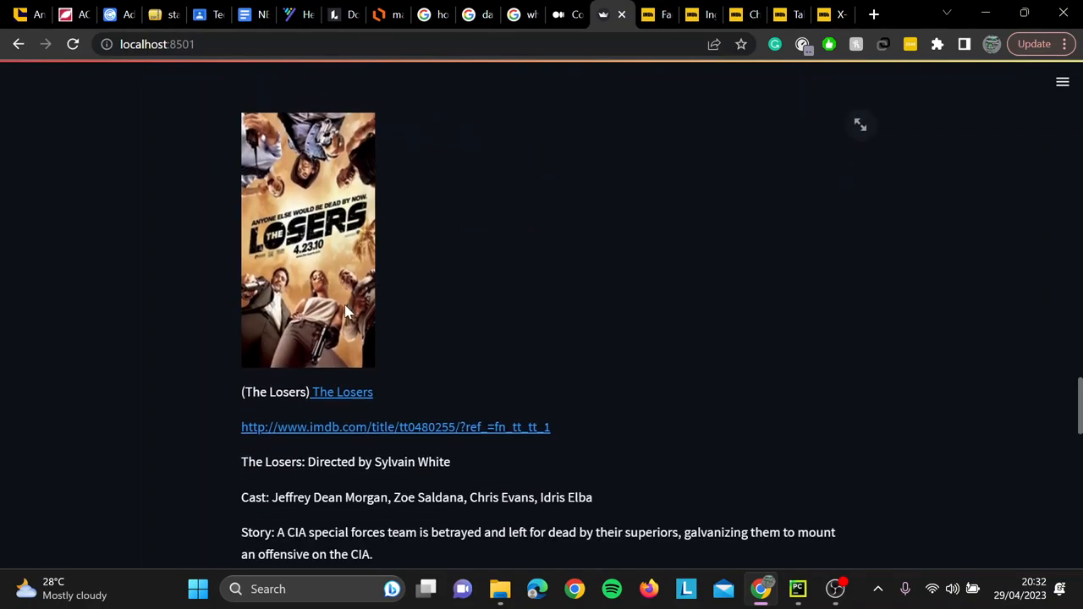
pyautogui.scroll(-3)
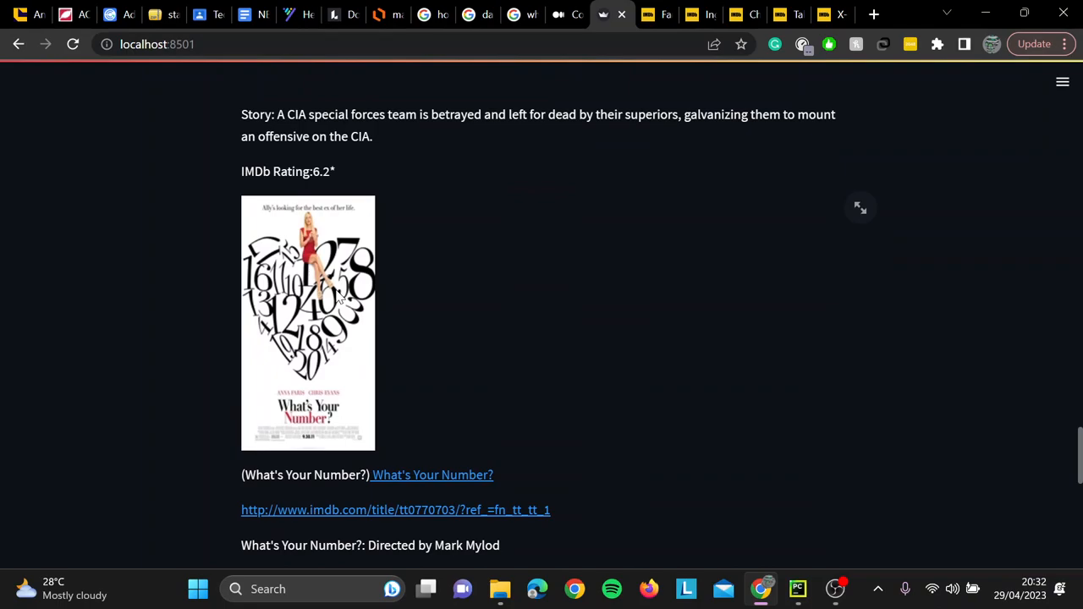
pyautogui.moveTo(324, 292)
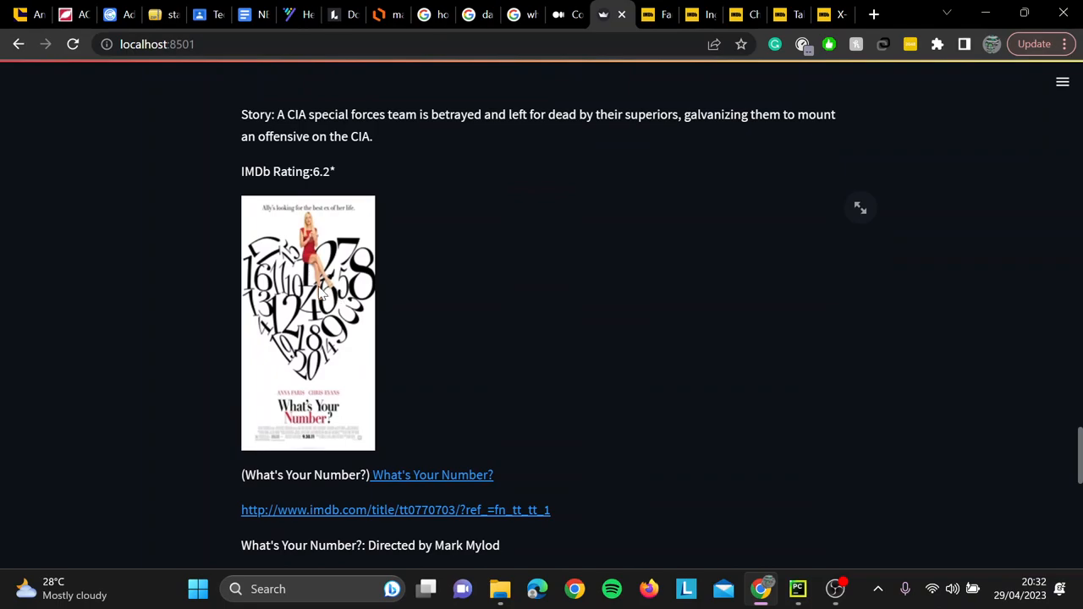
pyautogui.scroll(-3)
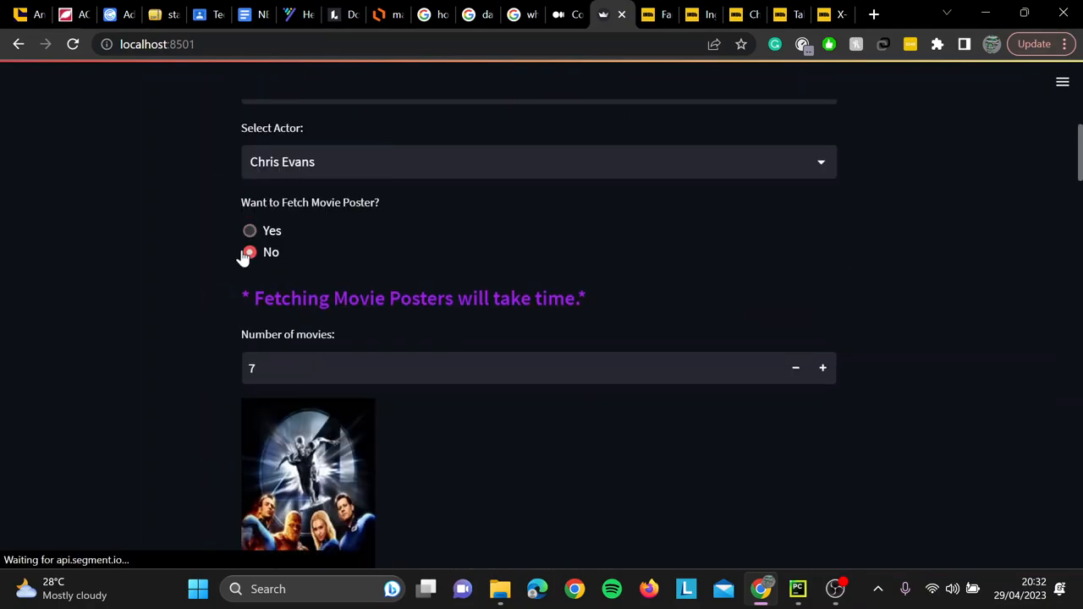
# Turn poster fetching off for the Chris Evans recommendations
pyautogui.click(822, 367)
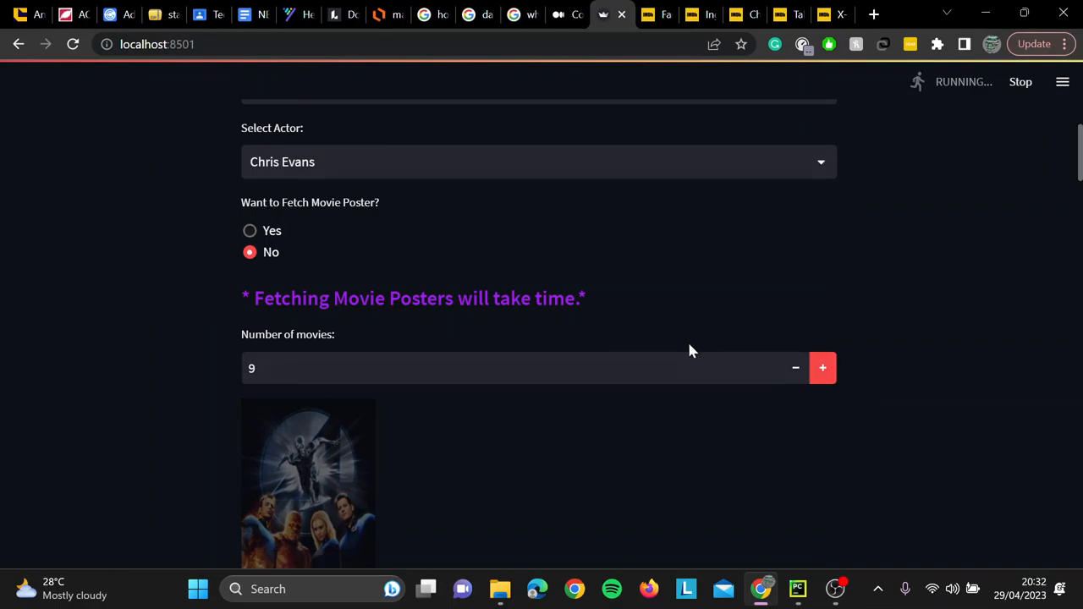
pyautogui.moveTo(692, 343)
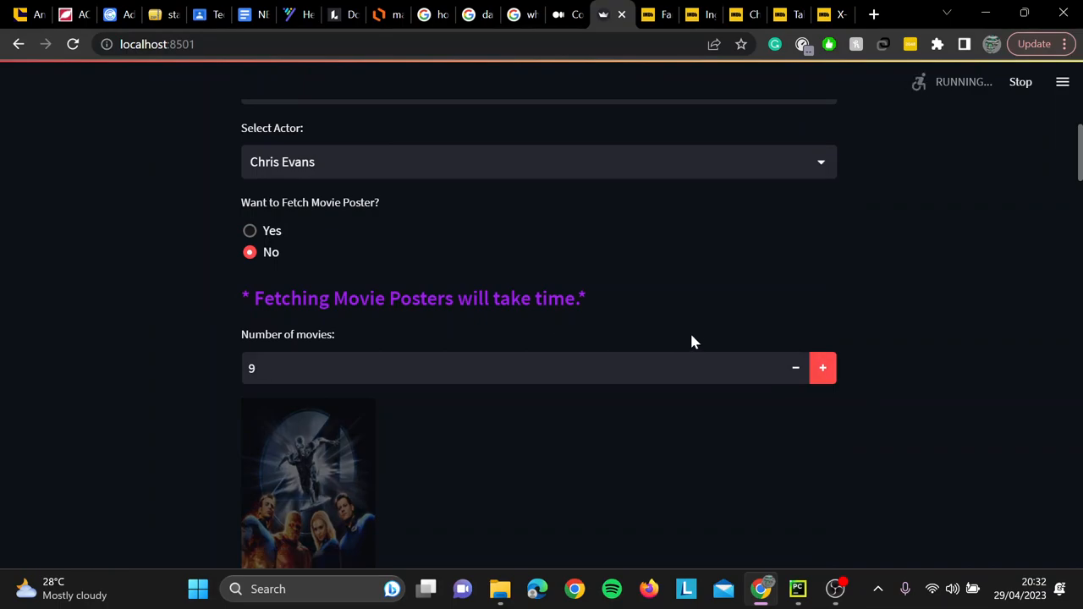
pyautogui.moveTo(709, 338)
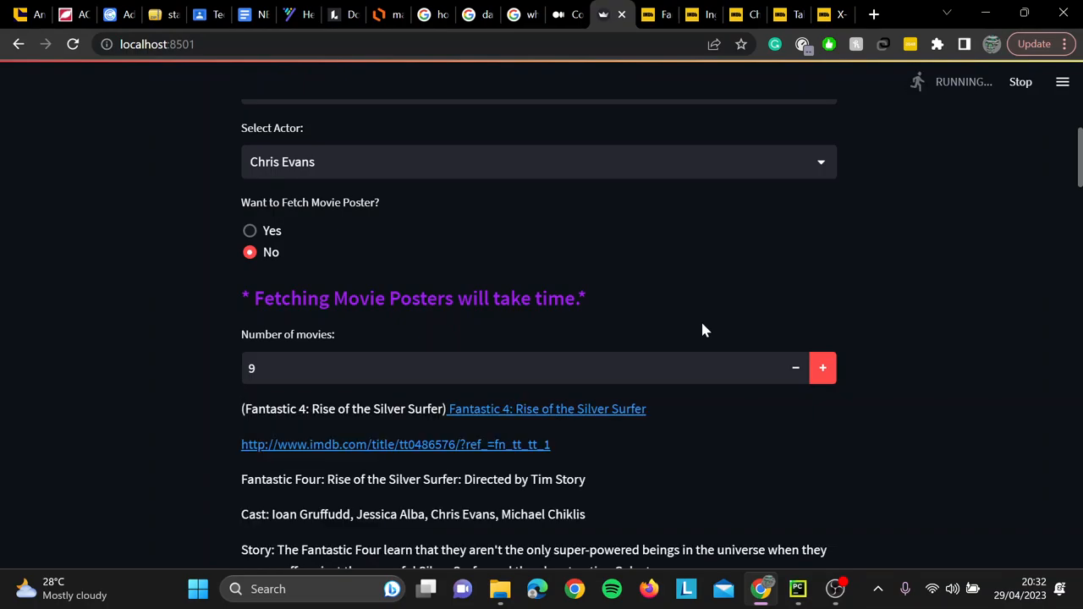
pyautogui.scroll(-3)
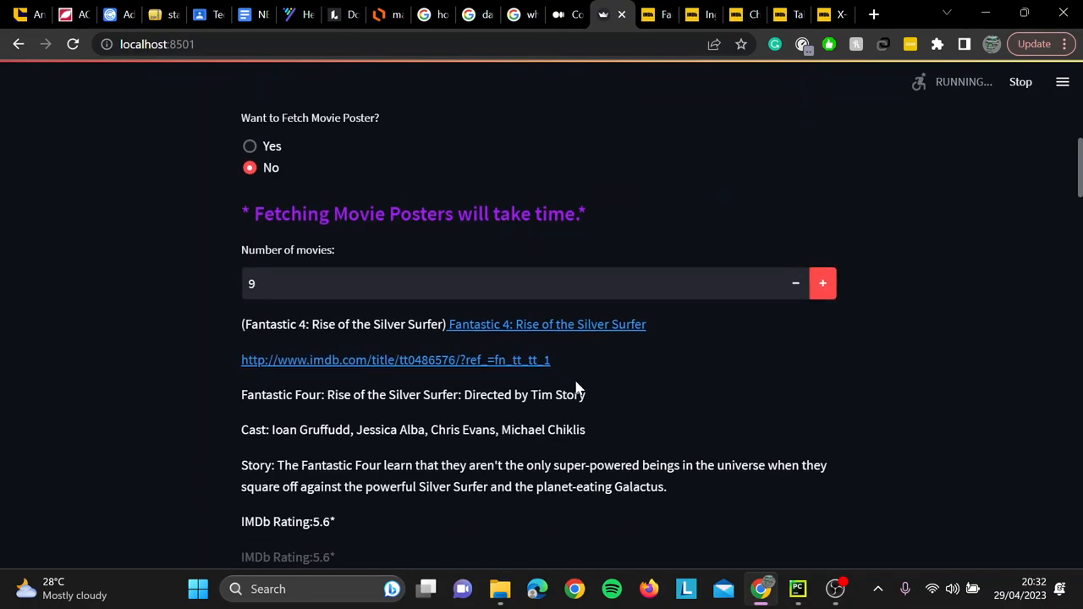
pyautogui.scroll(-3)
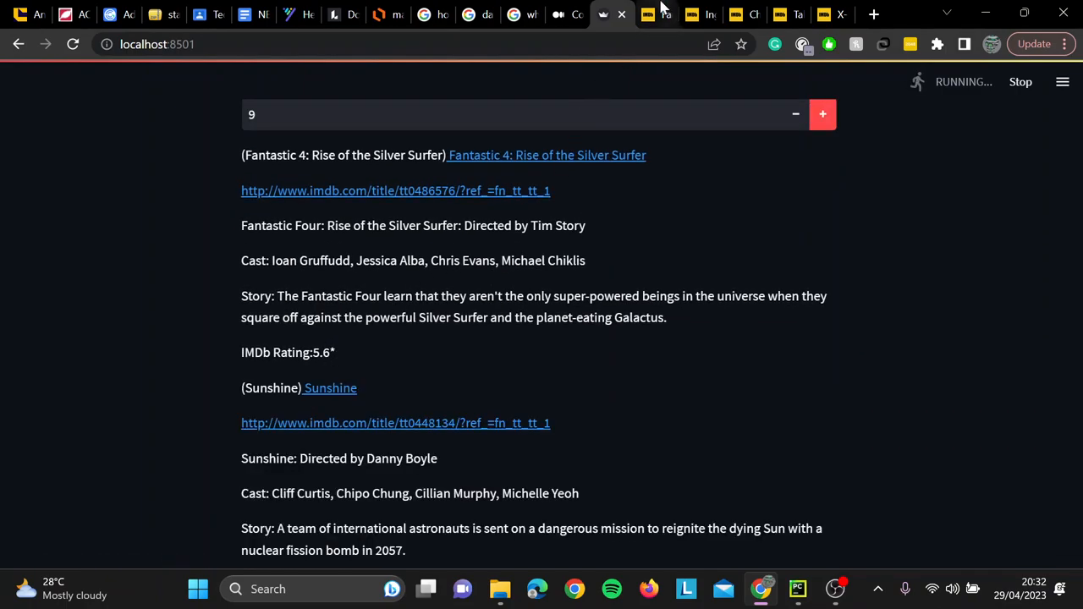
# Check the Fantastic 4 IMDb page, then browse the nine poster-free results
pyautogui.click(395, 190)
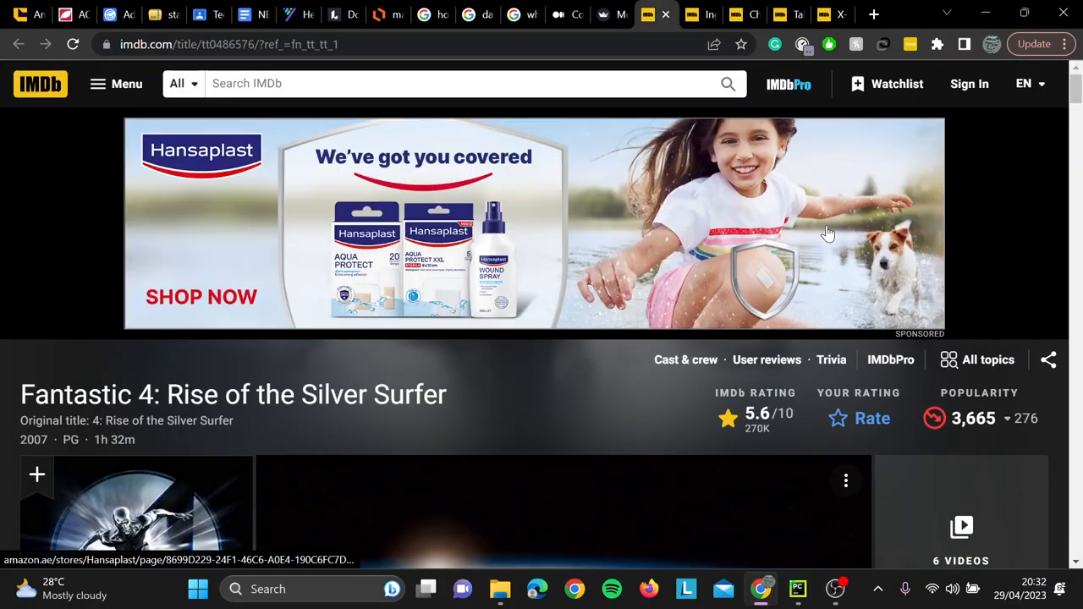
pyautogui.click(603, 15)
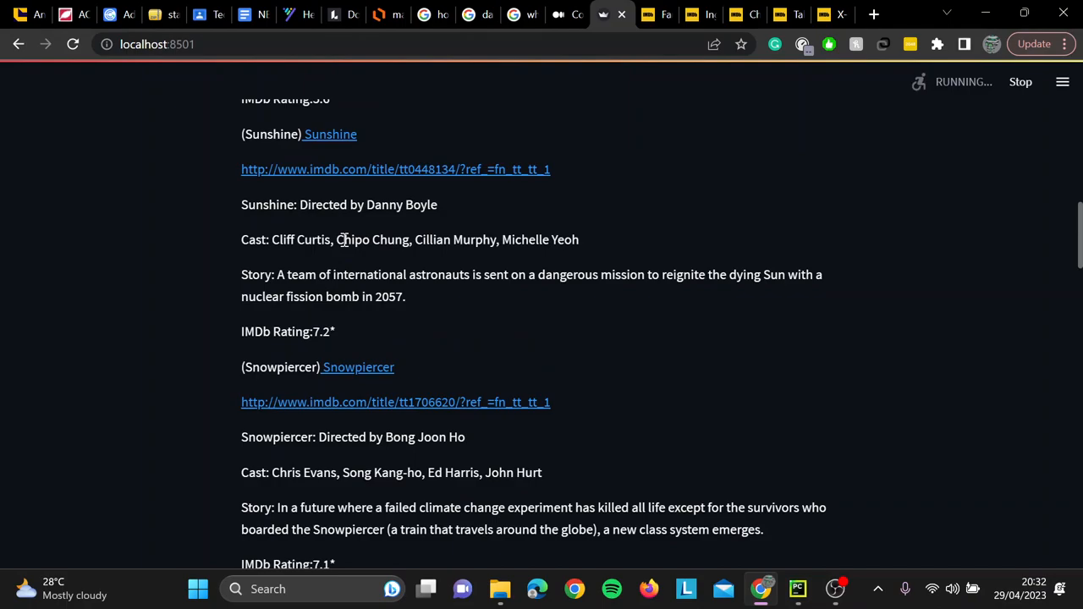
pyautogui.scroll(-3)
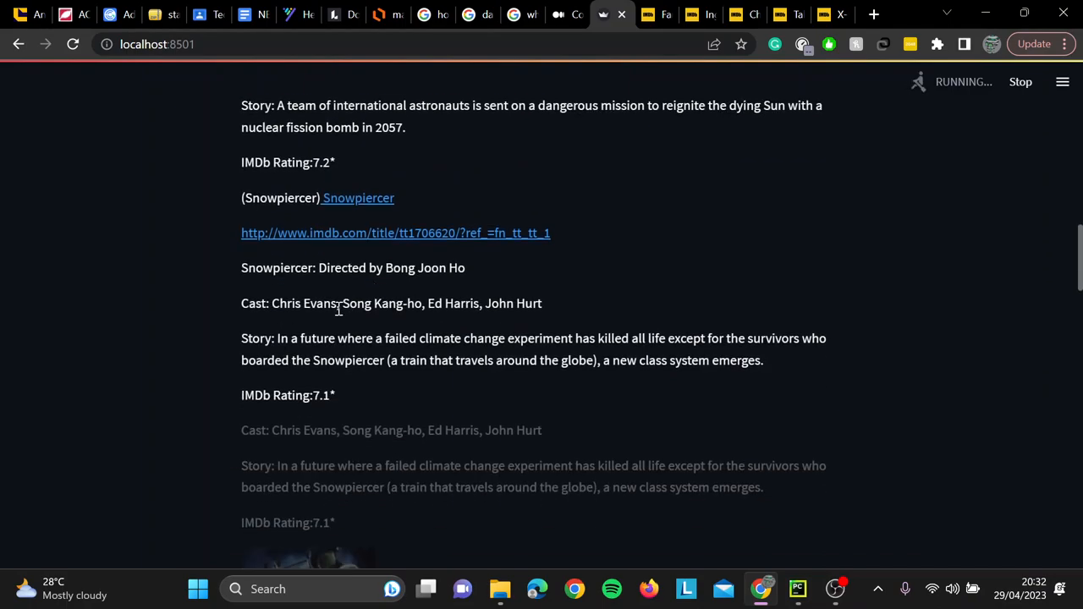
pyautogui.scroll(3)
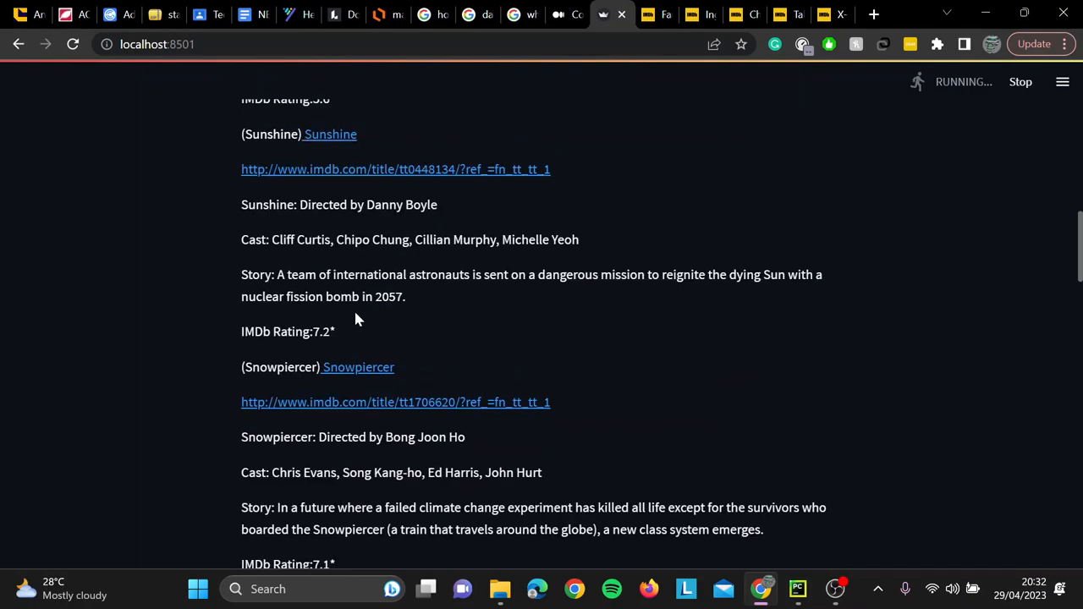
pyautogui.moveTo(390, 327)
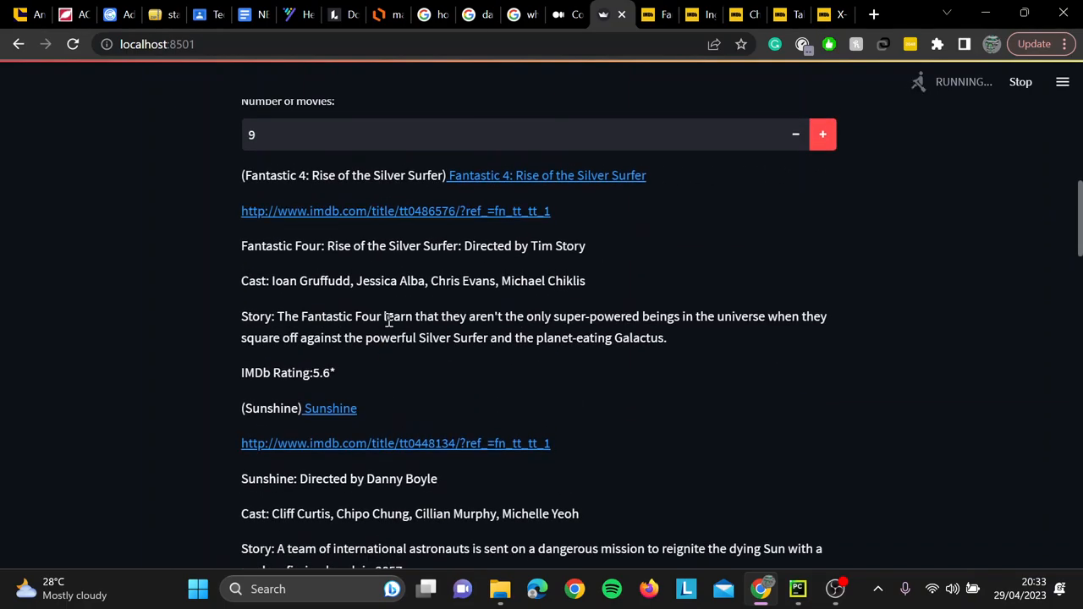
pyautogui.scroll(-3)
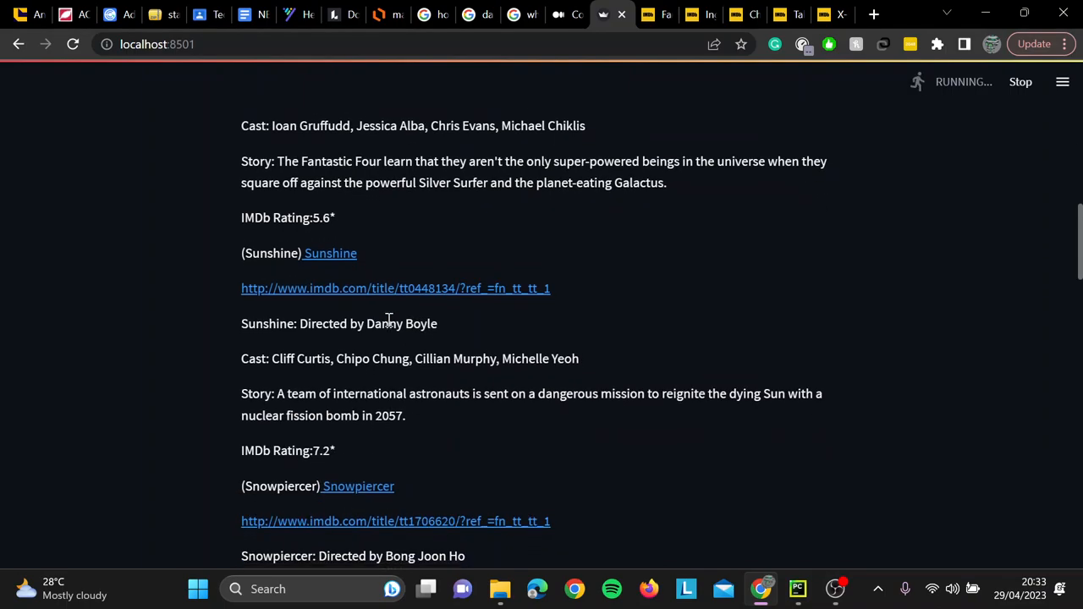
pyautogui.scroll(-3)
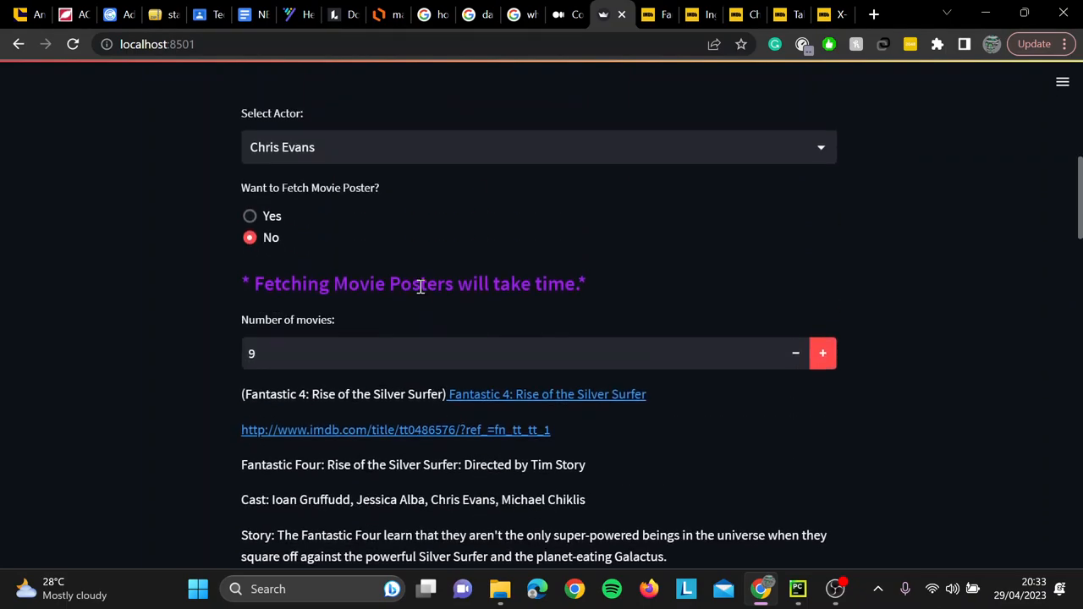
# Scroll through the Chris Evans results to the Snowpiercer entry
pyautogui.scroll(-3)
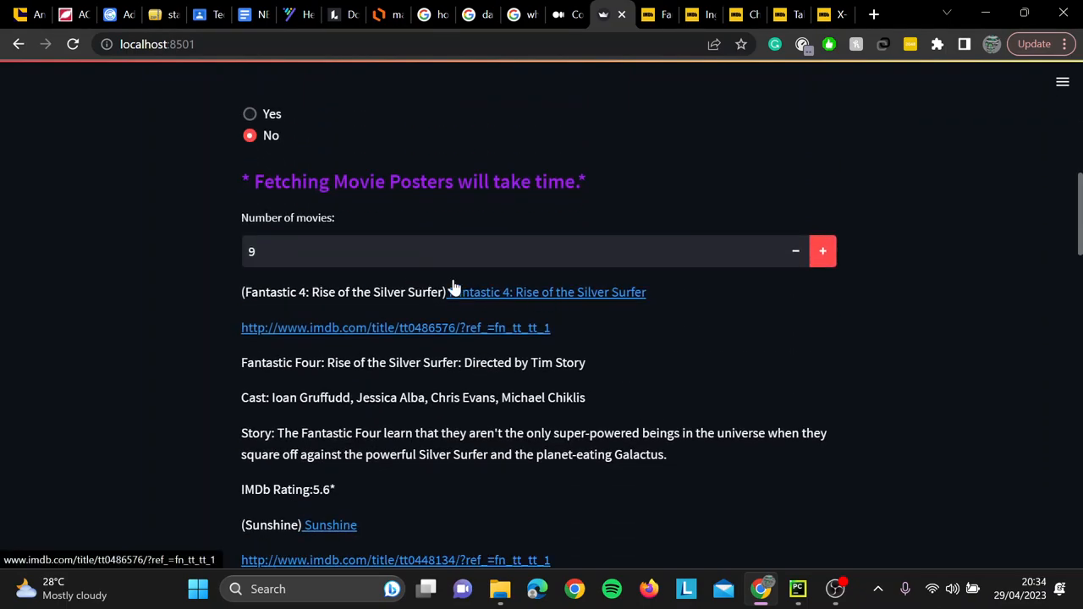
pyautogui.scroll(-3)
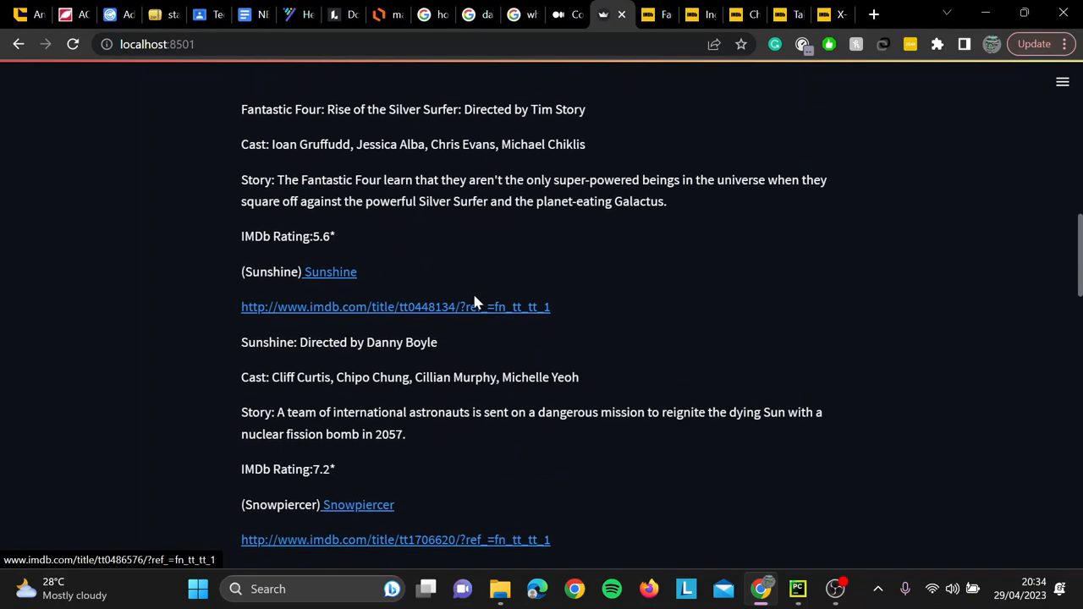
pyautogui.scroll(-3)
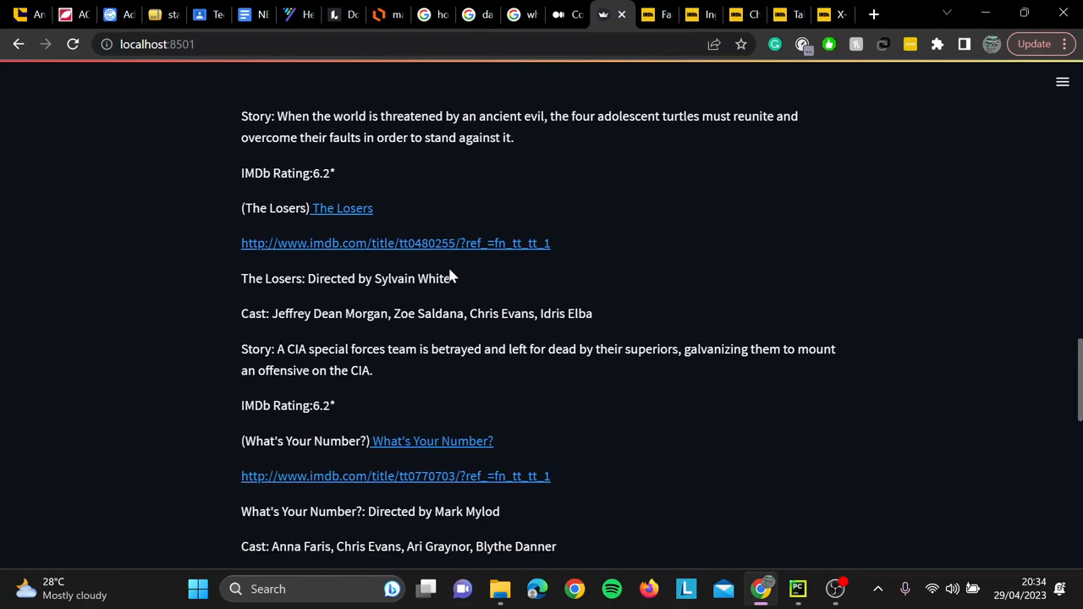
pyautogui.scroll(-3)
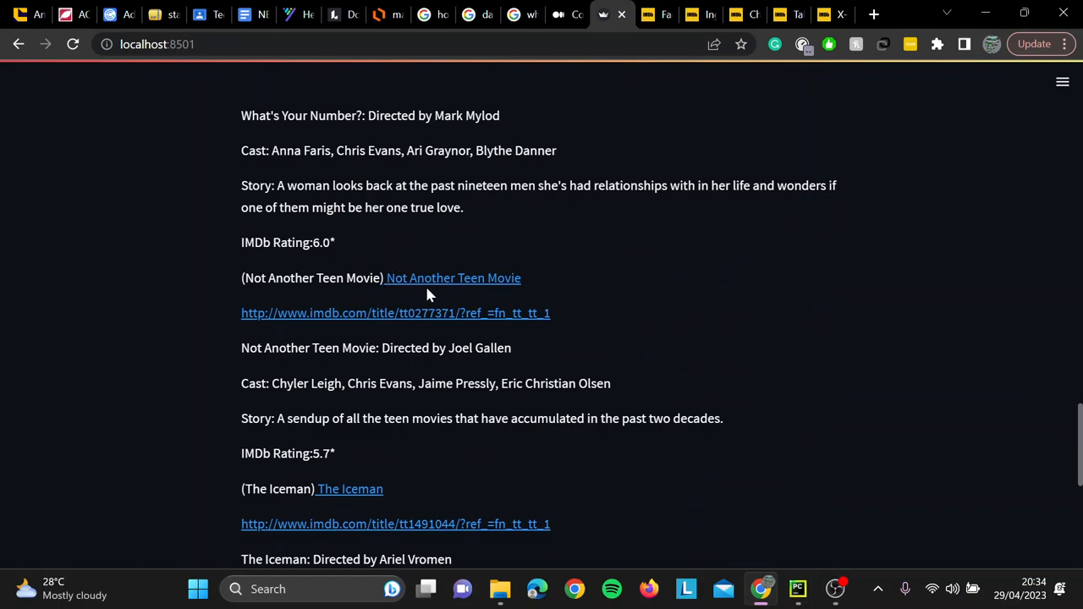
pyautogui.scroll(3)
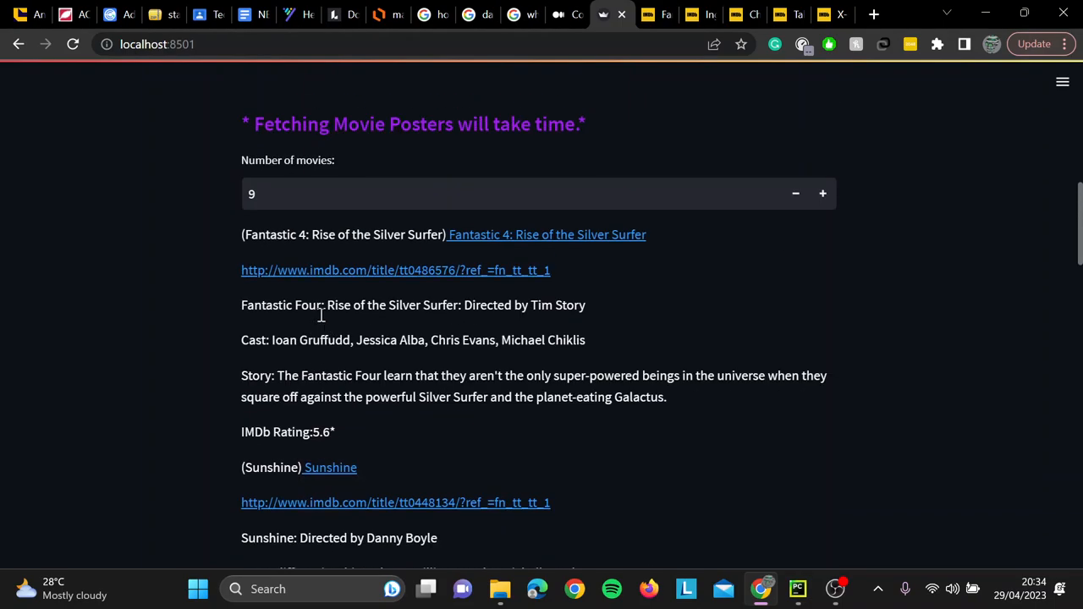
pyautogui.moveTo(340, 437)
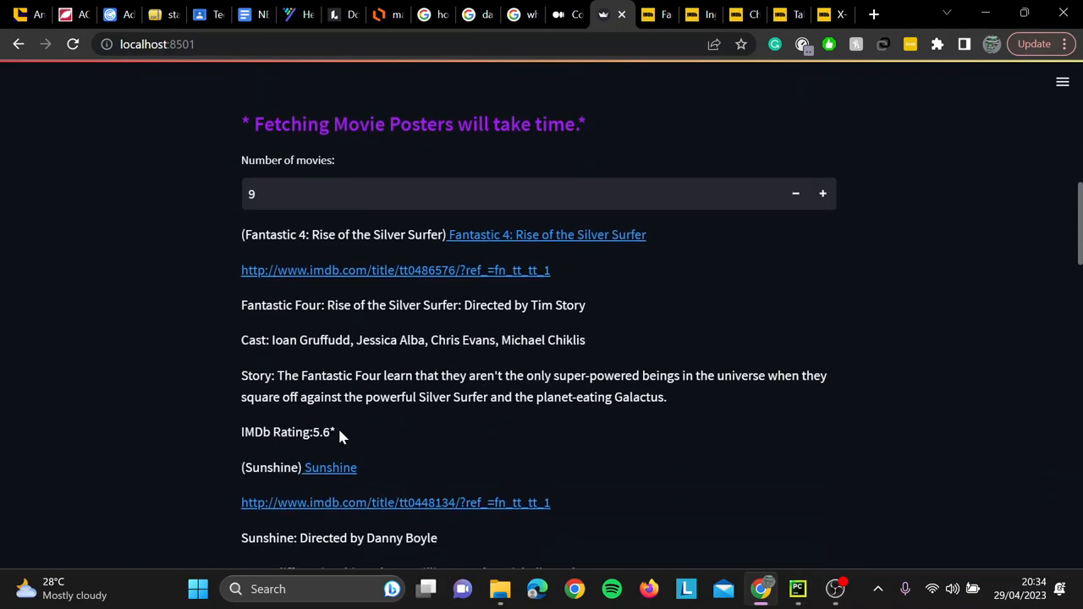
# Highlight the director text, compare with Snowpiercer's IMDb page, and return to the app
pyautogui.moveTo(241, 339); pyautogui.dragTo(651, 397)
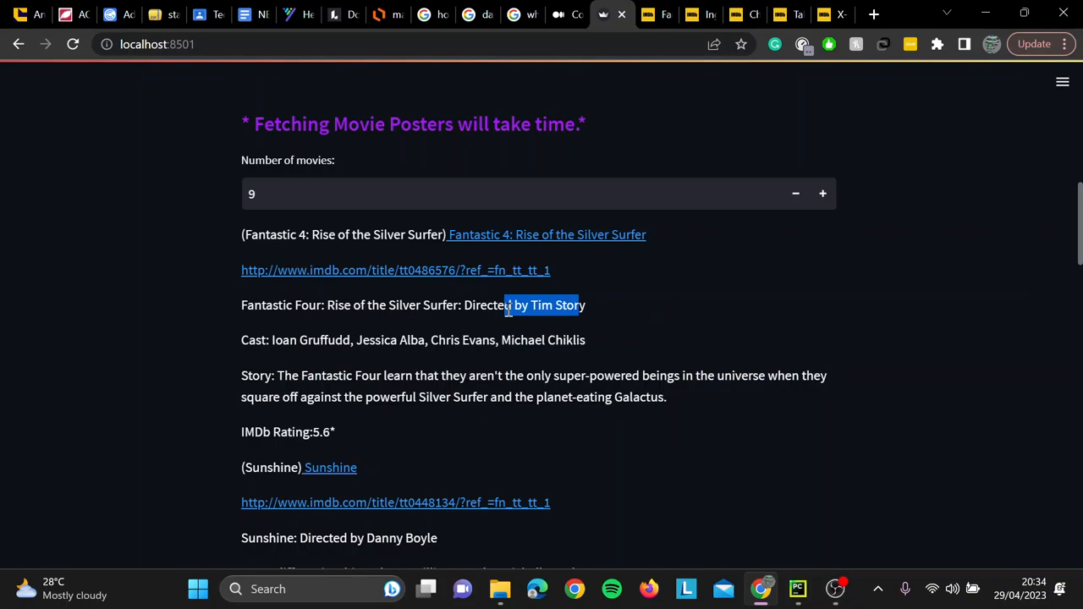
pyautogui.scroll(-3)
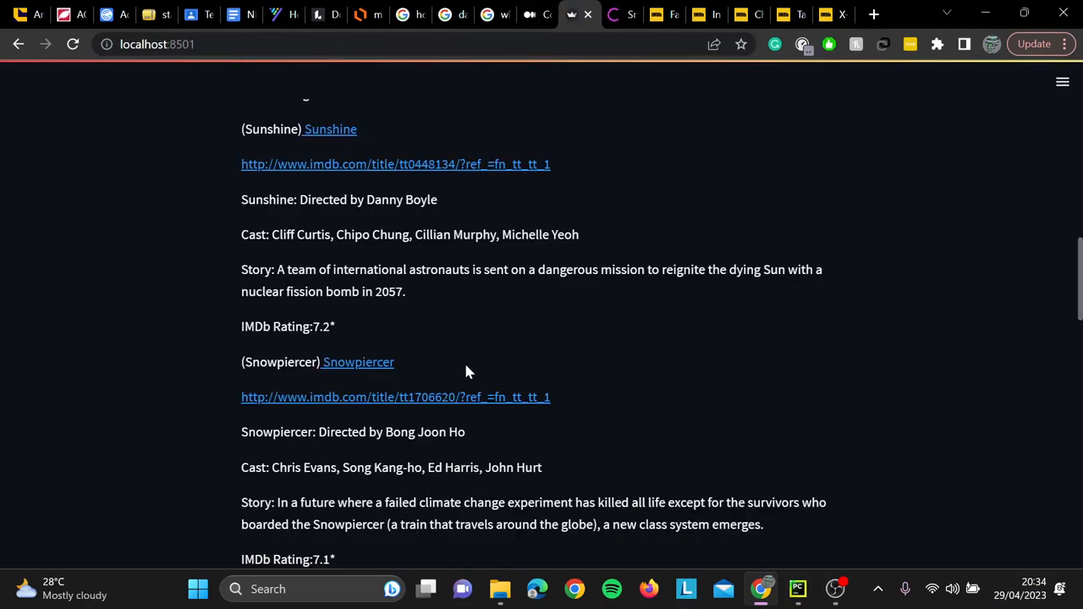
pyautogui.scroll(-3)
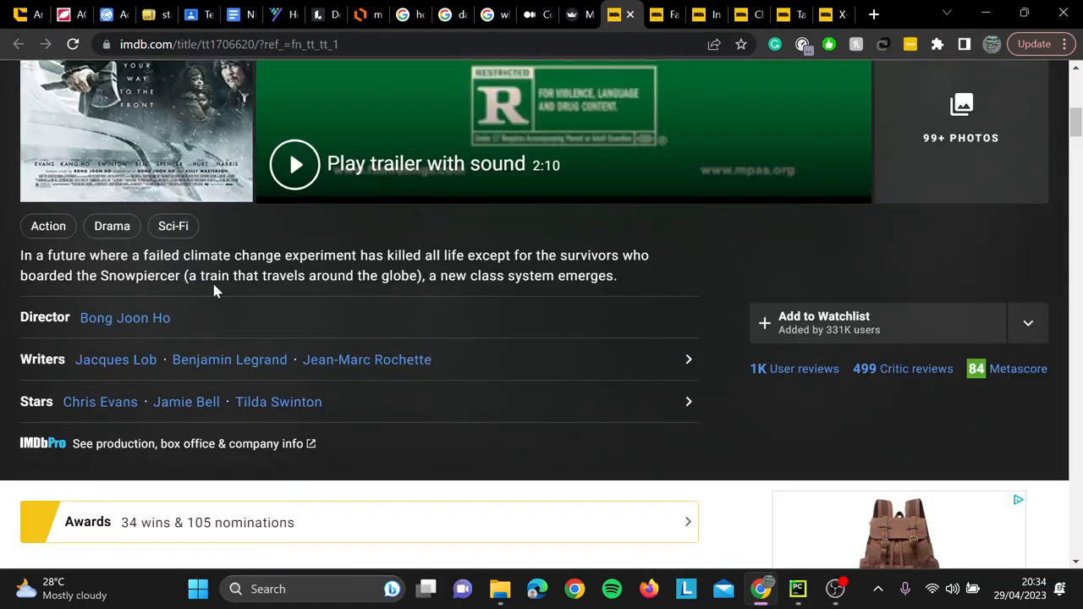
pyautogui.click(579, 15)
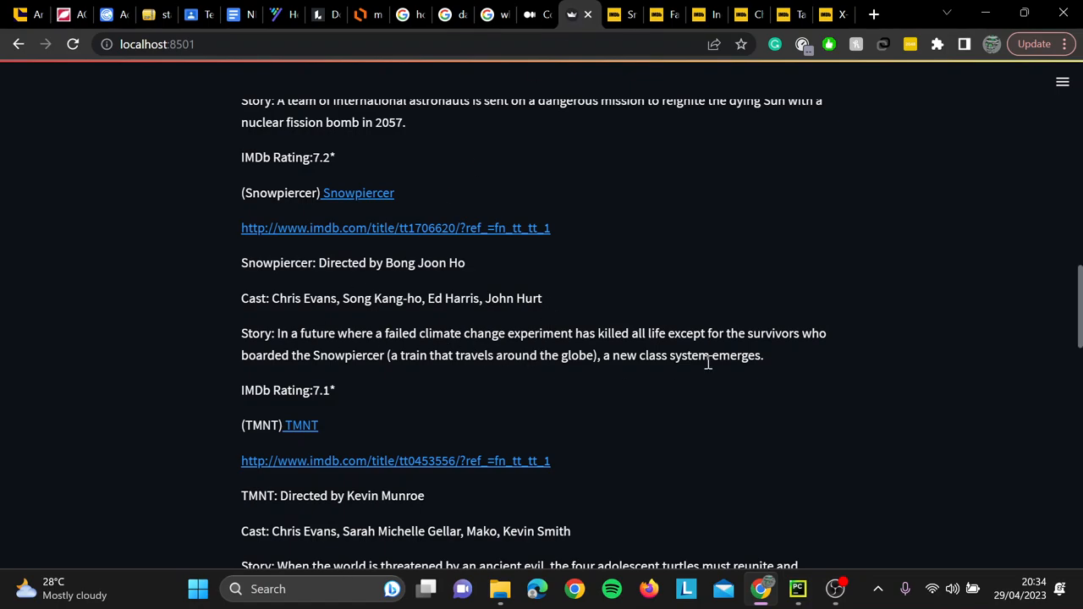
pyautogui.moveTo(308, 324)
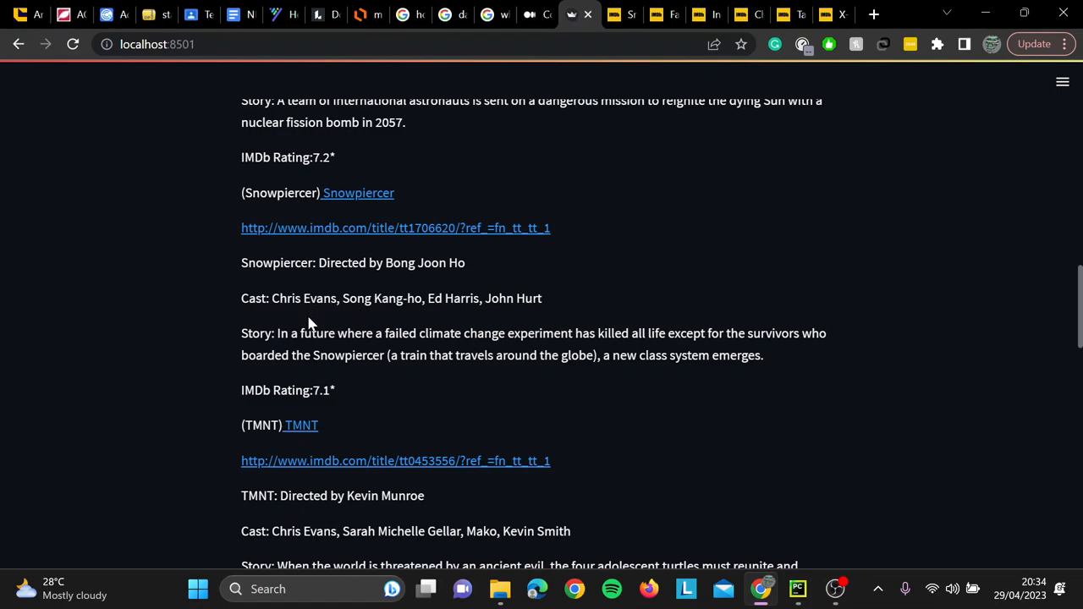
pyautogui.moveTo(510, 329)
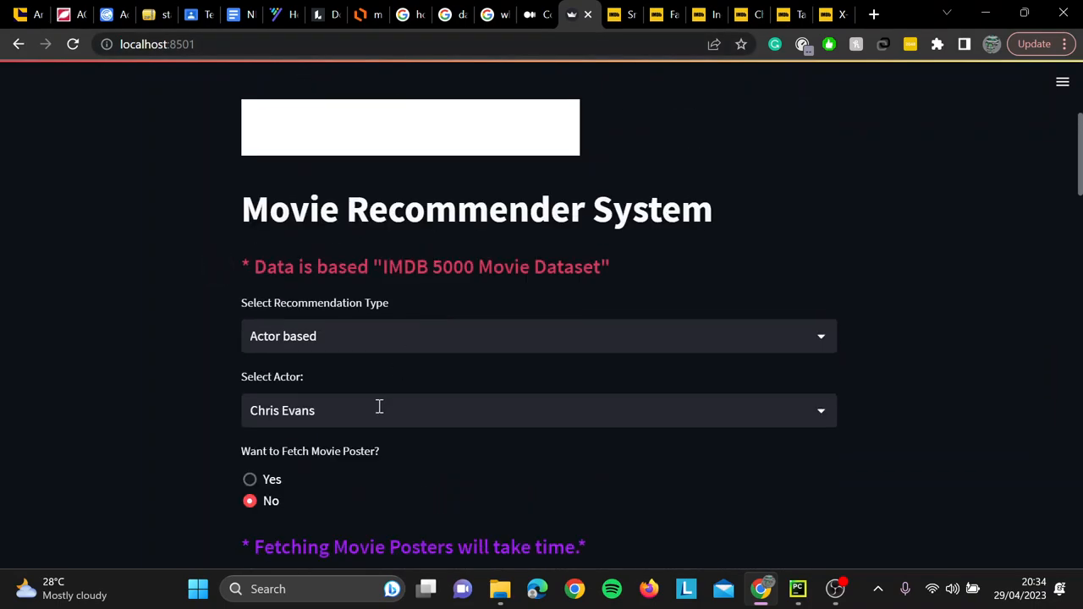
# Choose Amanda Detmer in the Select Actor dropdown
pyautogui.click(538, 411)
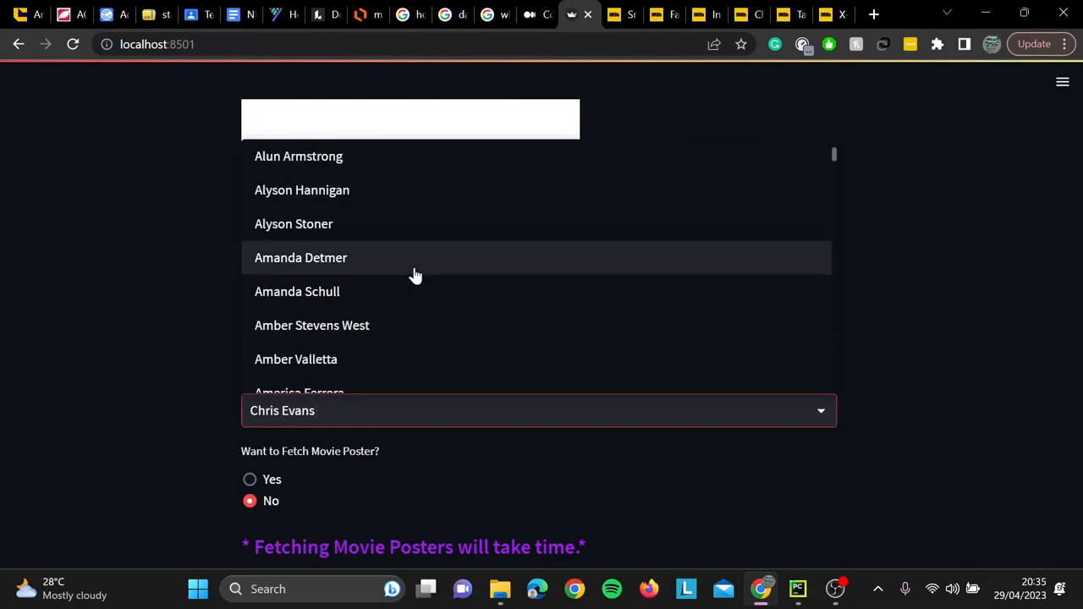
pyautogui.click(301, 257)
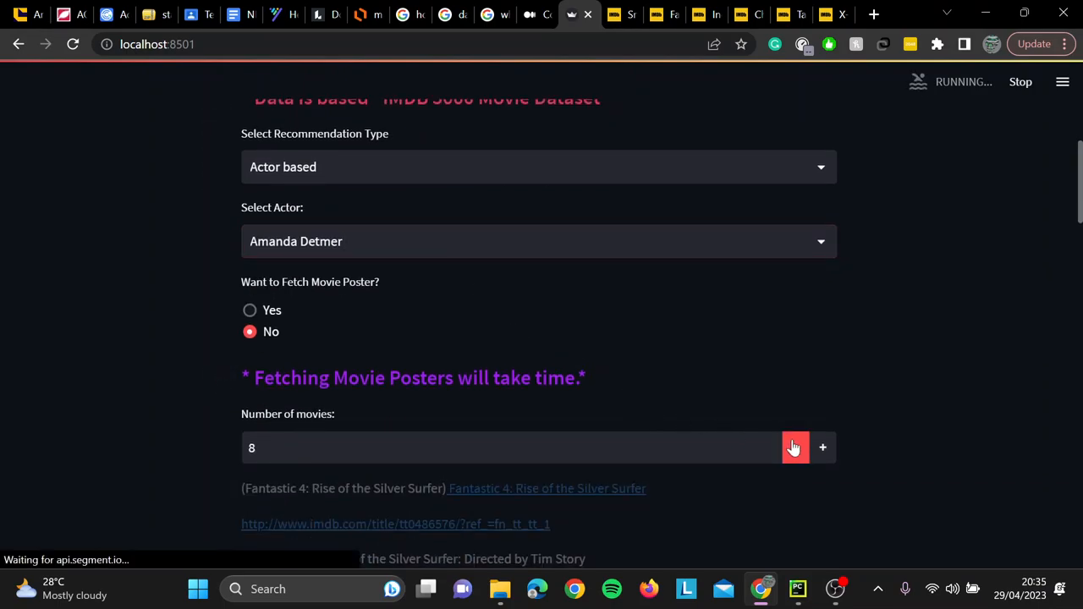
# Lower Number of movies to 6, showing Avatar, At World's End and Spectre
pyautogui.click(795, 447)
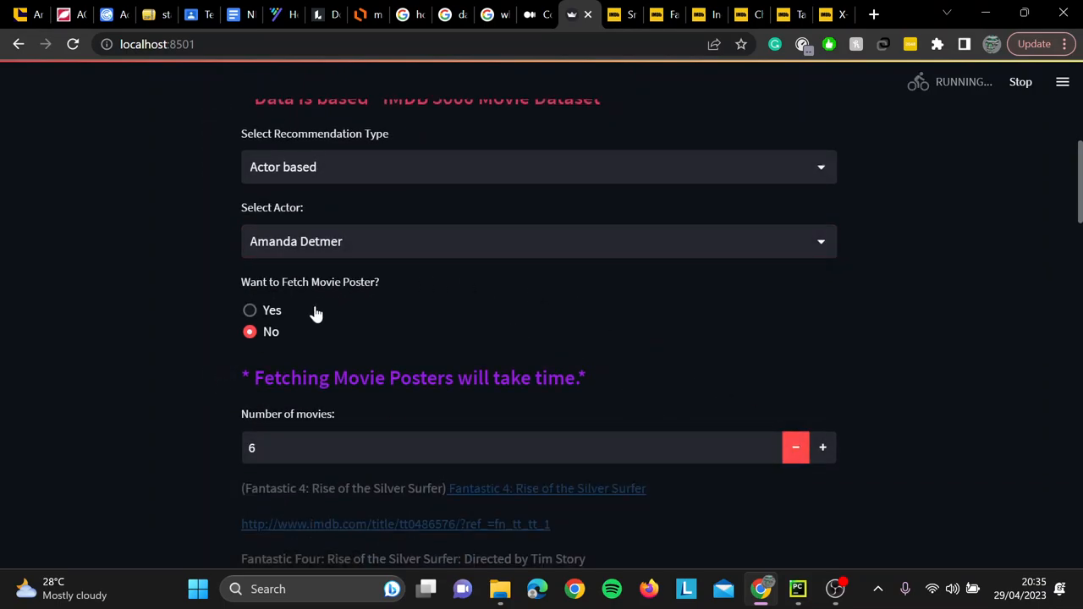
pyautogui.moveTo(723, 344)
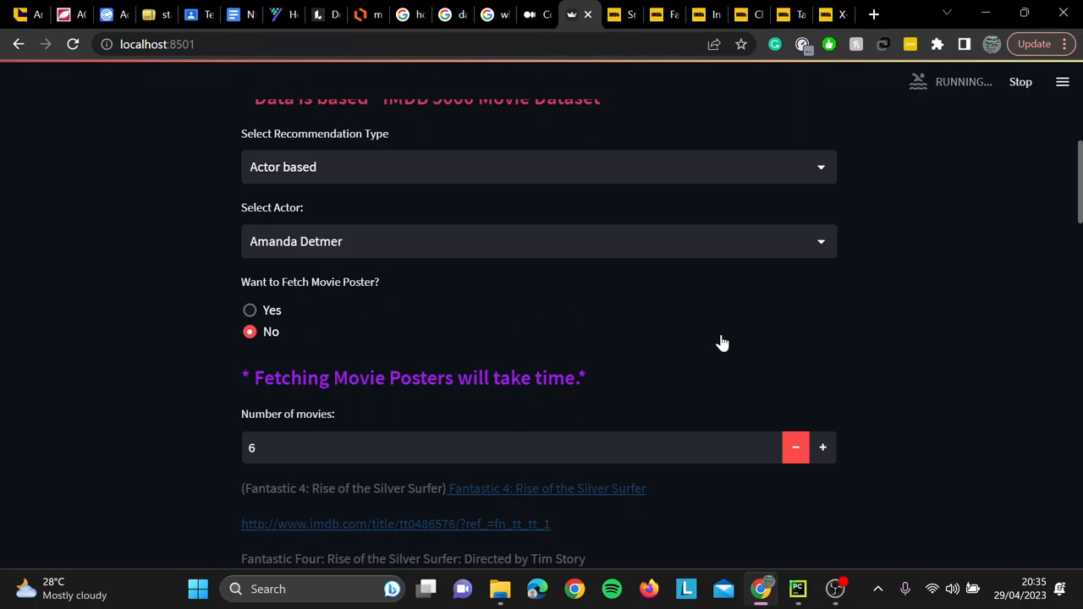
pyautogui.scroll(-3)
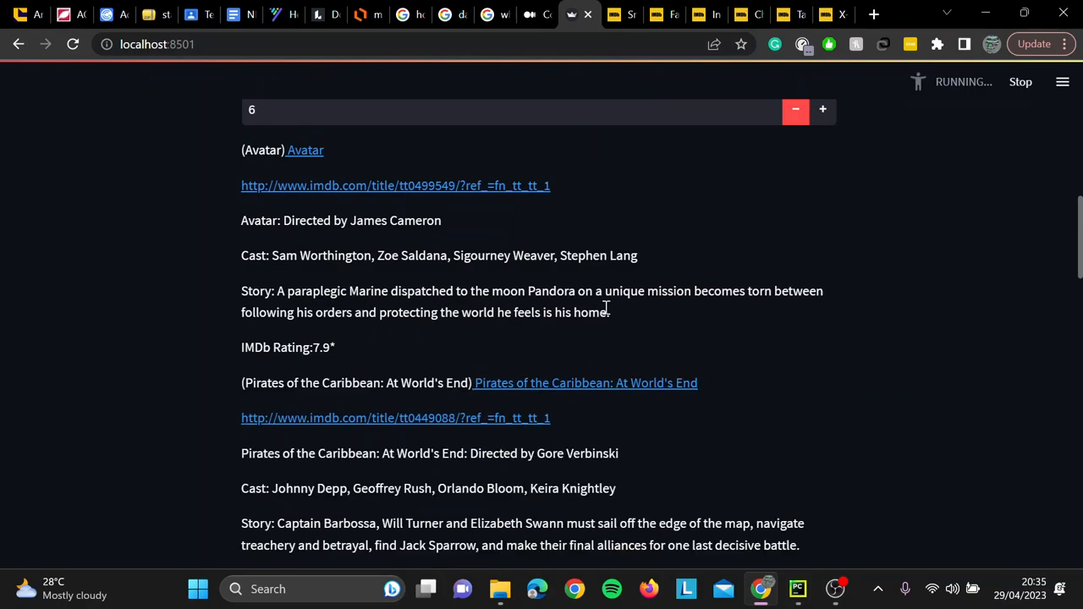
pyautogui.moveTo(606, 311)
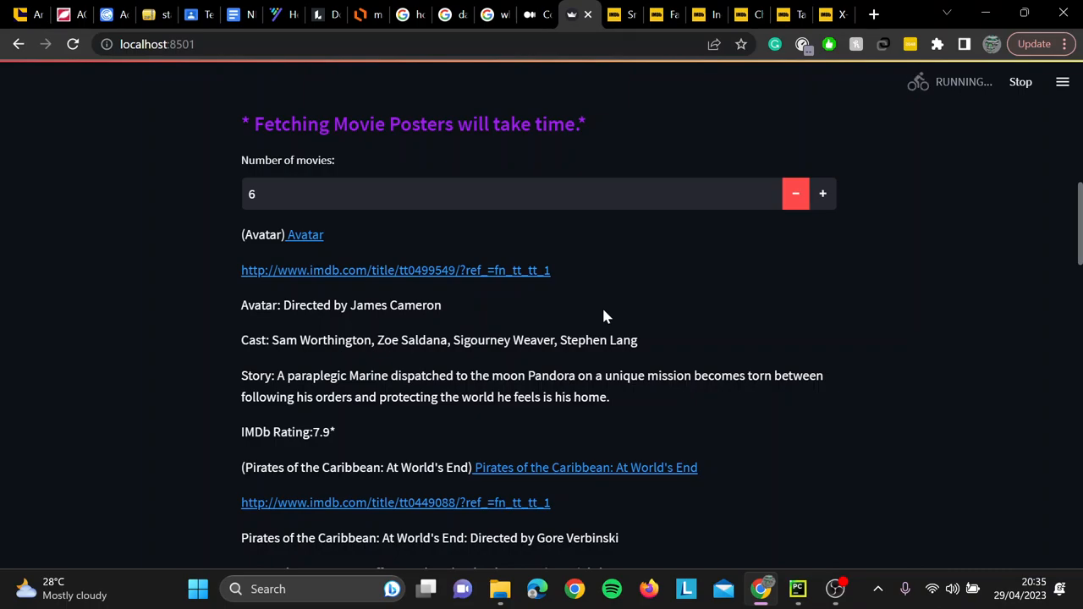
pyautogui.scroll(-3)
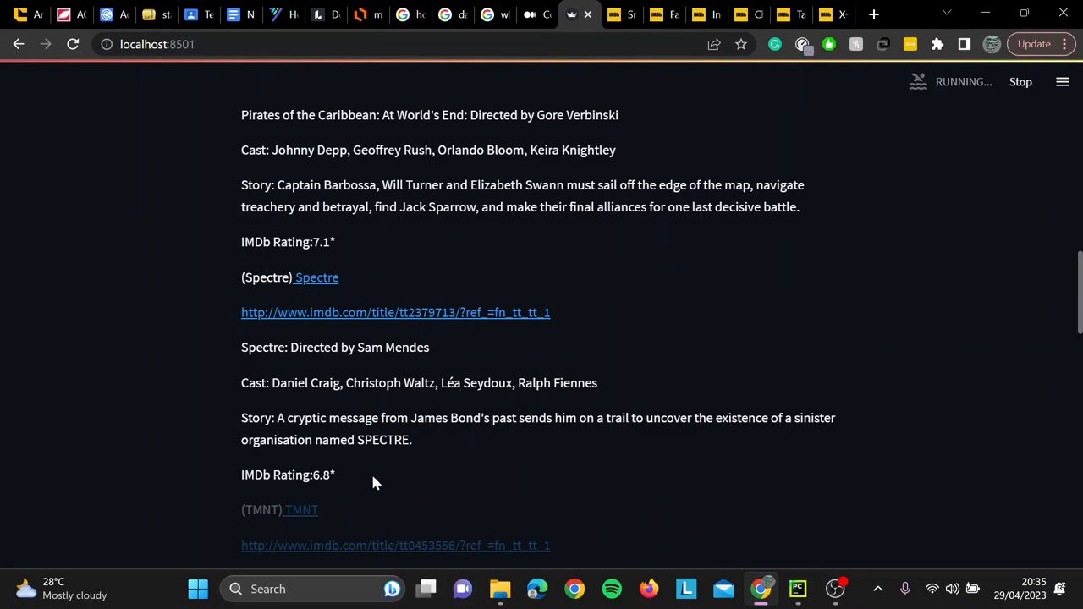
pyautogui.moveTo(369, 445)
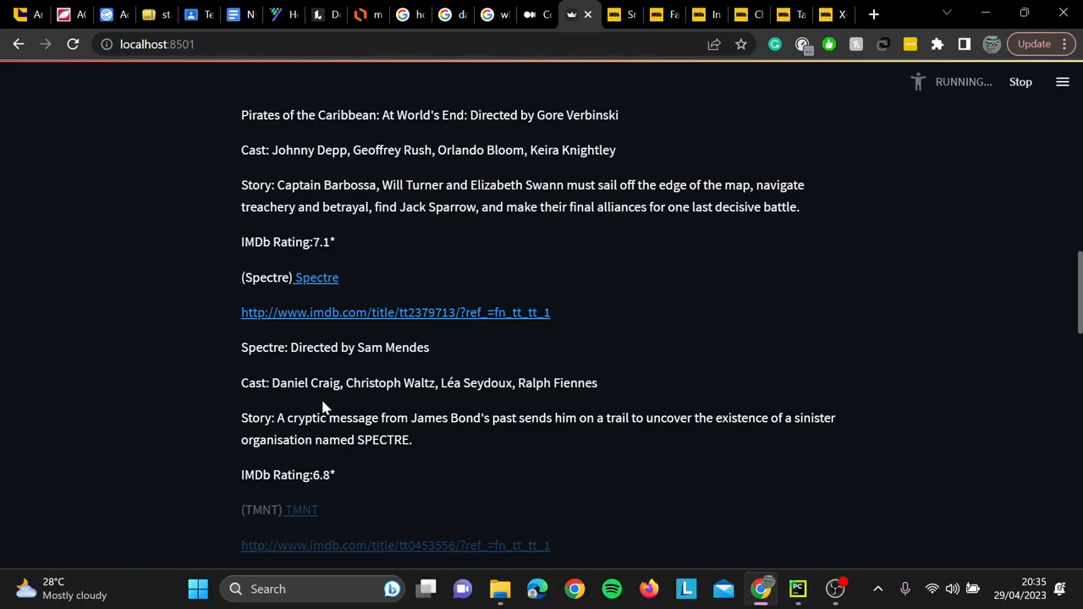
pyautogui.moveTo(381, 364)
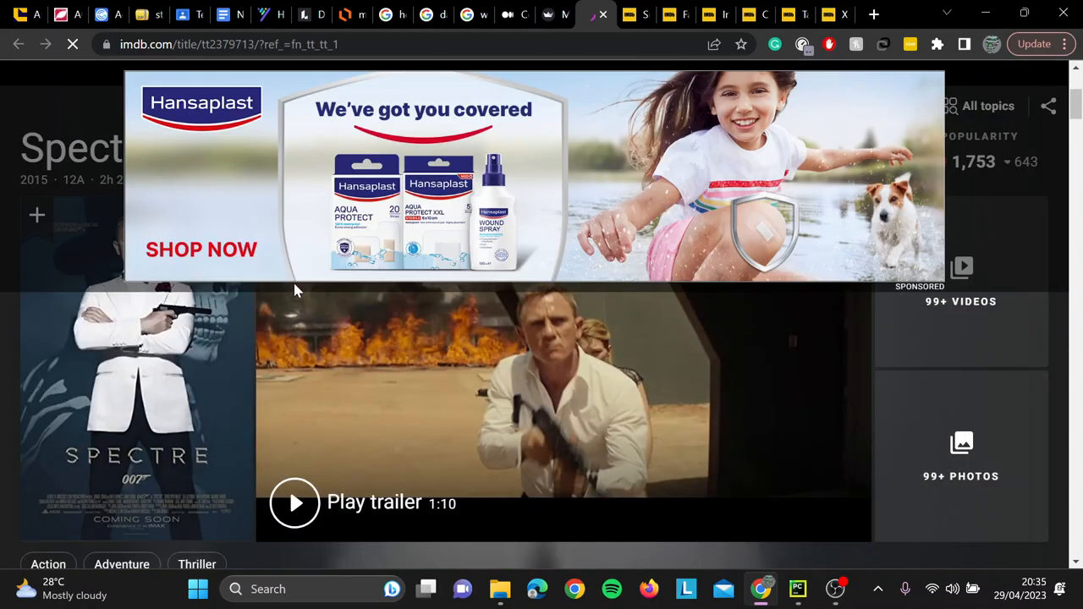
# Scroll to the Spectre entry and switch to its IMDb page
pyautogui.scroll(-3)
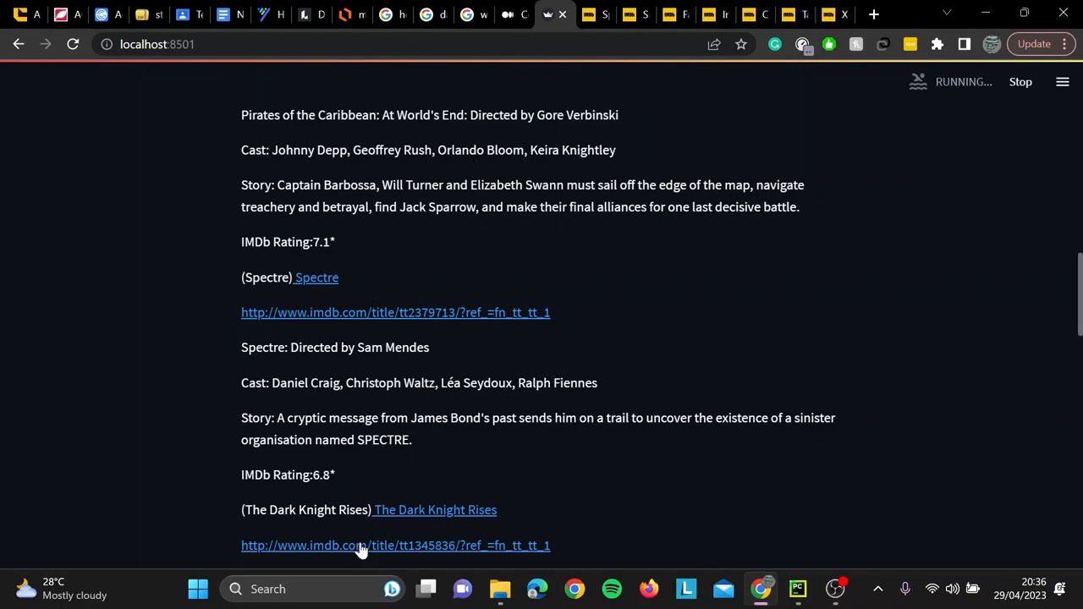
pyautogui.moveTo(623, 438)
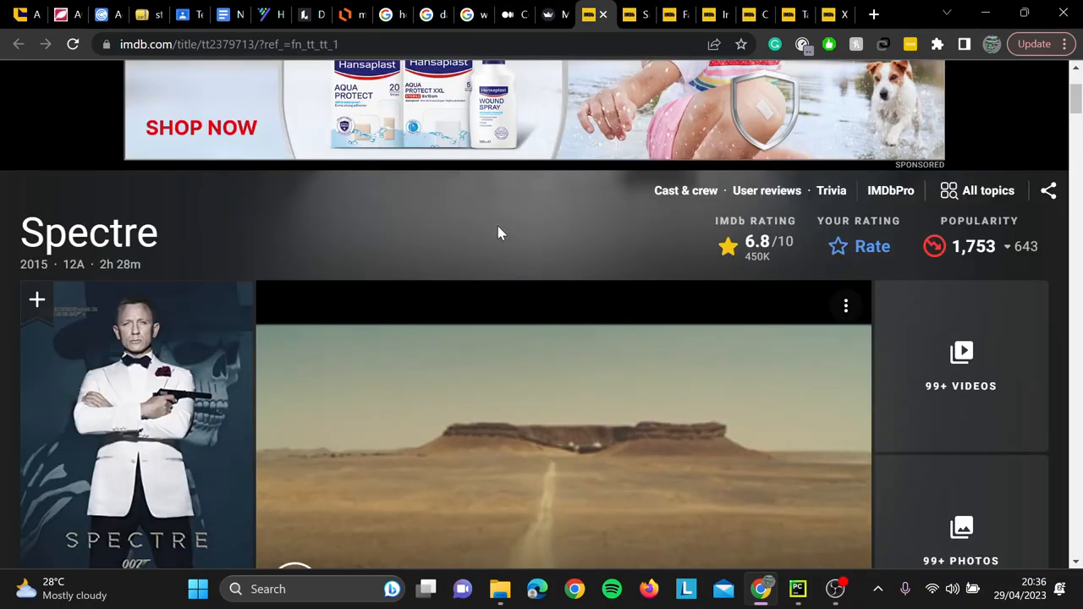
pyautogui.scroll(-3)
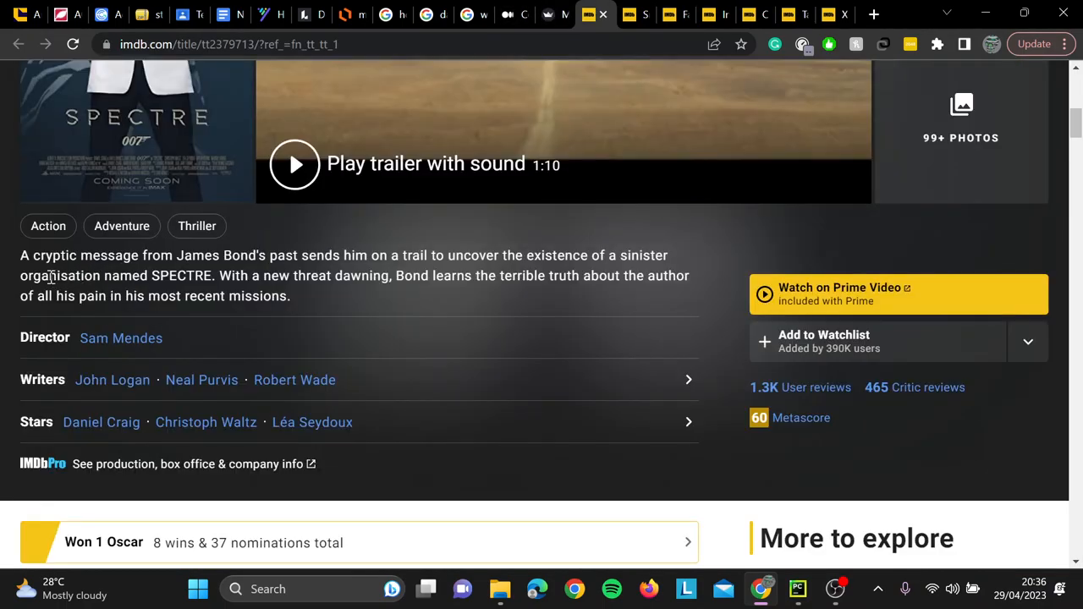
pyautogui.moveTo(559, 9)
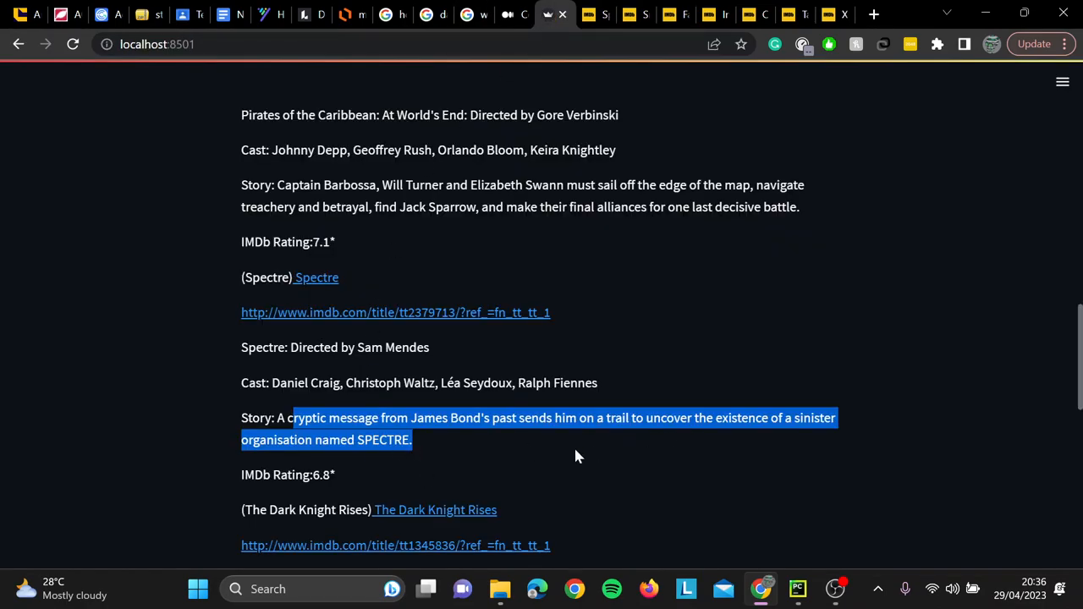
pyautogui.scroll(-3)
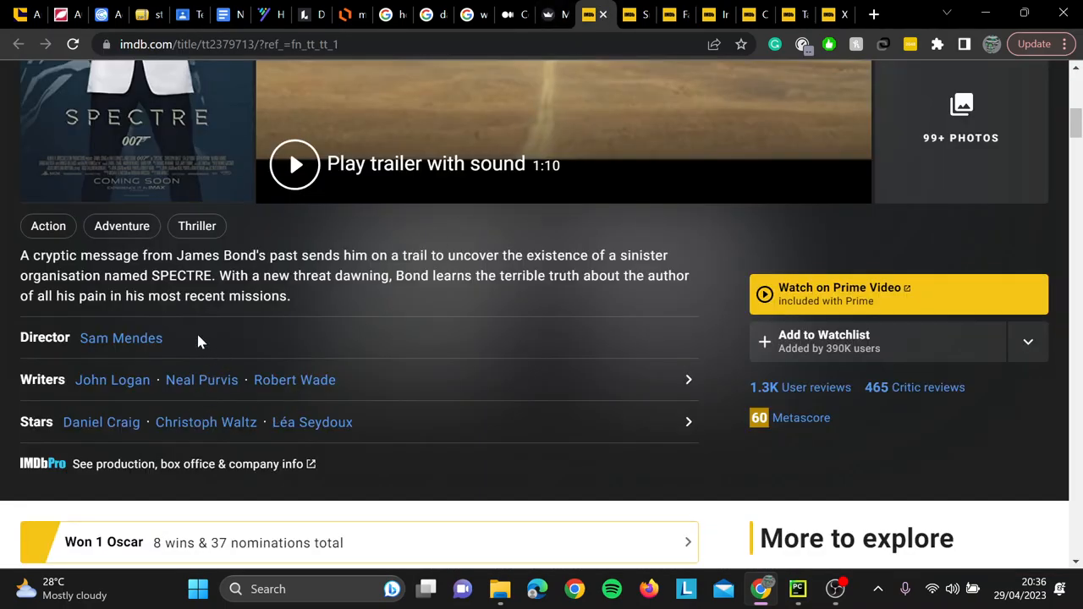
pyautogui.moveTo(685, 380)
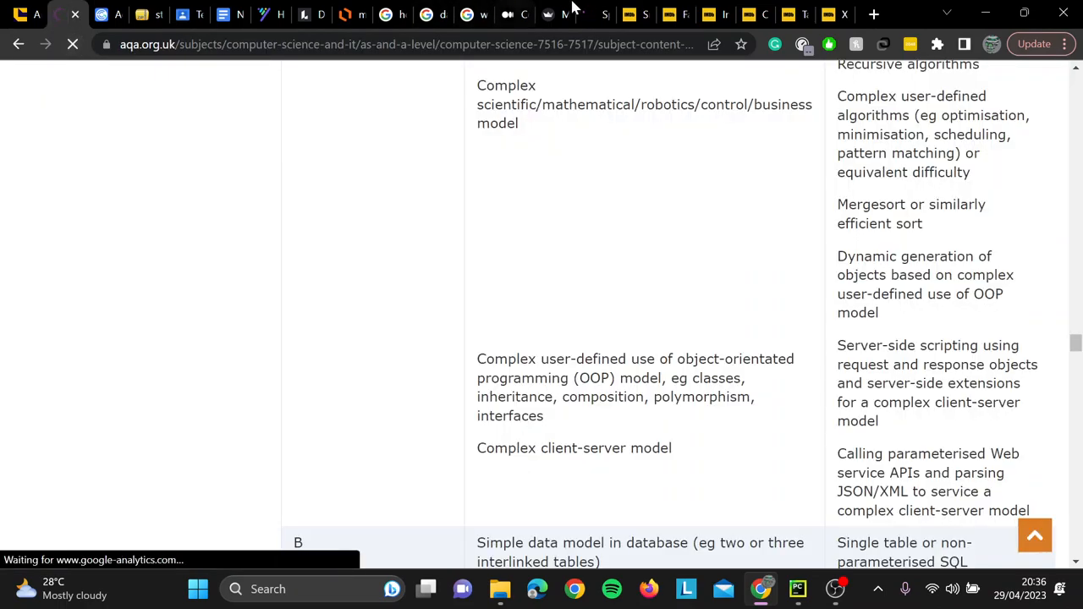
pyautogui.click(592, 15)
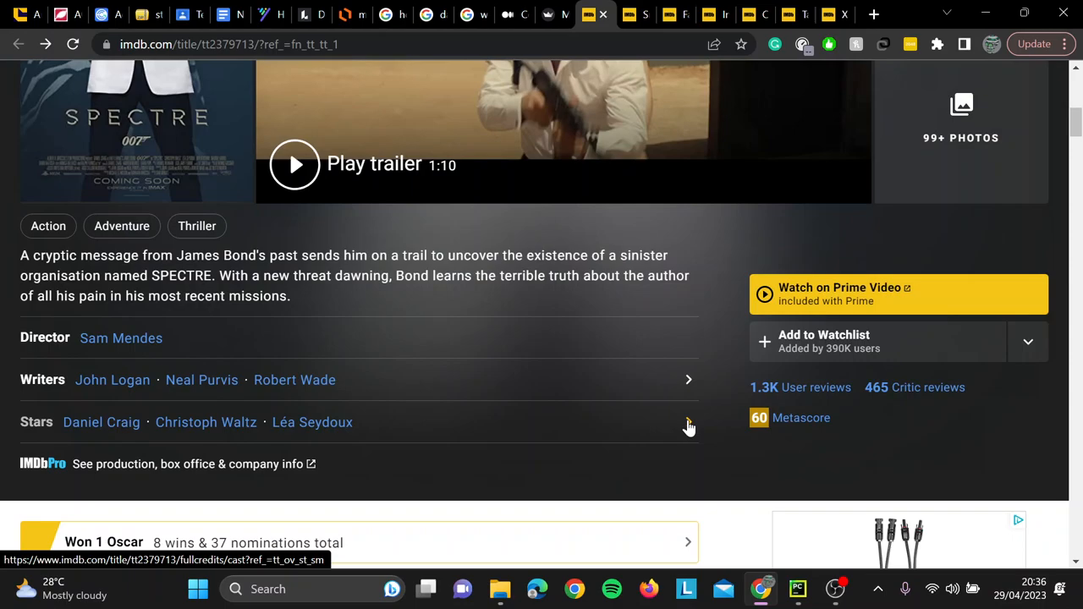
# Review Spectre's Full Cast & Crew on IMDb, then return to localhost:8501
pyautogui.click(688, 422)
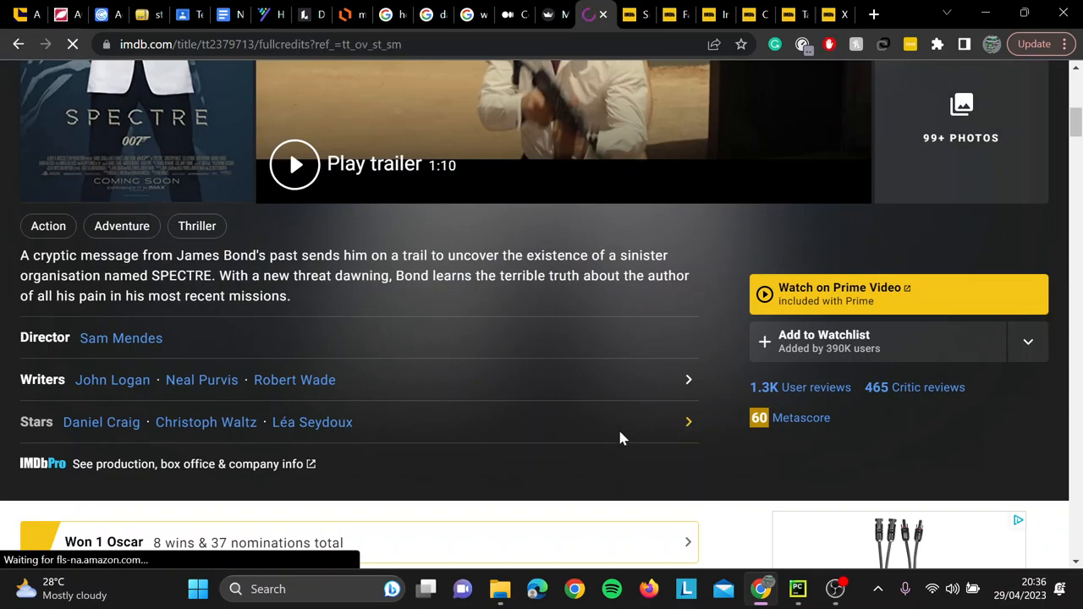
pyautogui.scroll(-3)
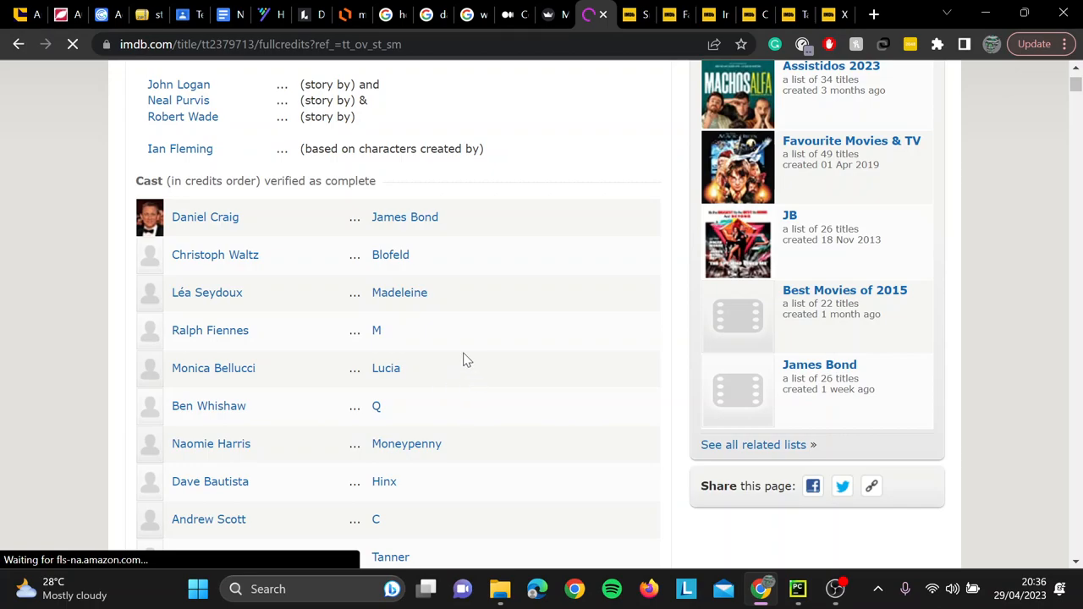
pyautogui.scroll(-3)
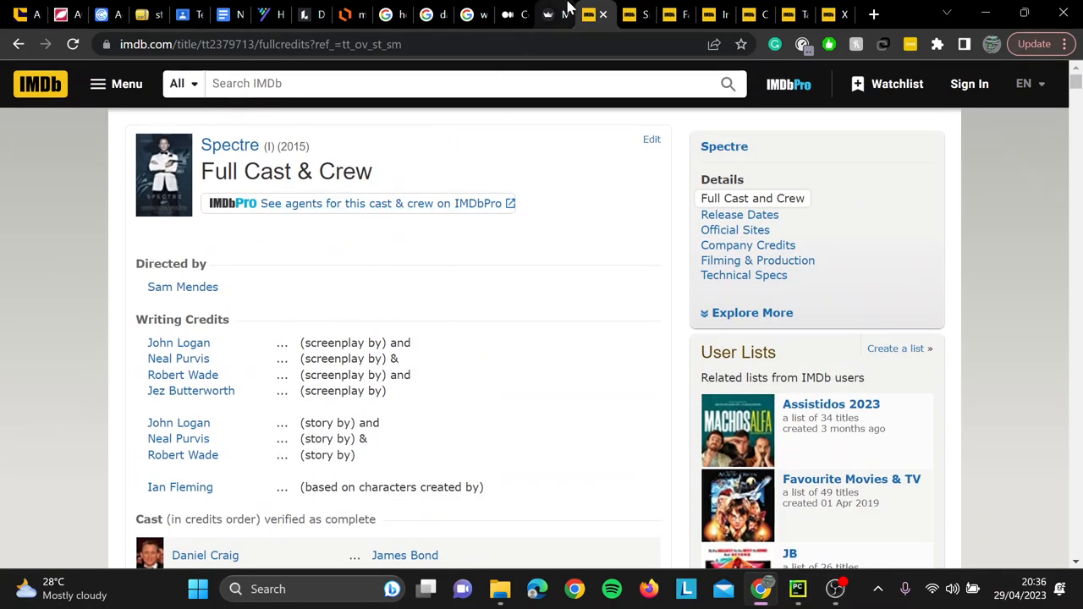
pyautogui.click(555, 15)
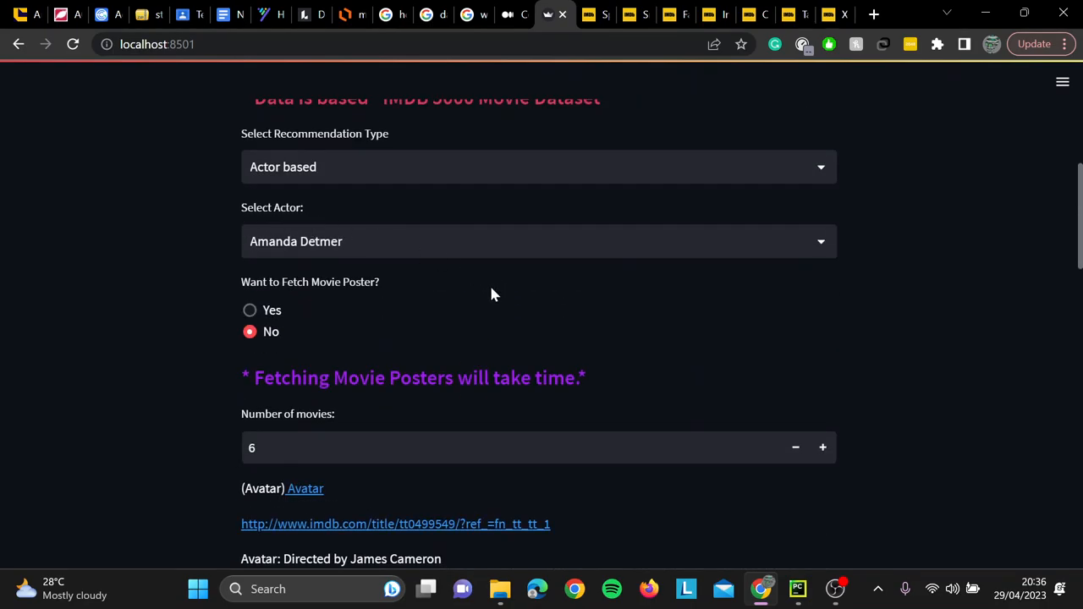
pyautogui.scroll(-3)
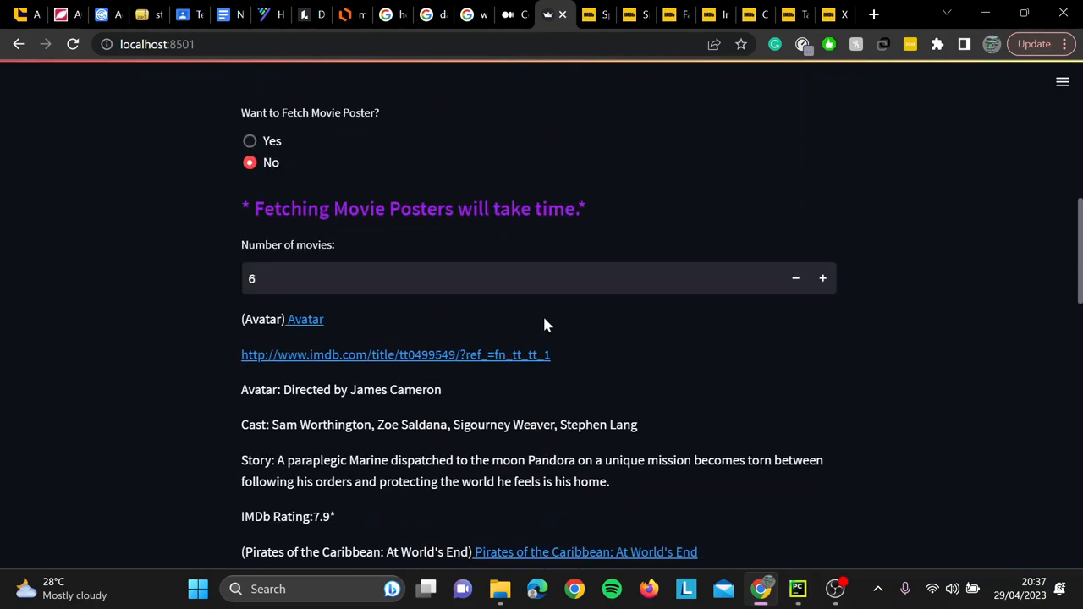
pyautogui.click(539, 251)
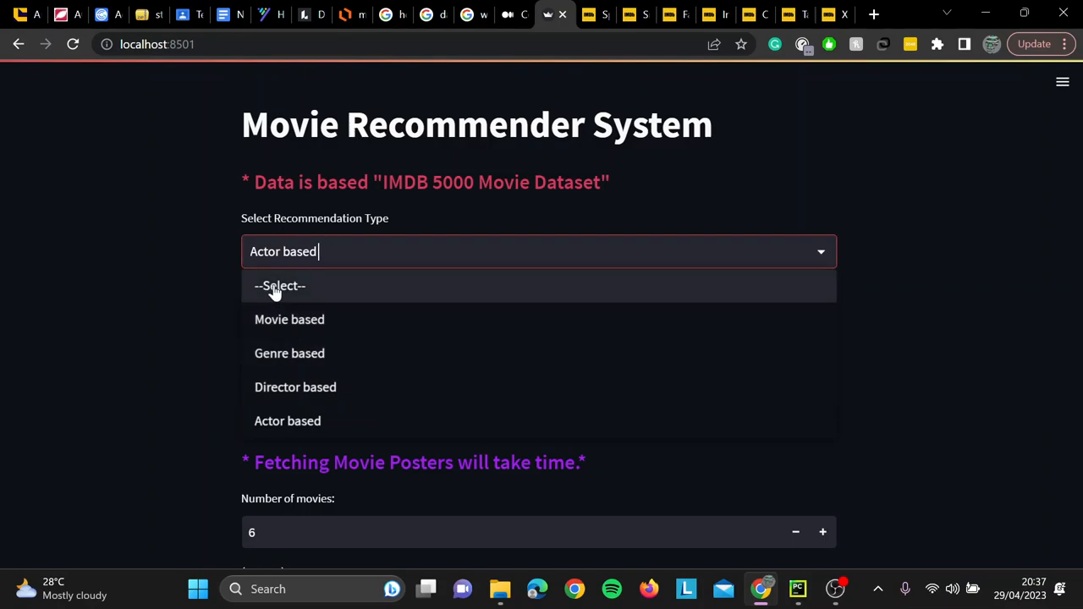
pyautogui.click(286, 421)
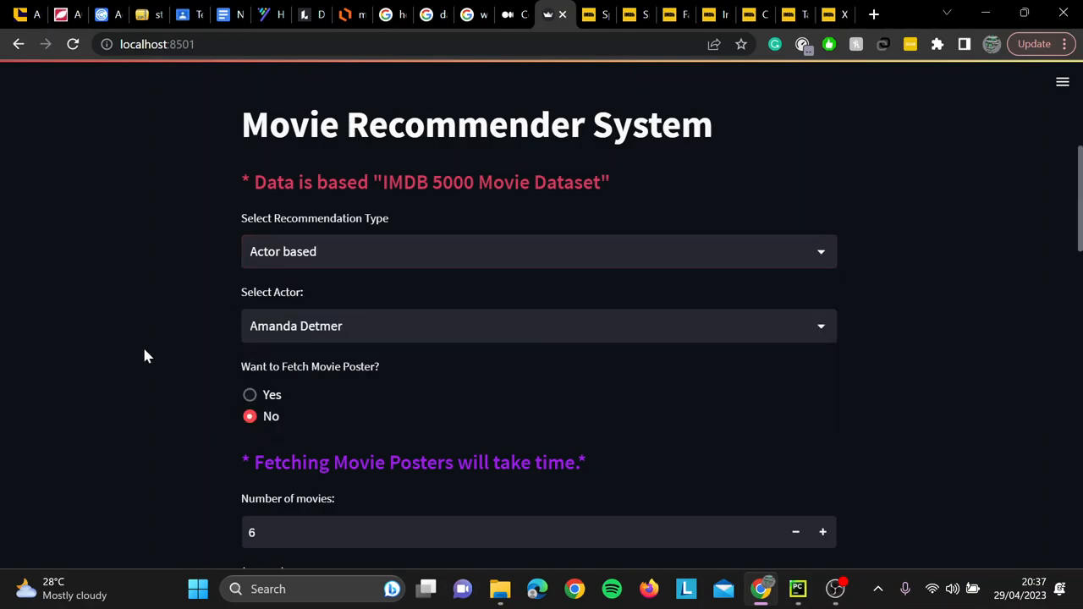
pyautogui.moveTo(126, 362)
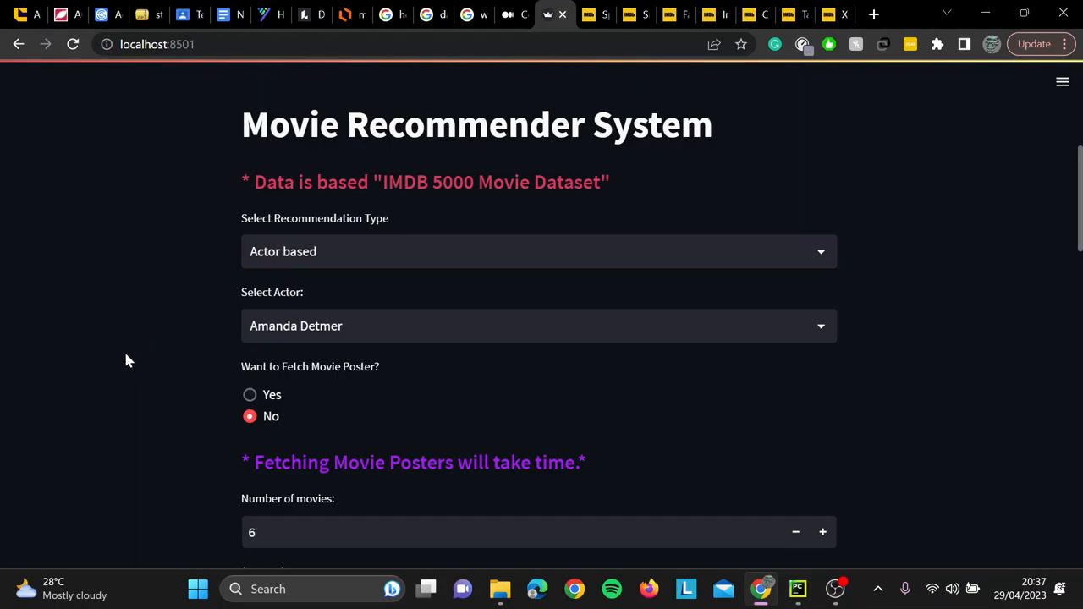
pyautogui.moveTo(541, 562)
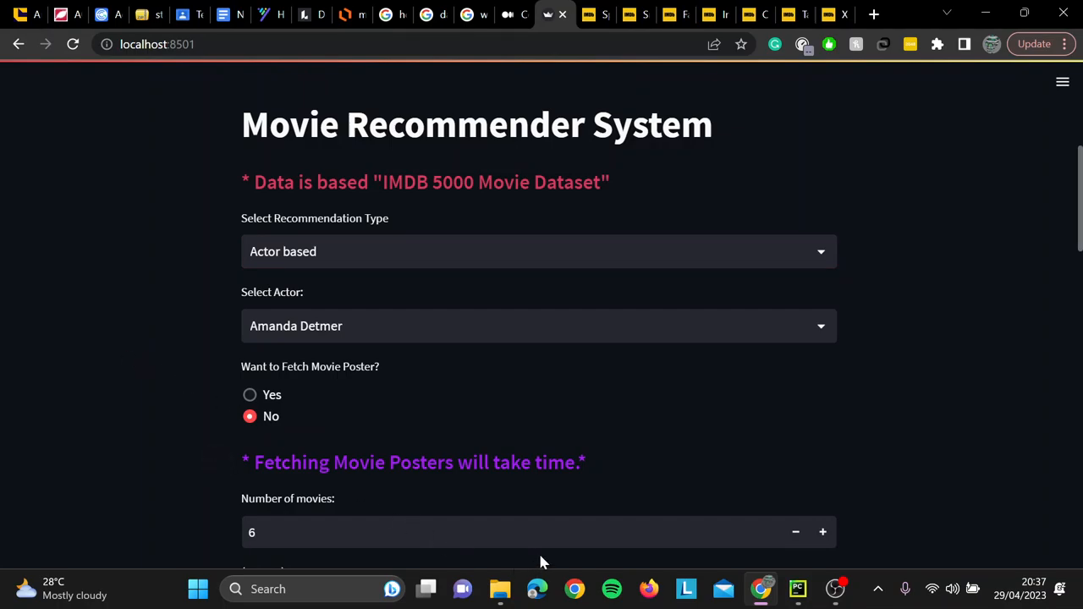
pyautogui.moveTo(846, 557)
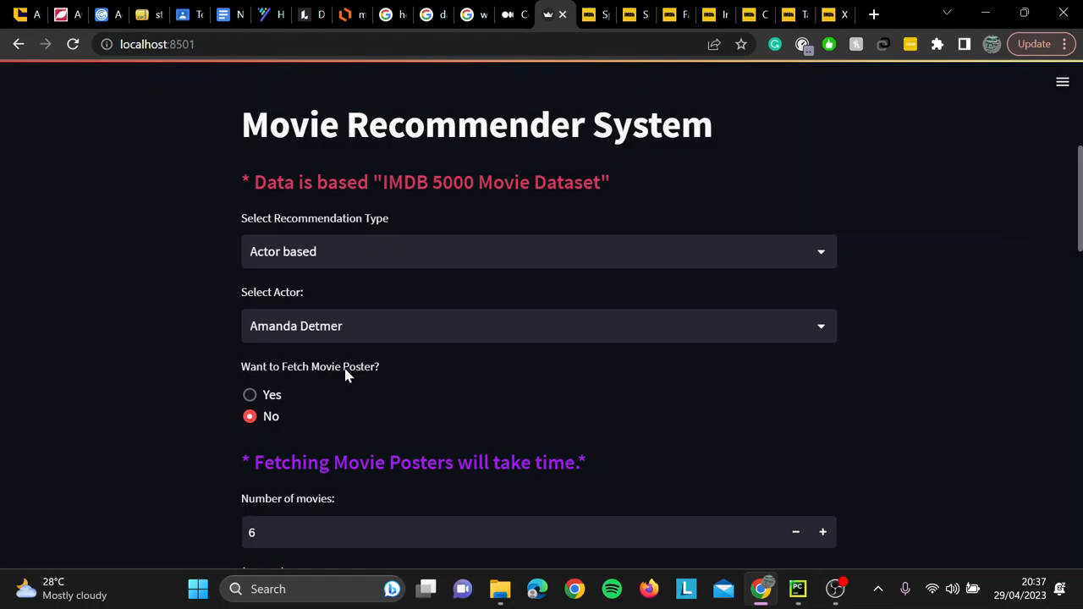
pyautogui.moveTo(614, 8)
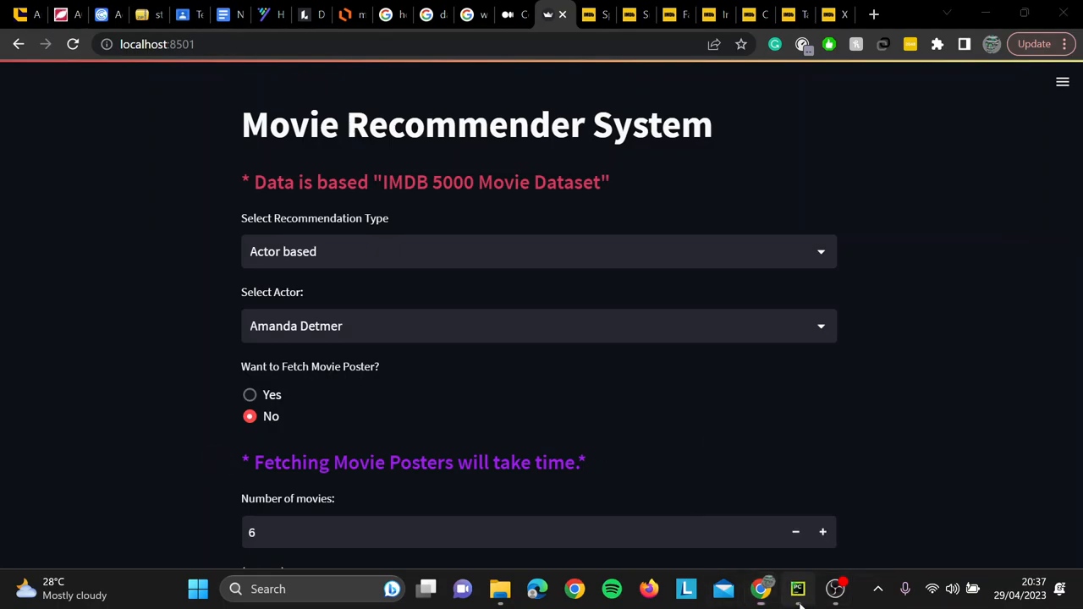
# Switch to the project code in PyCharm and run the App.py script
pyautogui.click(798, 589)
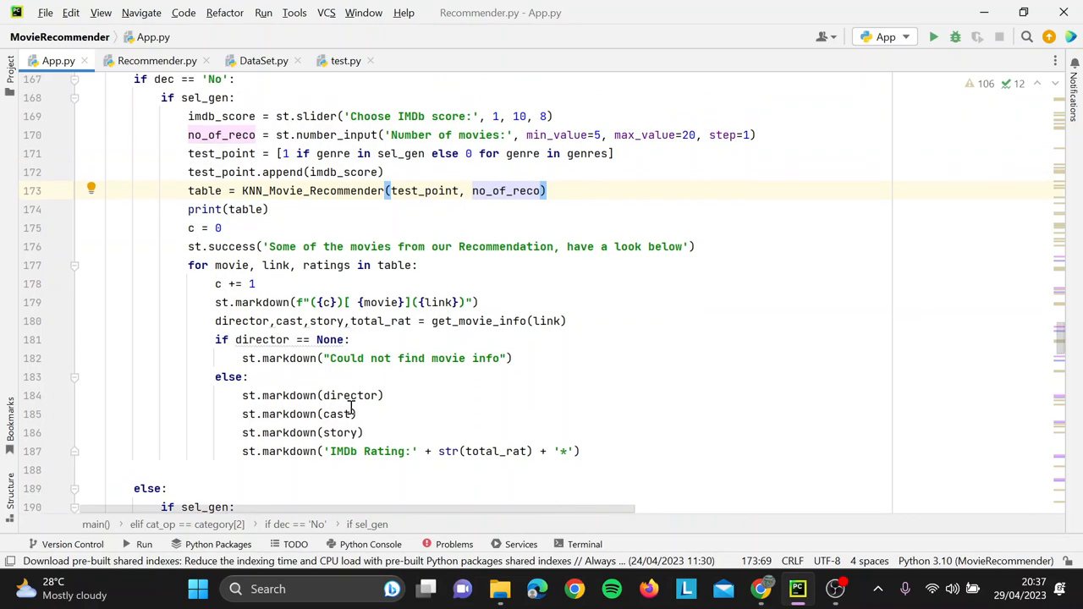
pyautogui.scroll(-3)
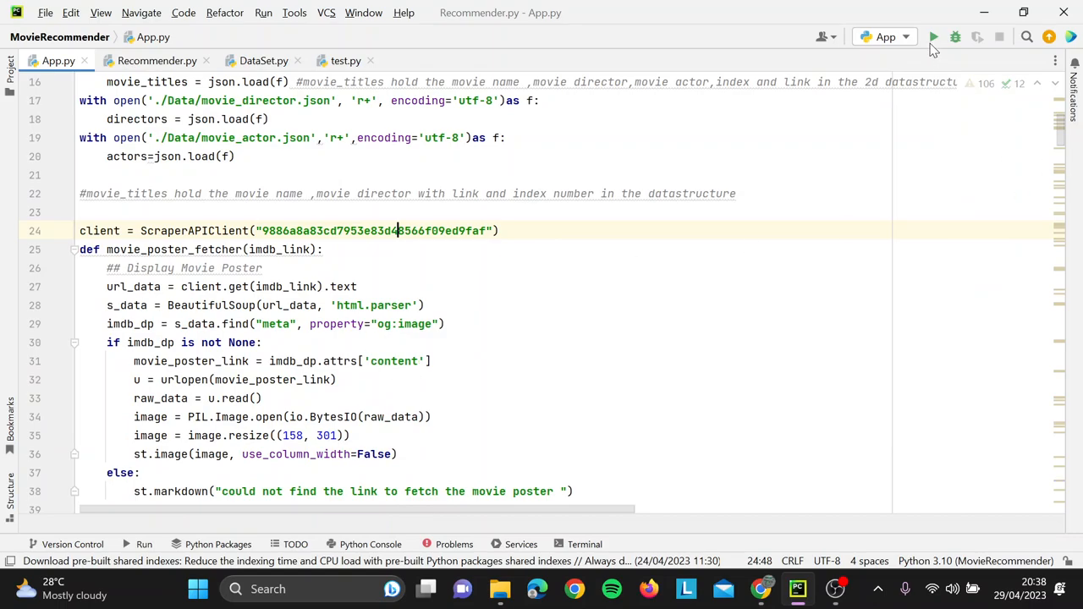
pyautogui.click(934, 36)
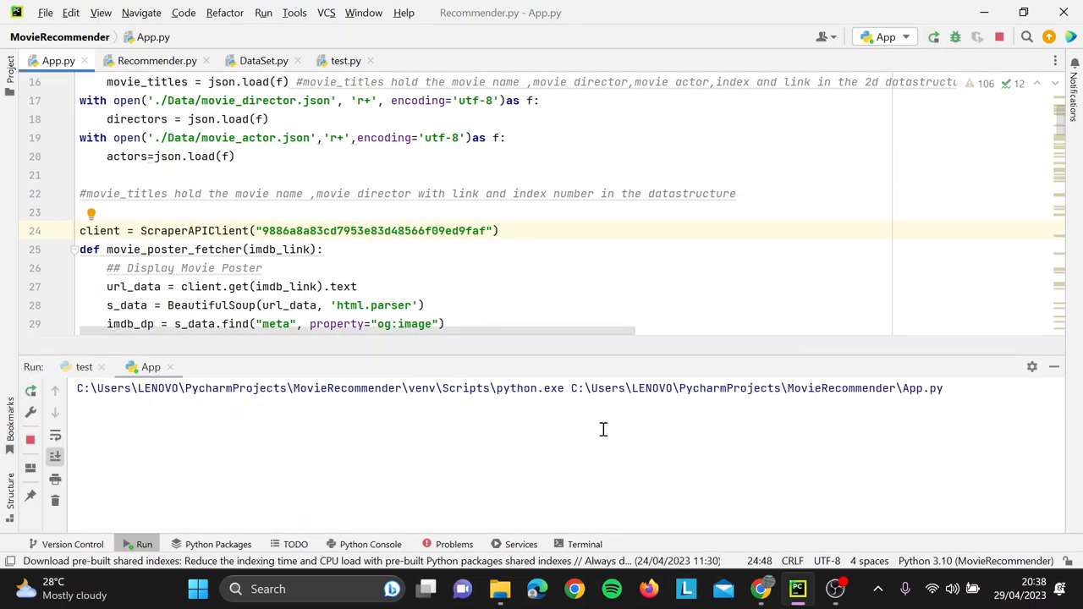
# End the running terminal process and enter 'streamlit run C:\Users\LENOVO\PycharmProjects\MovieRecommender\App.py'
pyautogui.click(397, 230)
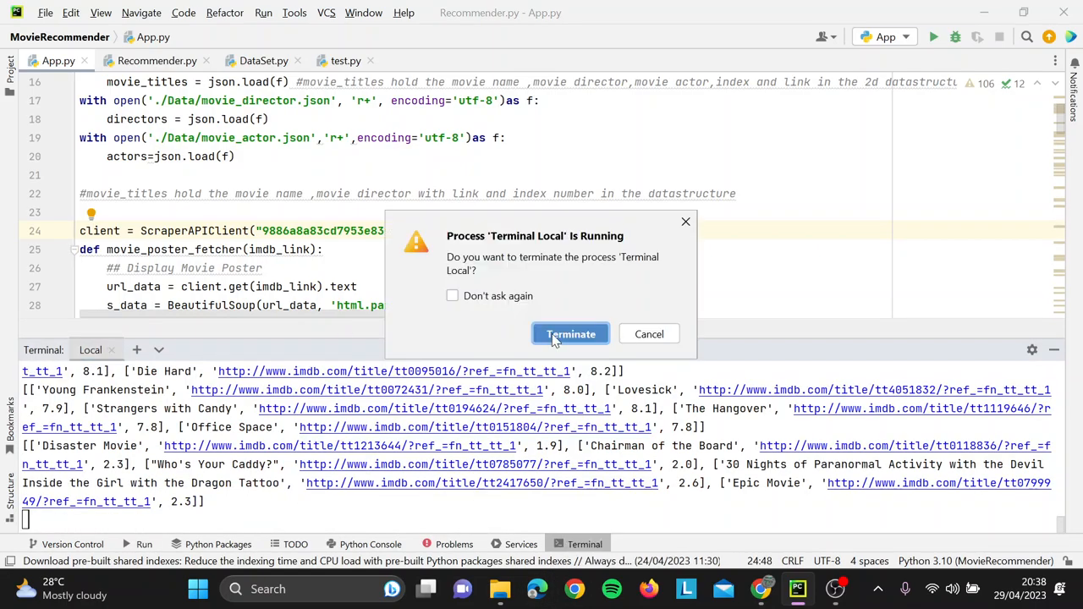
pyautogui.click(570, 334)
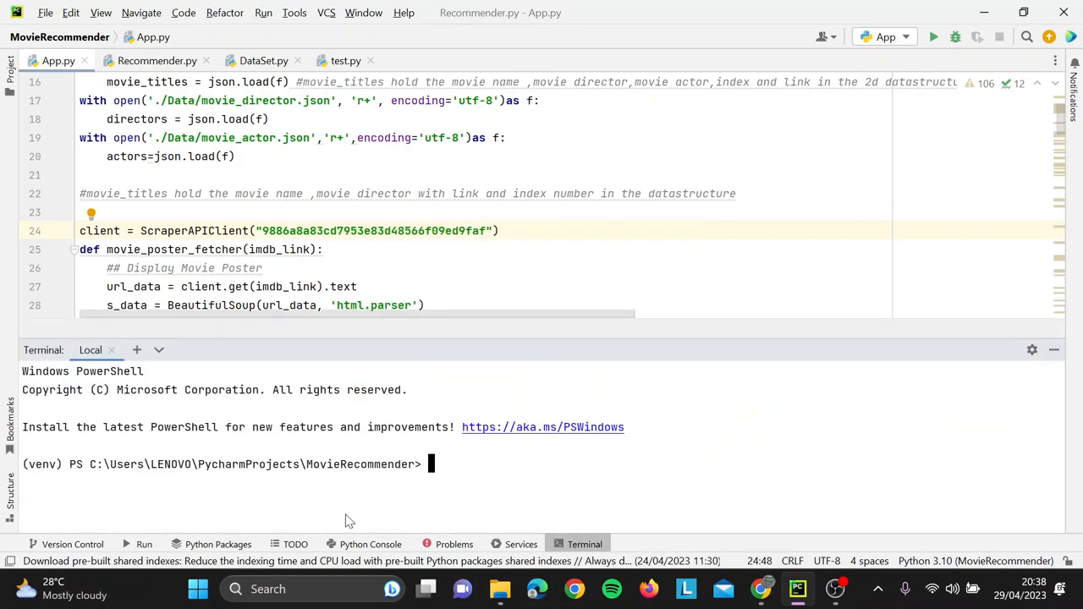
pyautogui.write('streamlit run C:\\Users\\LENOVO\\PycharmProjects\\MovieRecommender\\App.py')
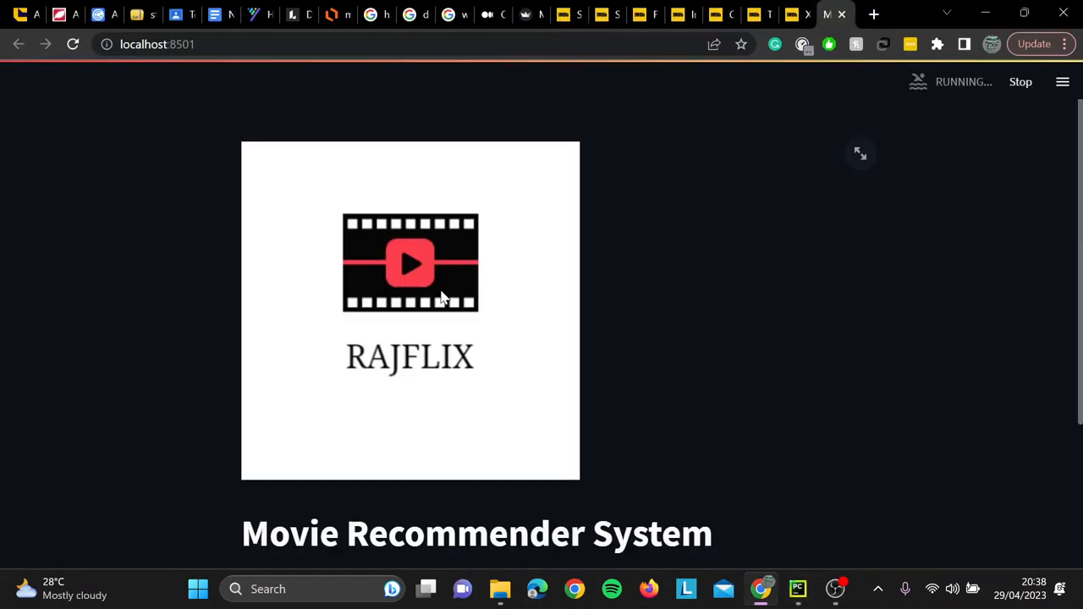
# Switch the recommendation type to Genre based and select the Documentary genre
pyautogui.scroll(-3)
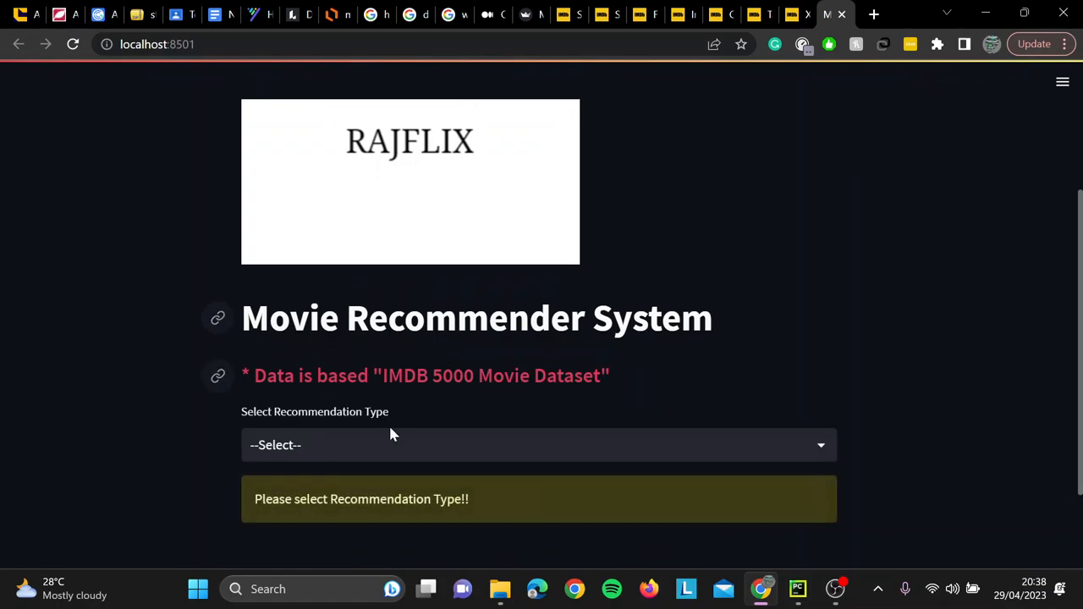
pyautogui.click(539, 444)
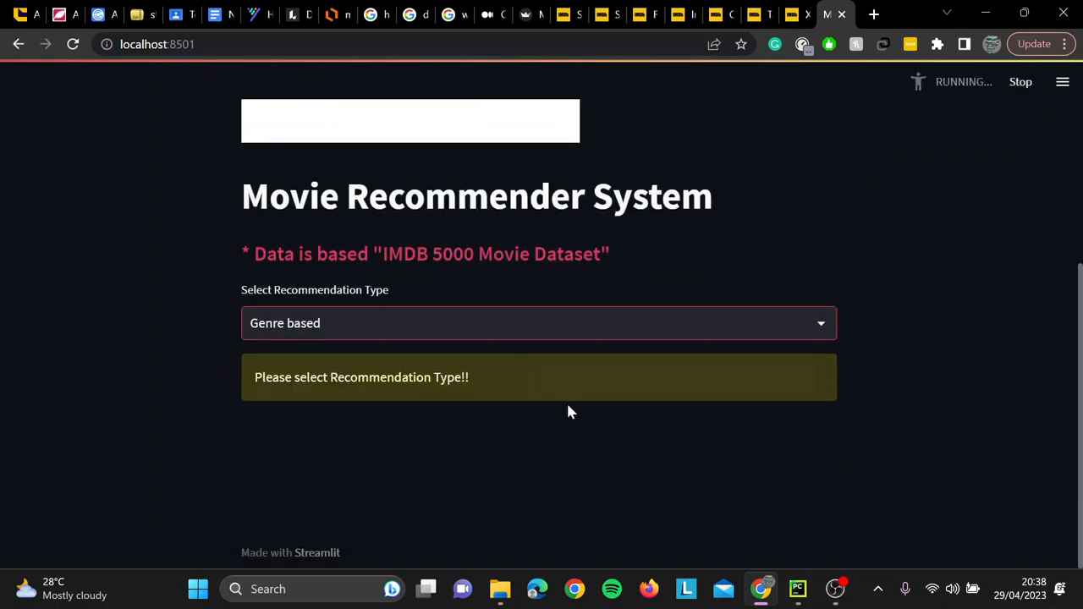
pyautogui.click(539, 386)
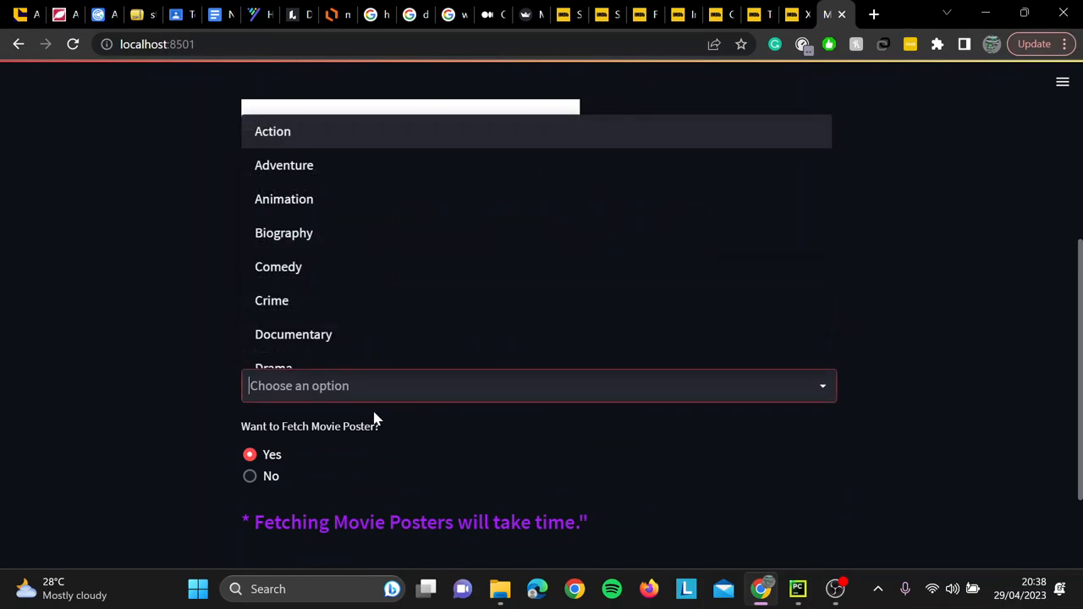
pyautogui.click(293, 334)
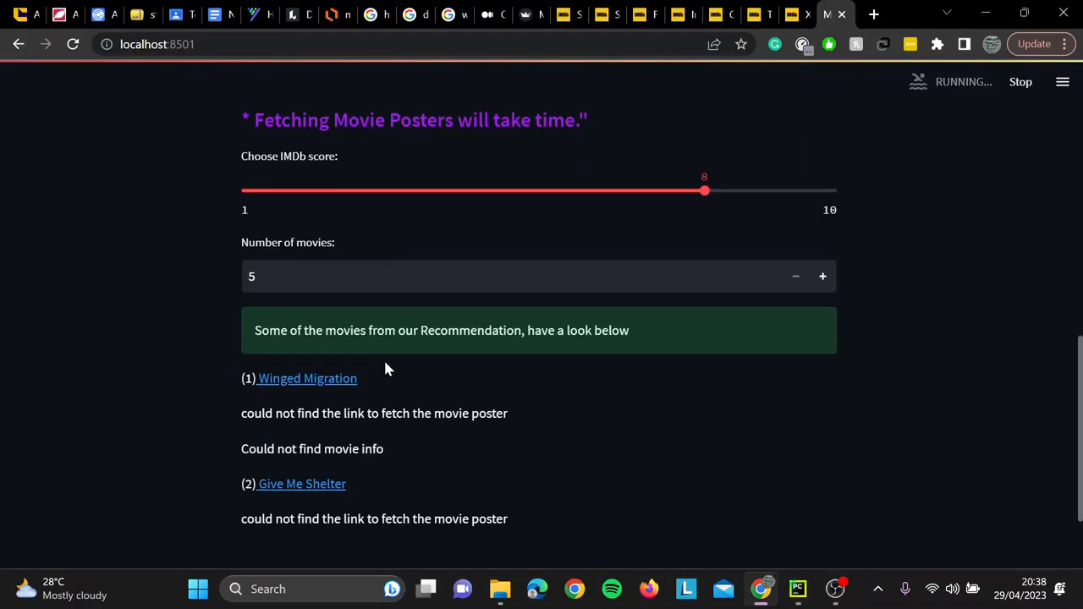
# Scroll through the loading results: Give Me Shelter, Food, Inc. and Bending Steel, all missing poster and info
pyautogui.scroll(-3)
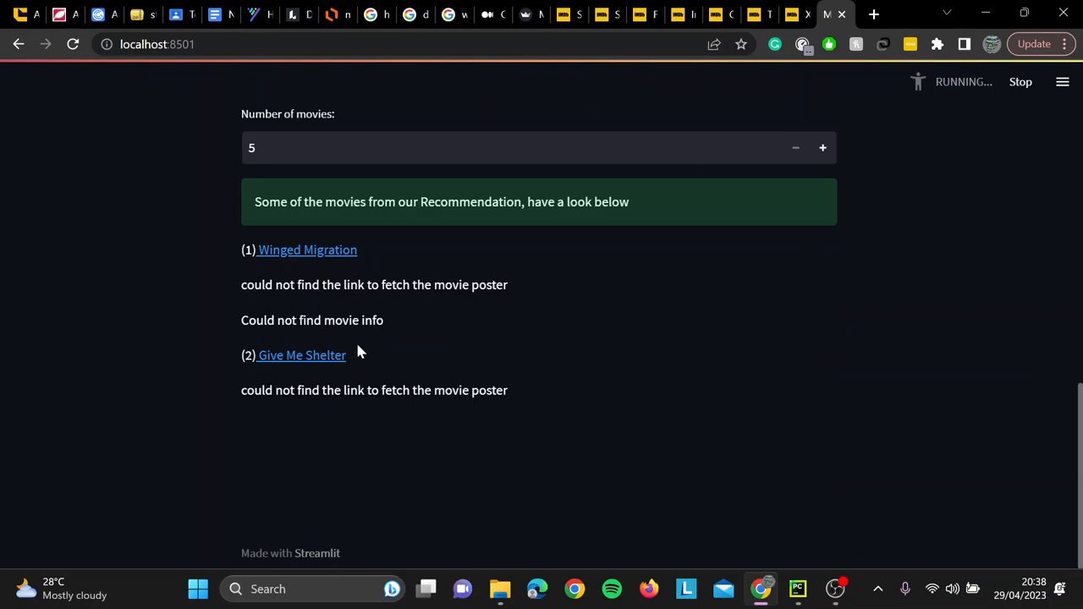
pyautogui.scroll(3)
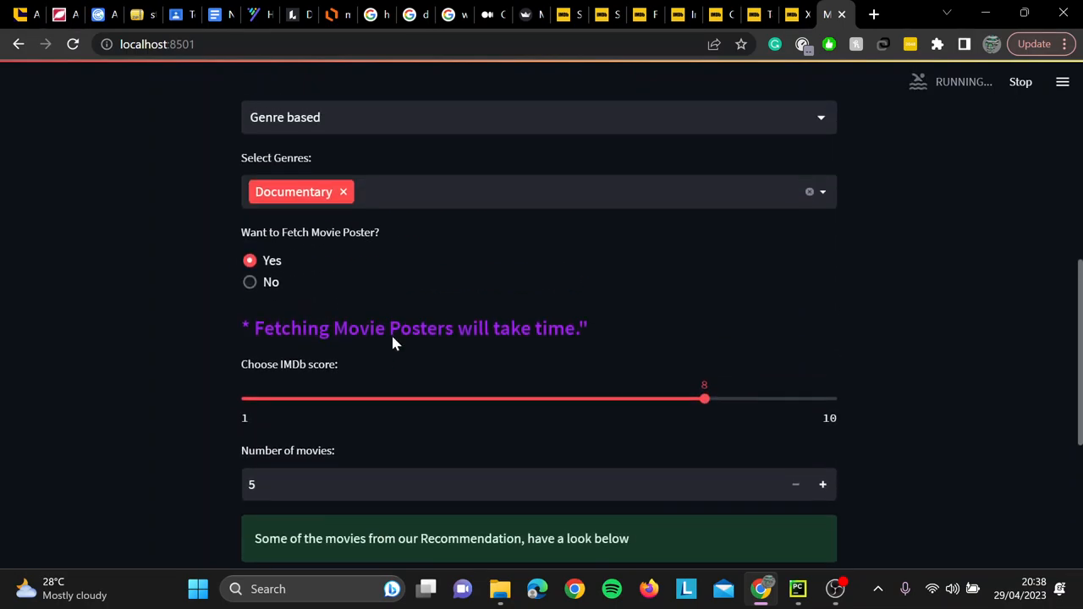
pyautogui.scroll(-3)
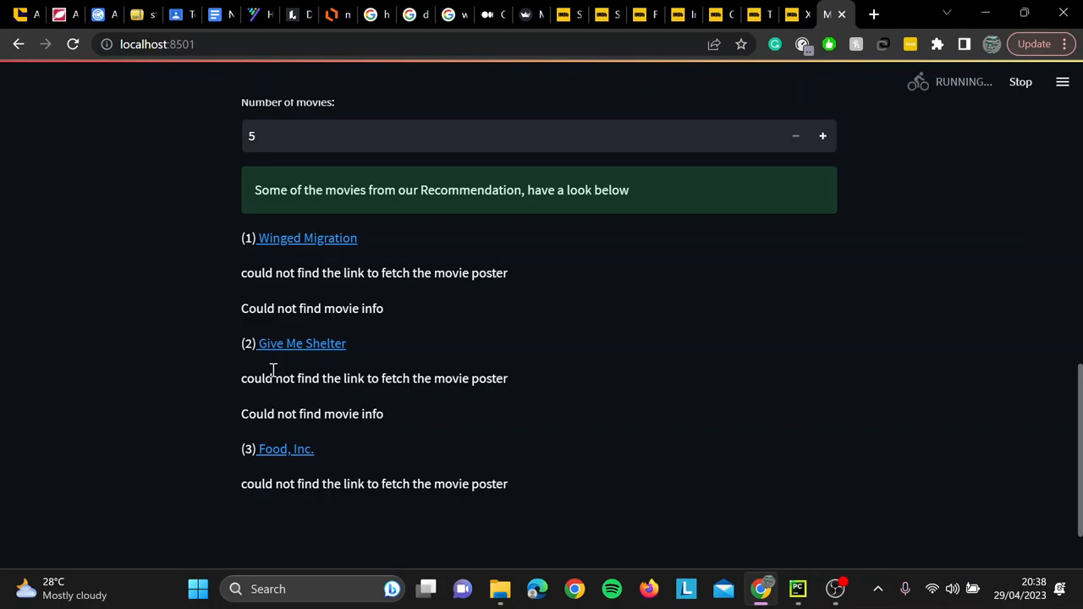
pyautogui.scroll(-3)
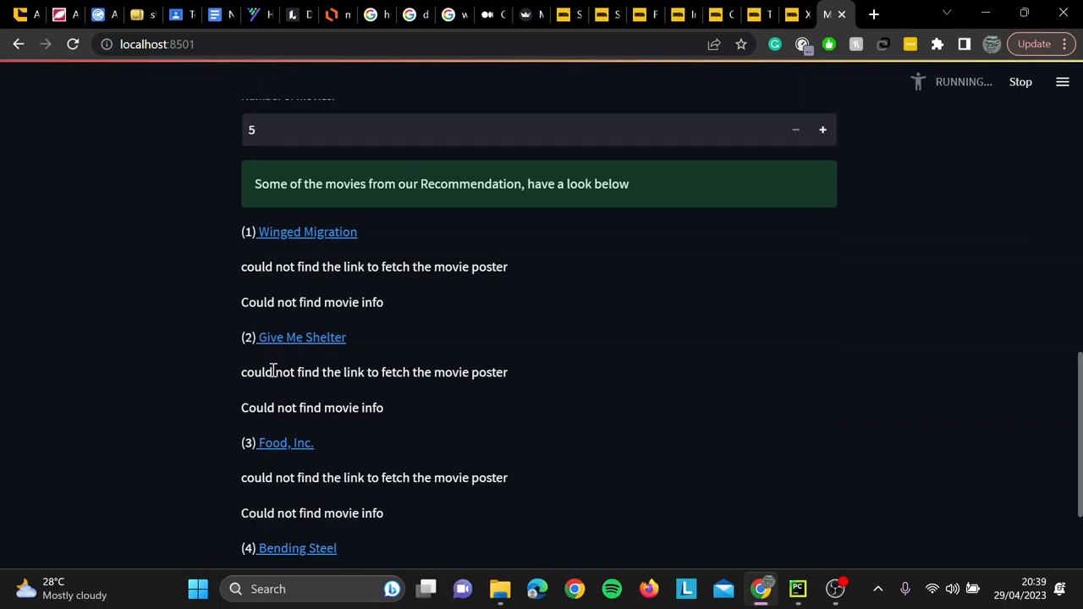
pyautogui.scroll(-3)
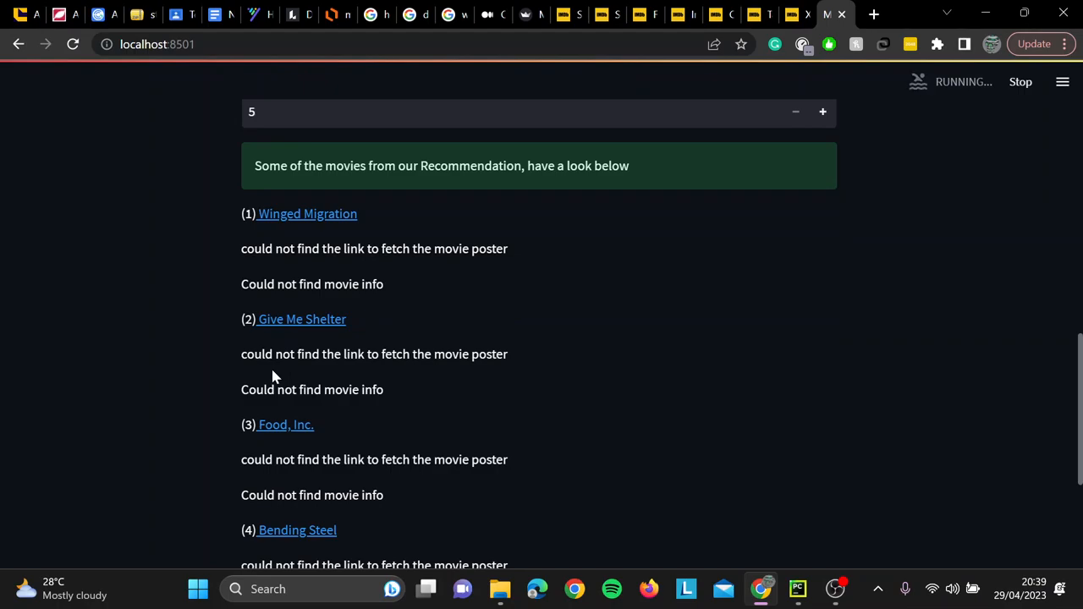
pyautogui.scroll(-3)
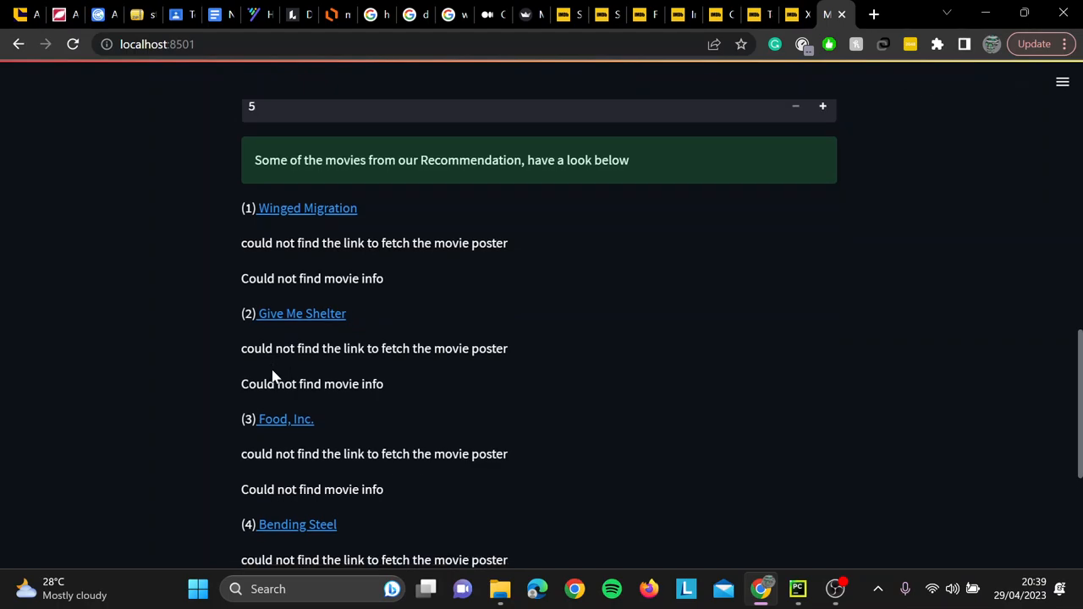
pyautogui.moveTo(286, 410)
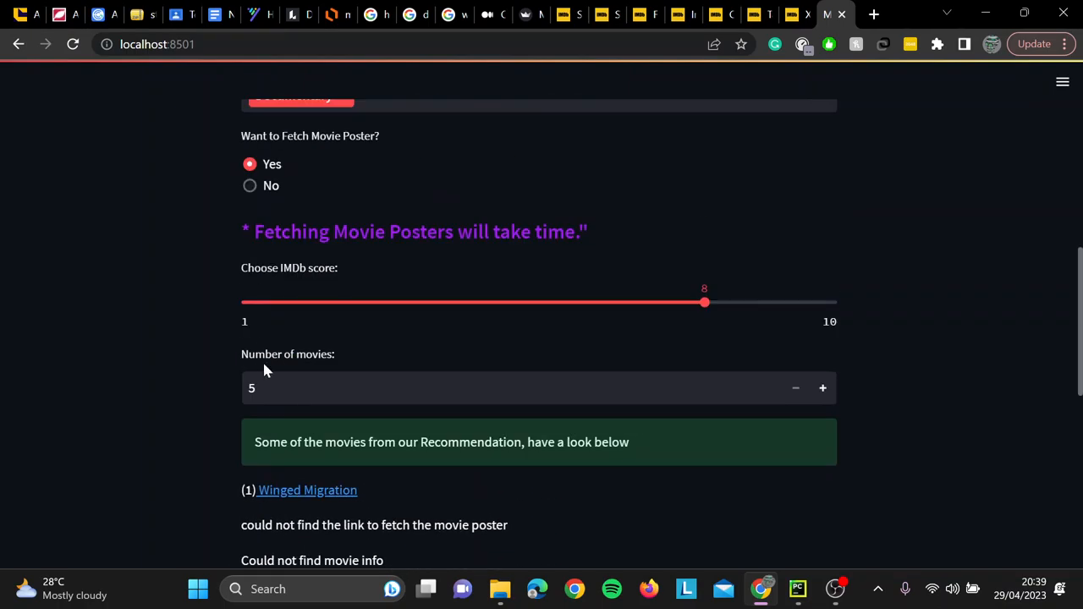
pyautogui.scroll(-3)
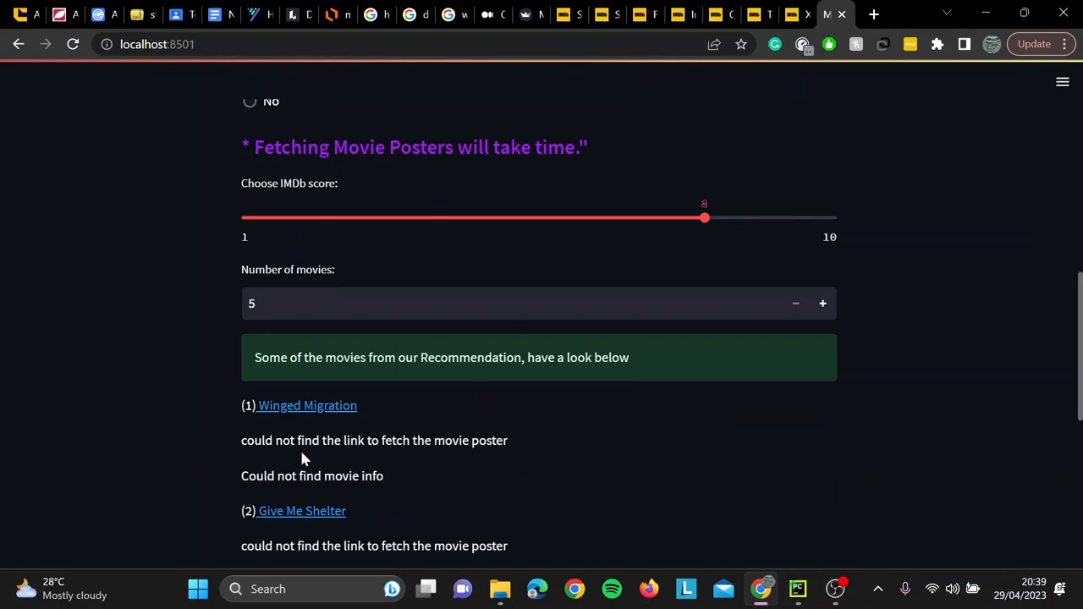
pyautogui.scroll(-3)
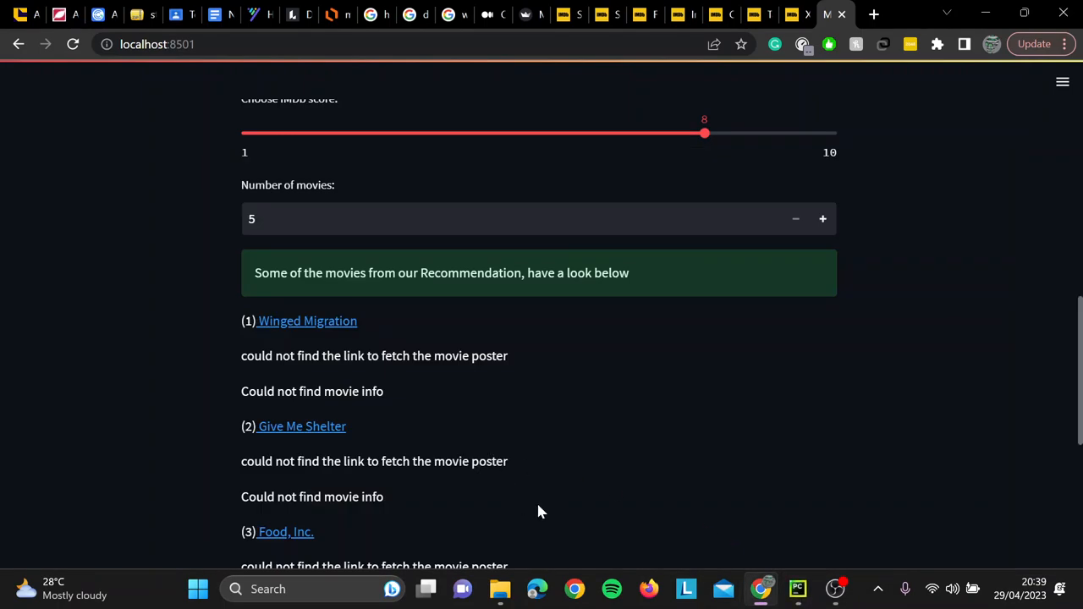
pyautogui.scroll(-3)
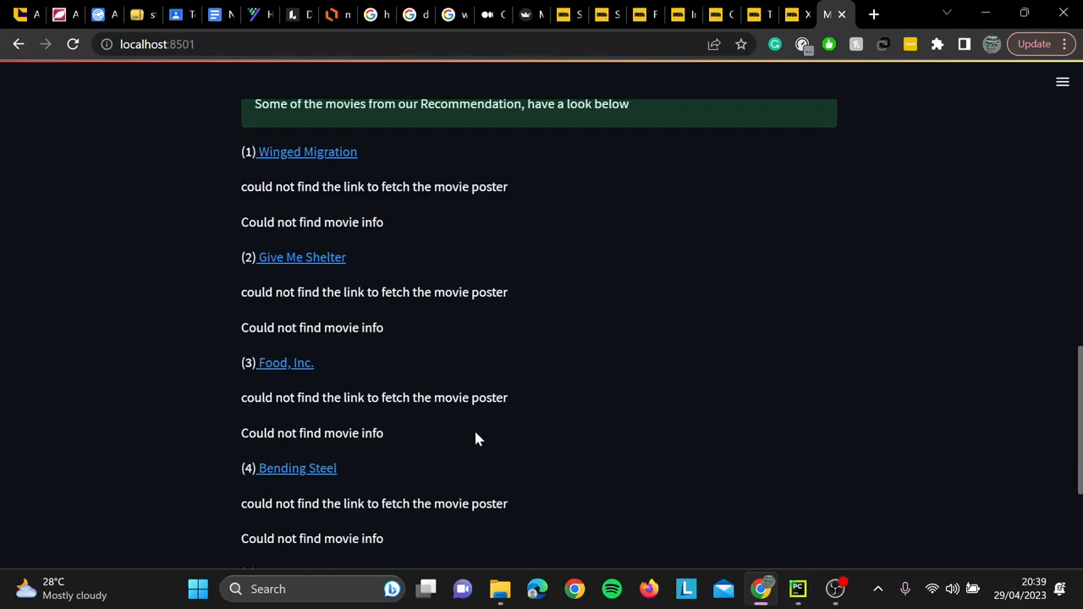
pyautogui.moveTo(482, 431)
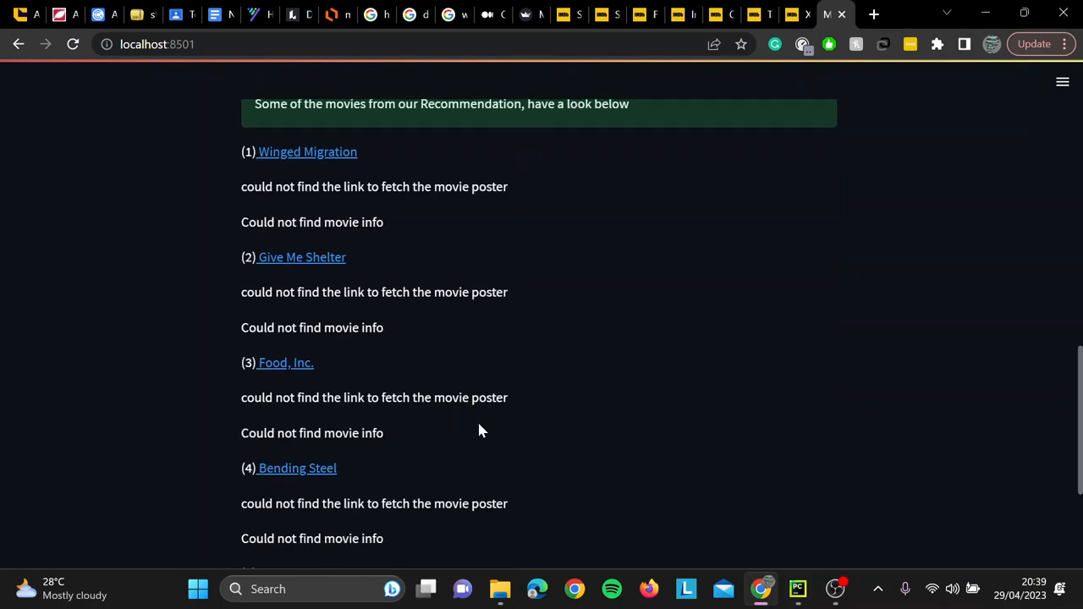
pyautogui.moveTo(557, 72)
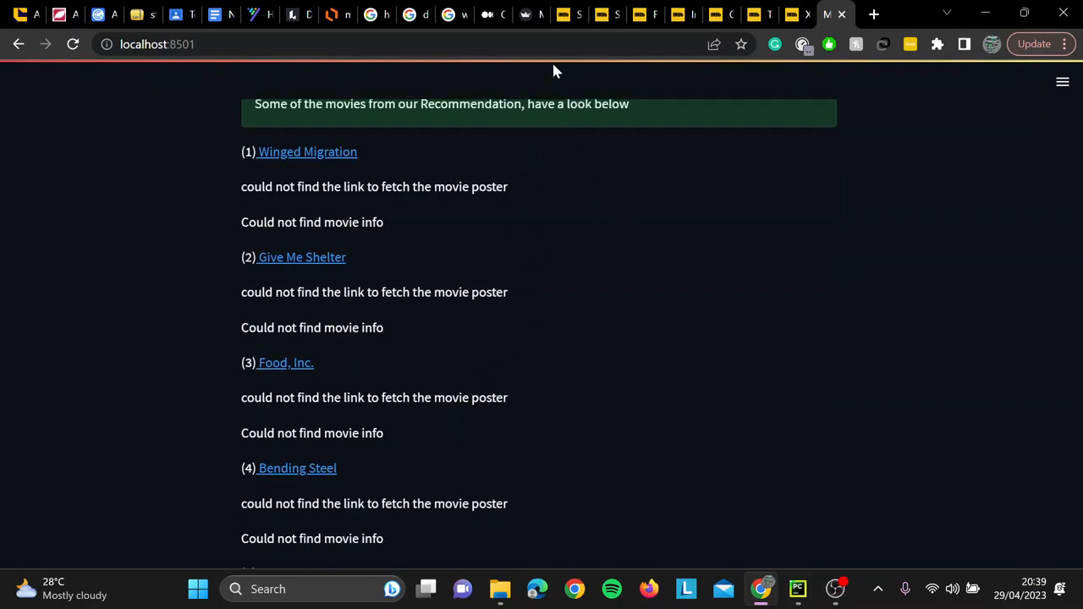